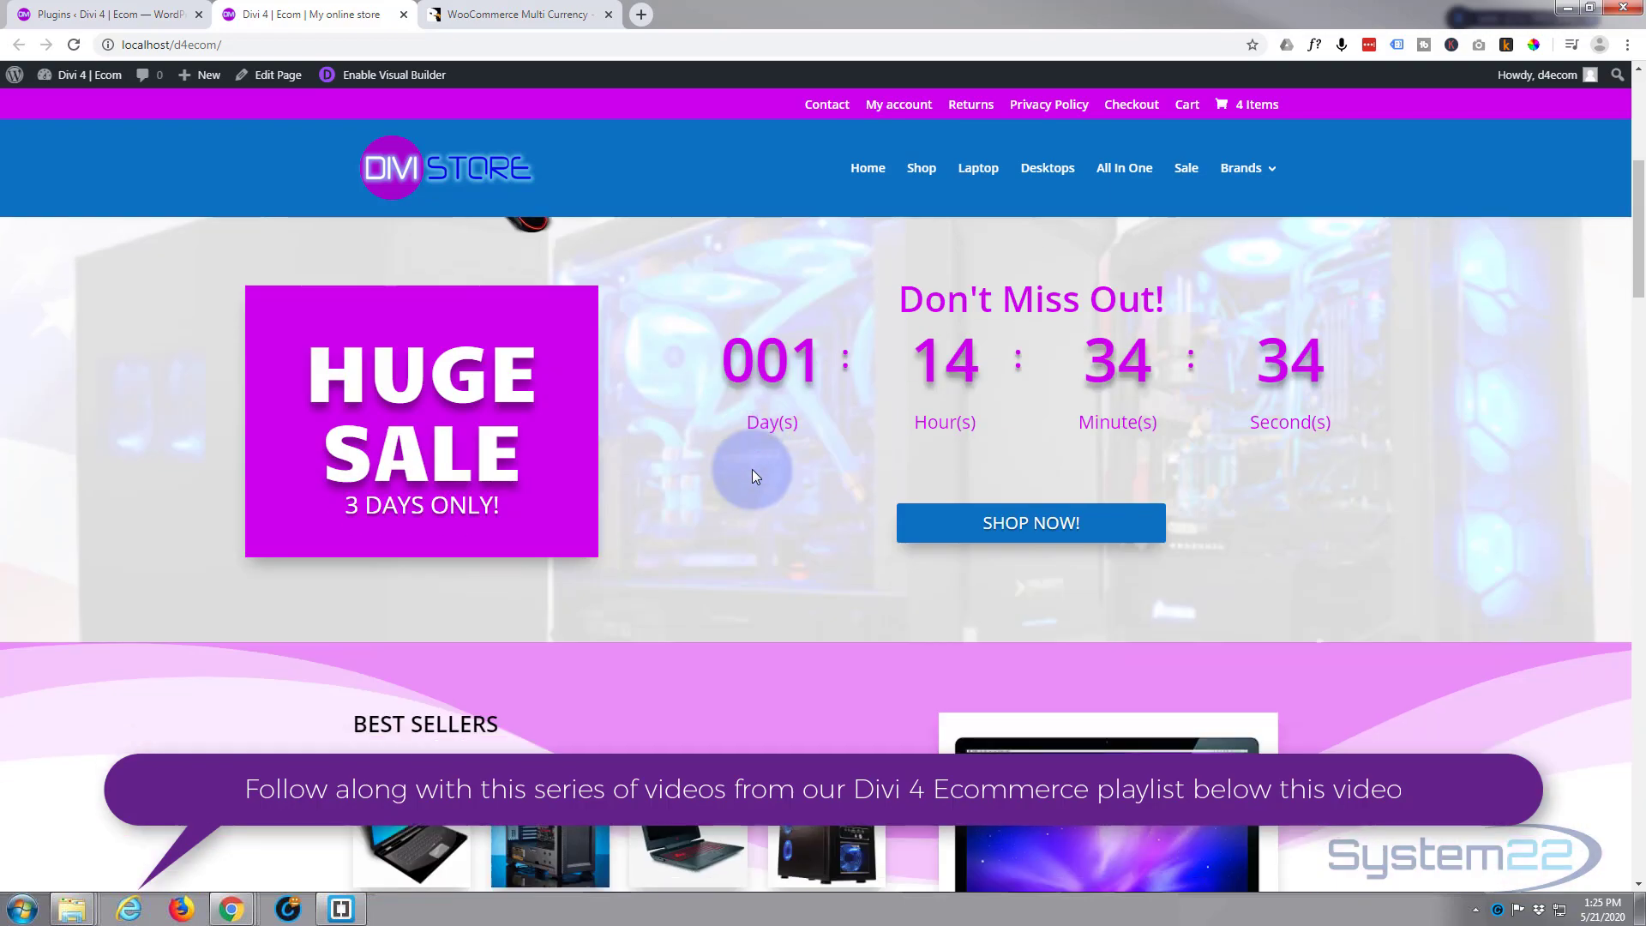
Review the WooCommerce Multi Currency CodeCanyon page with its $30 regular license.
scroll("down", 3)
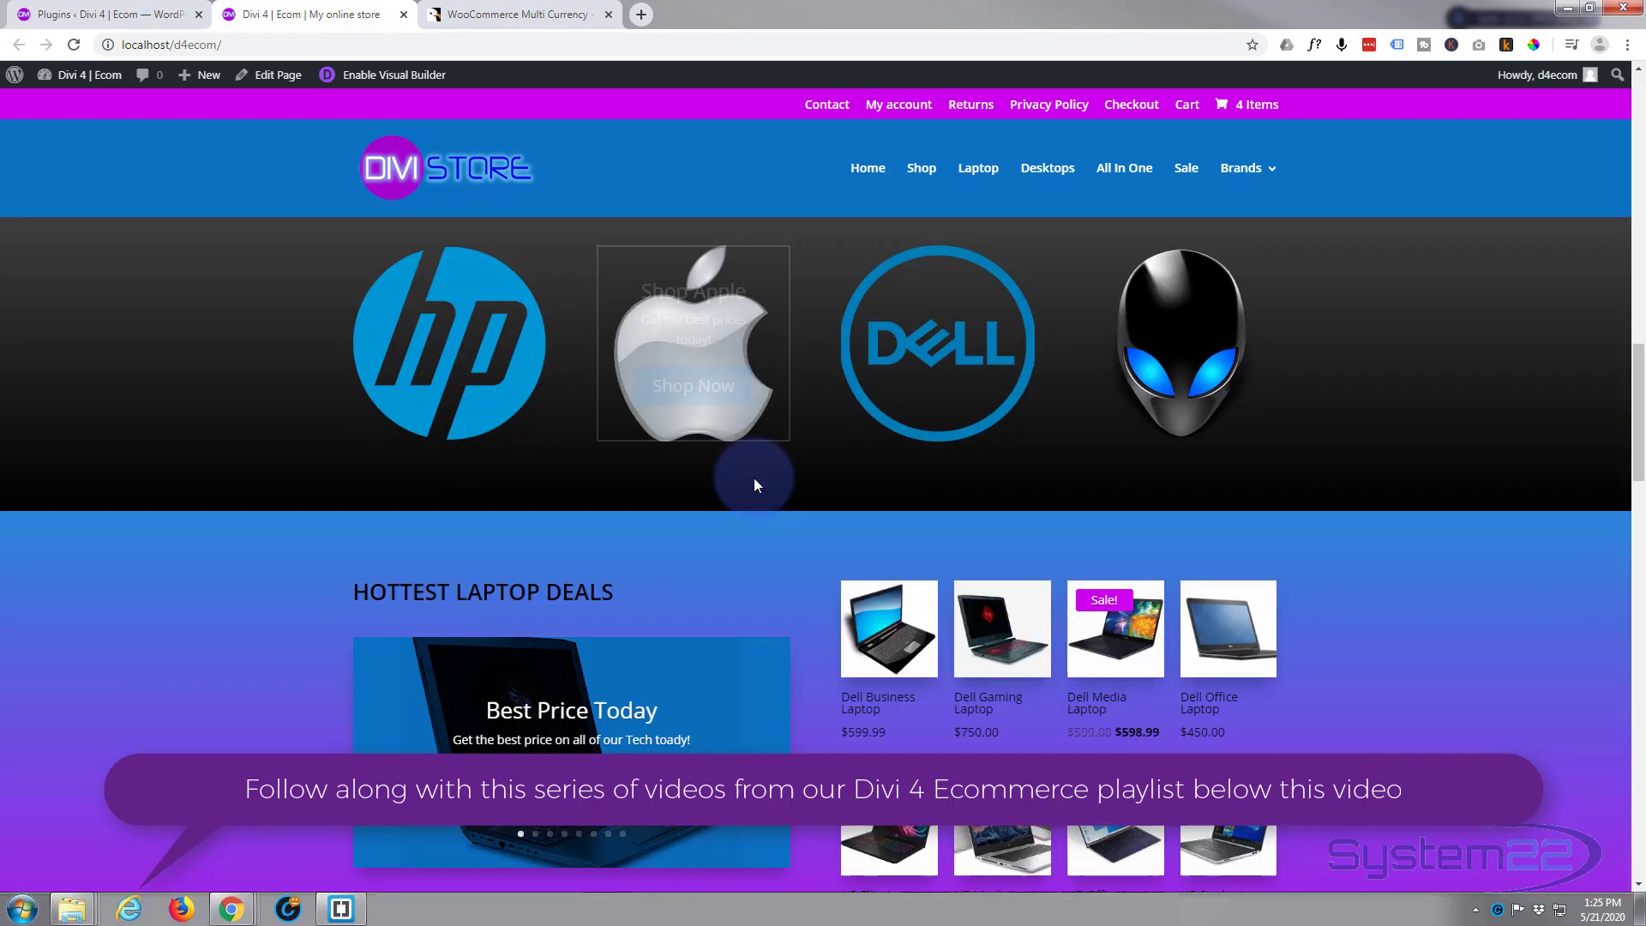
scroll("down", 3)
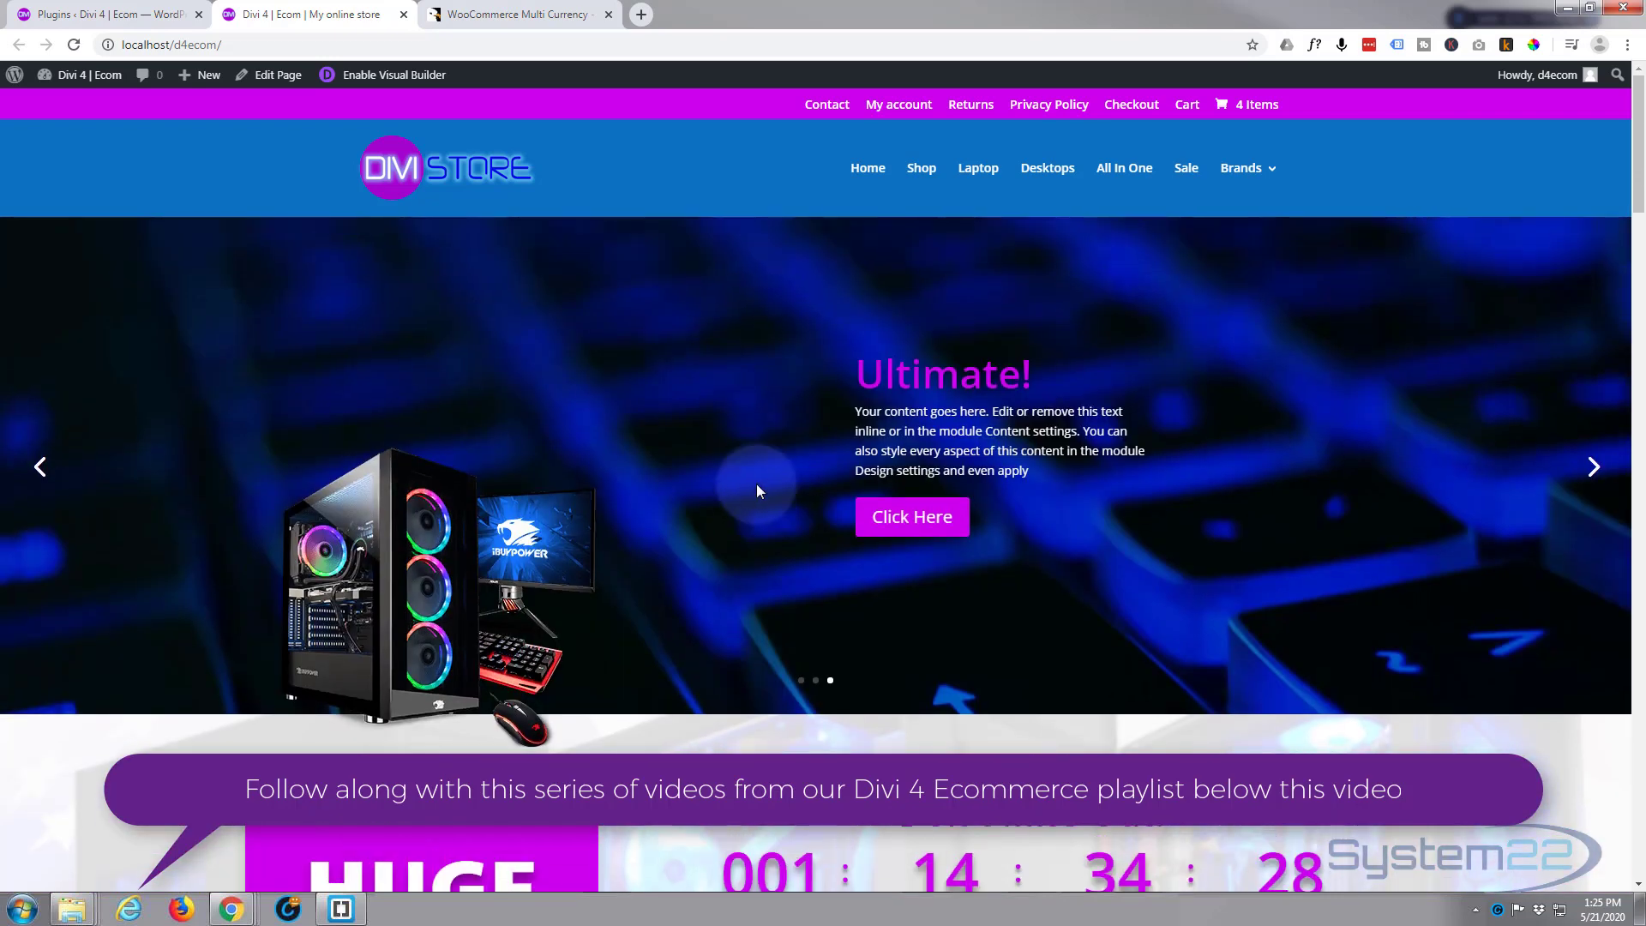
mouse_move(680, 449)
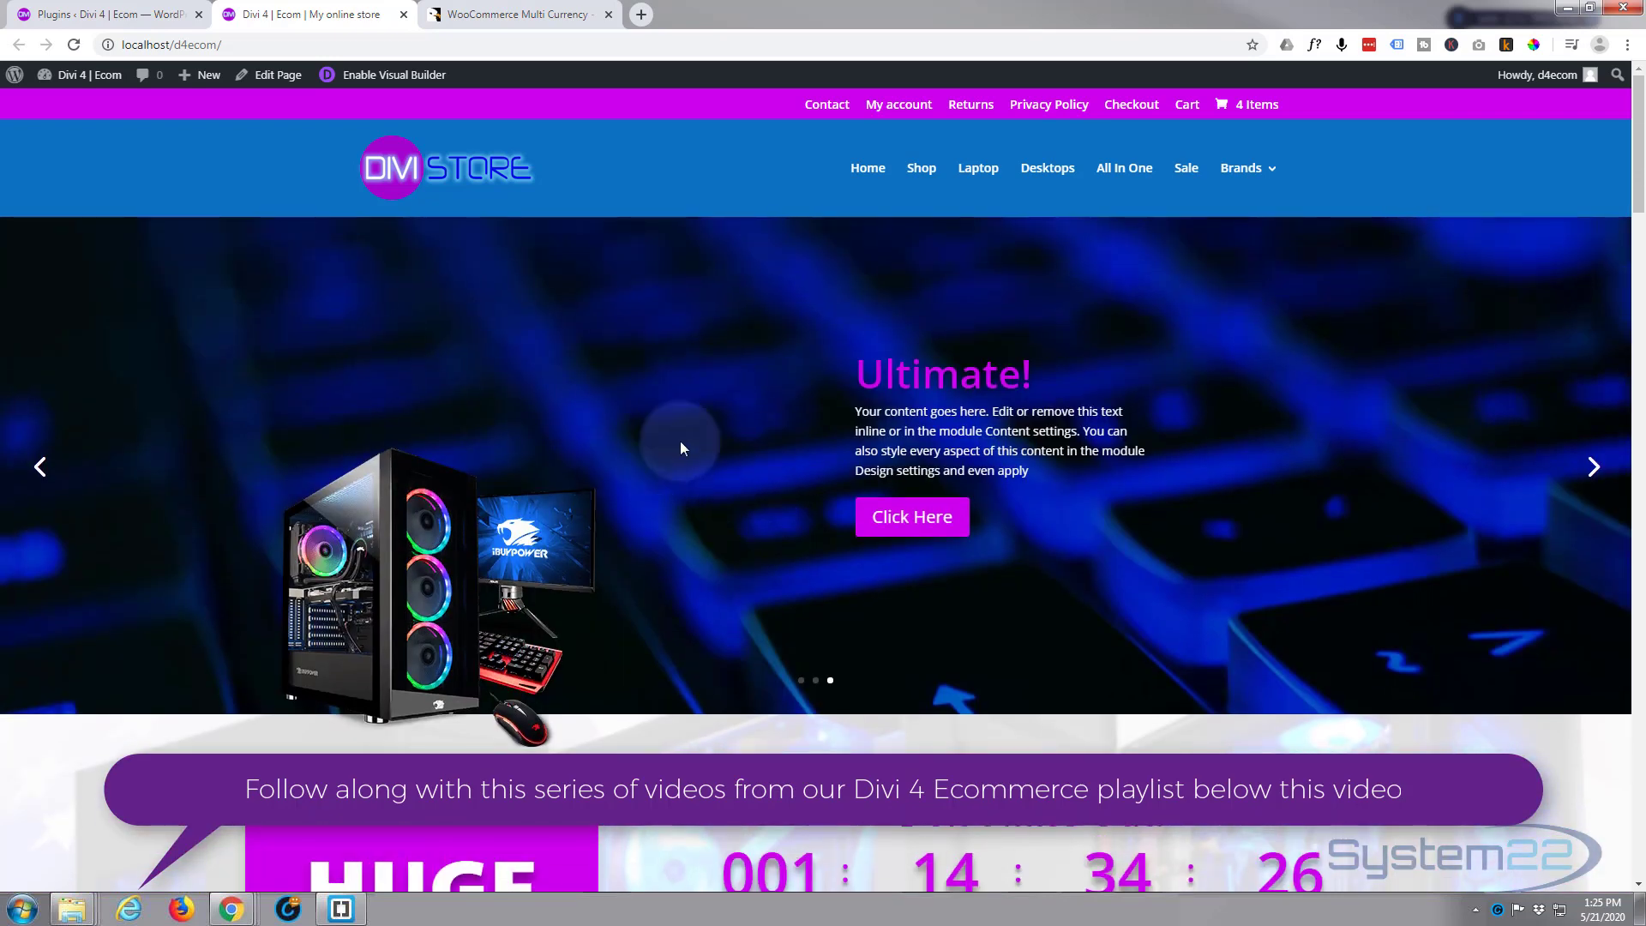
mouse_move(522, 435)
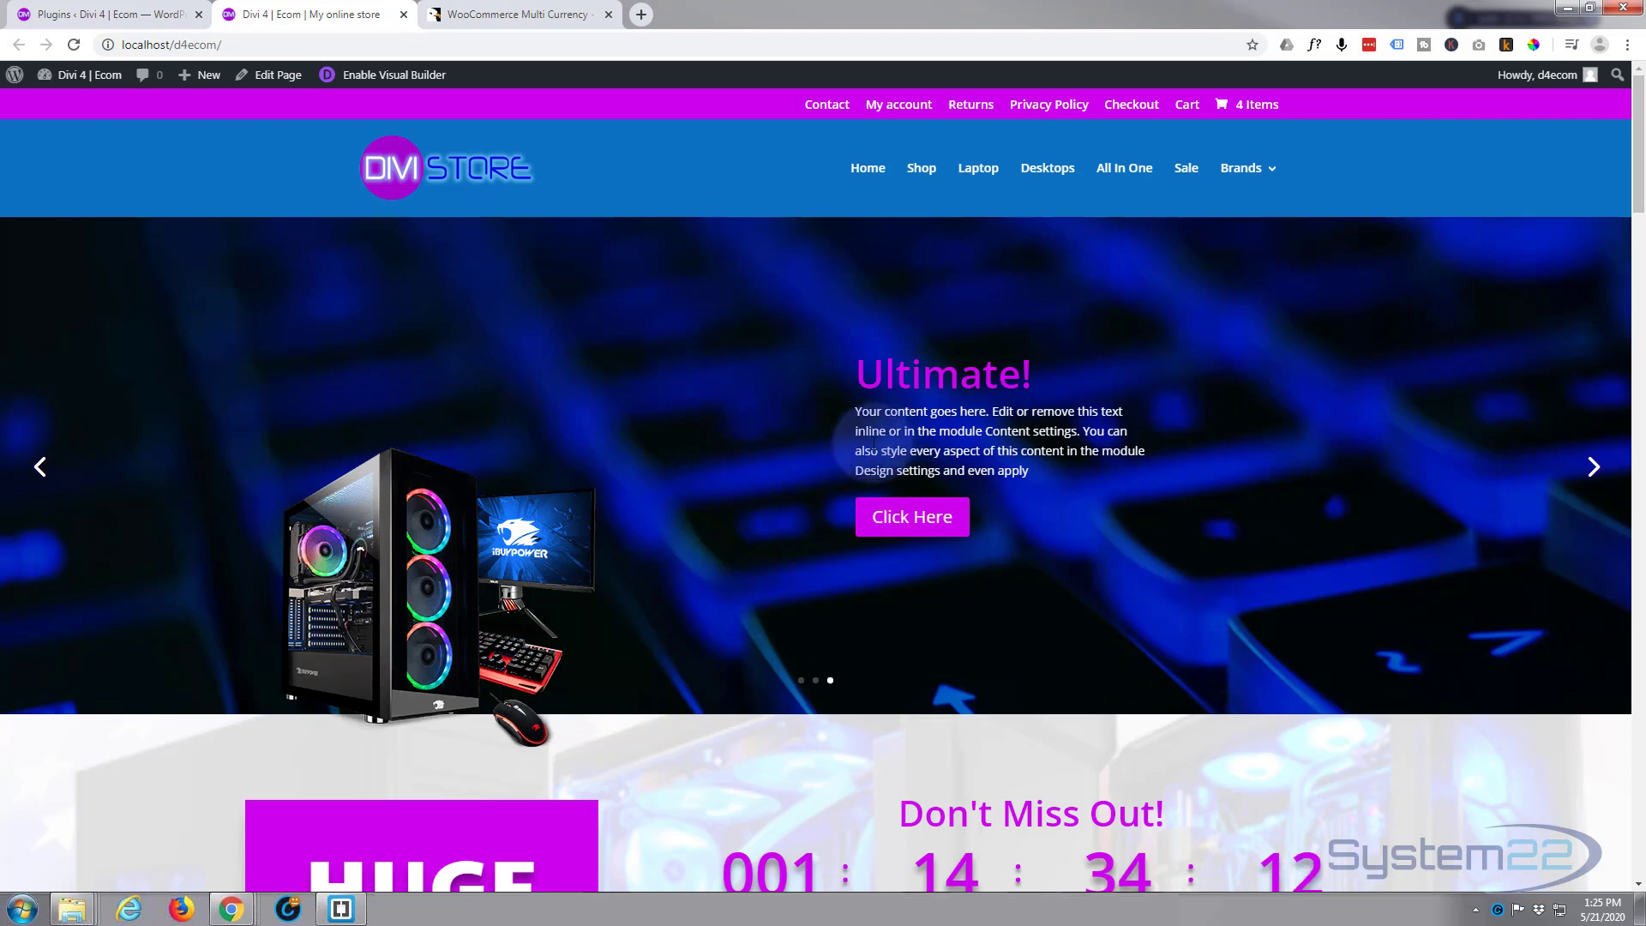
left_click(514, 13)
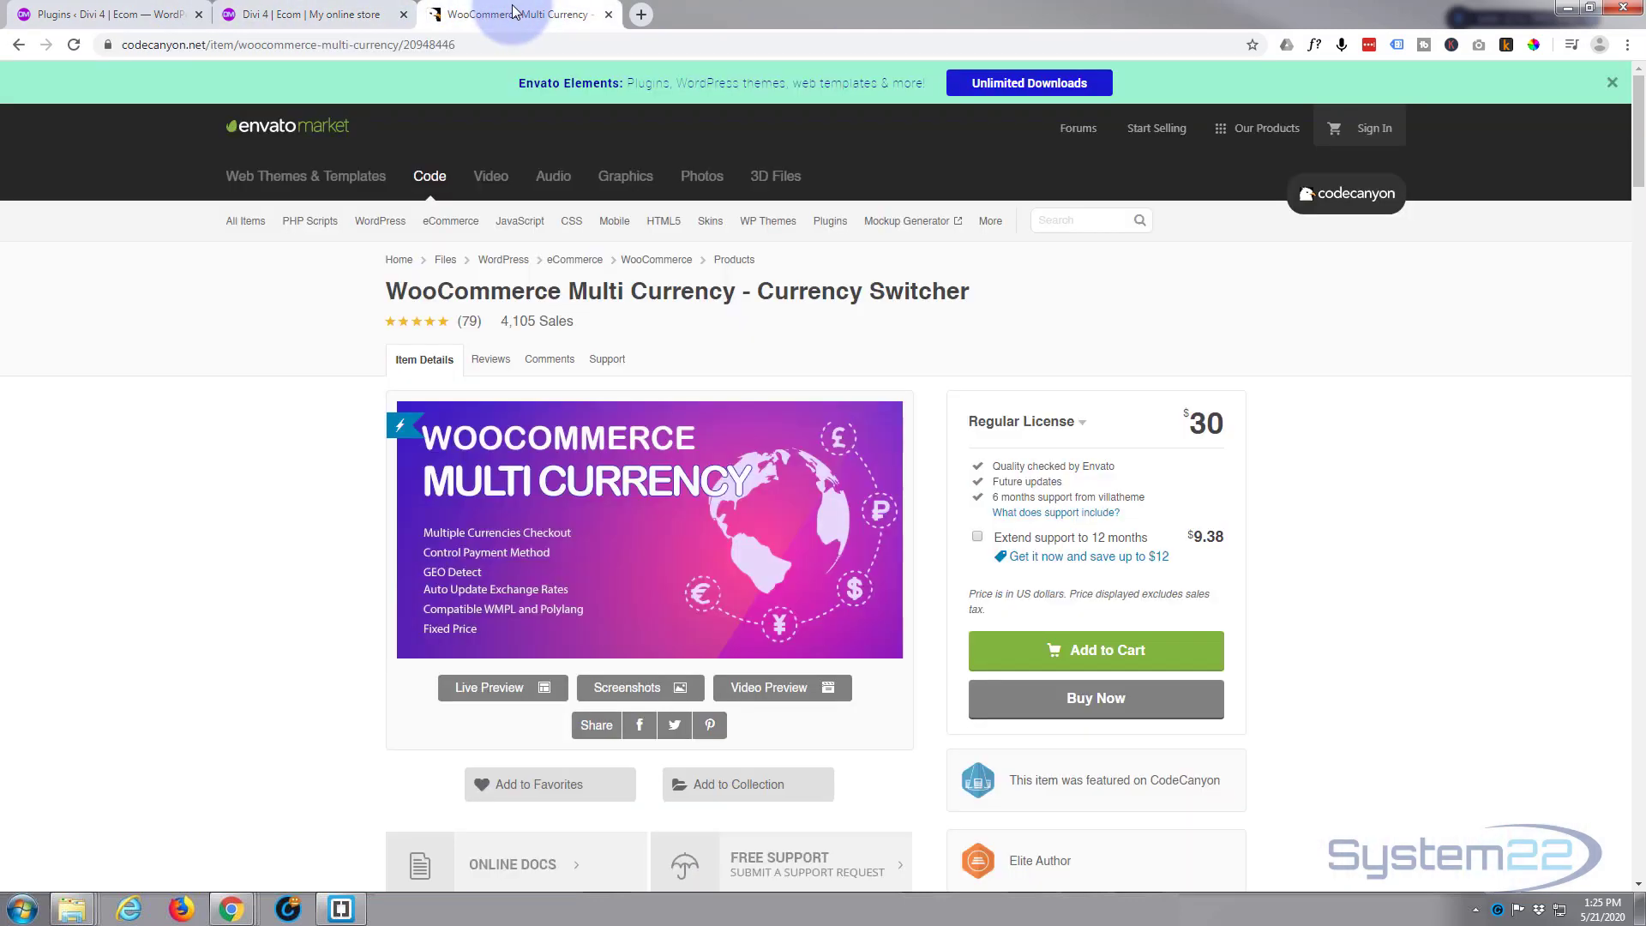
left_click(378, 220)
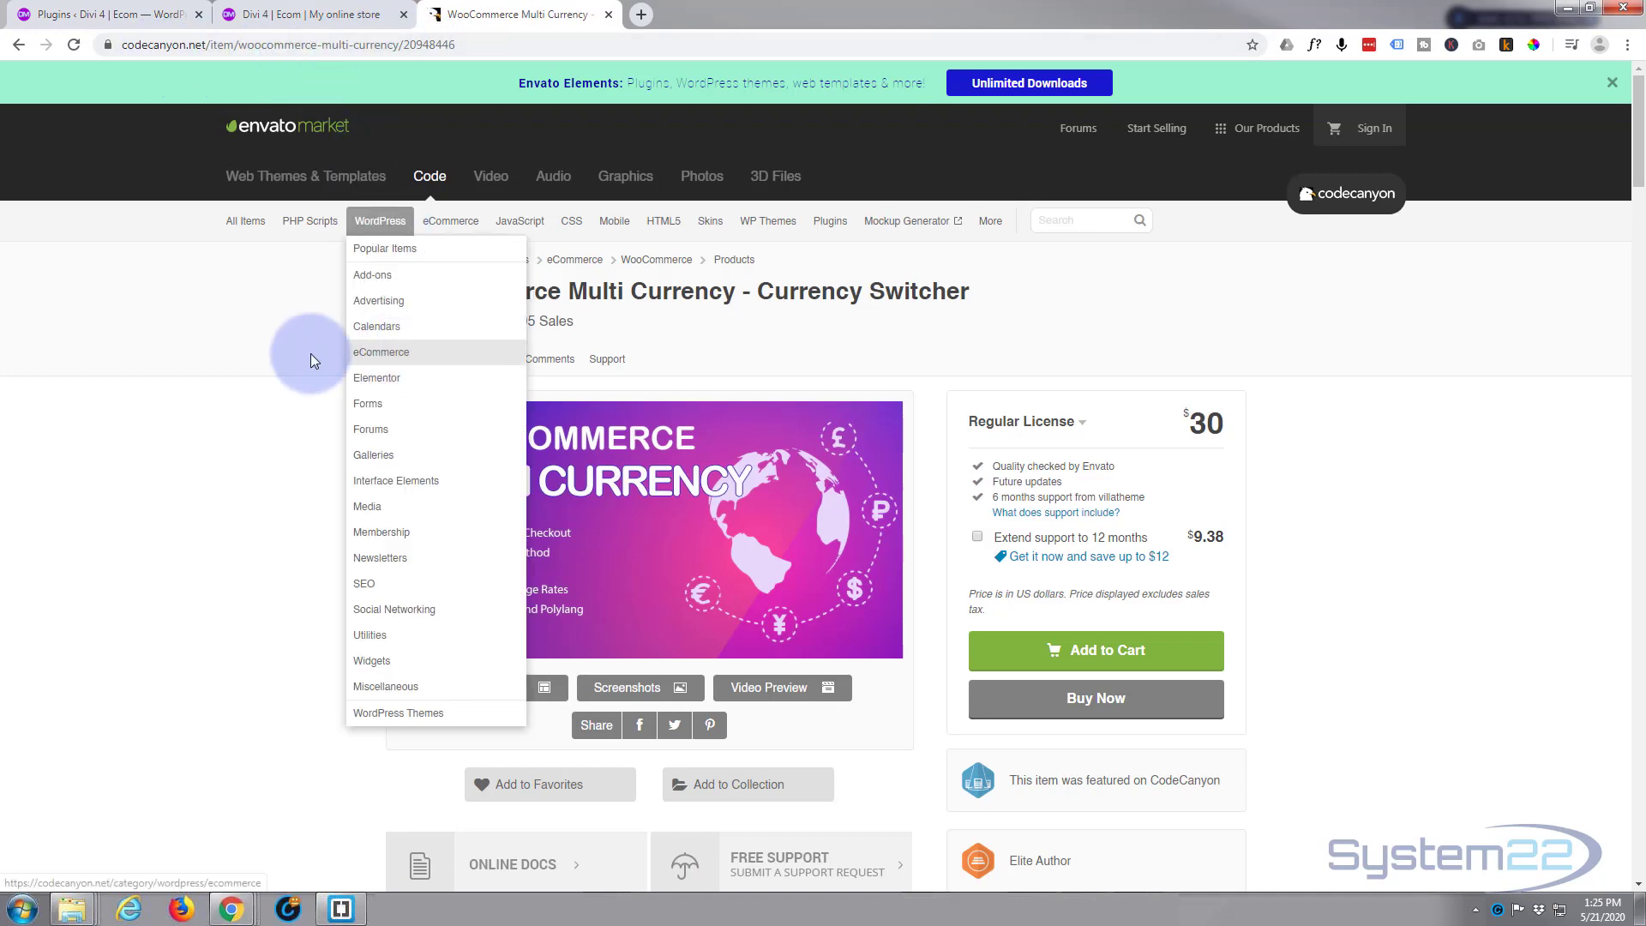
mouse_move(330, 192)
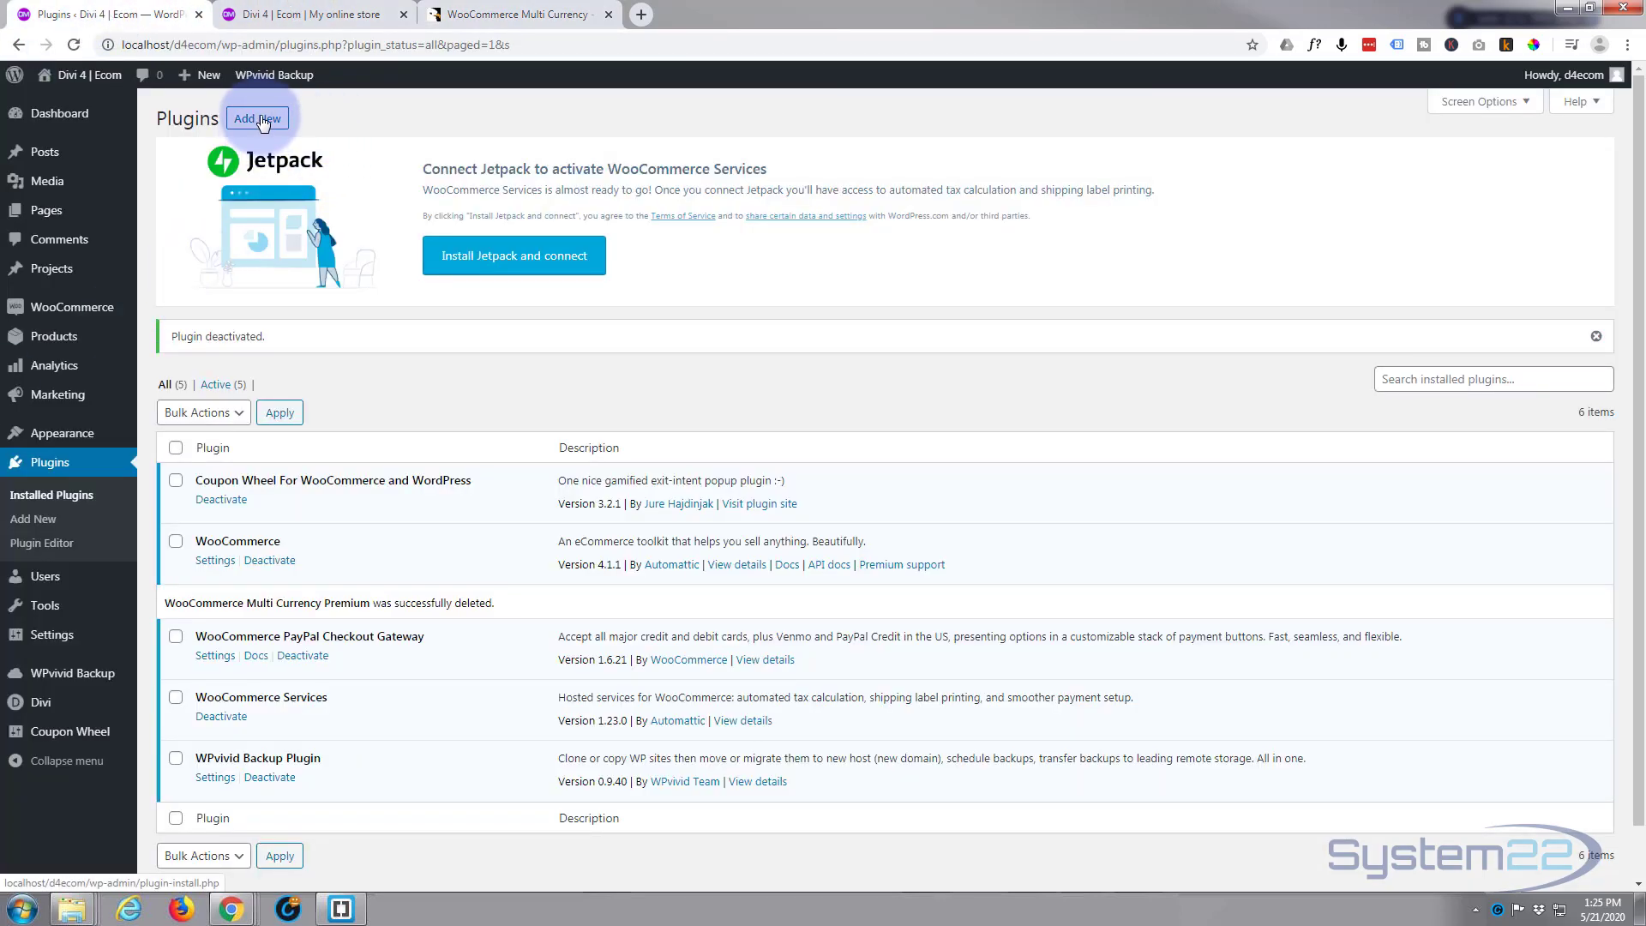
Upload and install woocommerce-multi-currency.zip through Add New's Upload Plugin form.
left_click(257, 117)
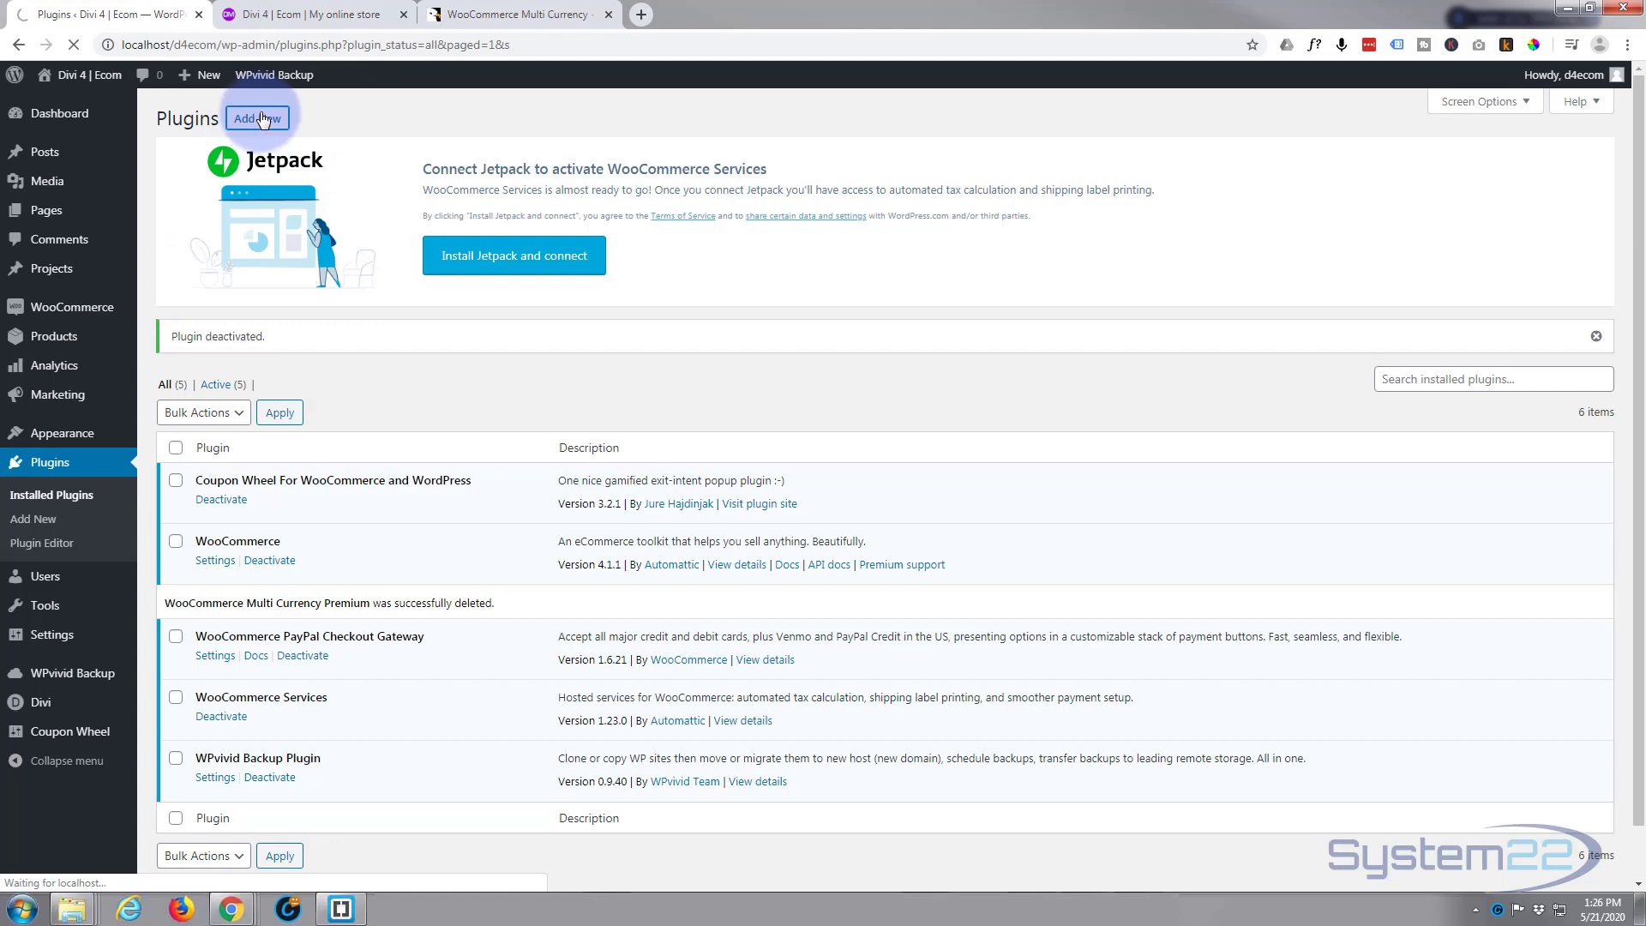
left_click(256, 117)
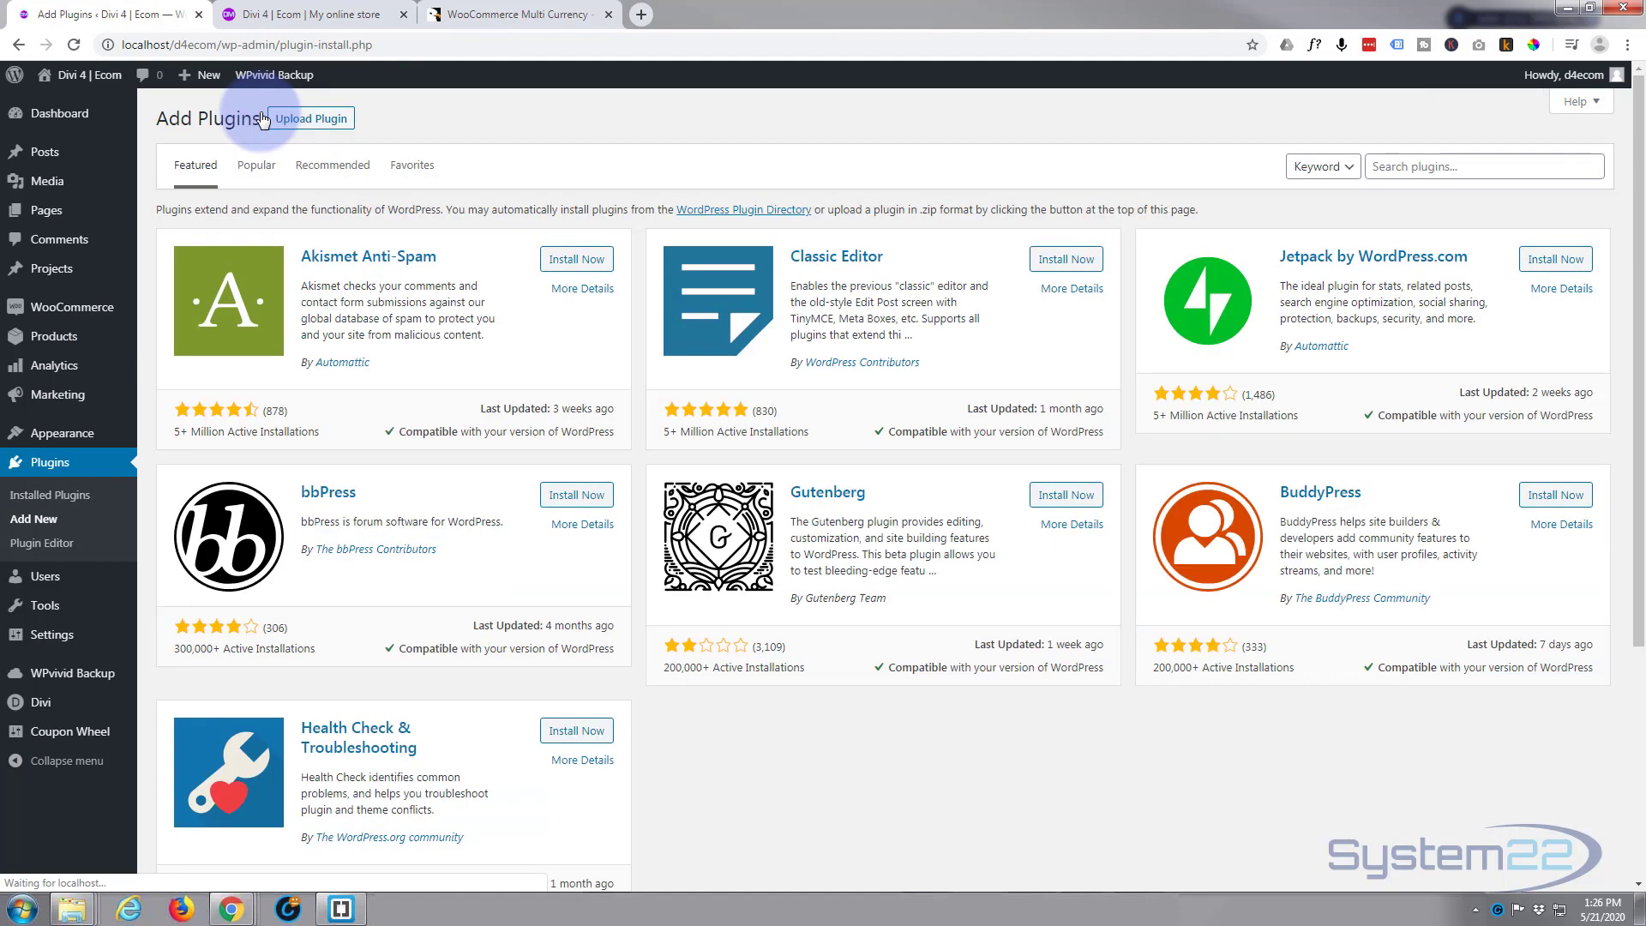
left_click(310, 116)
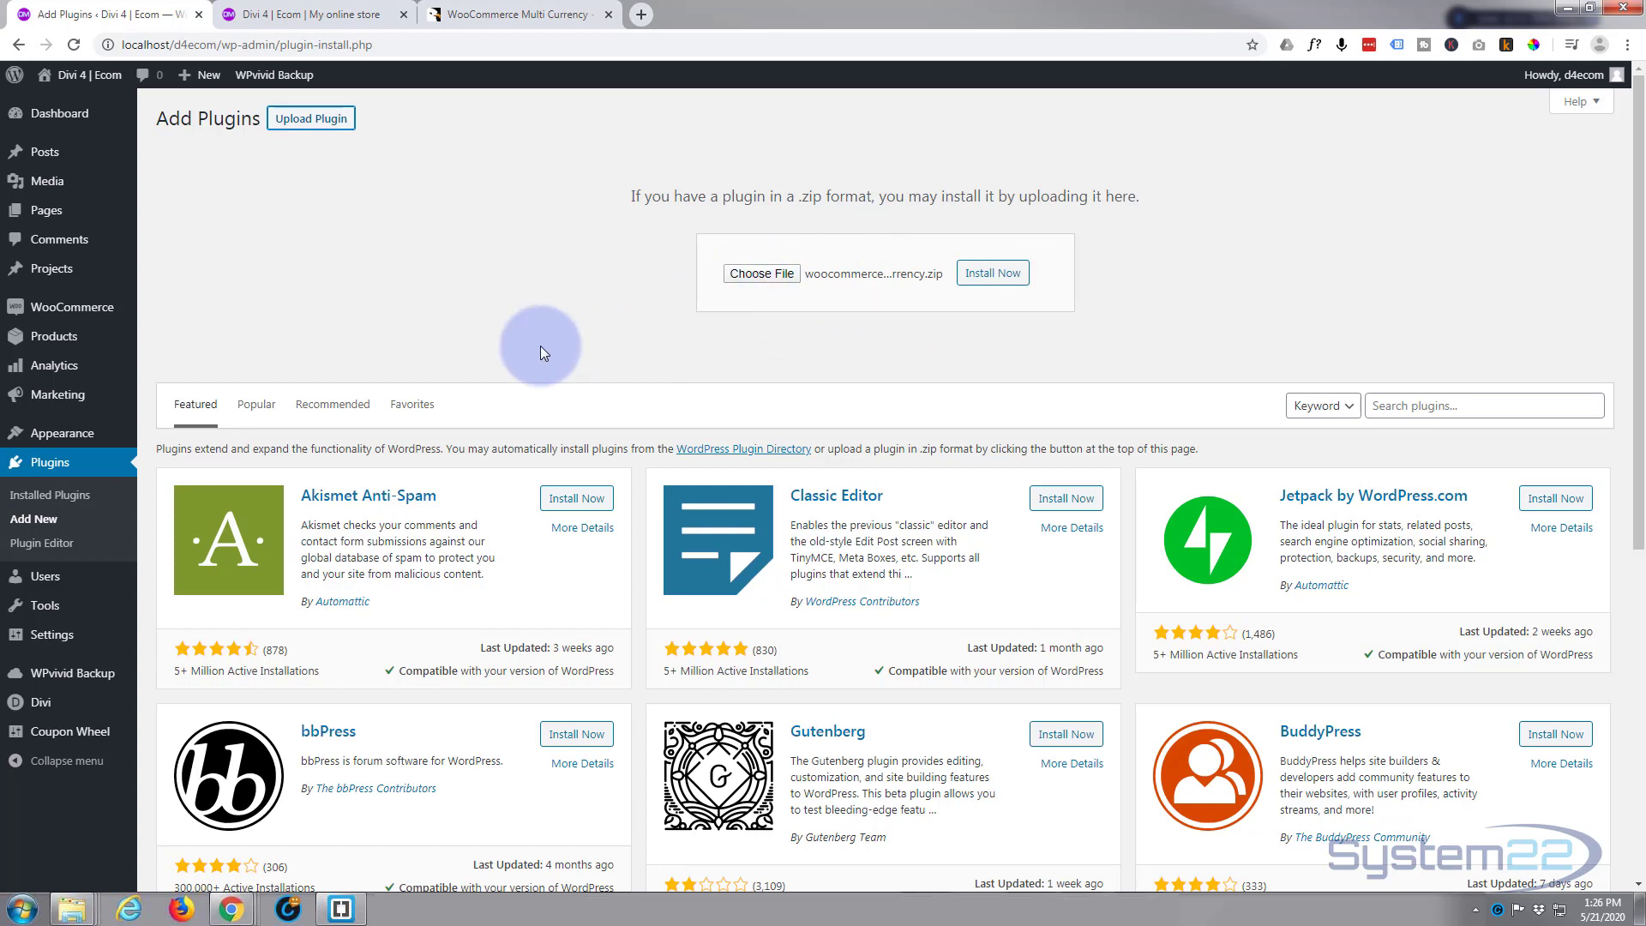
mouse_move(537, 355)
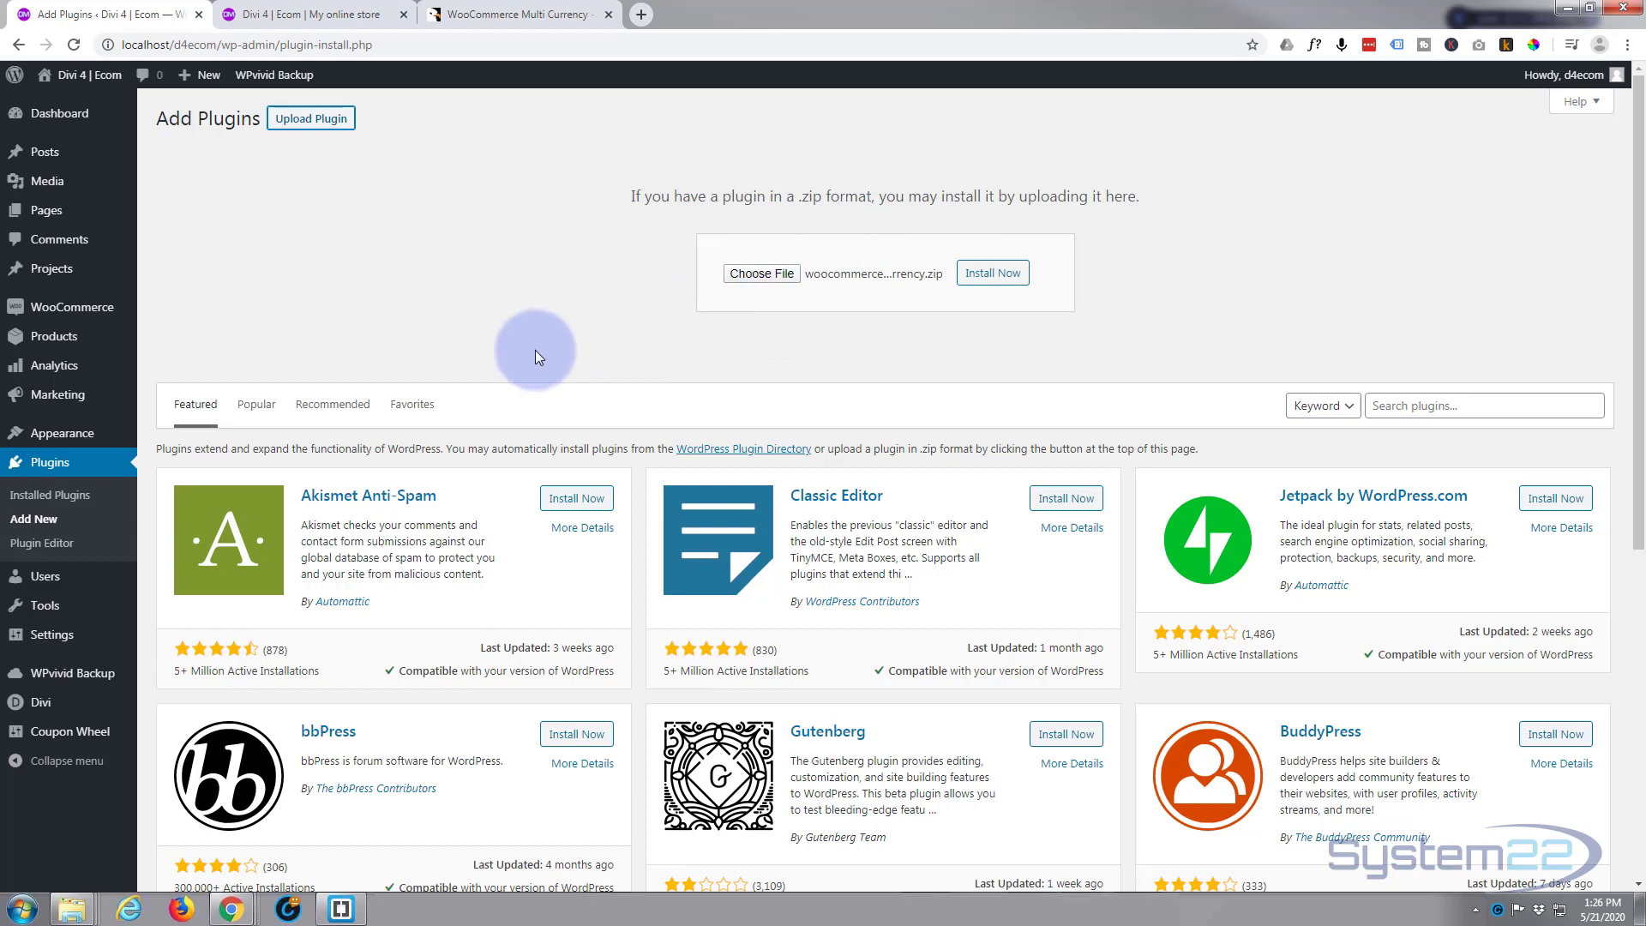
left_click(990, 272)
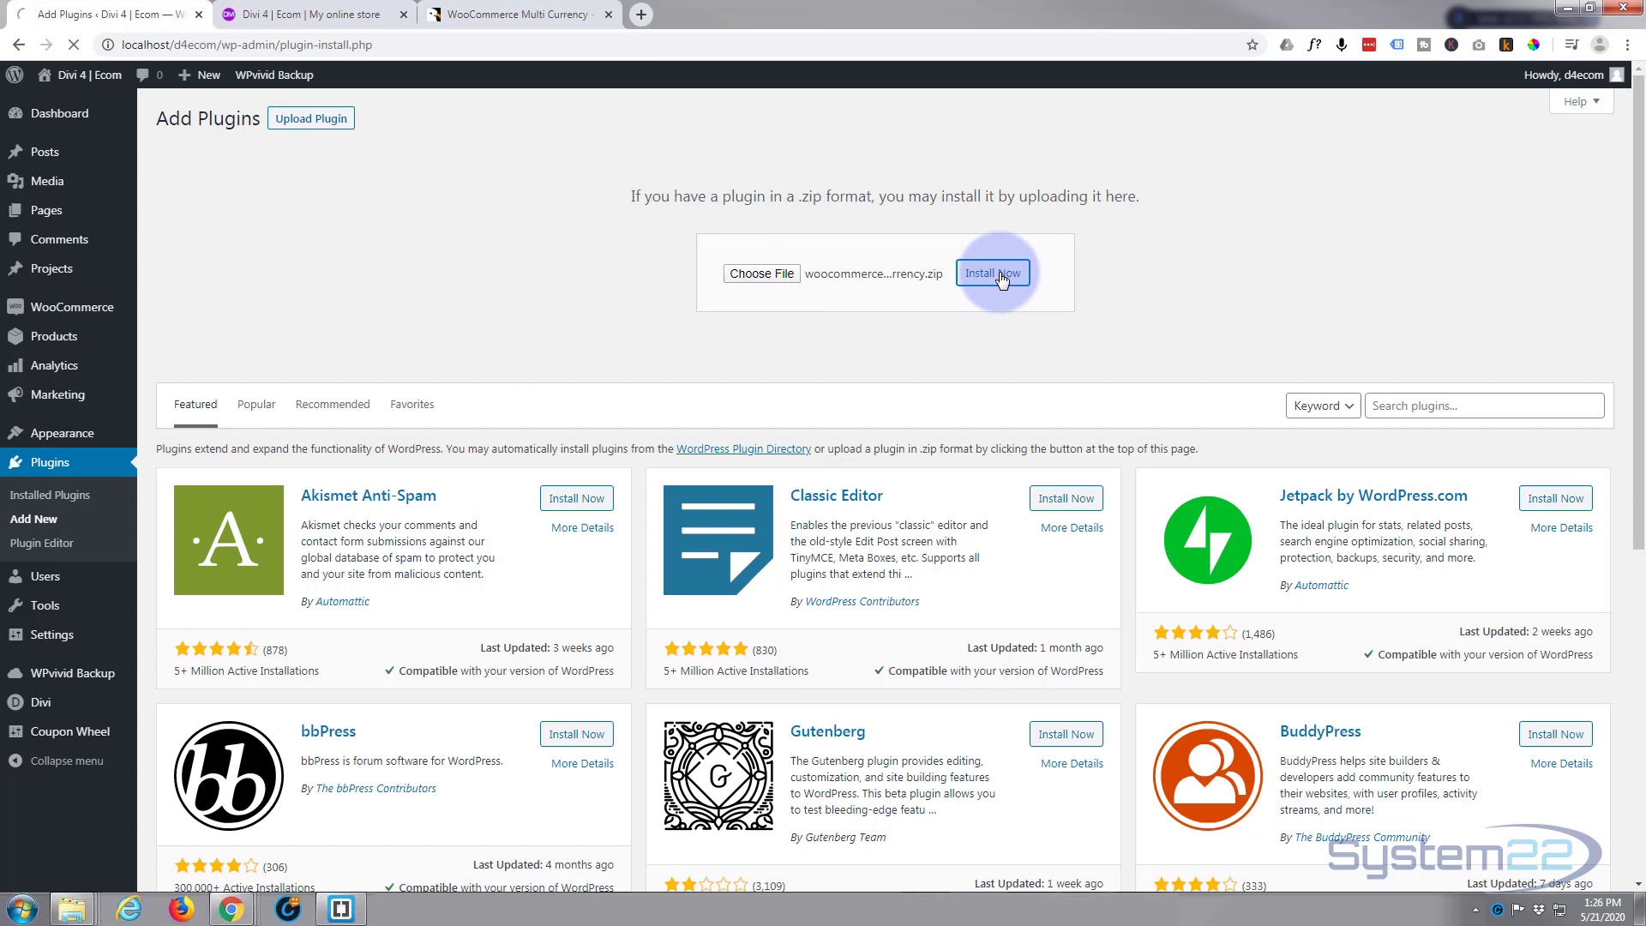
left_click(991, 272)
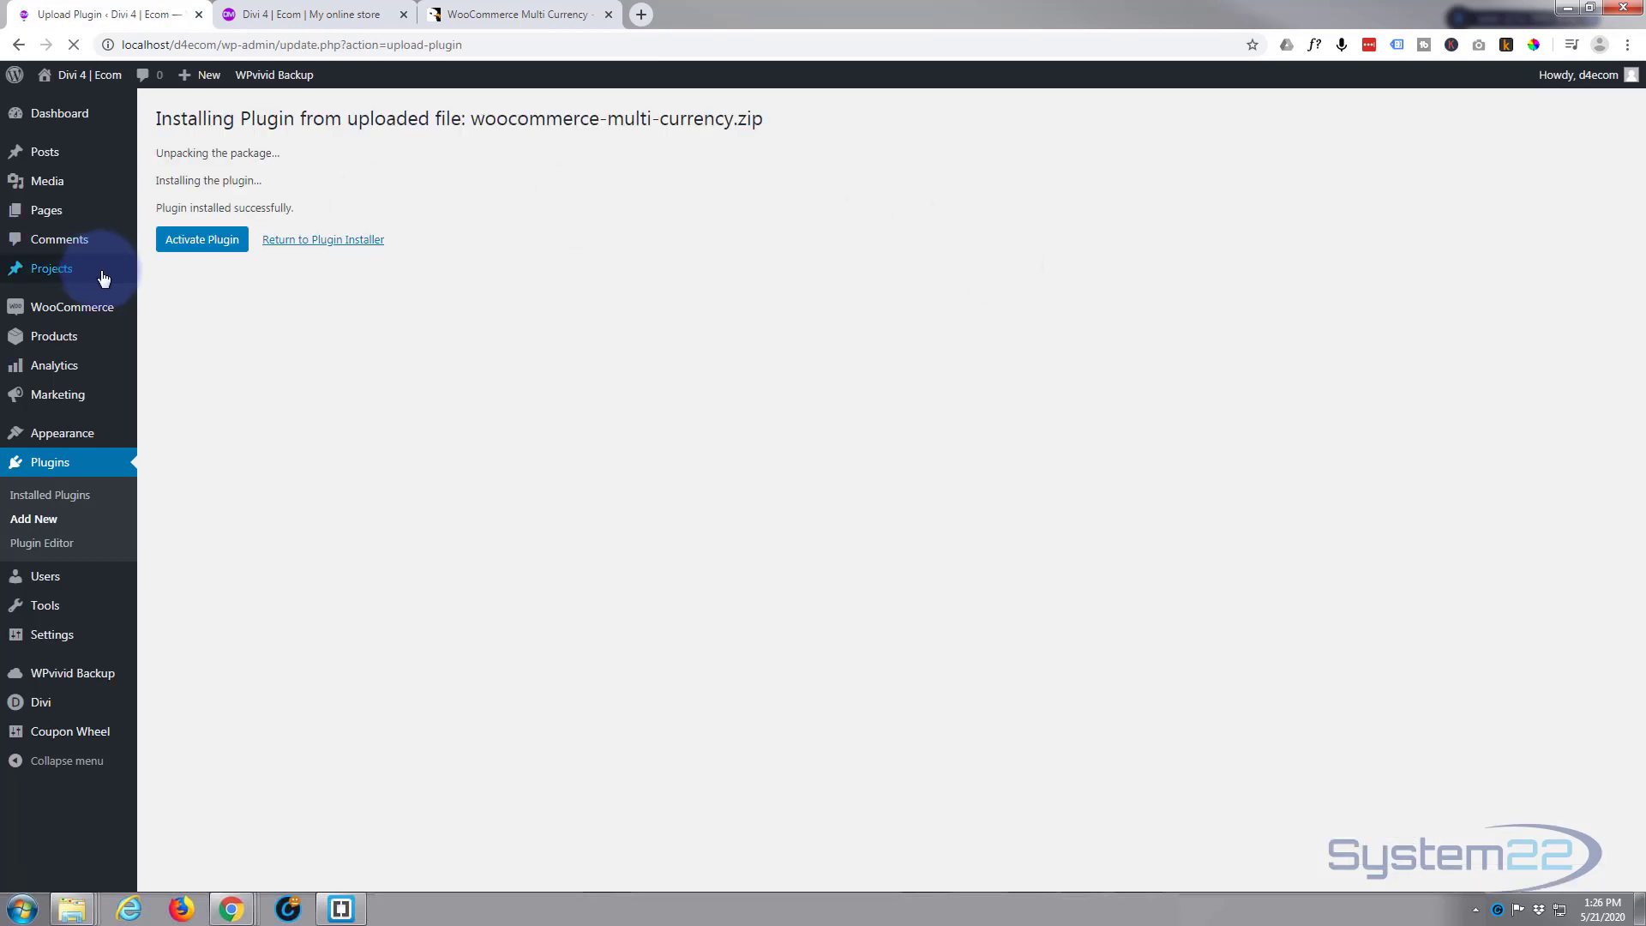
Activate WooCommerce Multi Currency Premium, adding the Multi Currency admin menu.
left_click(201, 239)
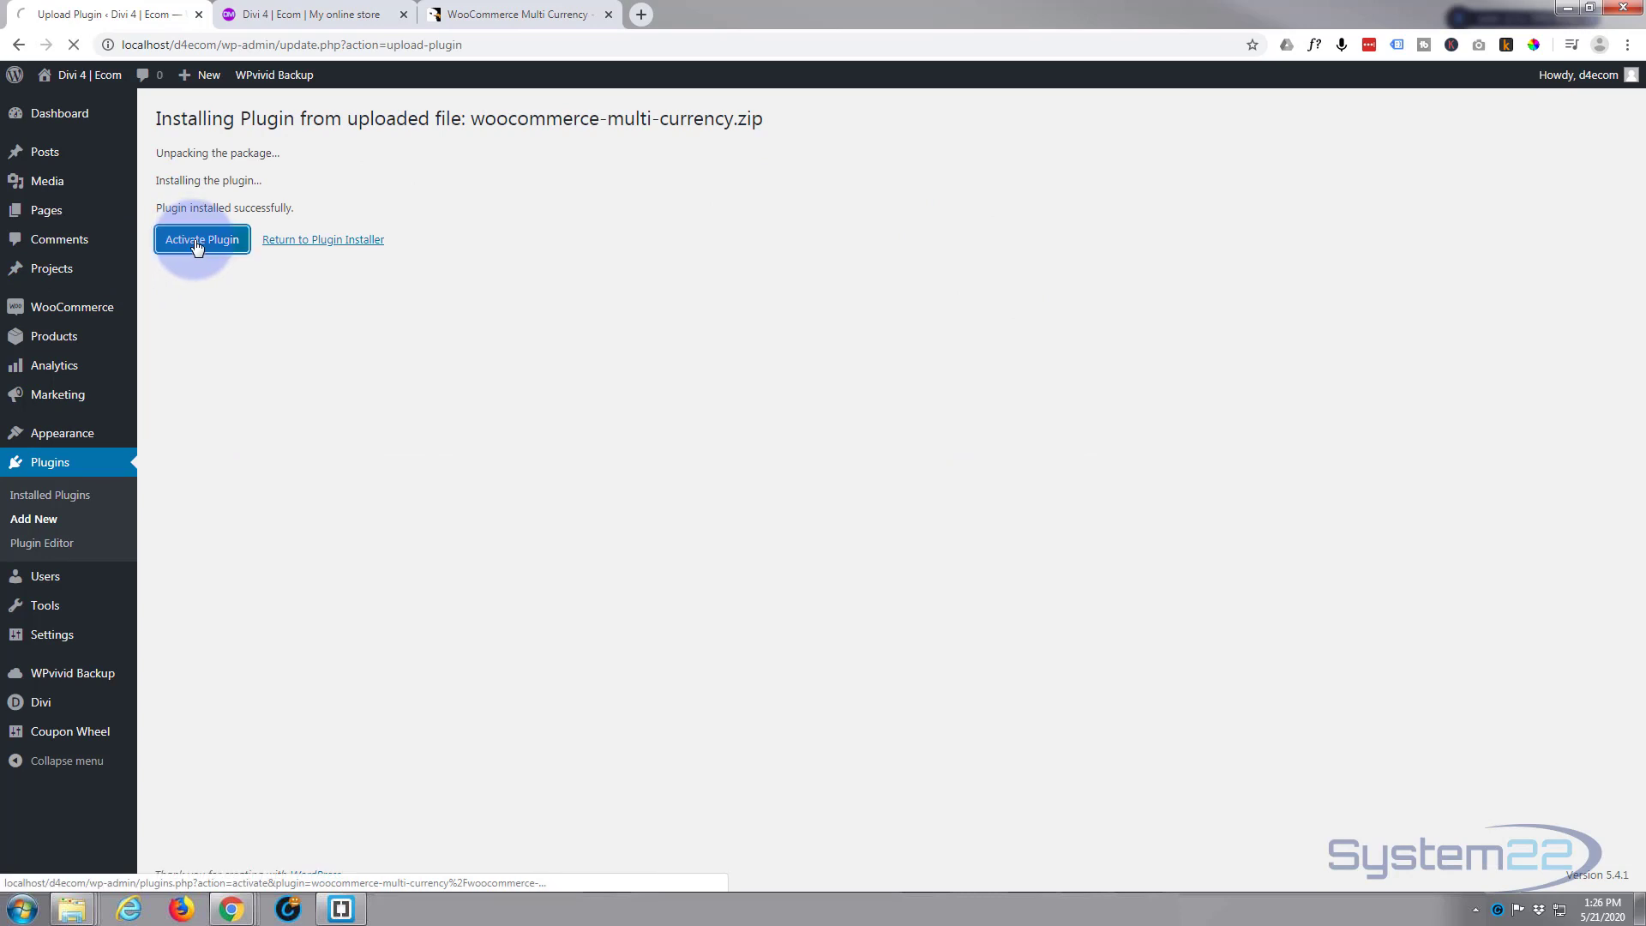
left_click(201, 239)
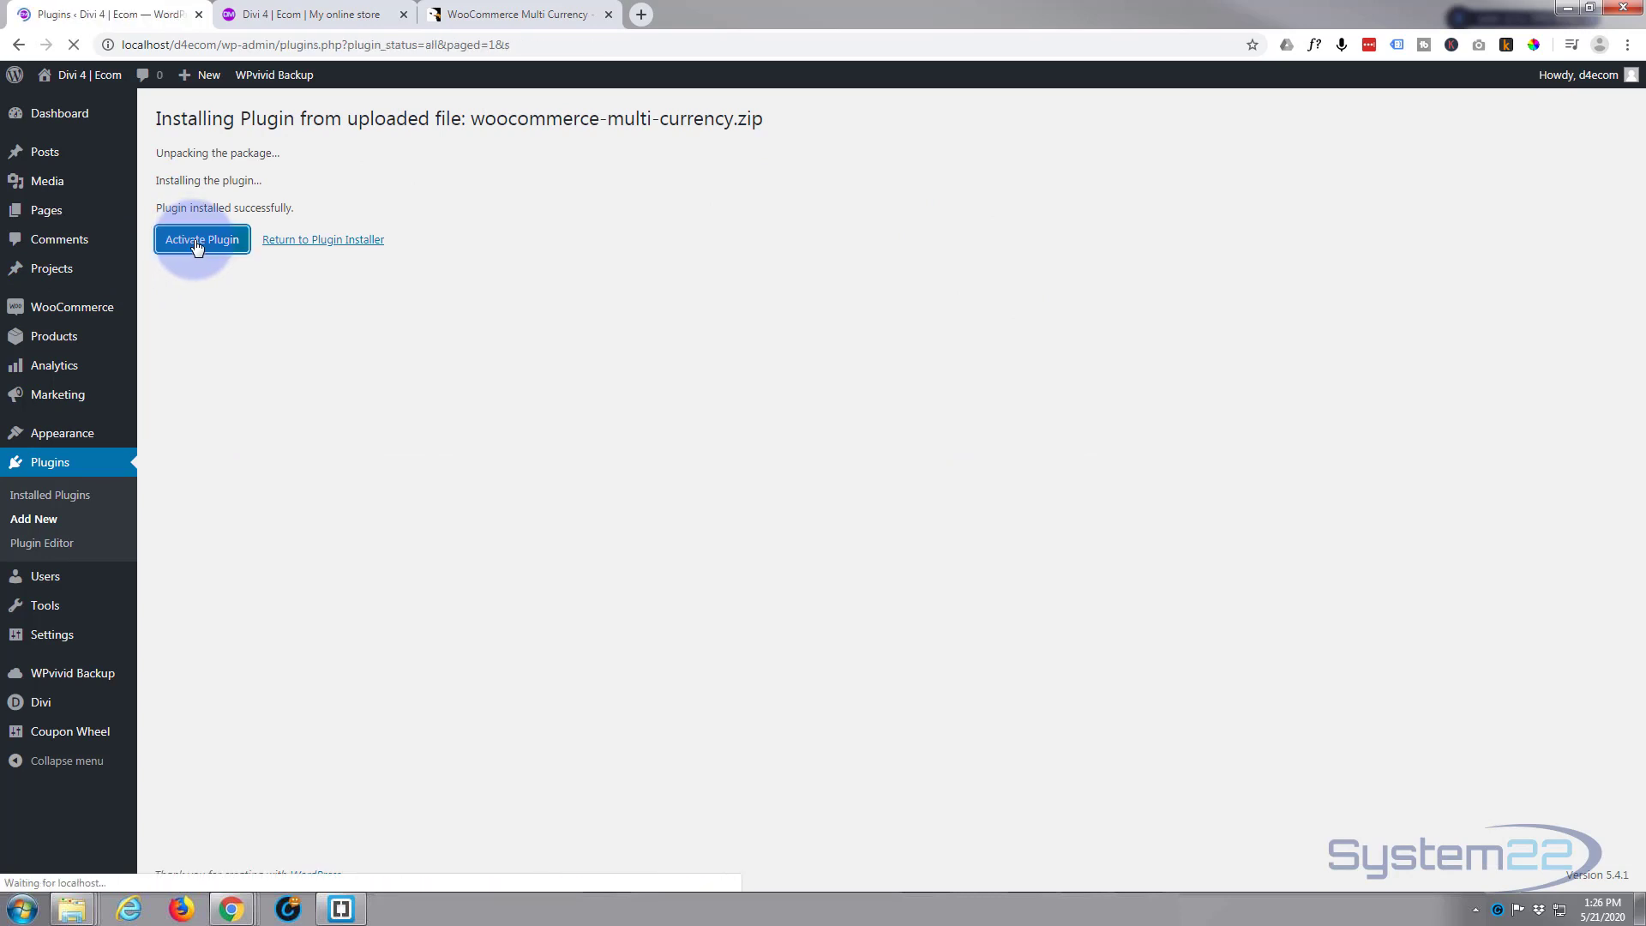
left_click(202, 240)
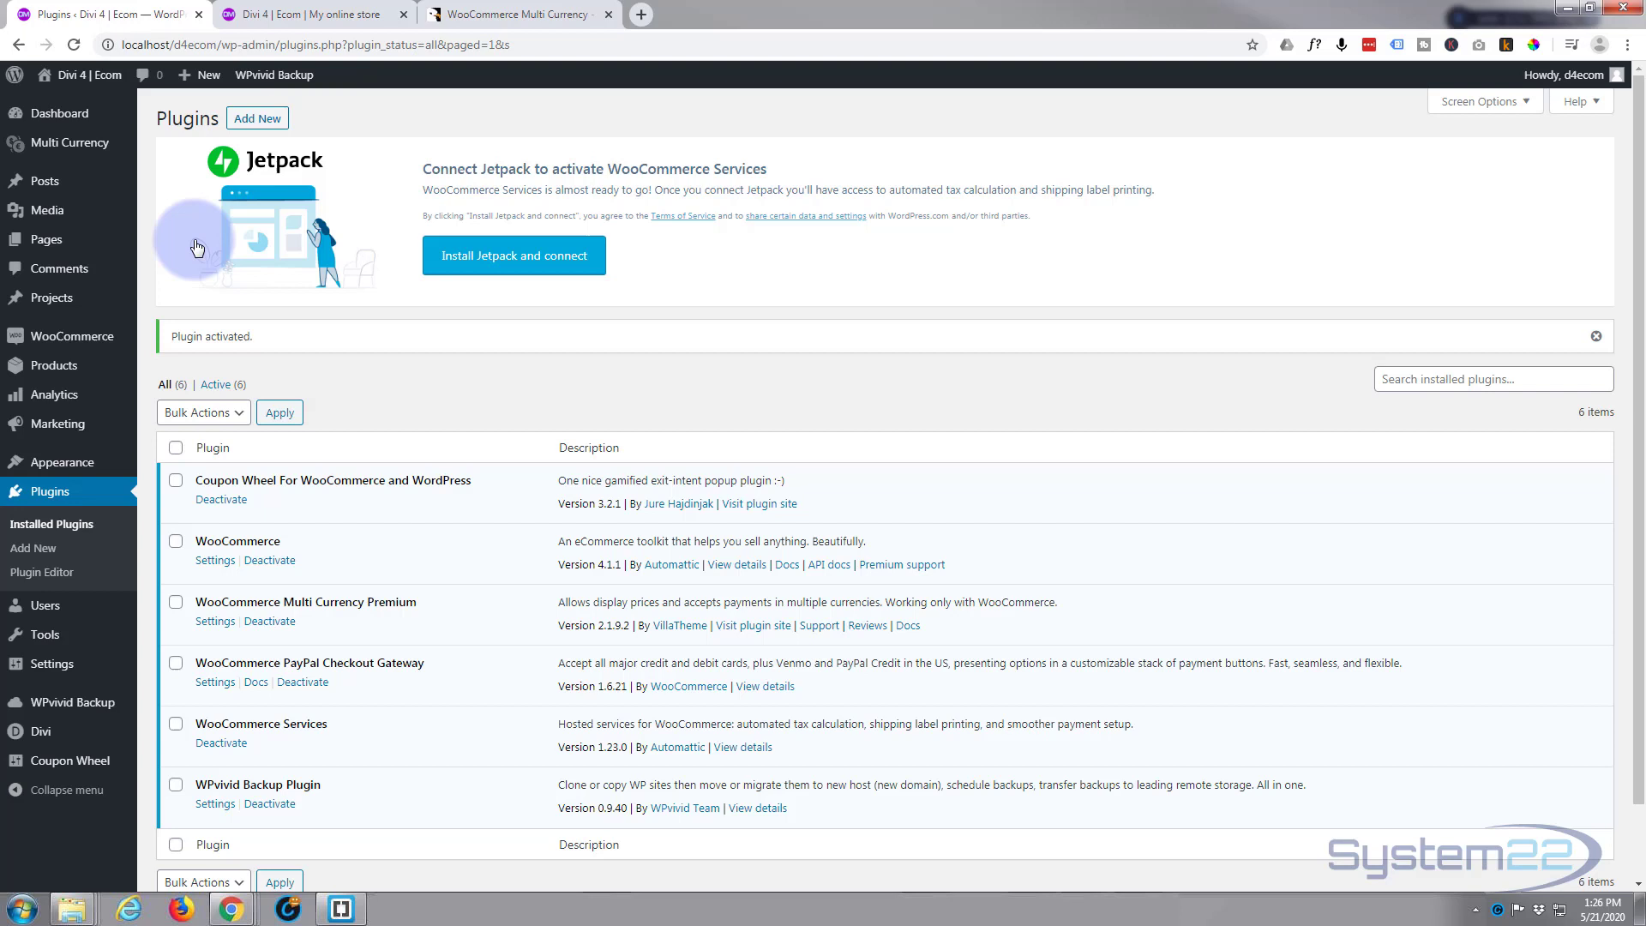
mouse_move(45, 181)
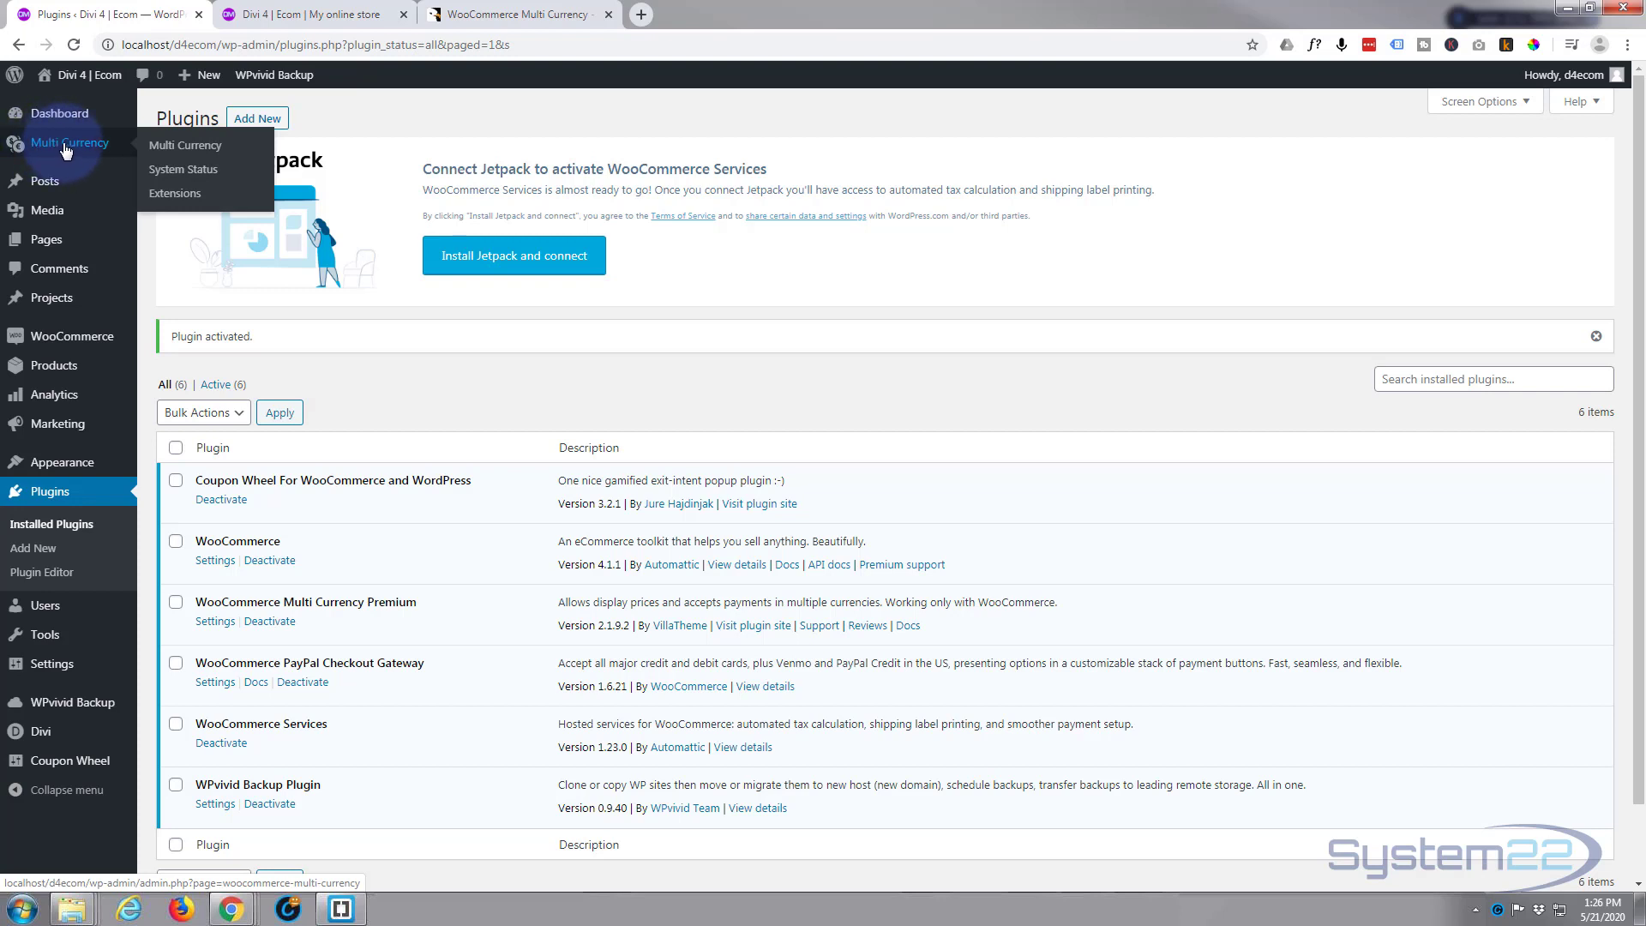
left_click(186, 145)
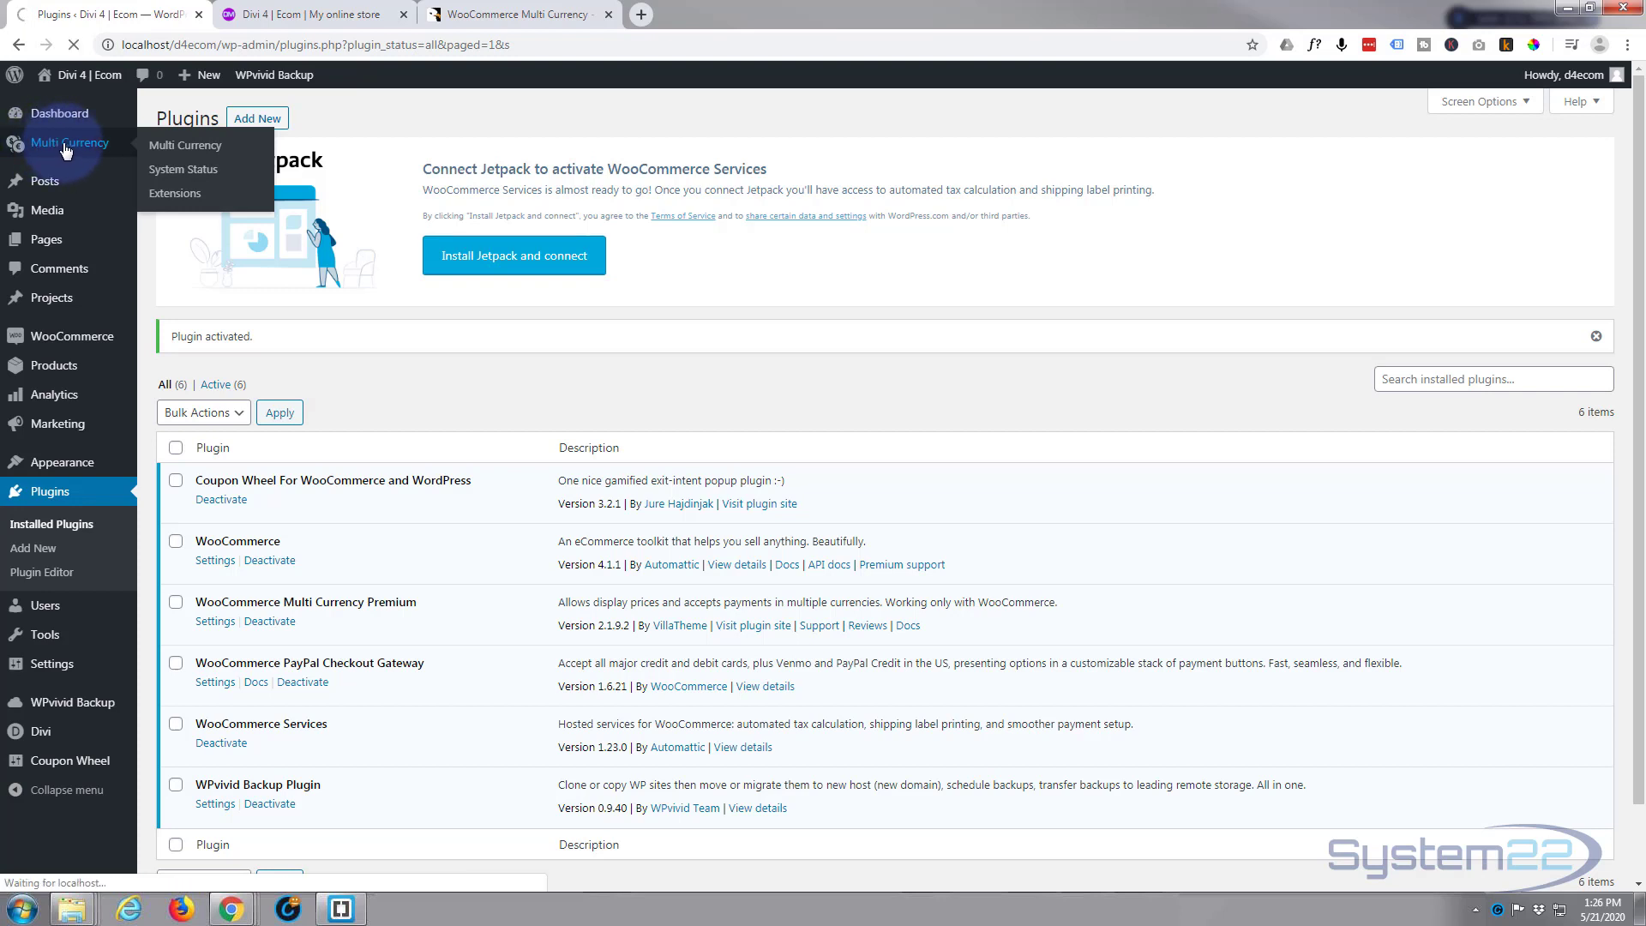
left_click(185, 145)
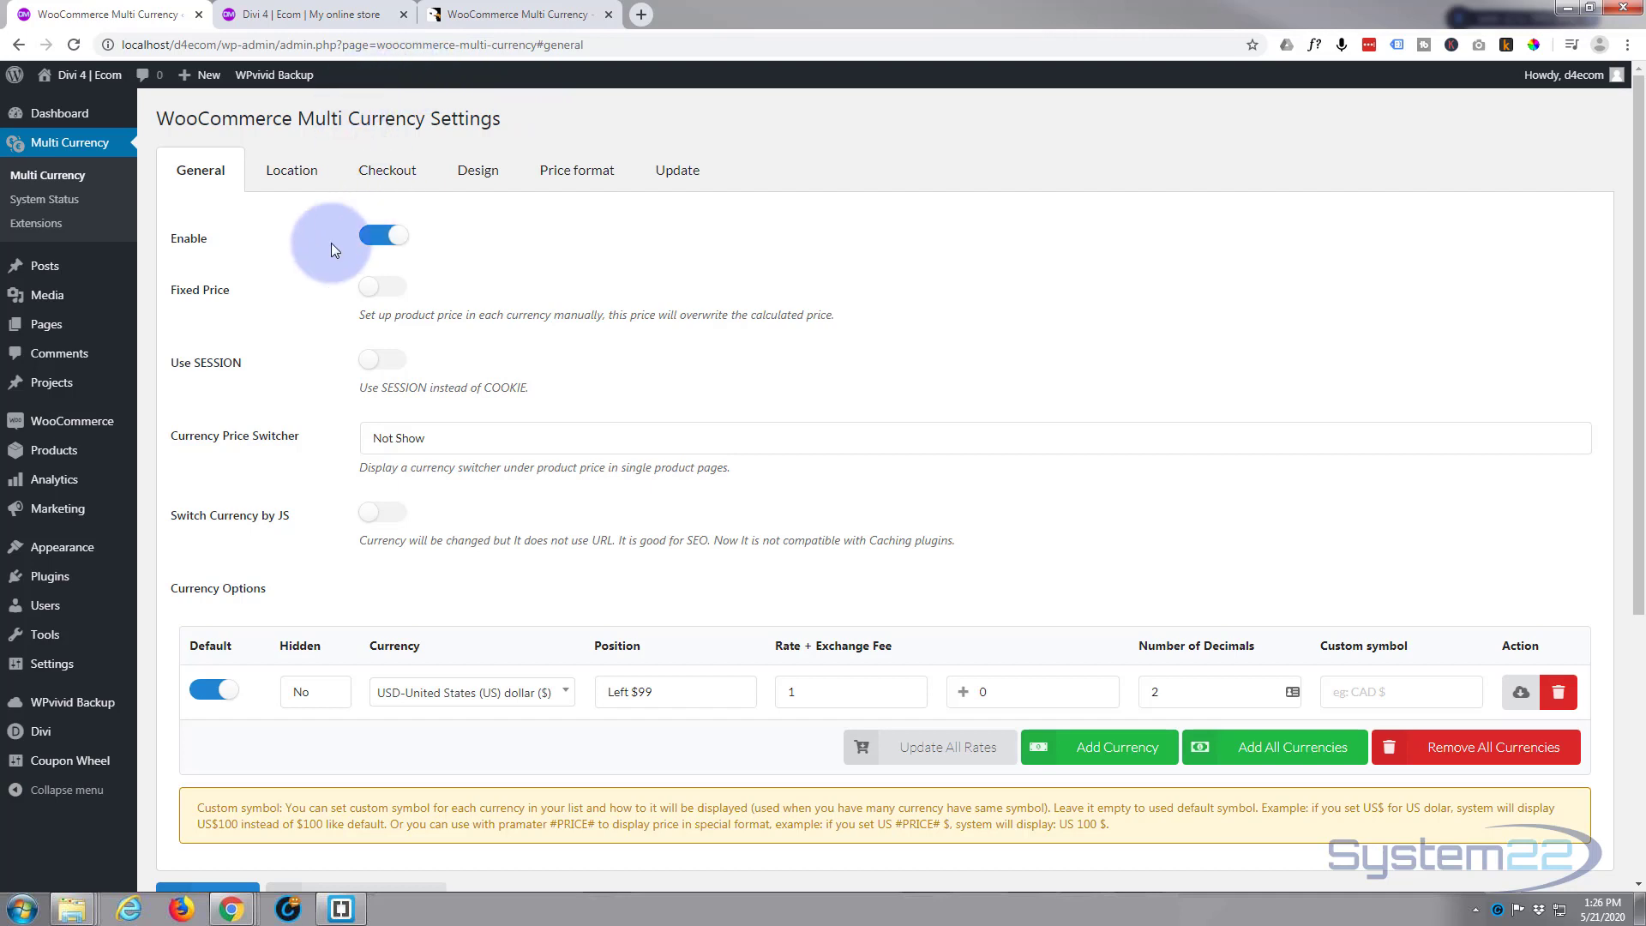
mouse_move(252, 260)
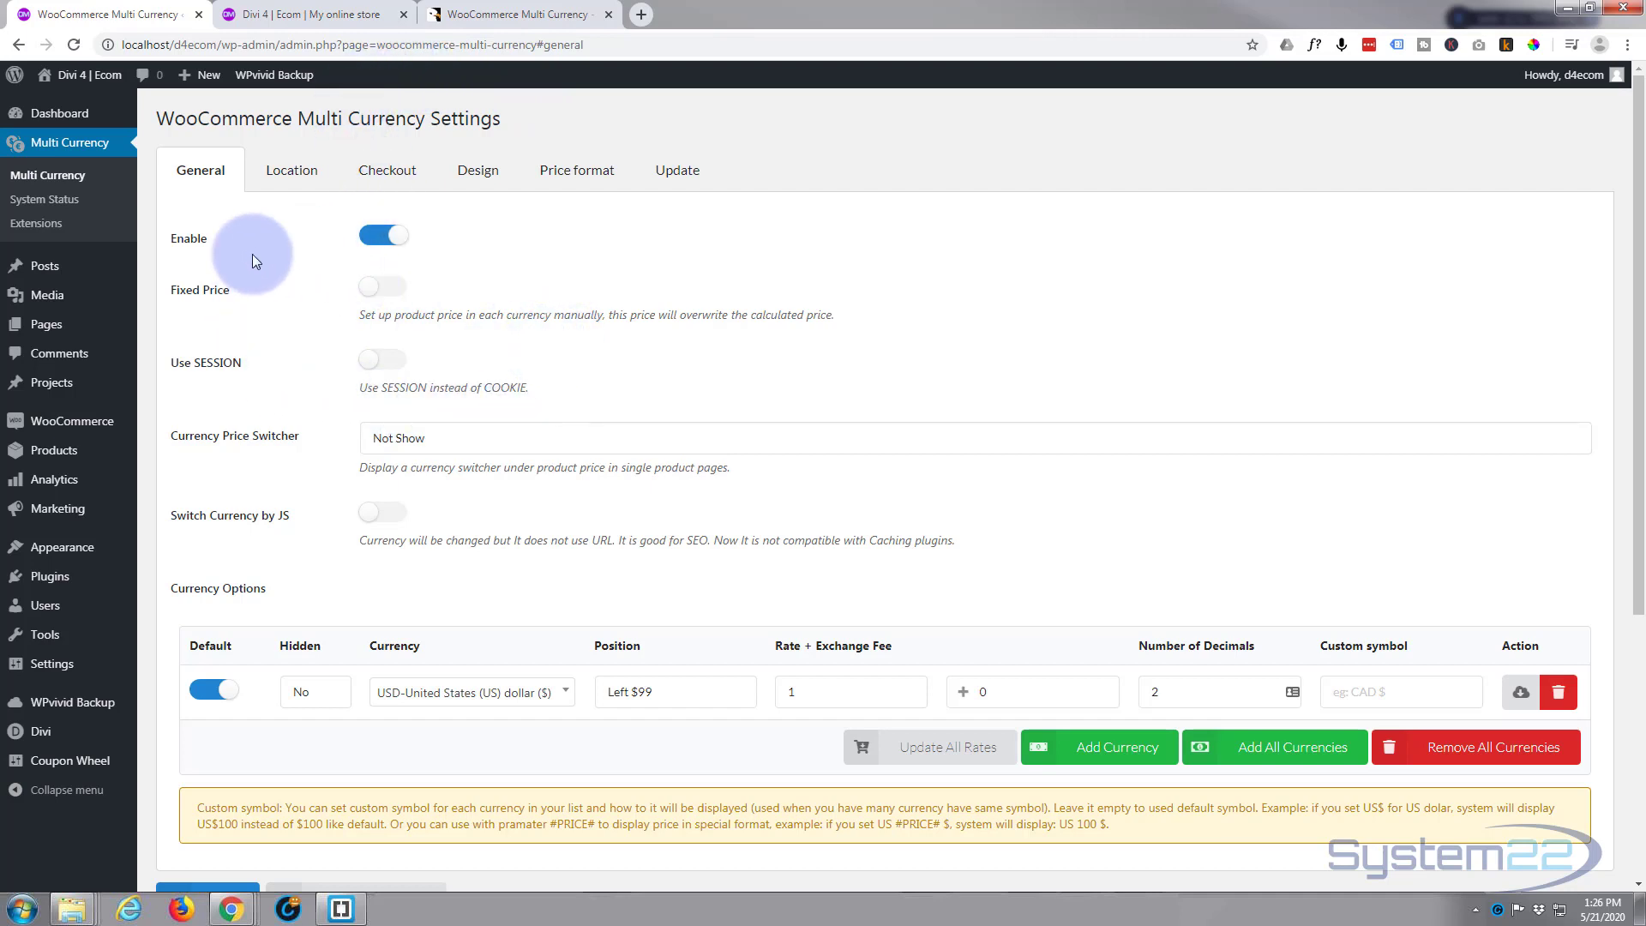
mouse_move(299, 259)
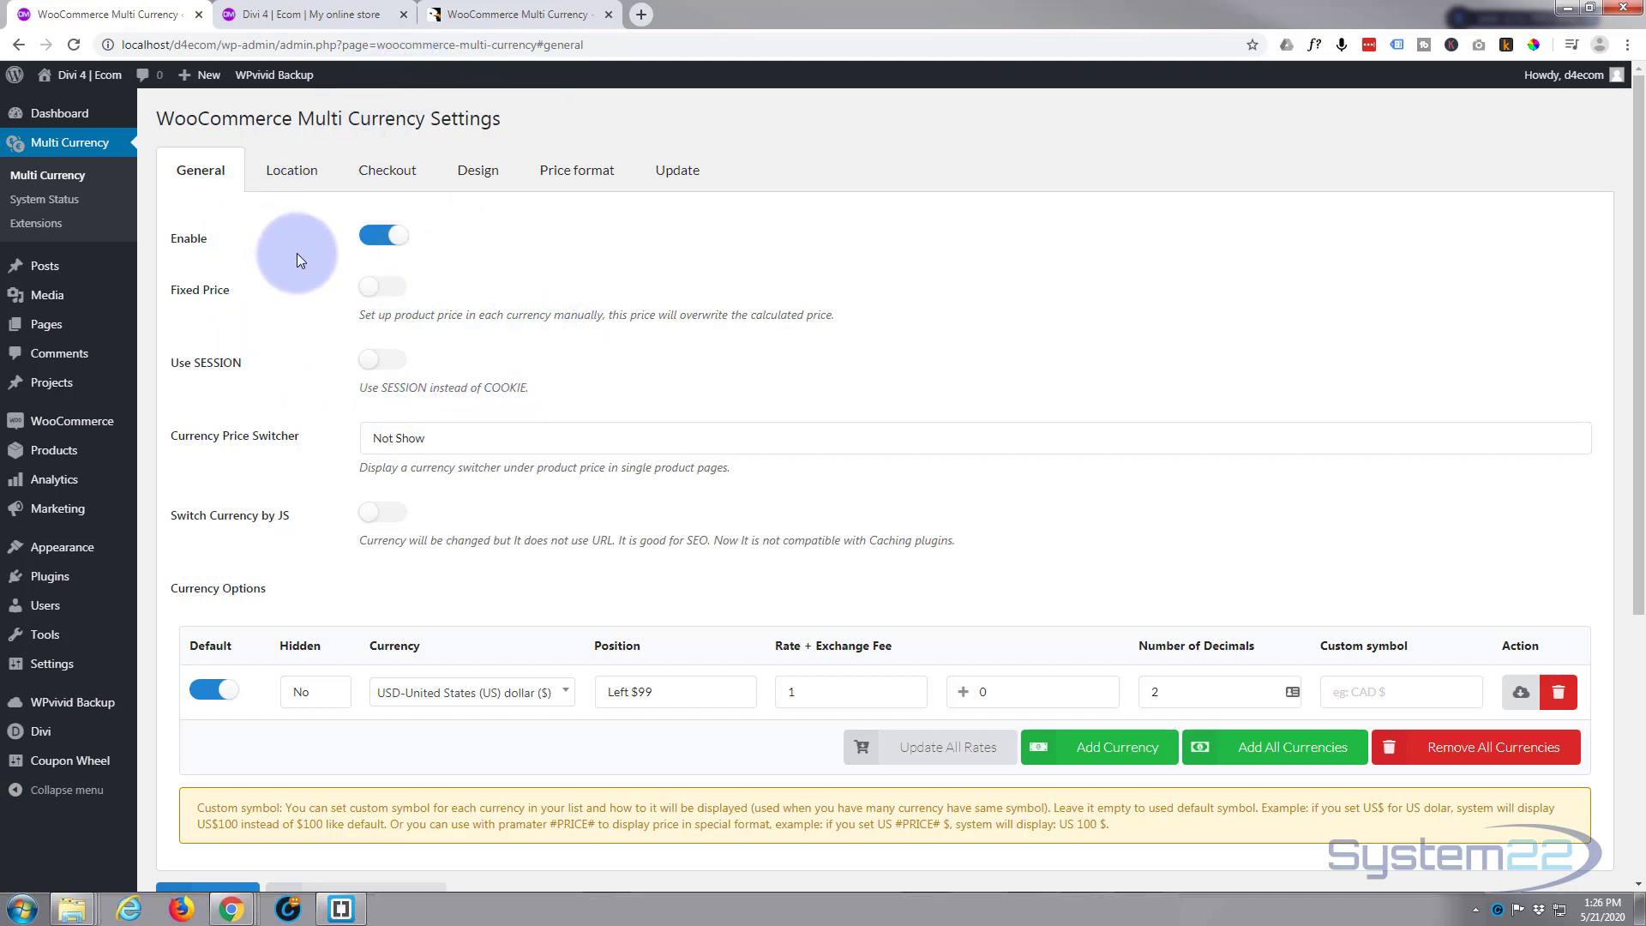
mouse_move(266, 252)
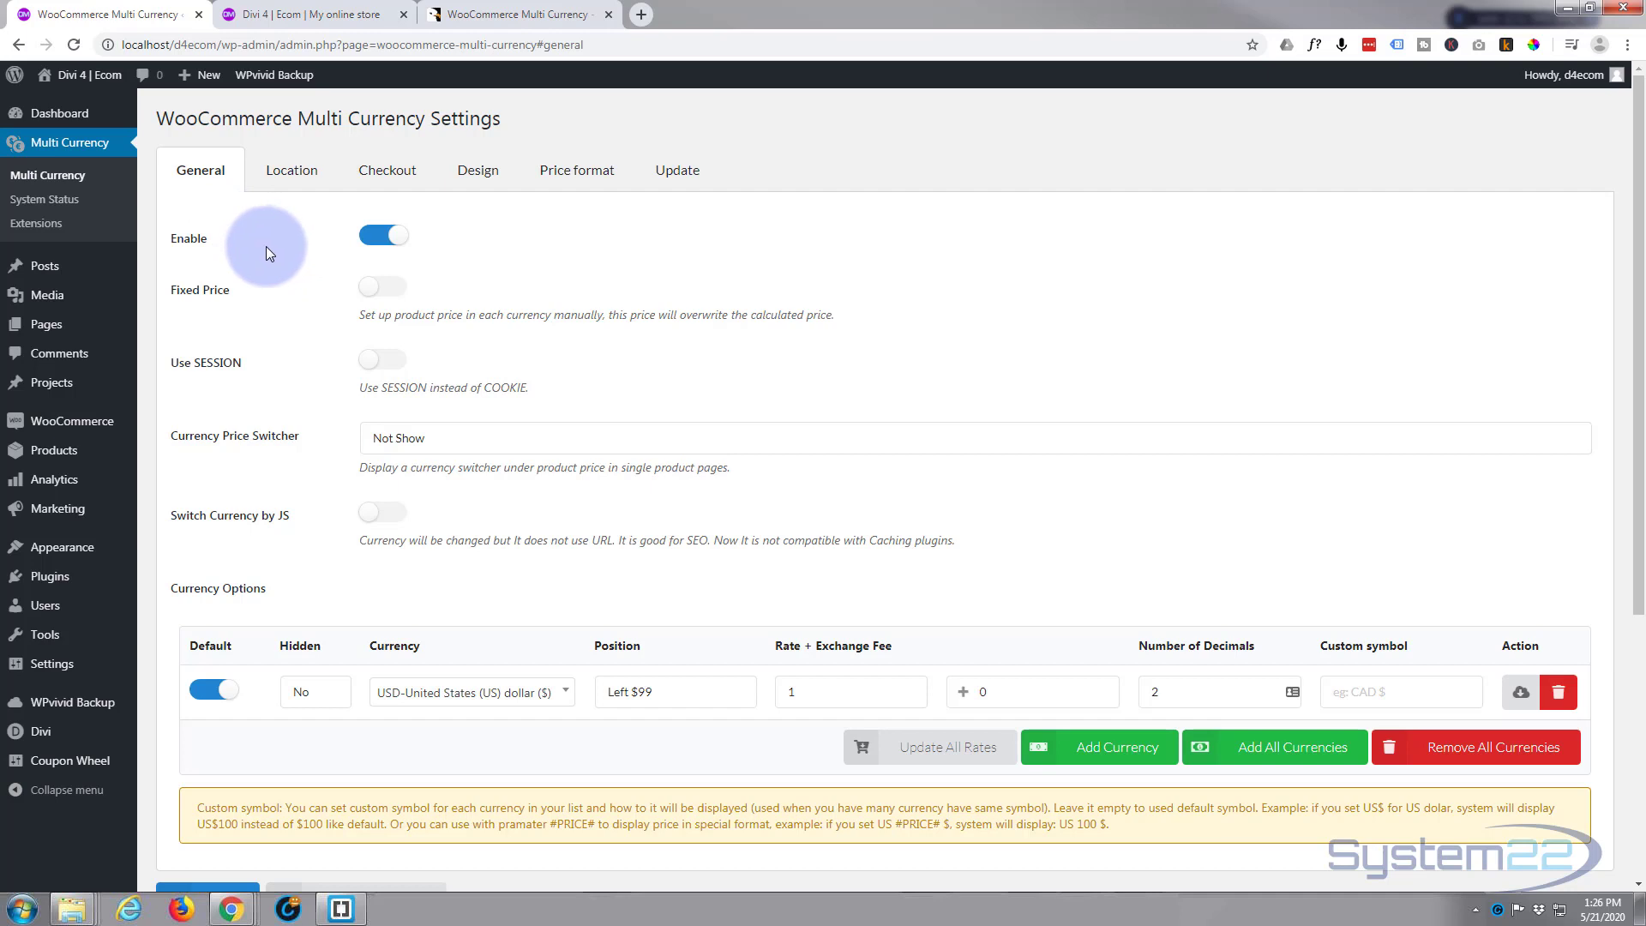
mouse_move(284, 249)
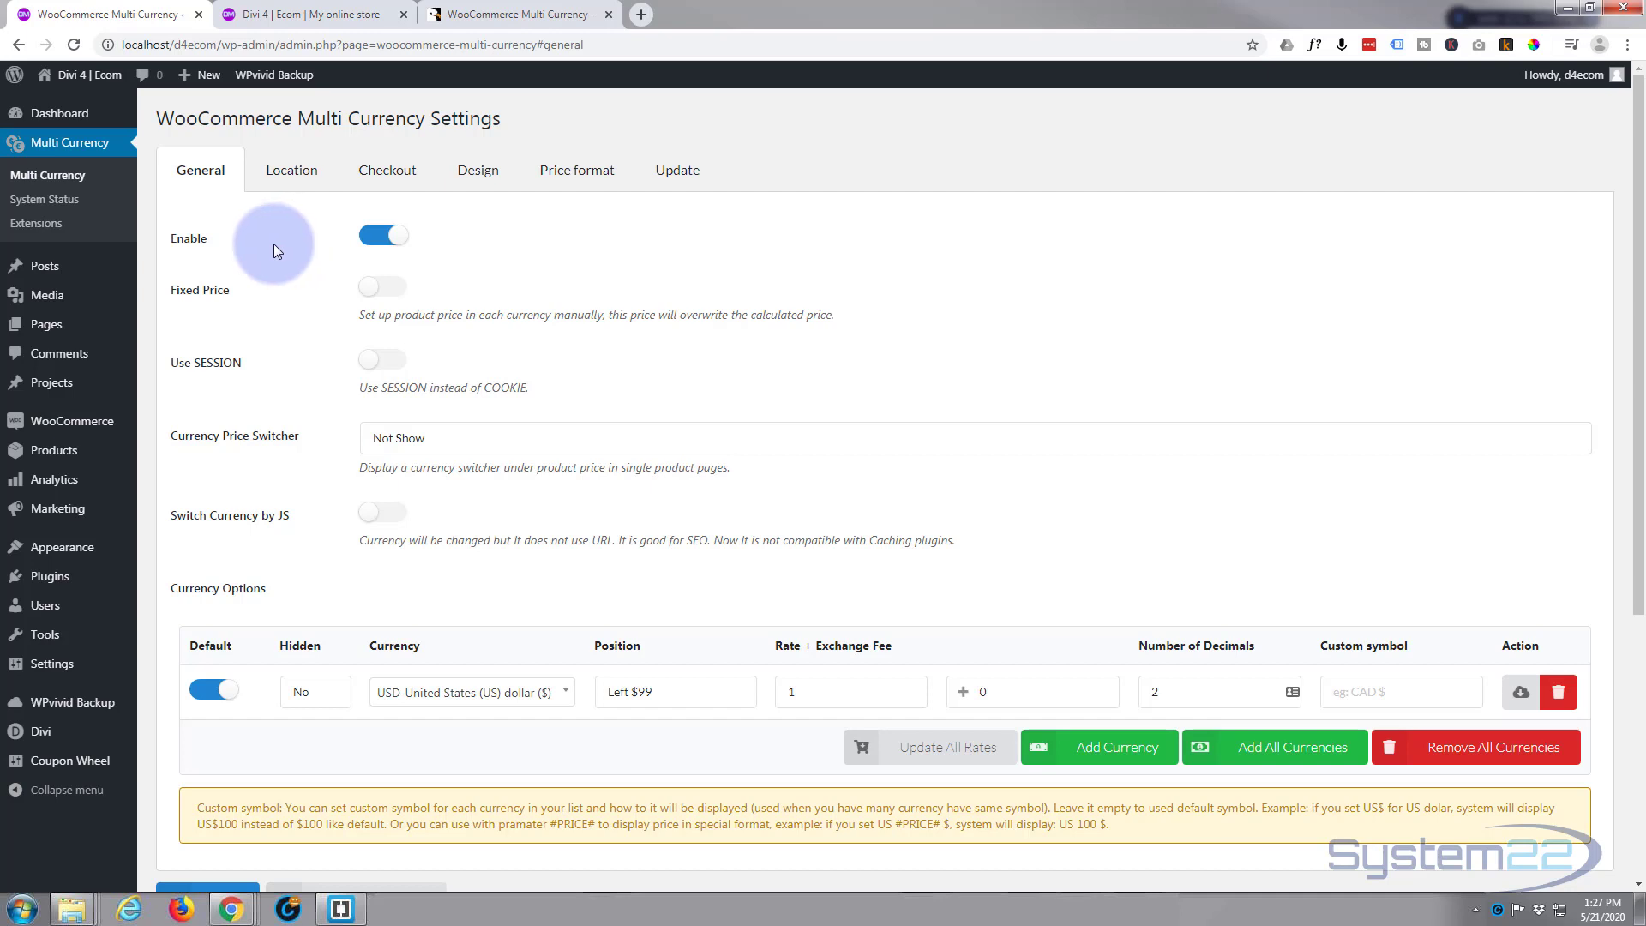
mouse_move(252, 162)
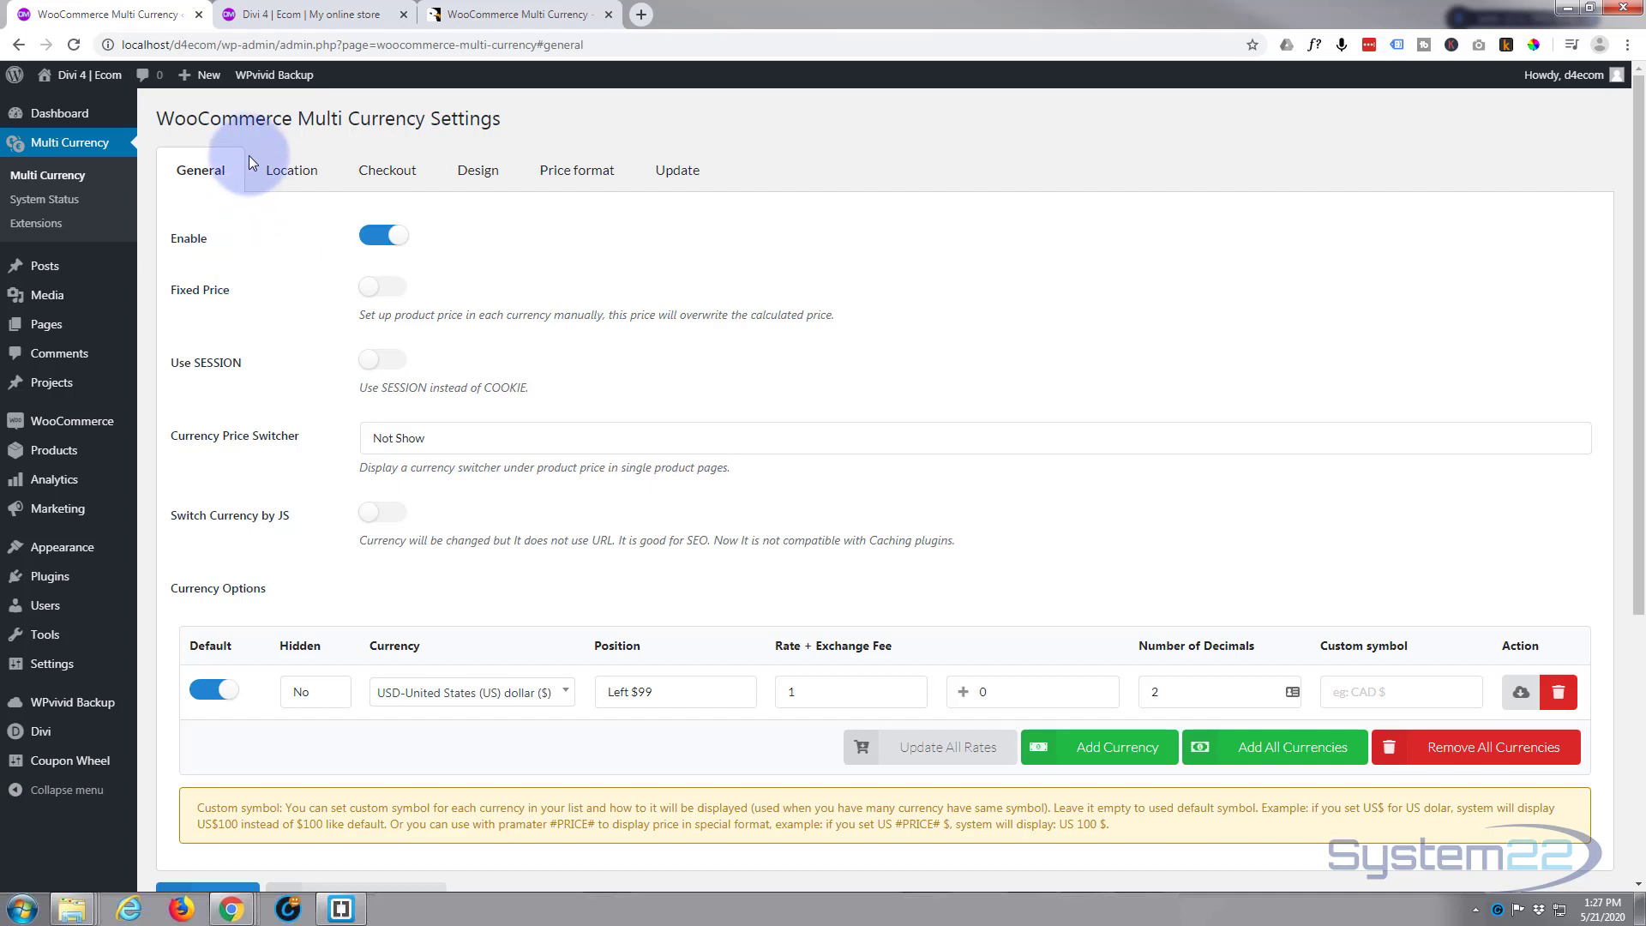
mouse_move(207, 258)
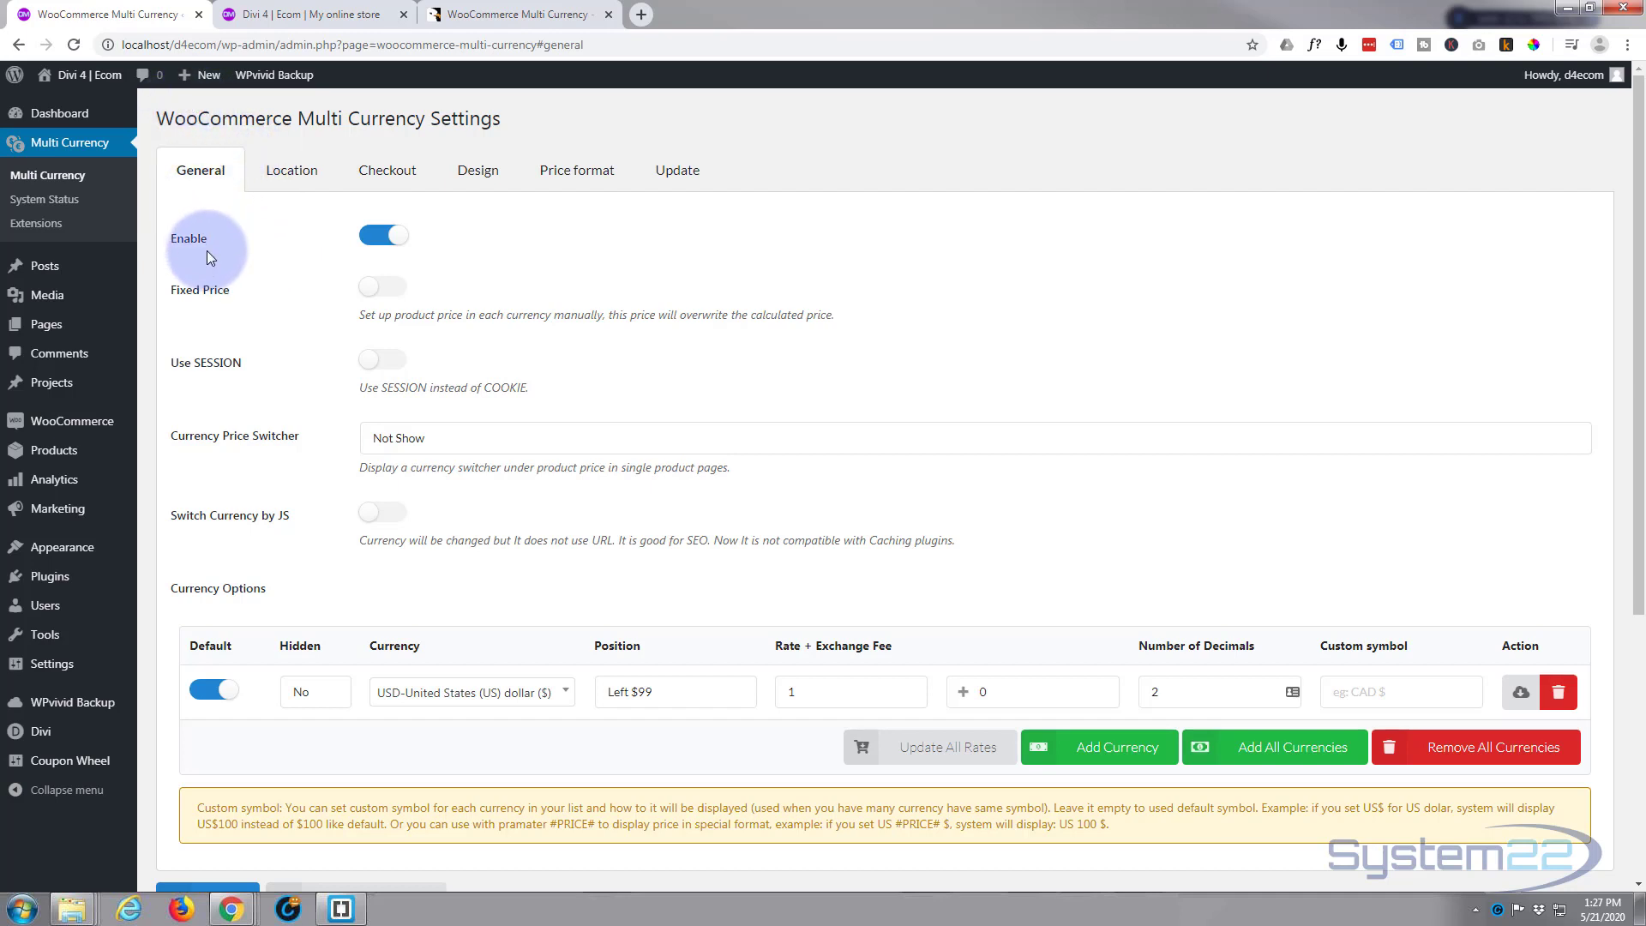
mouse_move(382, 234)
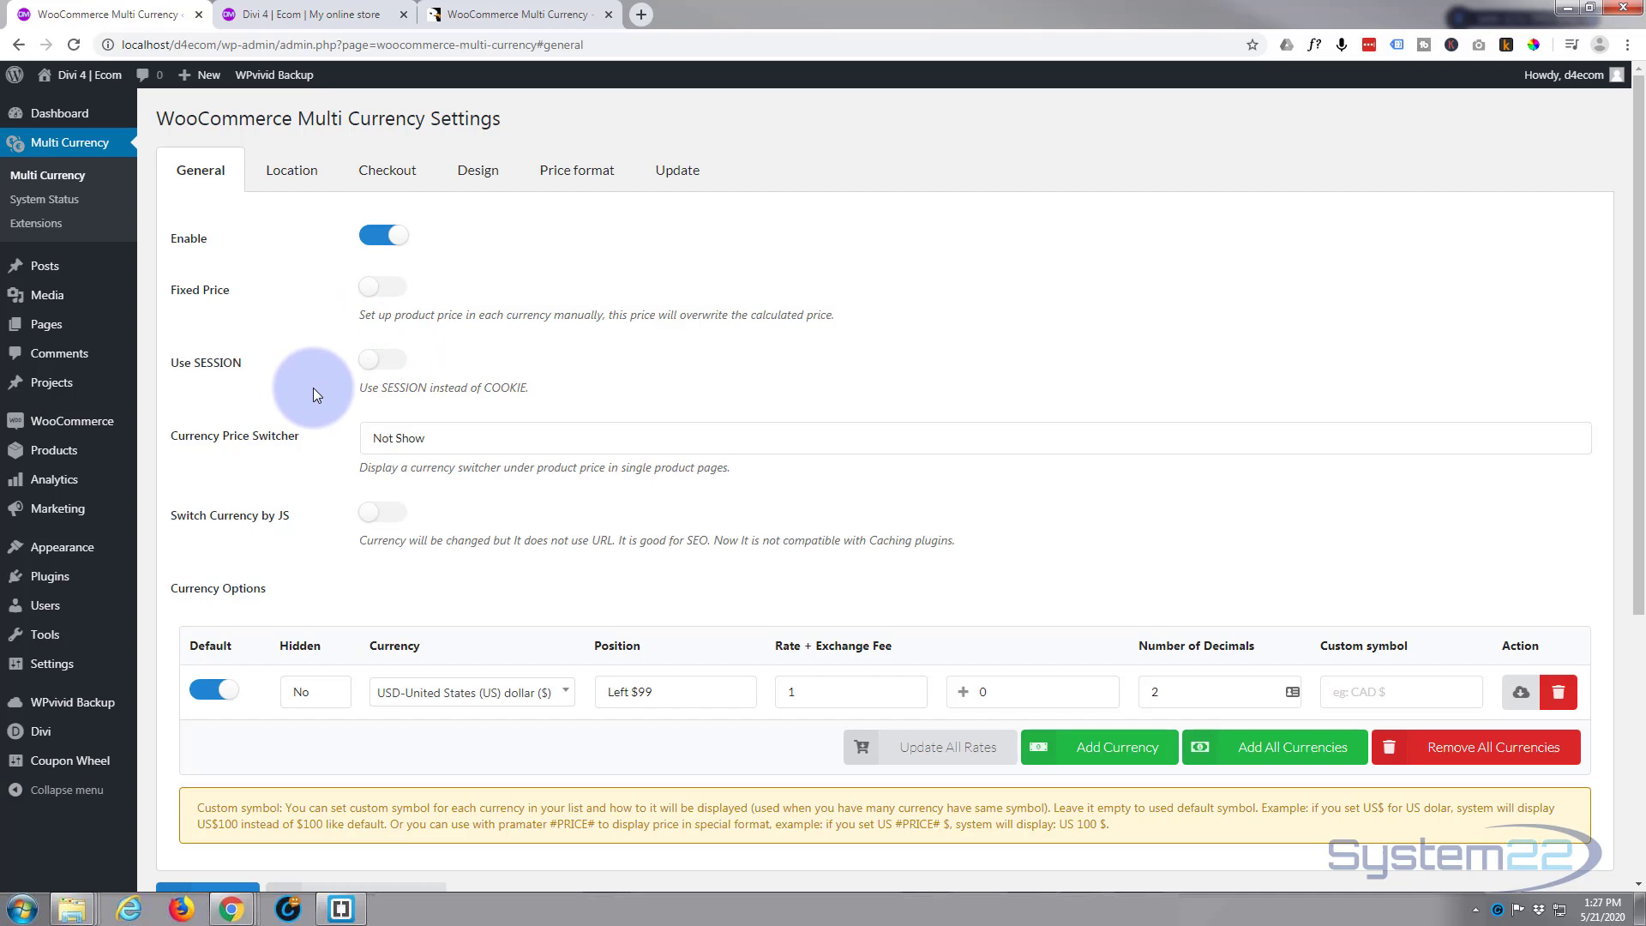
mouse_move(220, 373)
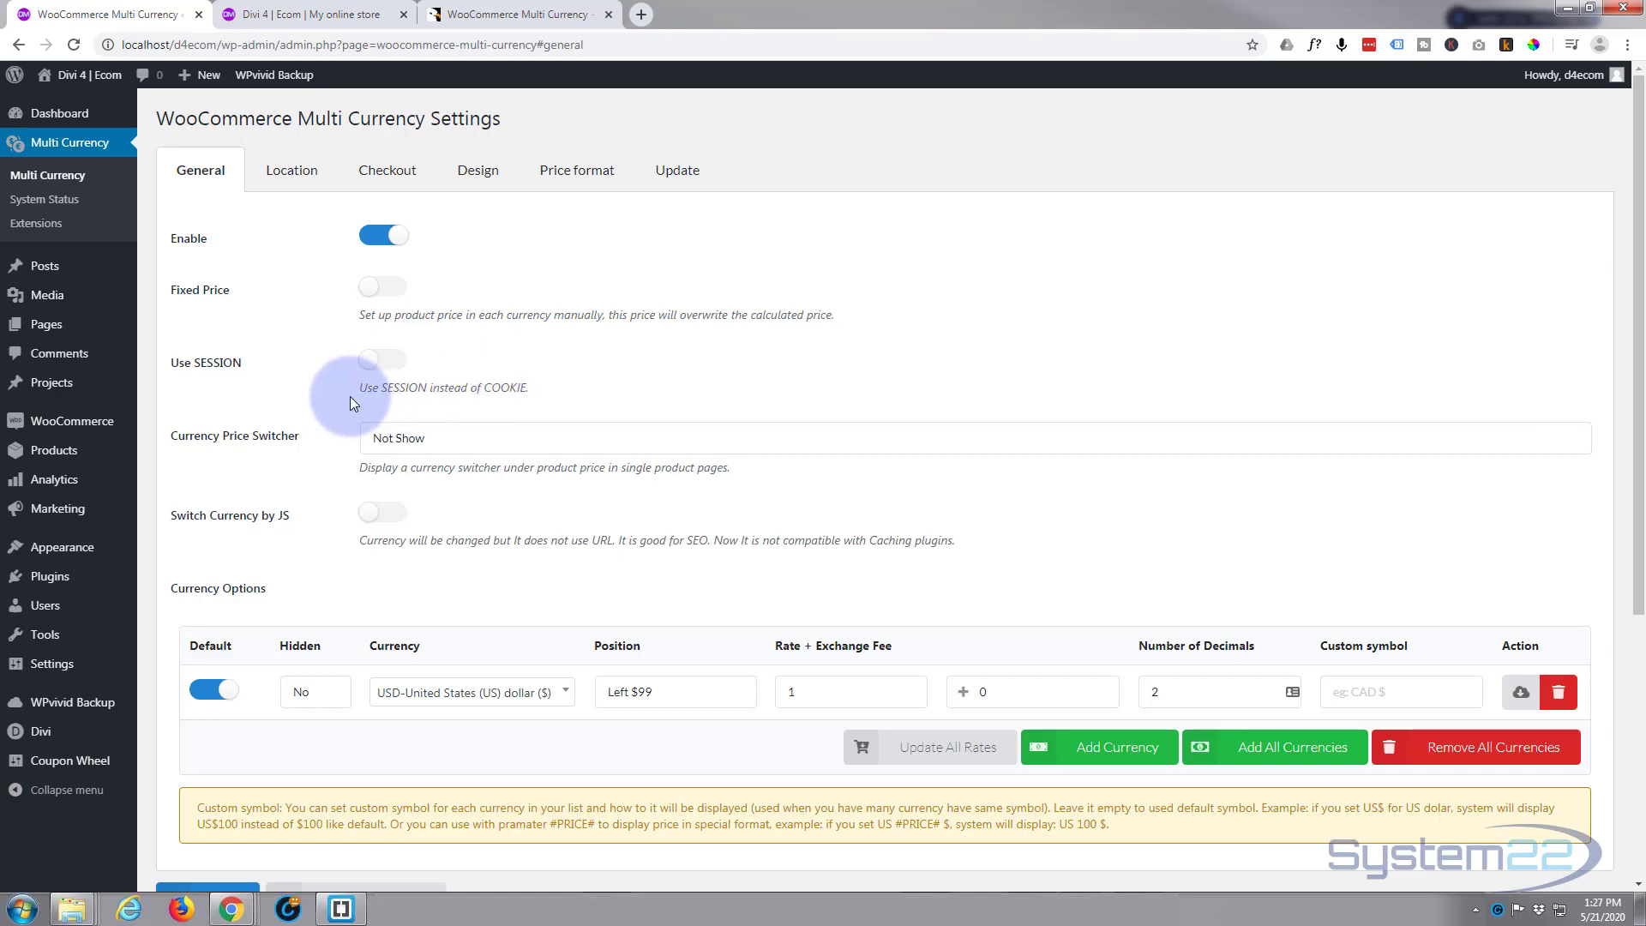
mouse_move(195, 440)
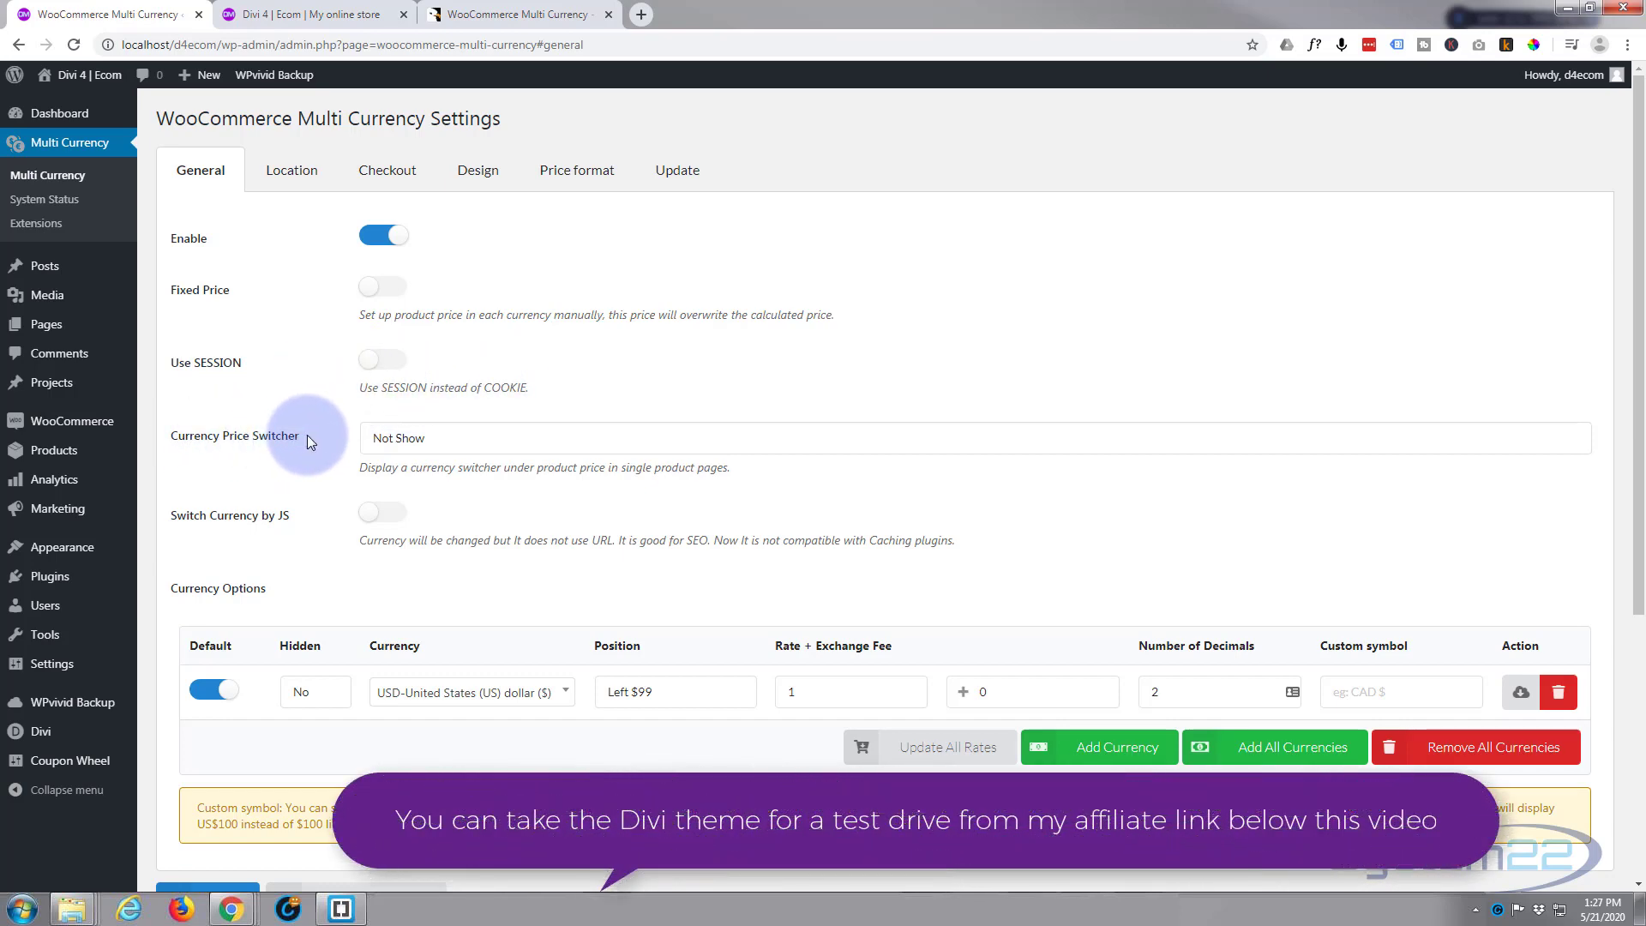
mouse_move(476, 482)
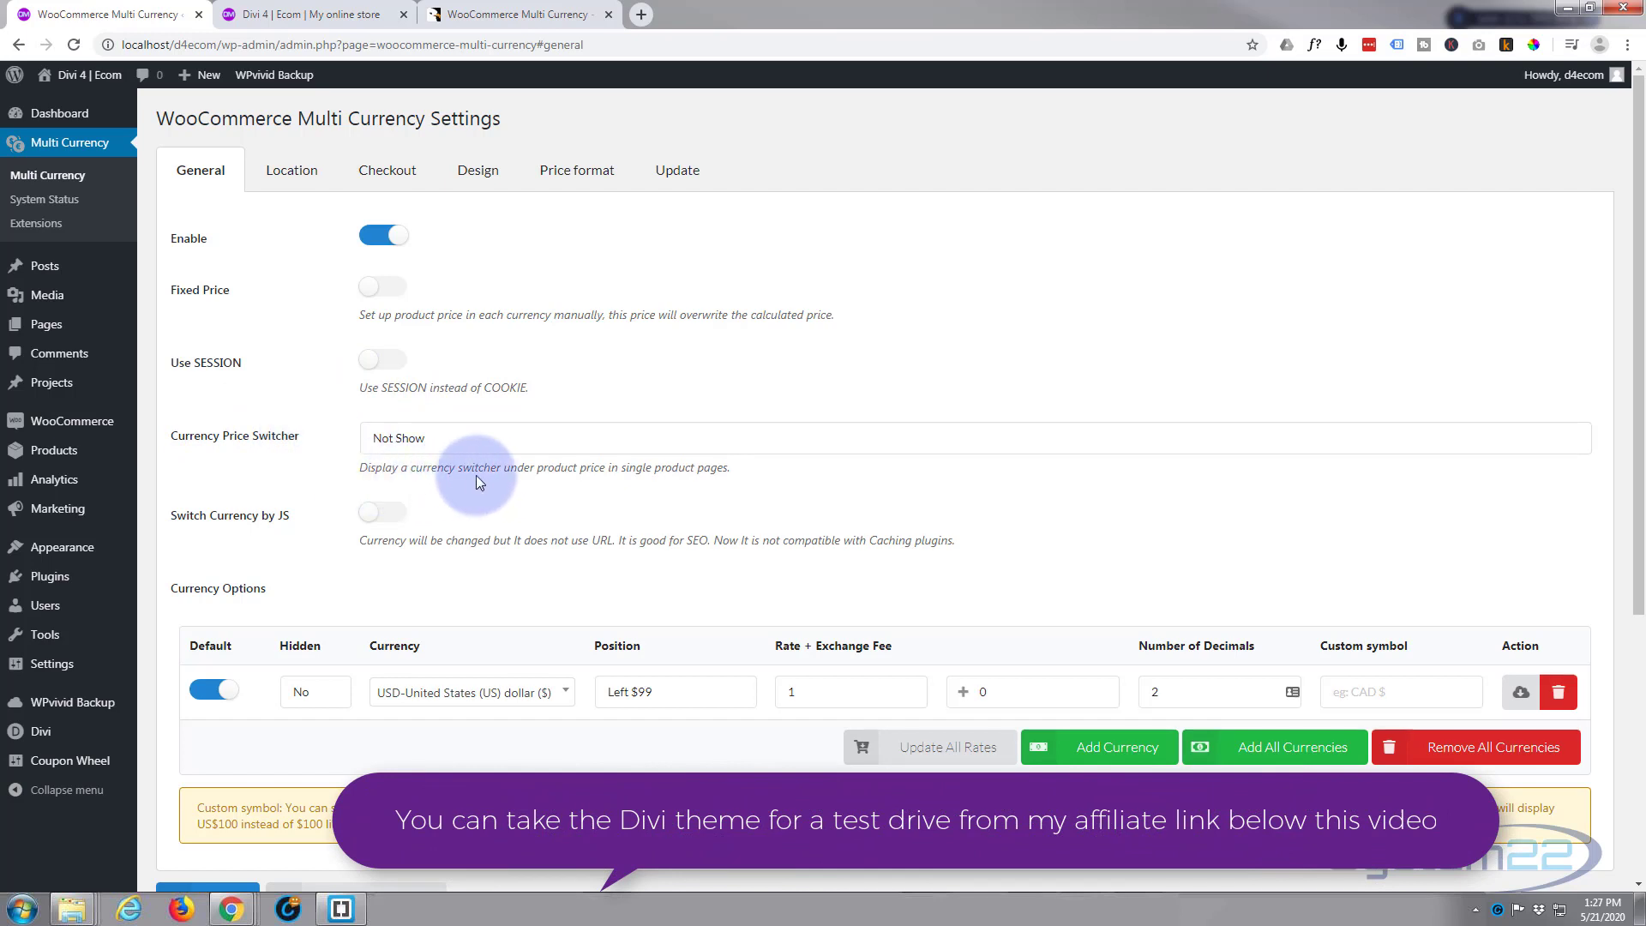
mouse_move(305, 445)
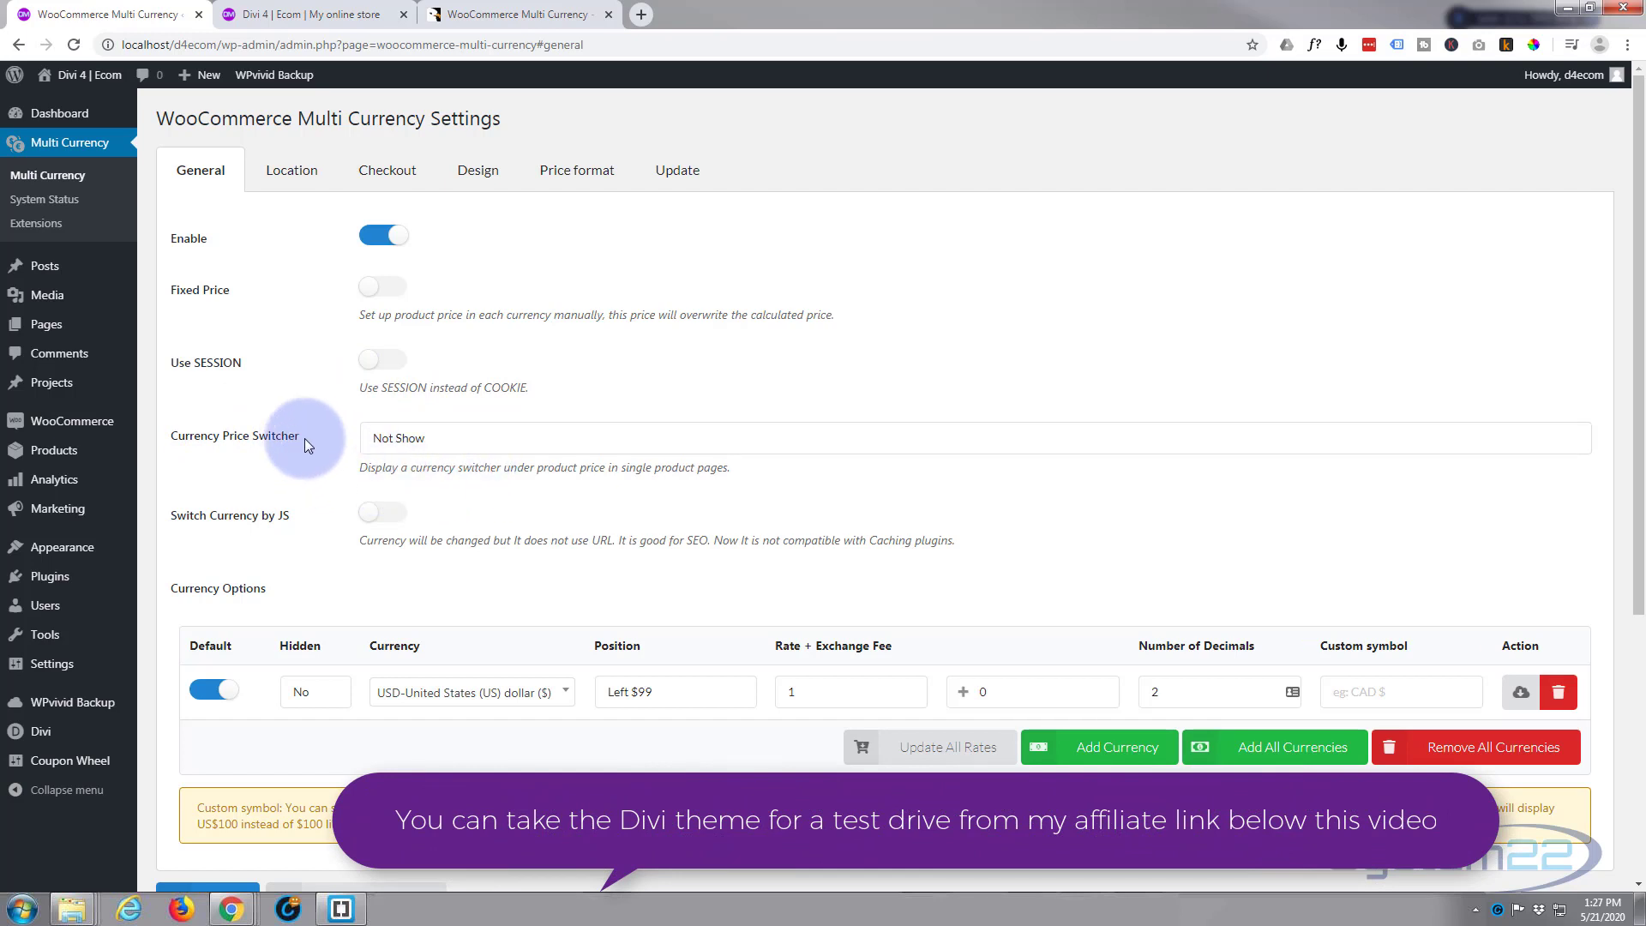
mouse_move(486, 469)
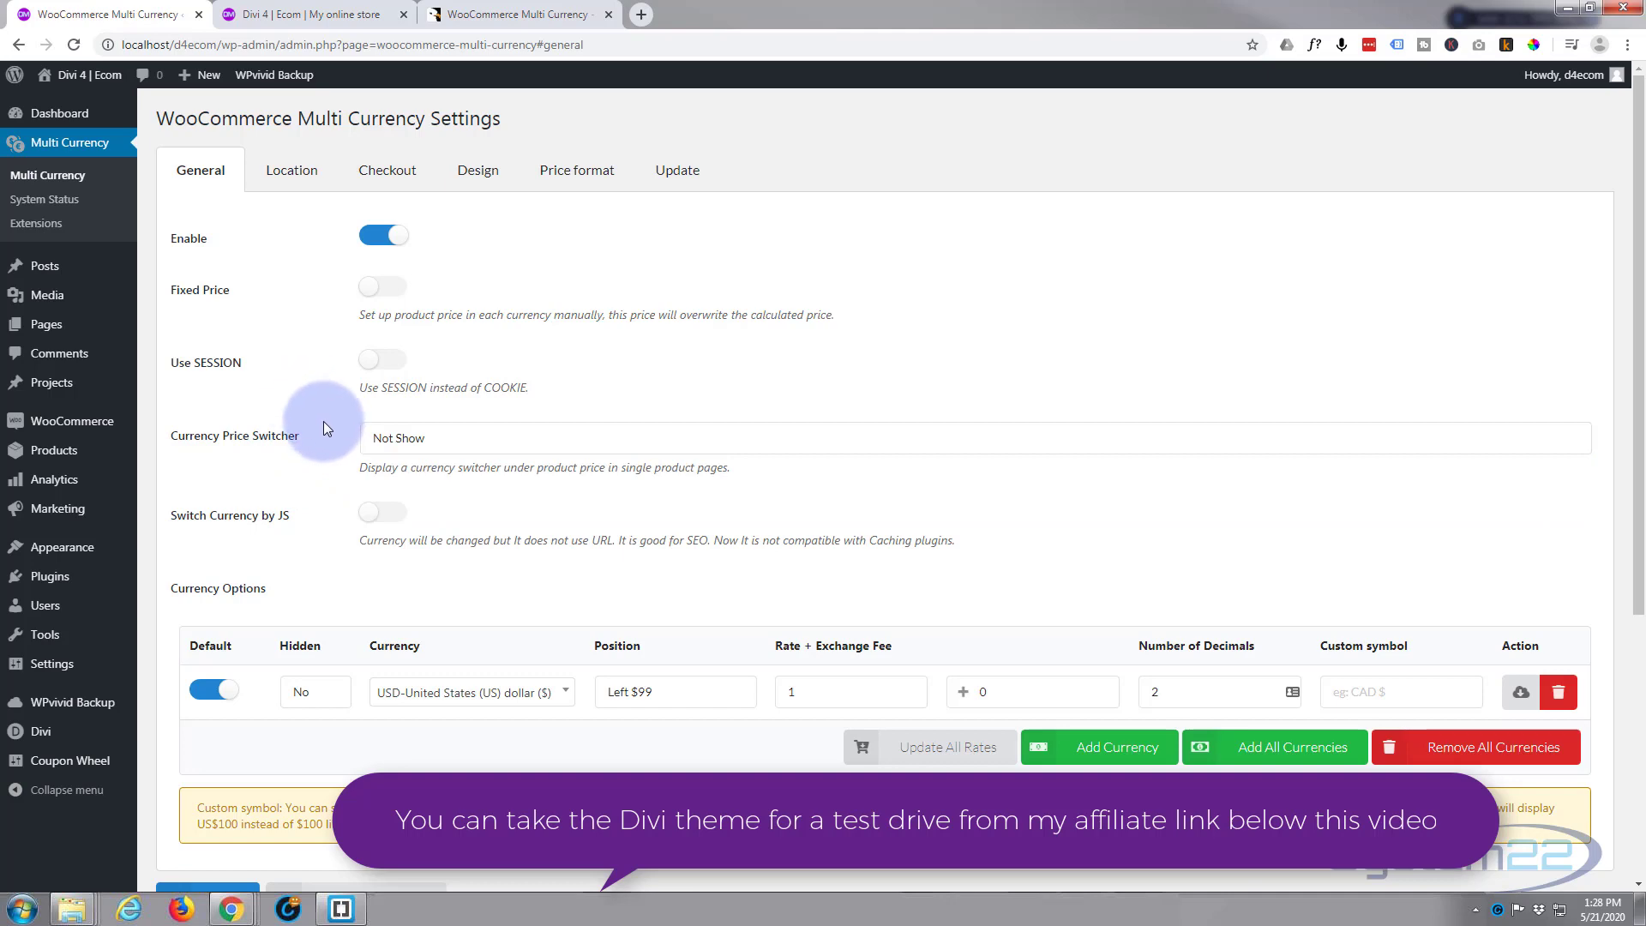
scroll("down", 3)
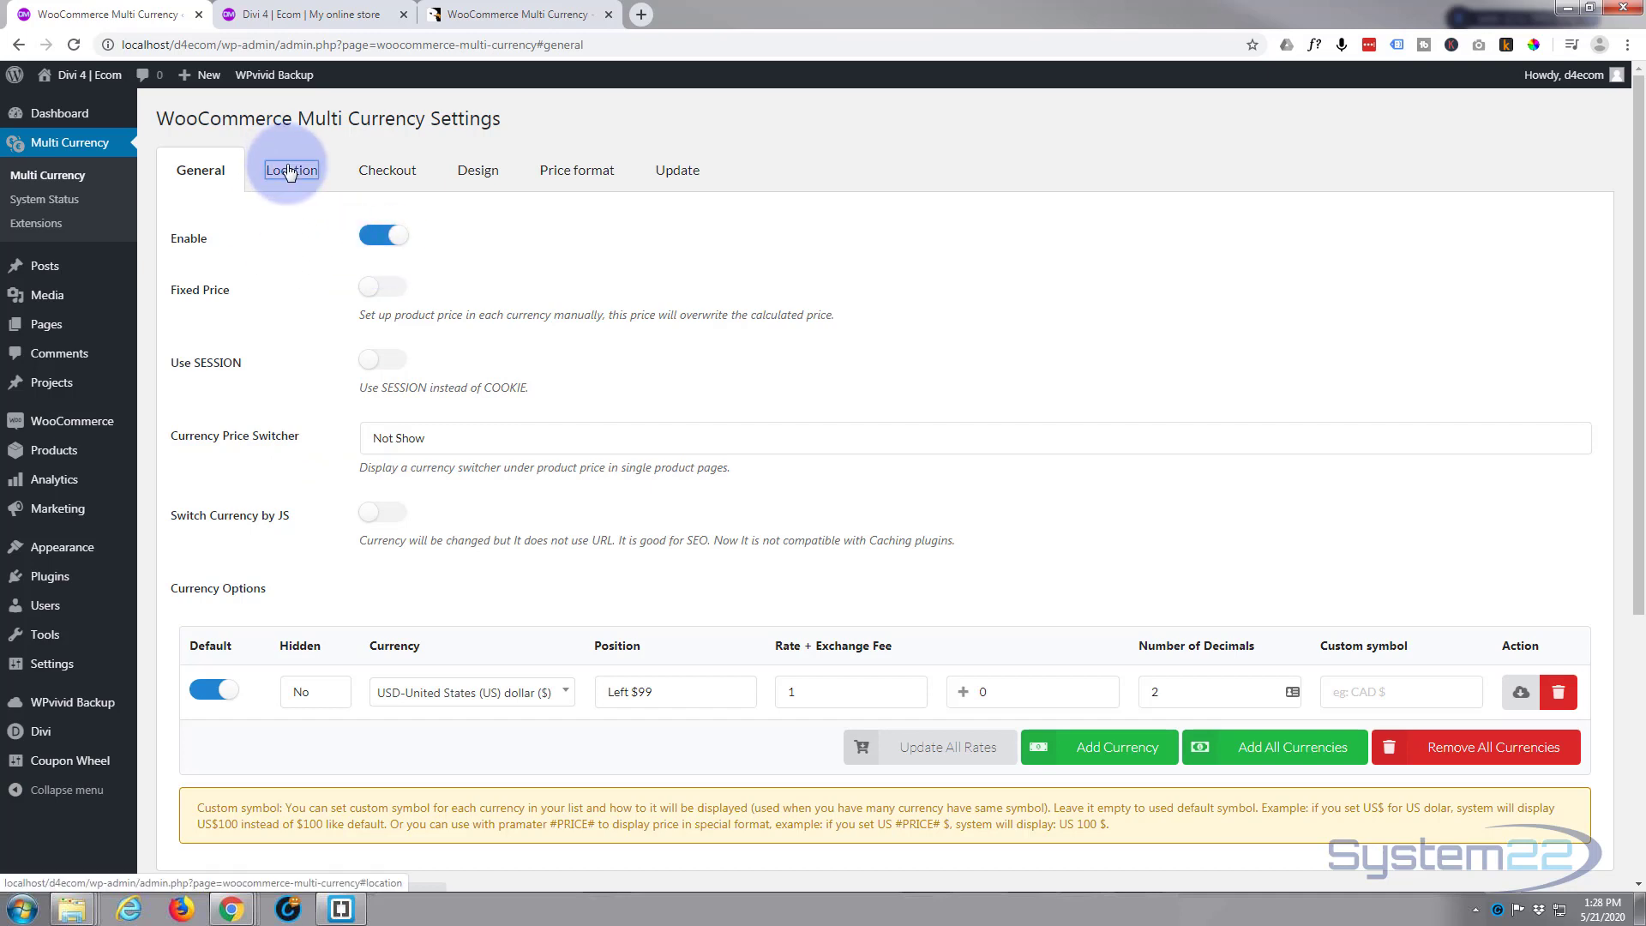
On the Location tab, keep Auto select currency and re-enable Currency by Country.
left_click(290, 170)
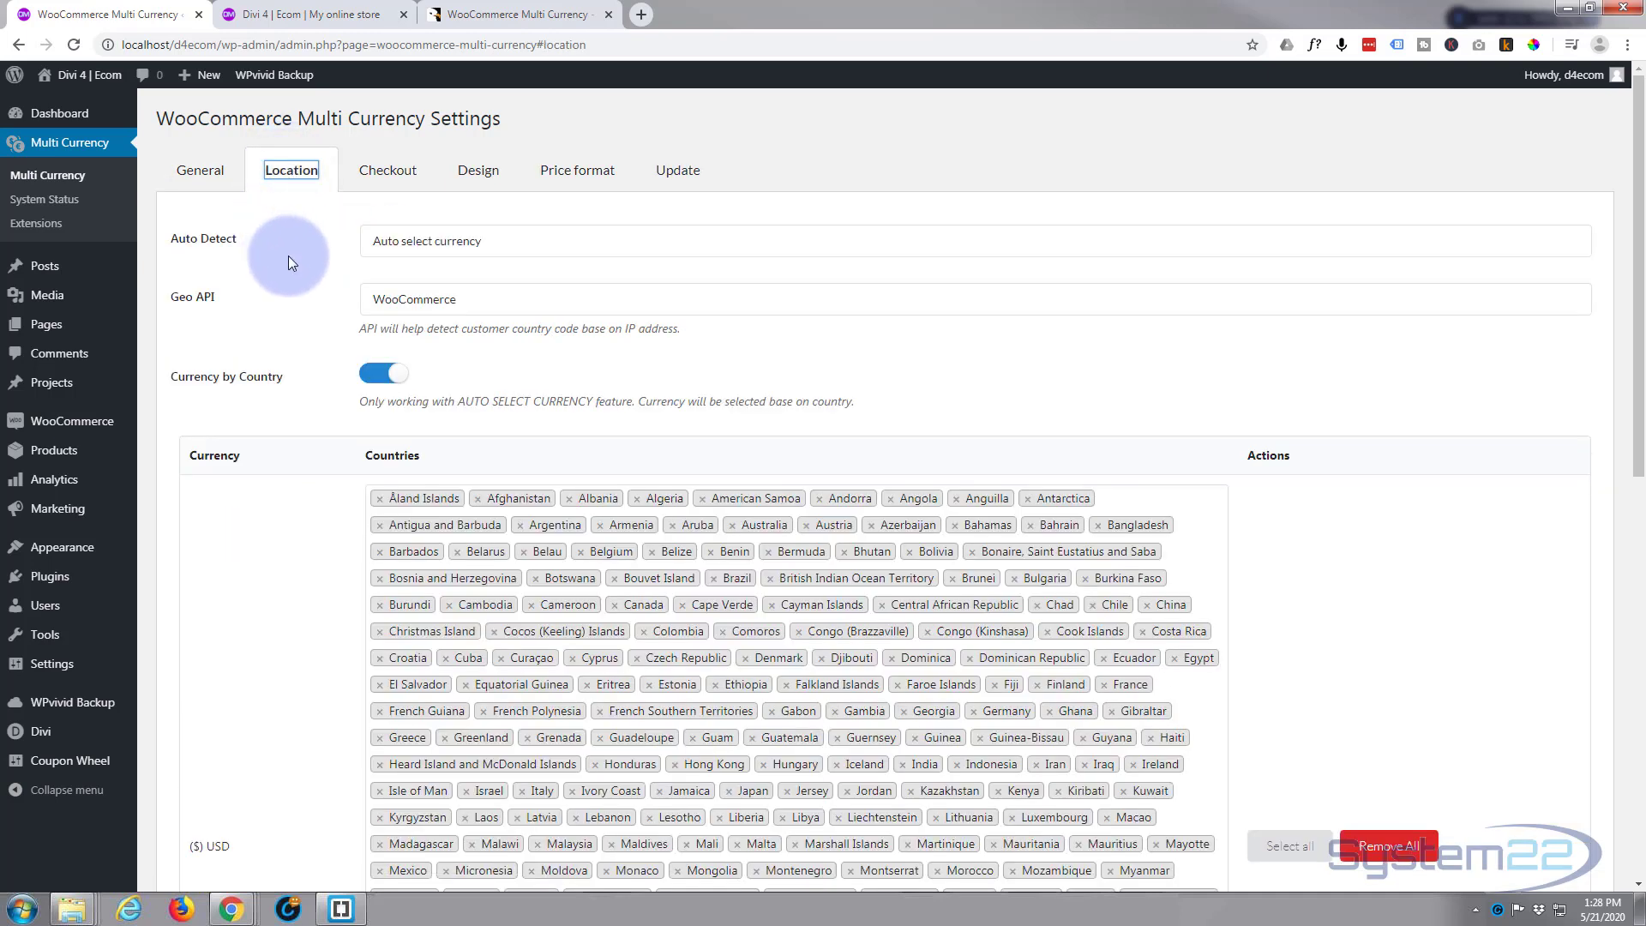
mouse_move(538, 250)
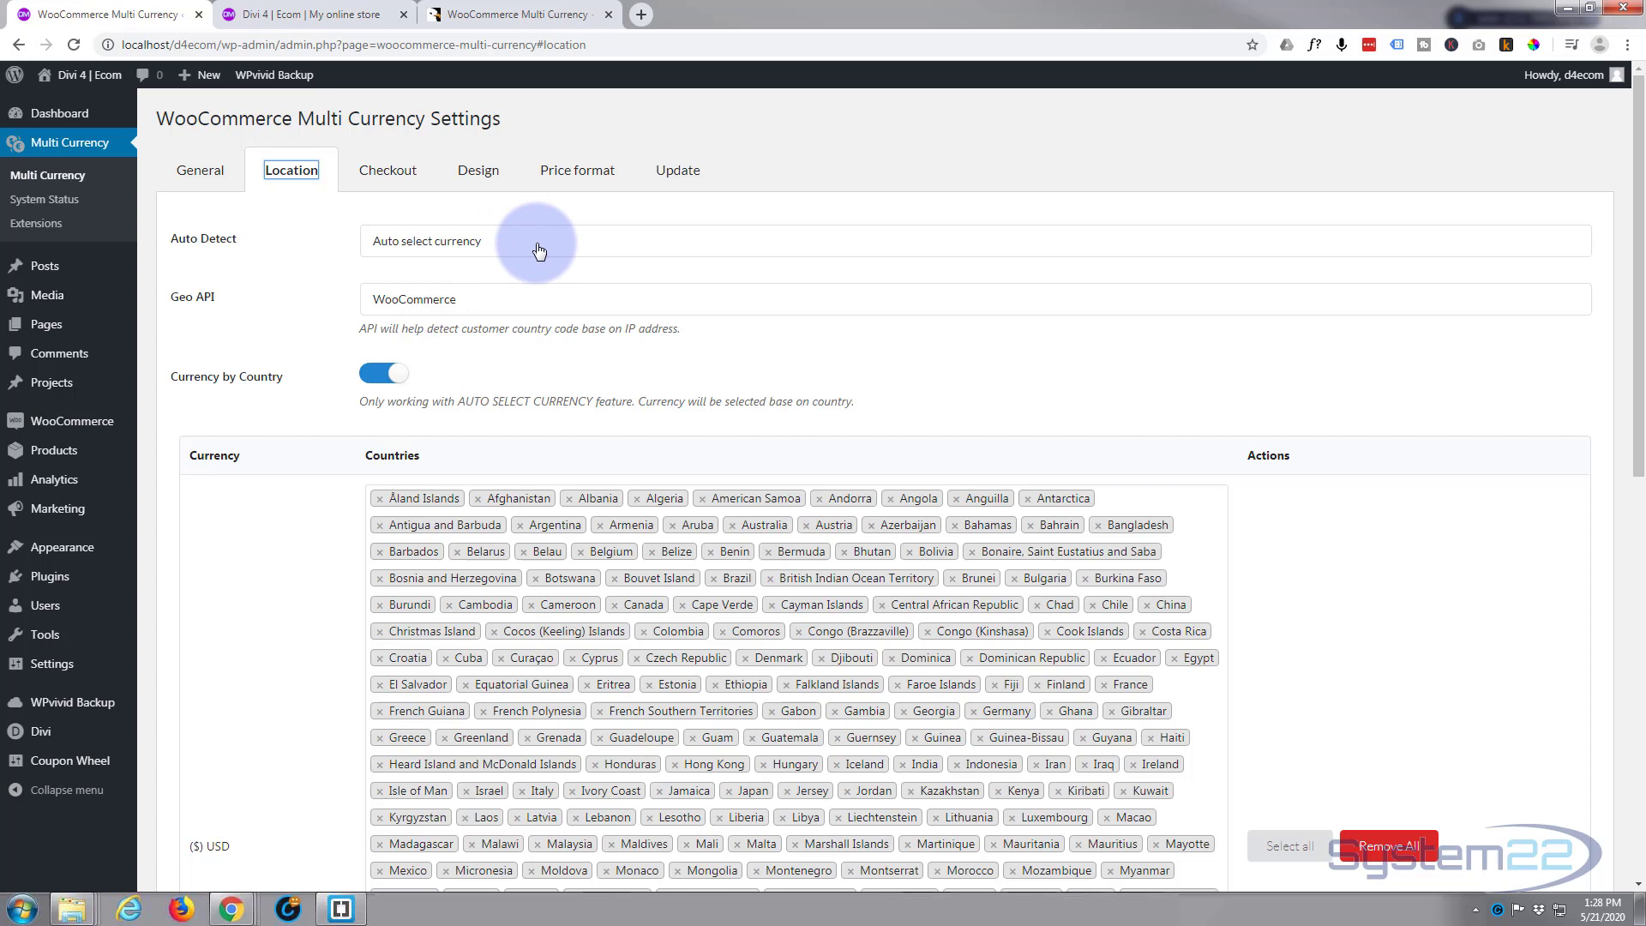
left_click(426, 240)
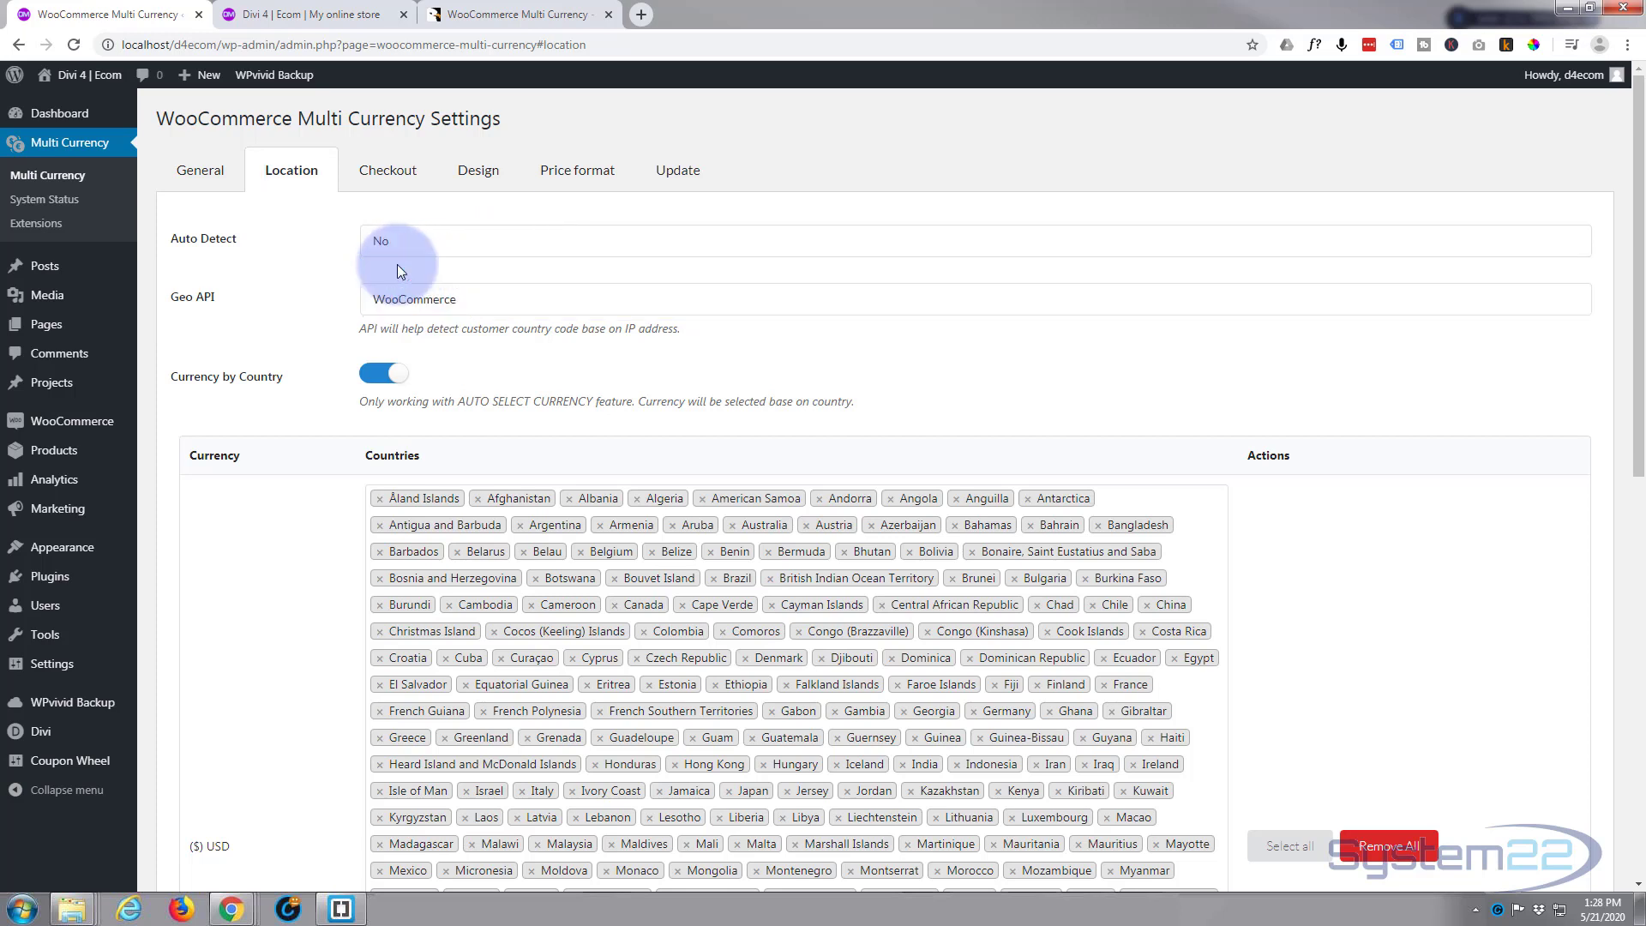
left_click(396, 240)
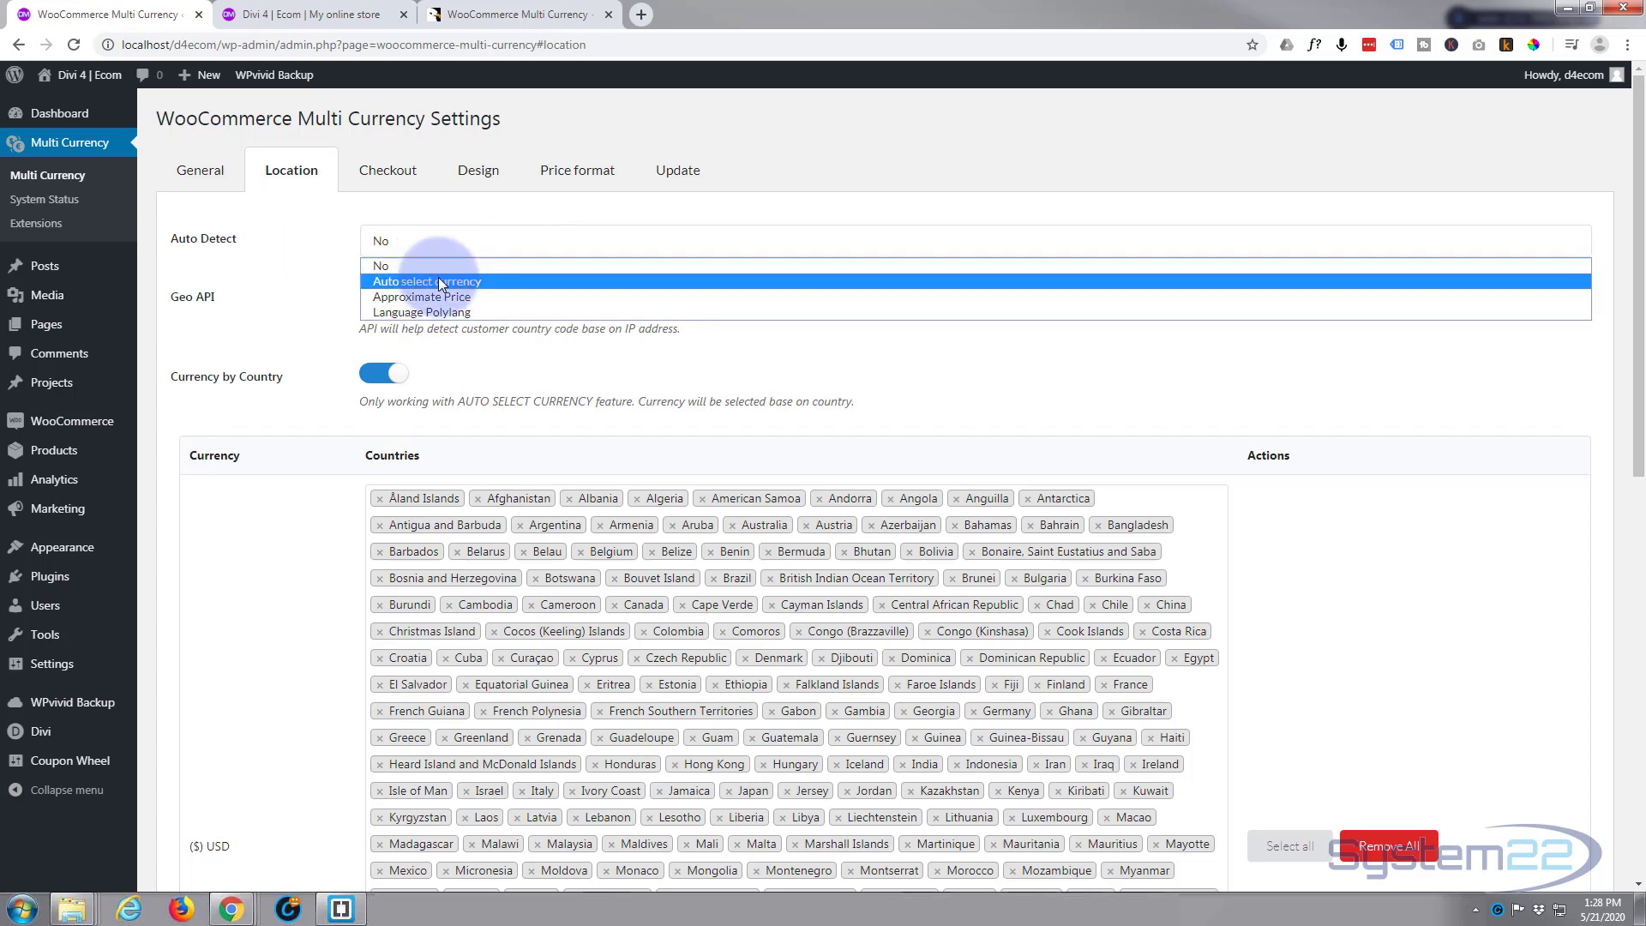
left_click(426, 281)
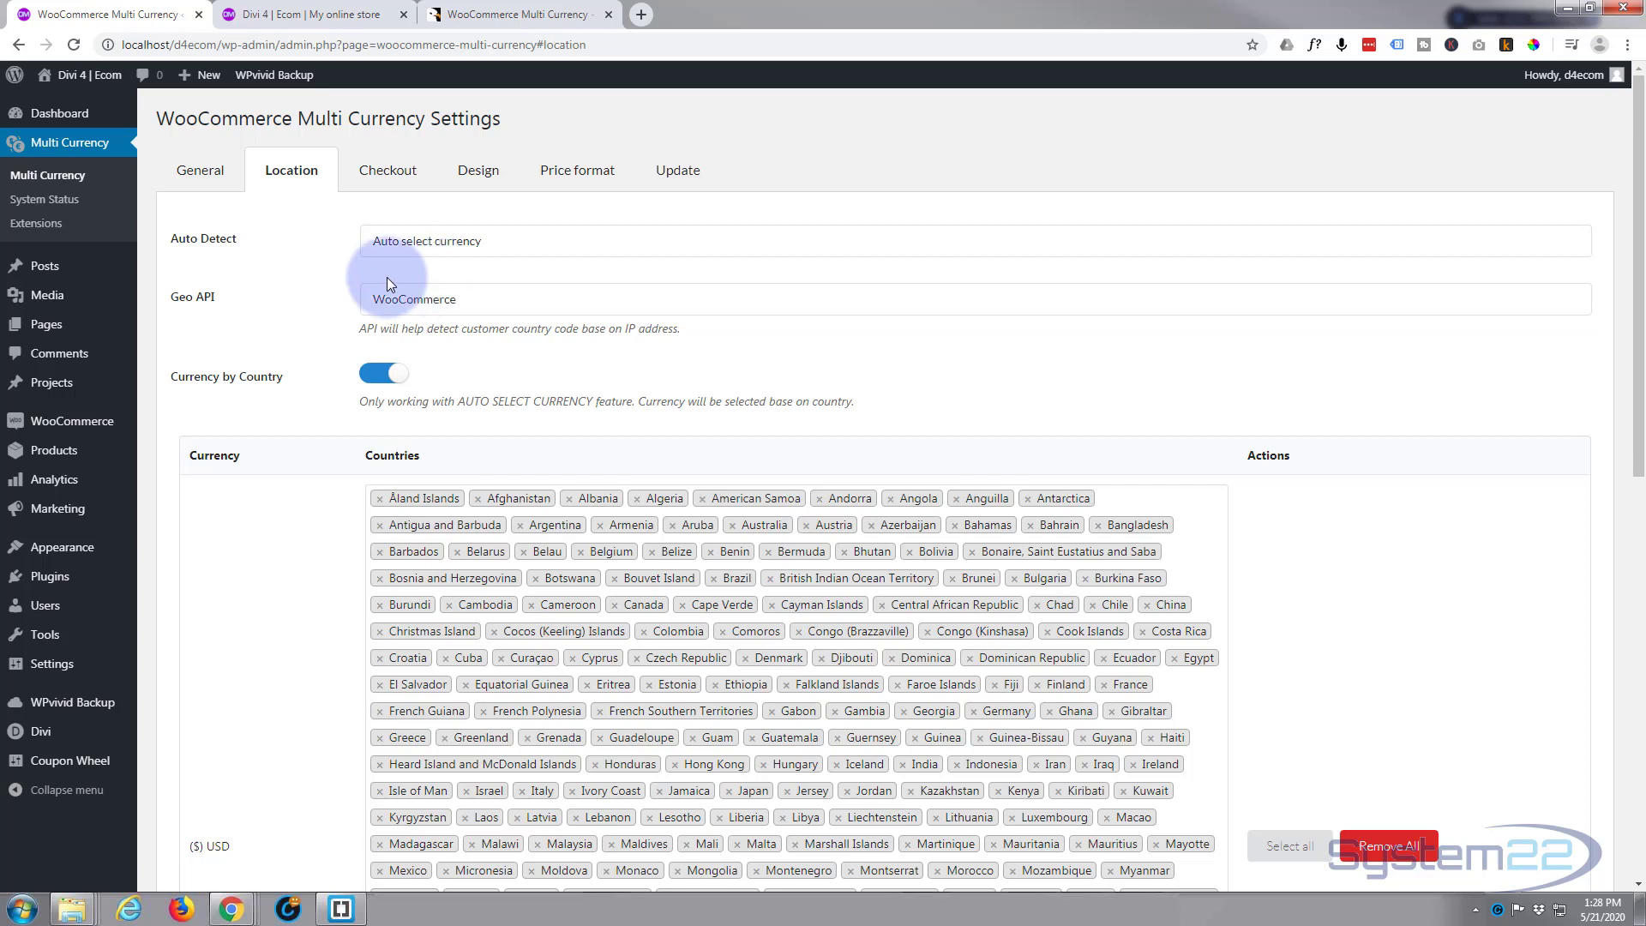
mouse_move(307, 269)
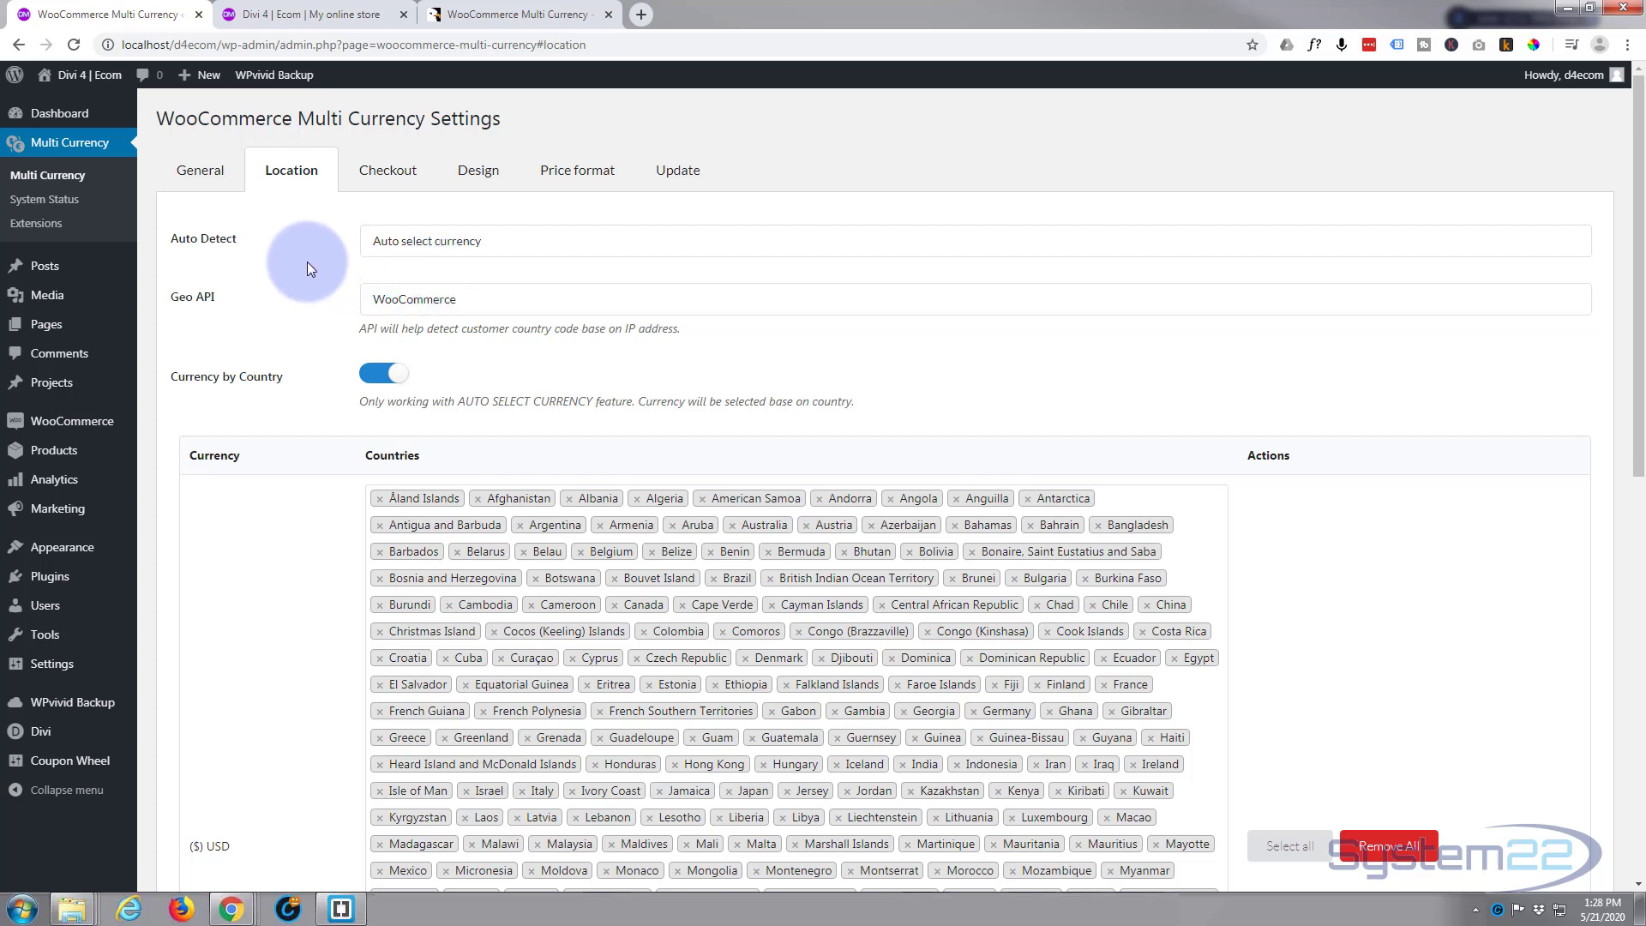
mouse_move(477, 308)
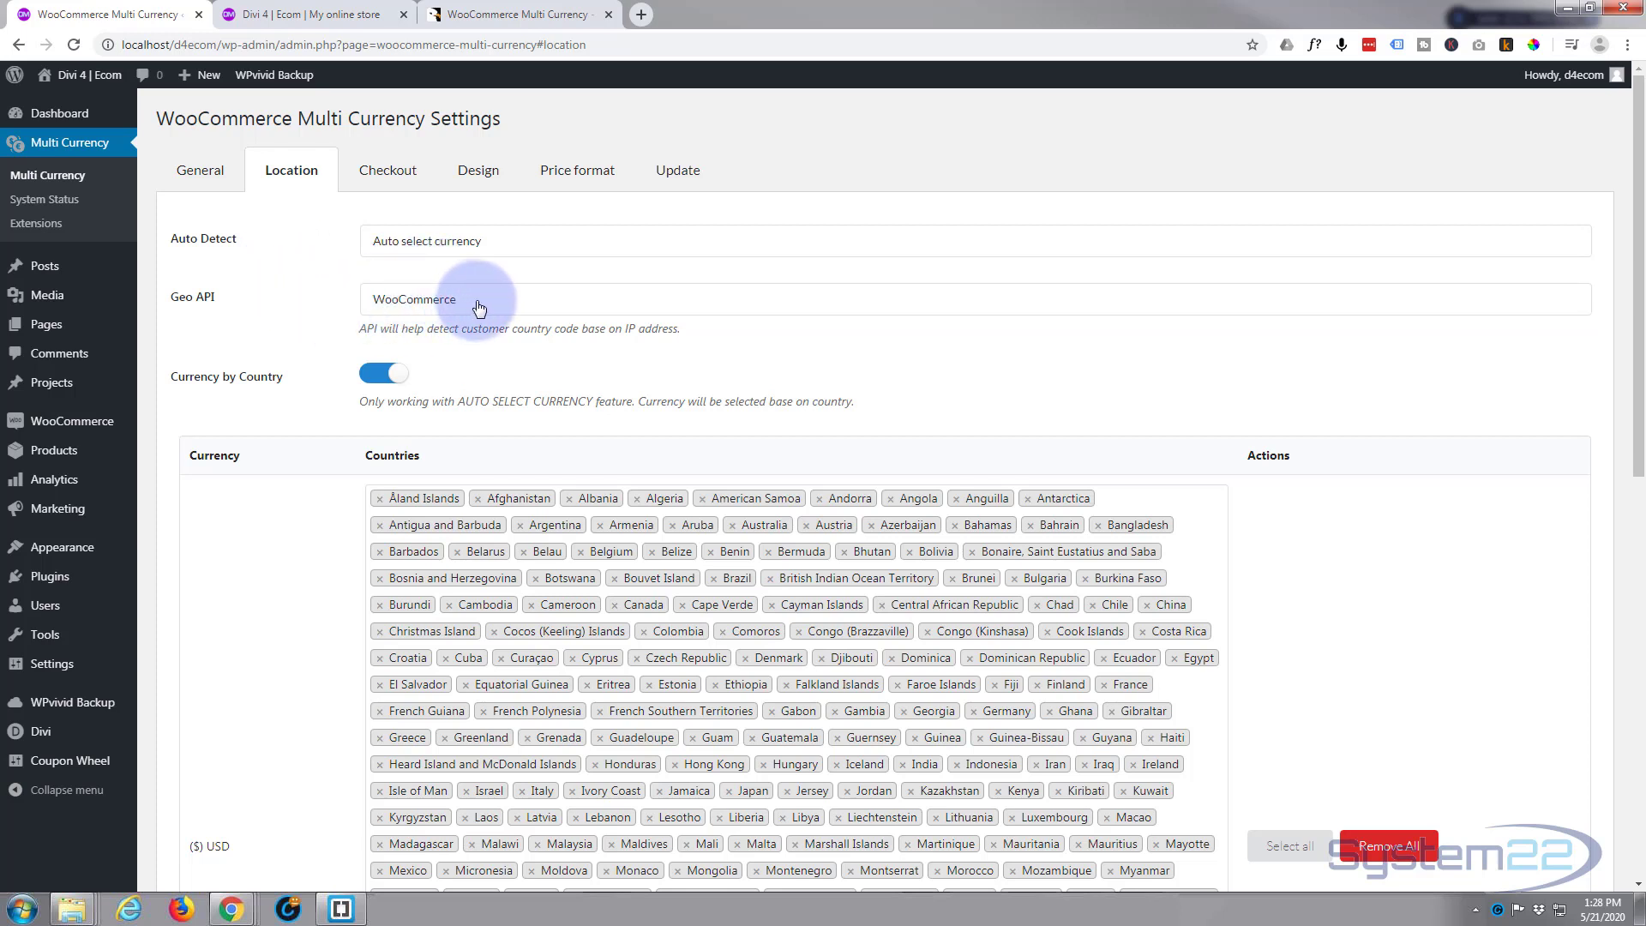
mouse_move(474, 307)
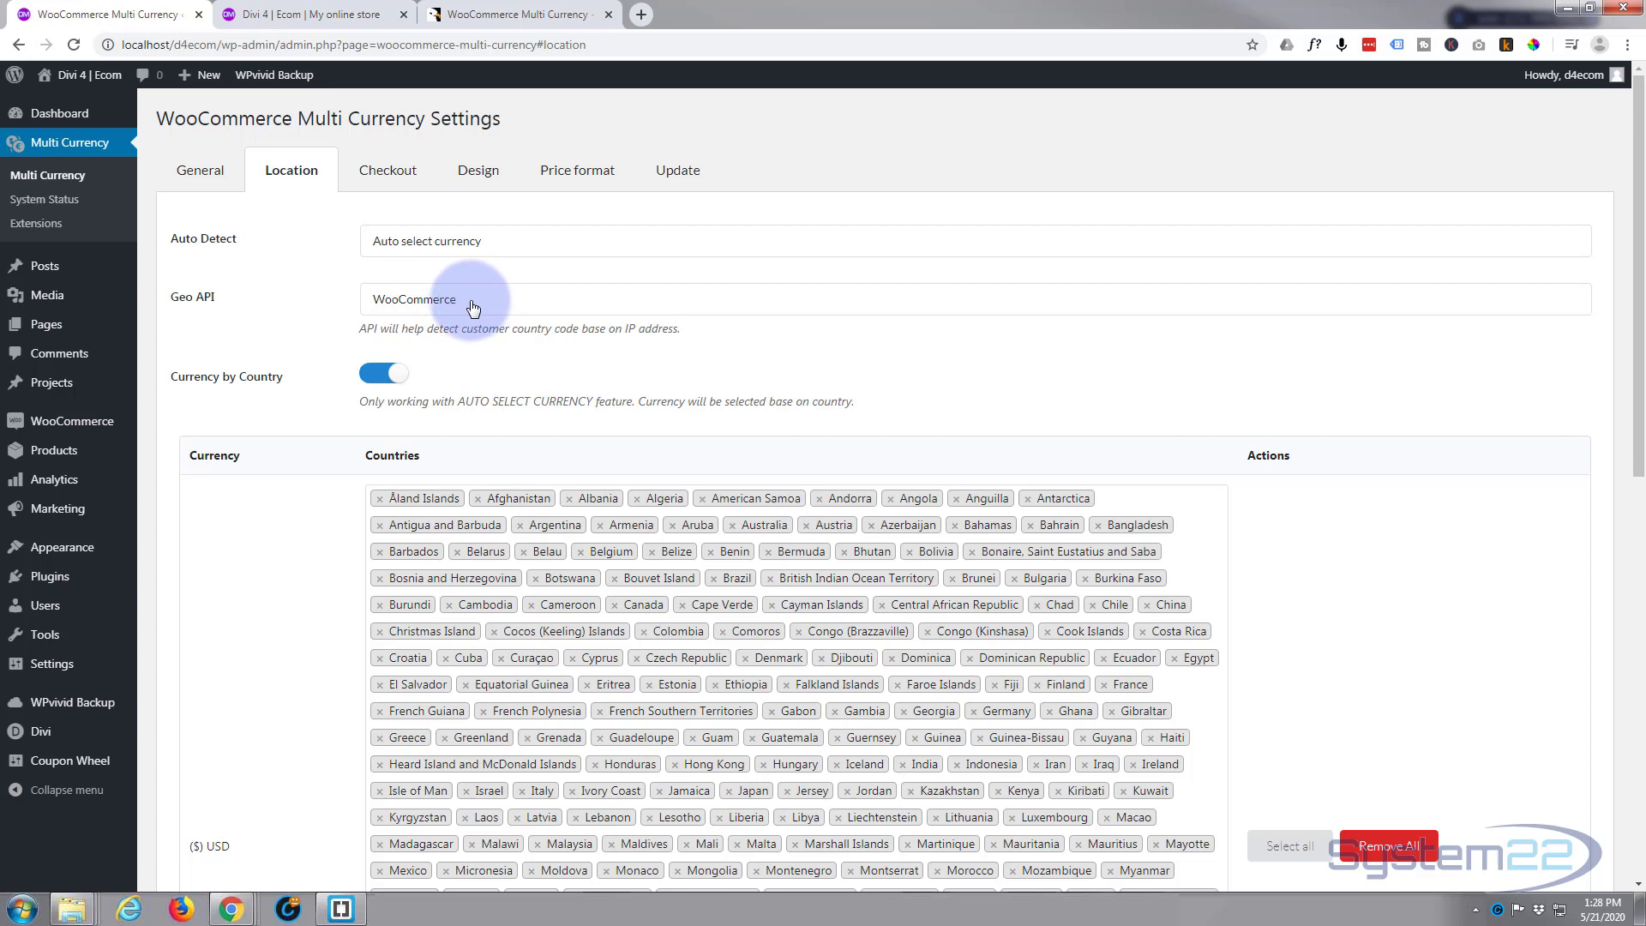
mouse_move(499, 310)
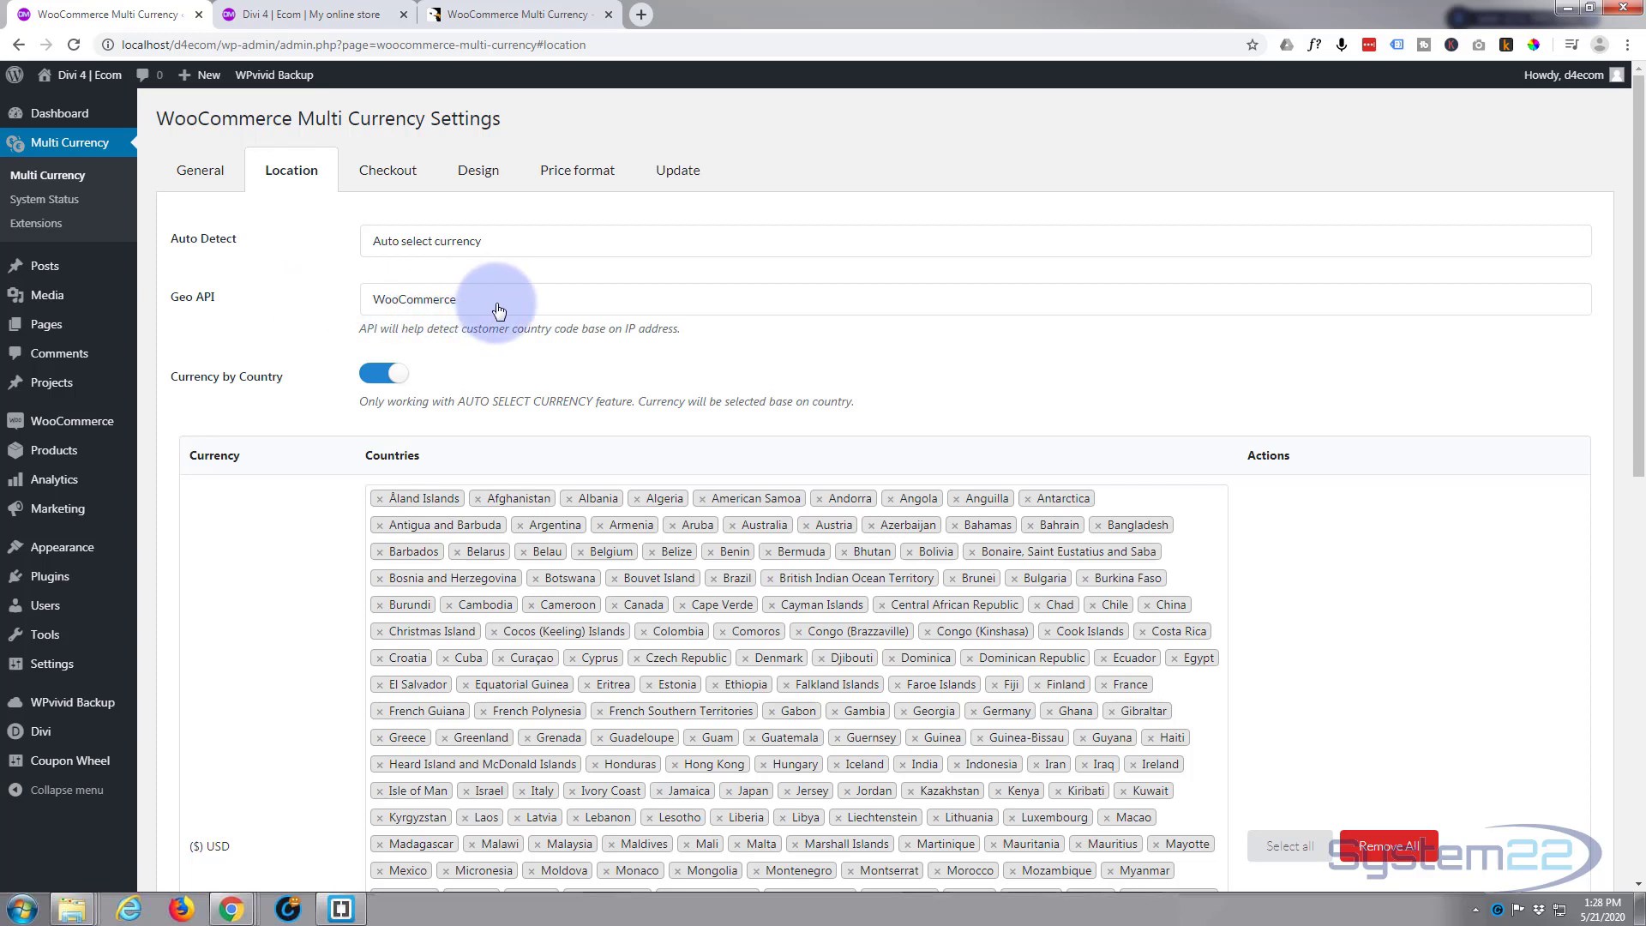
mouse_move(494, 242)
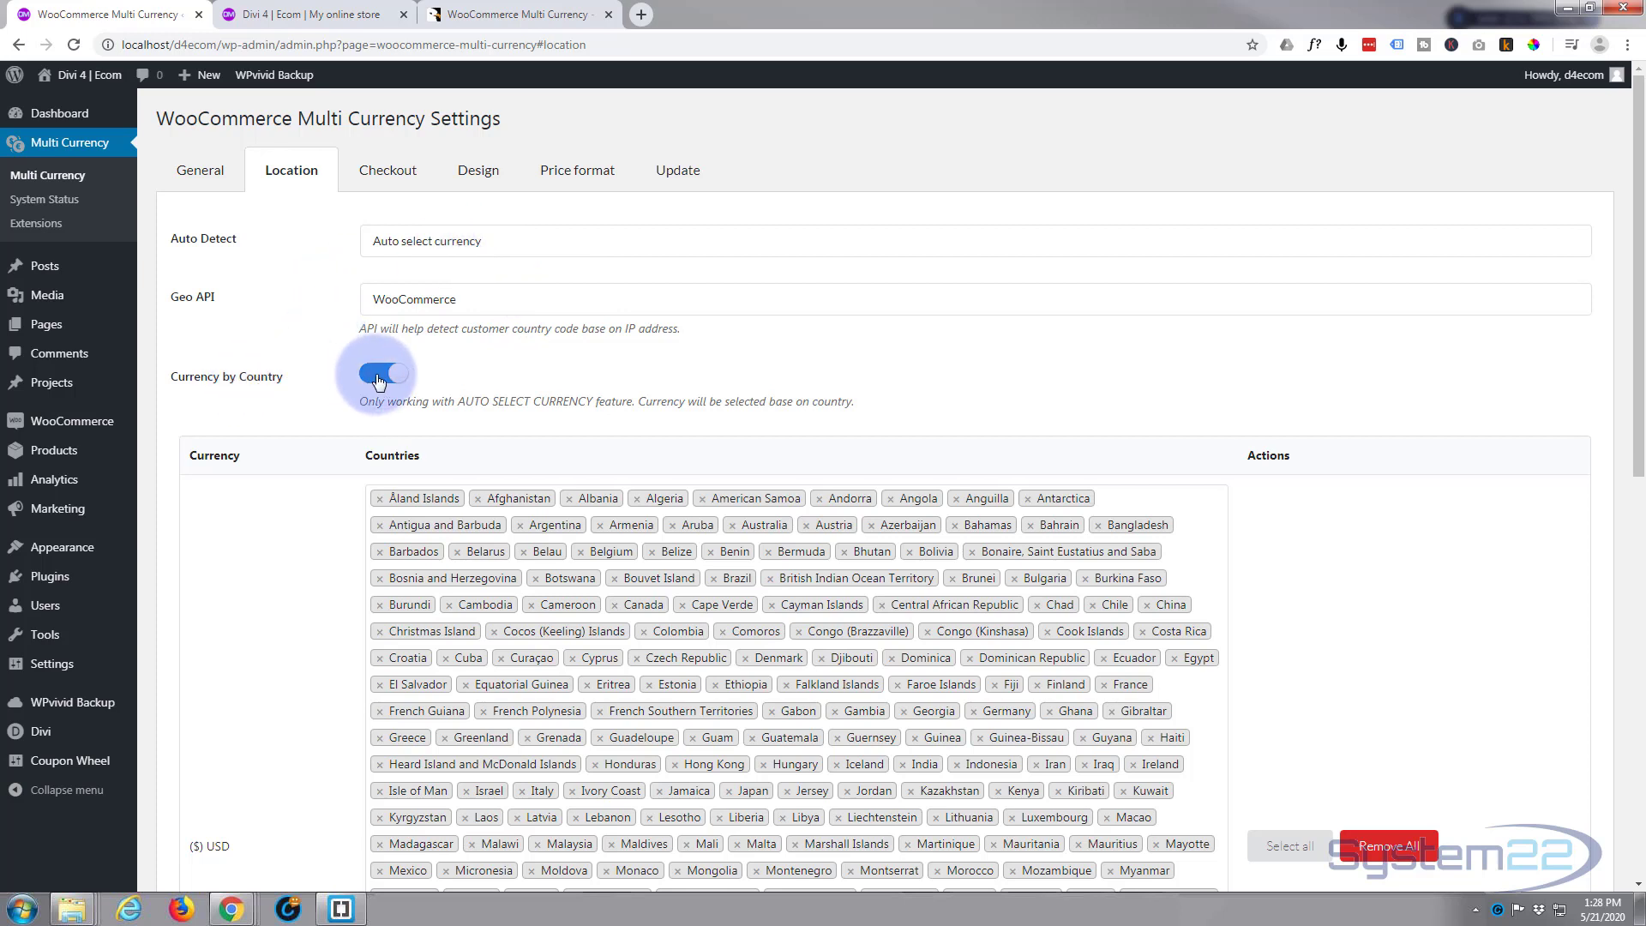
left_click(381, 373)
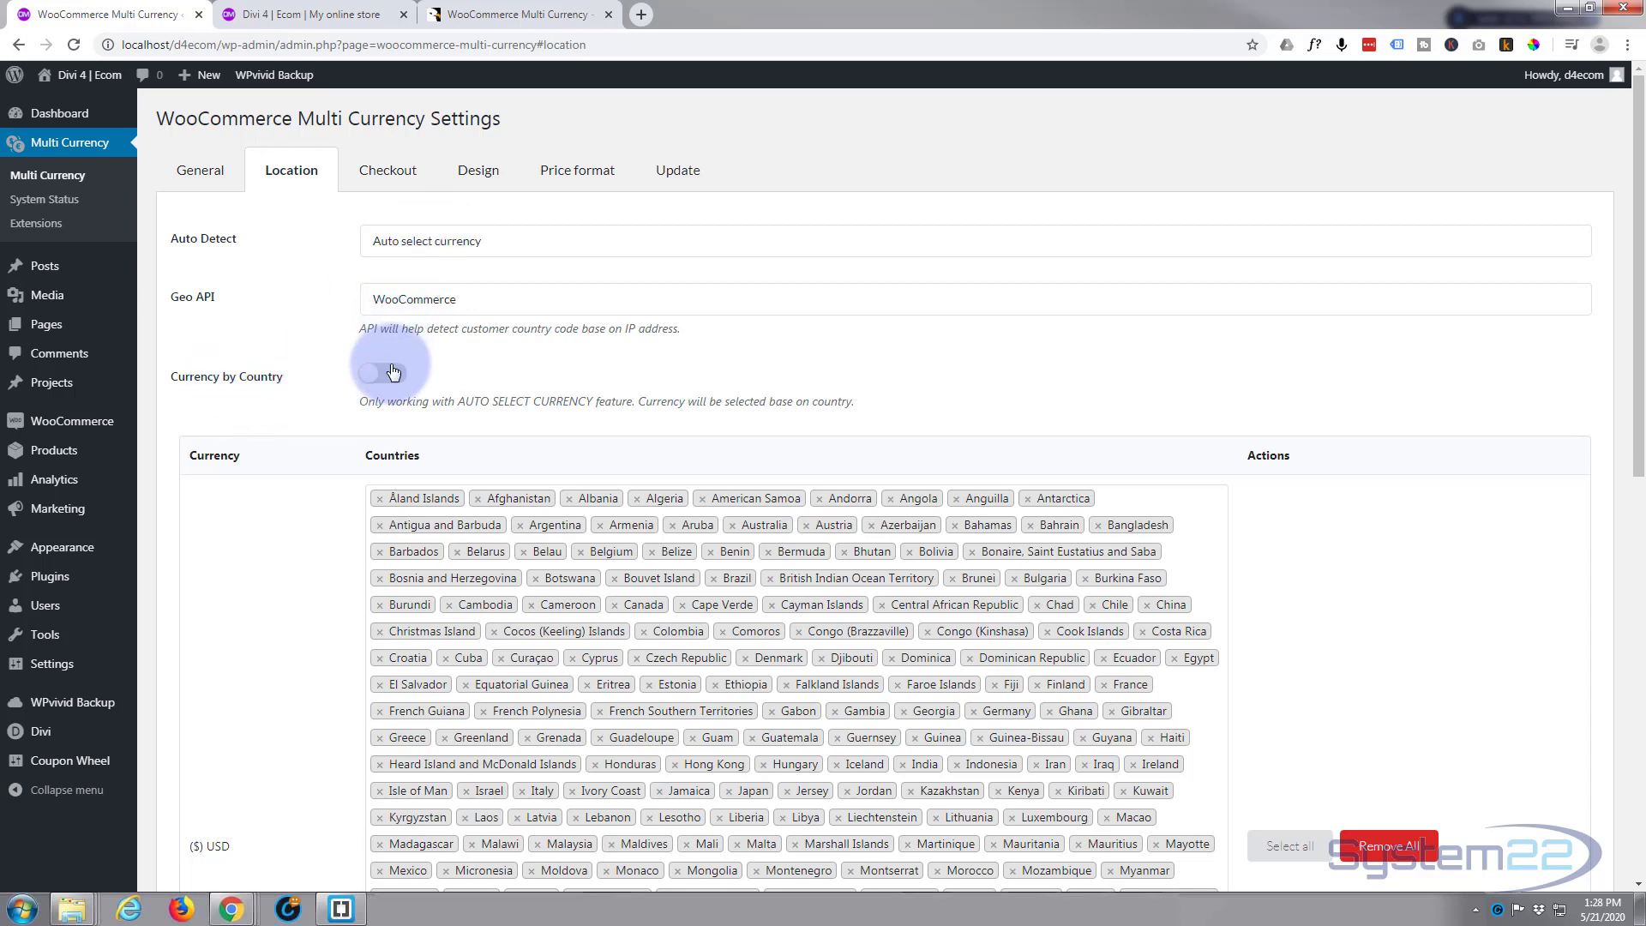
left_click(384, 371)
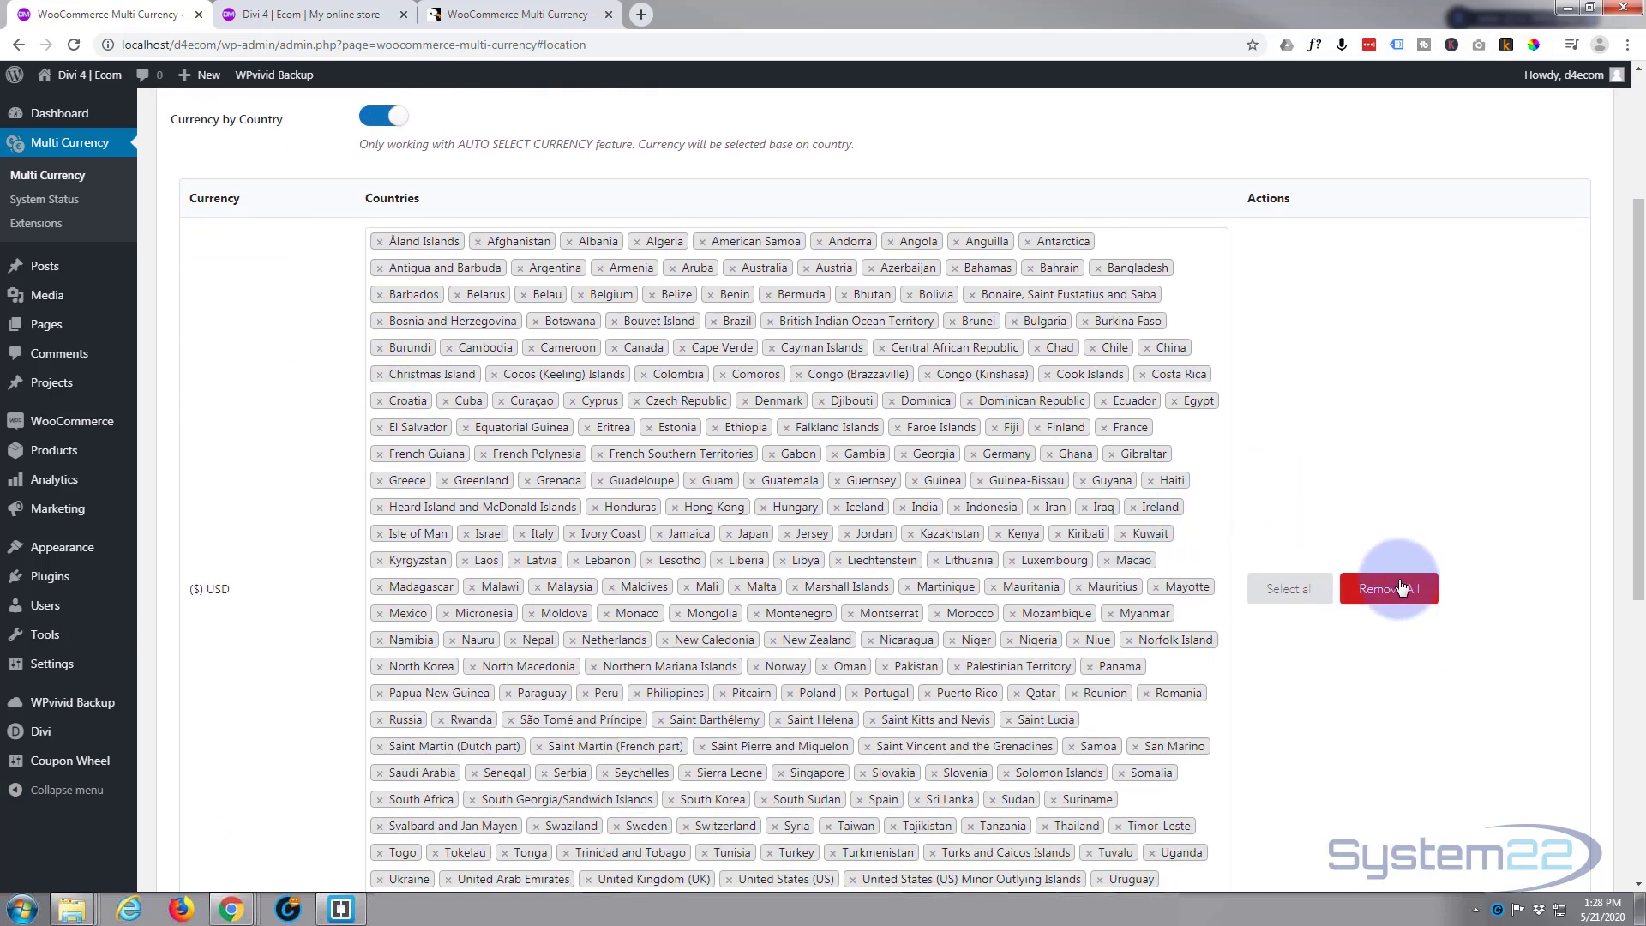
Remove all countries from USD, reassign every country to it, then go to Checkout.
left_click(1387, 588)
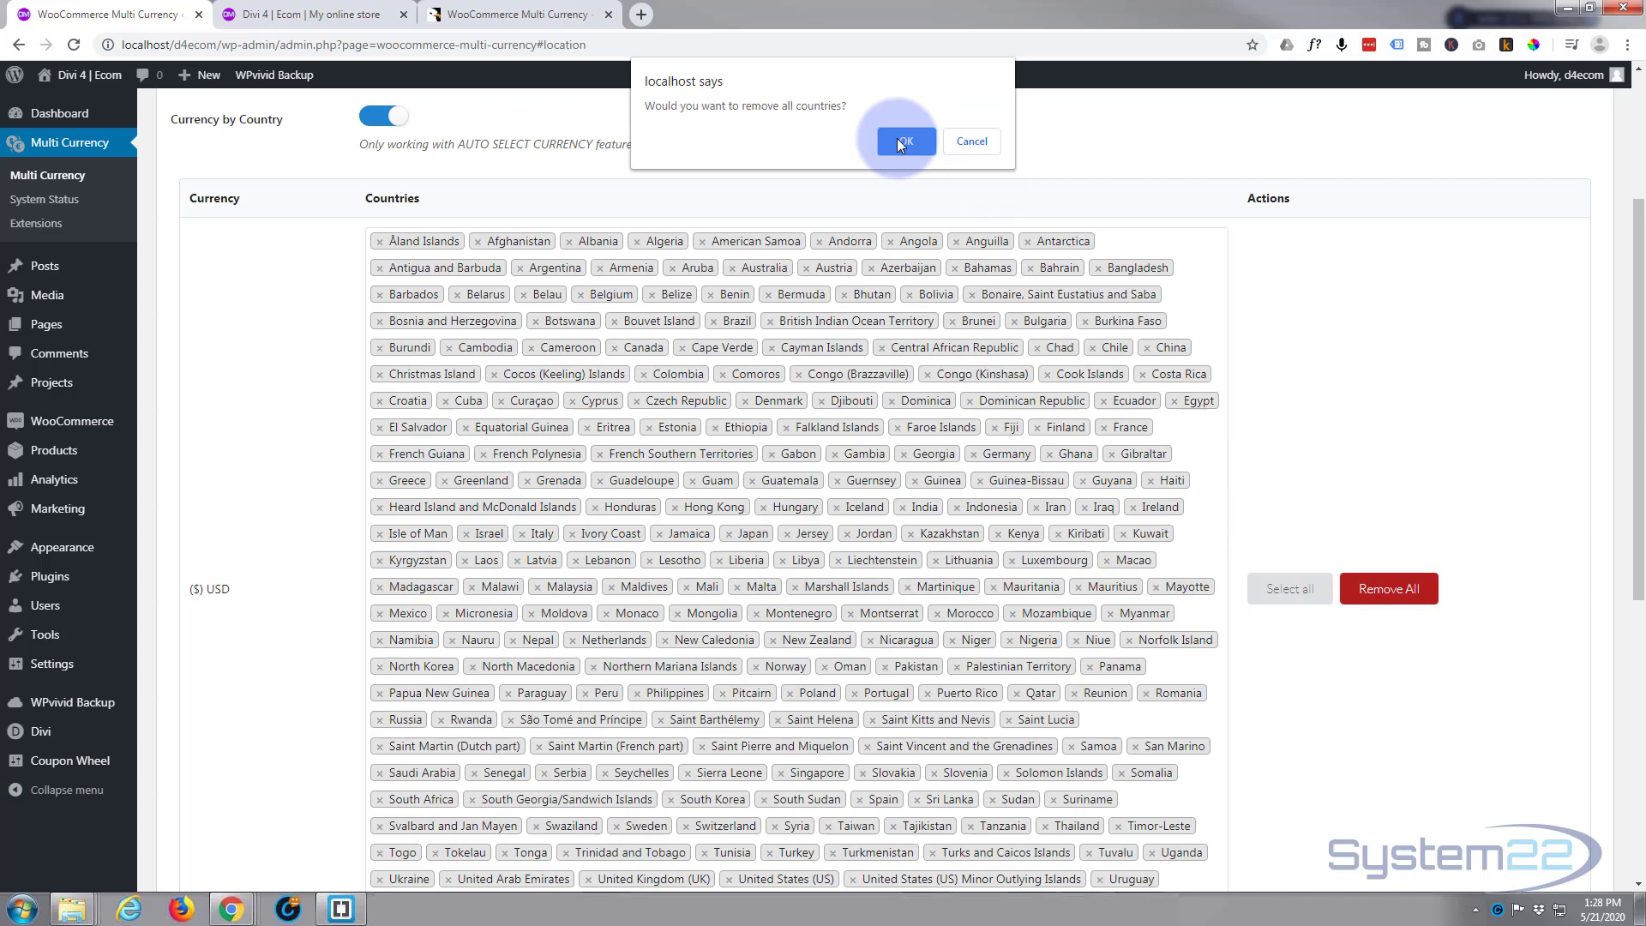
left_click(901, 141)
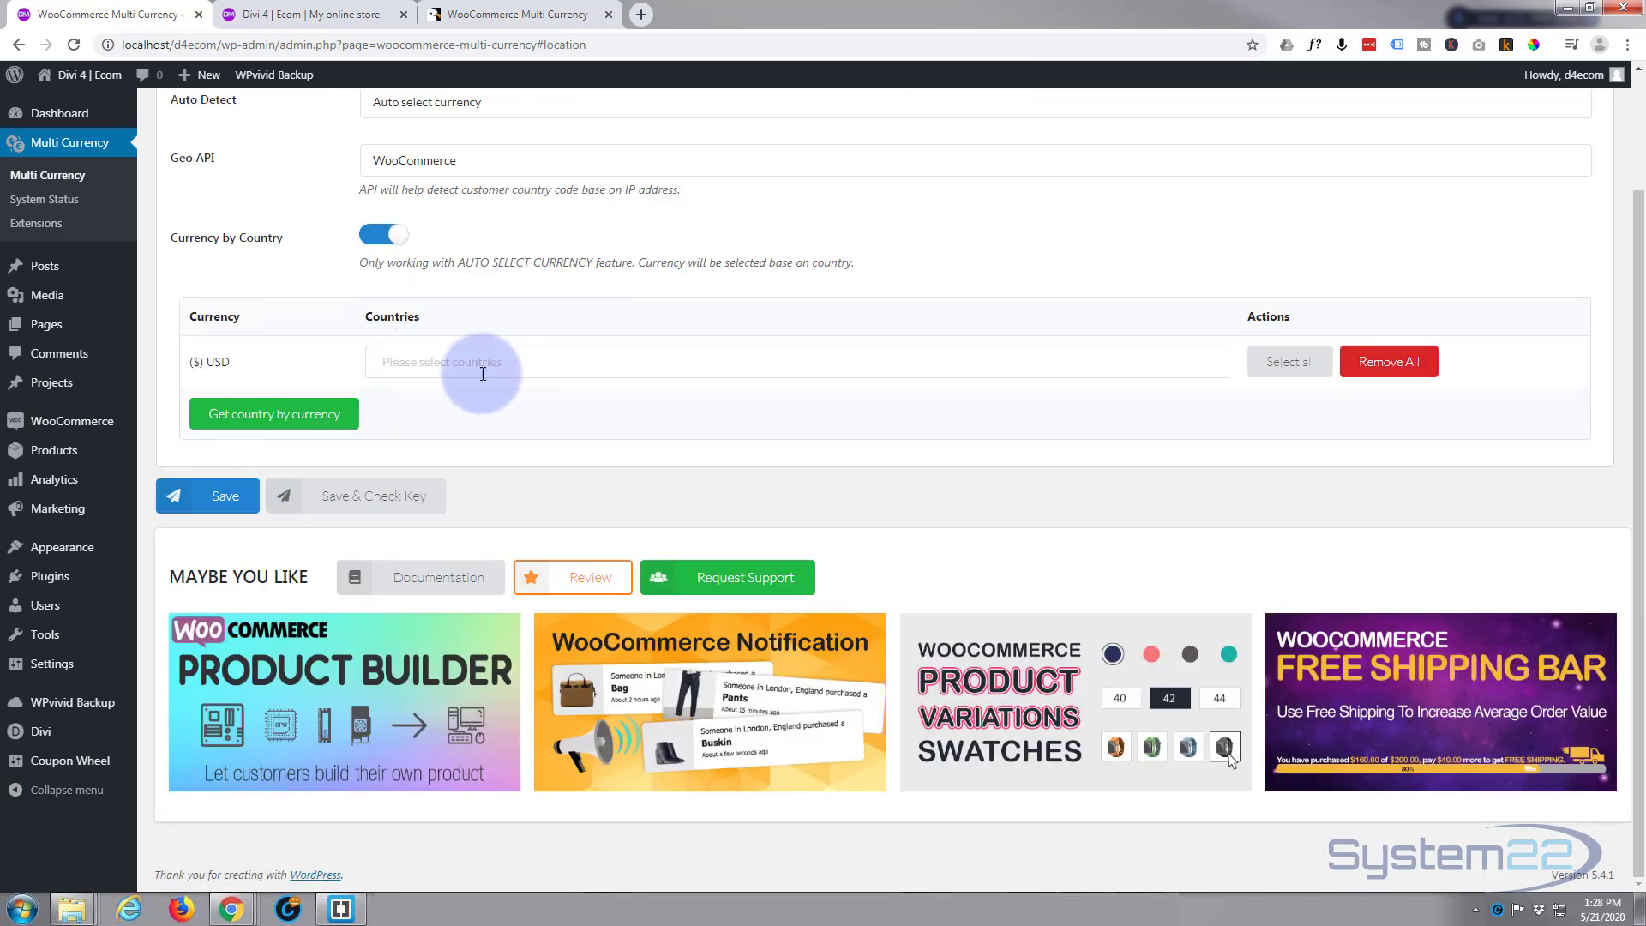
left_click(482, 360)
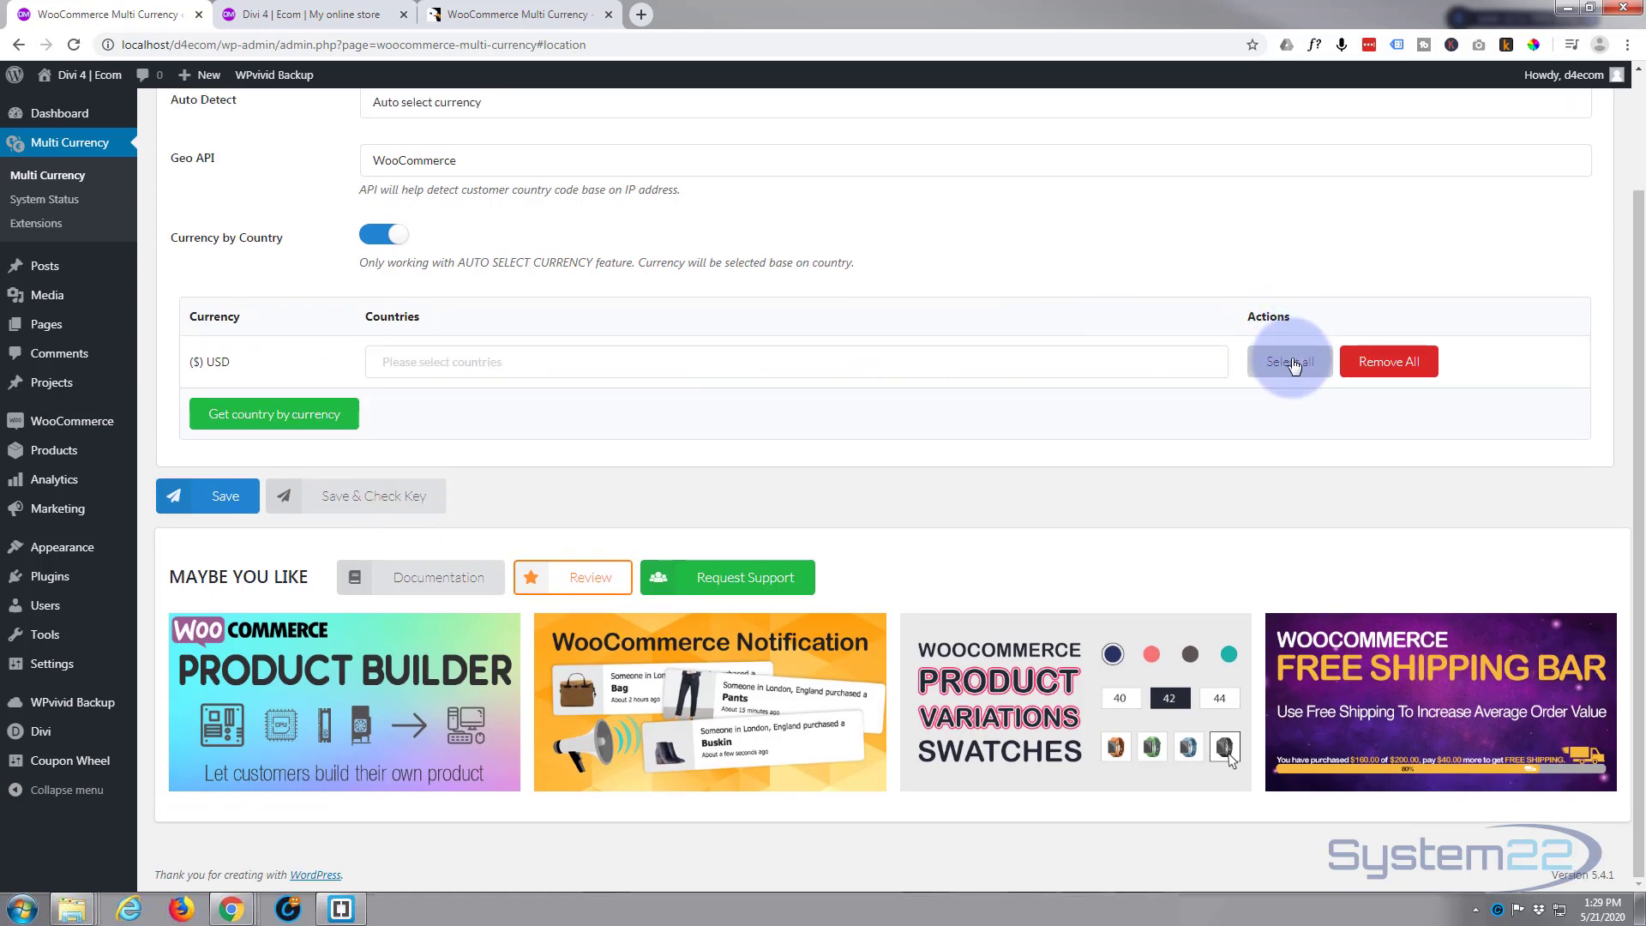
left_click(1287, 361)
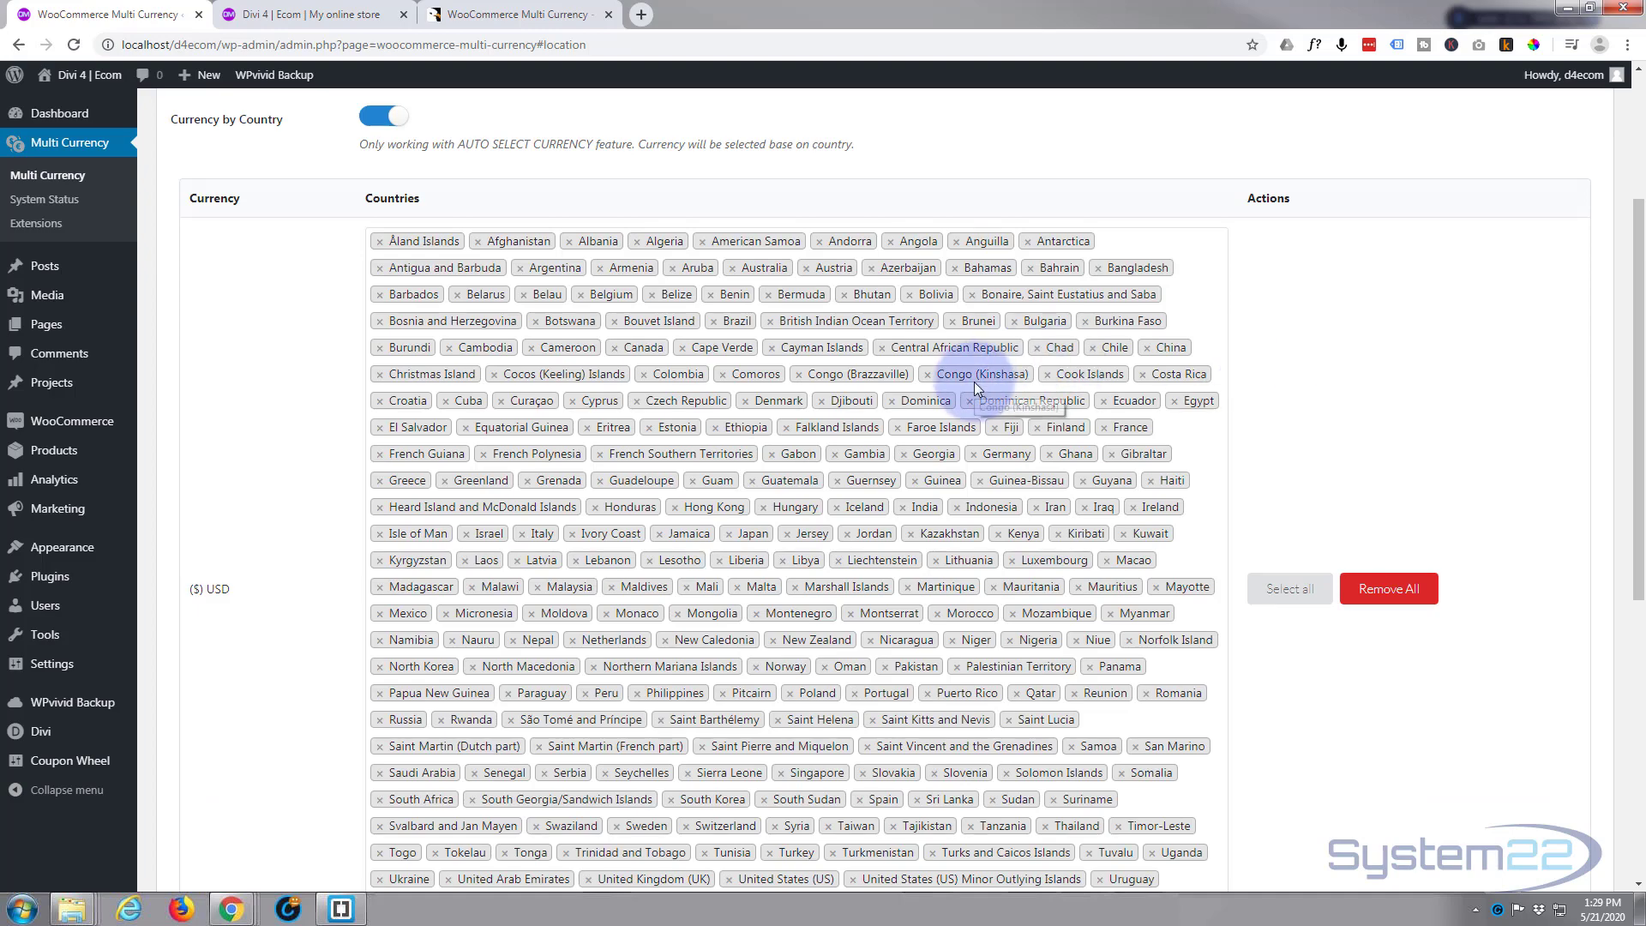
scroll("down", 3)
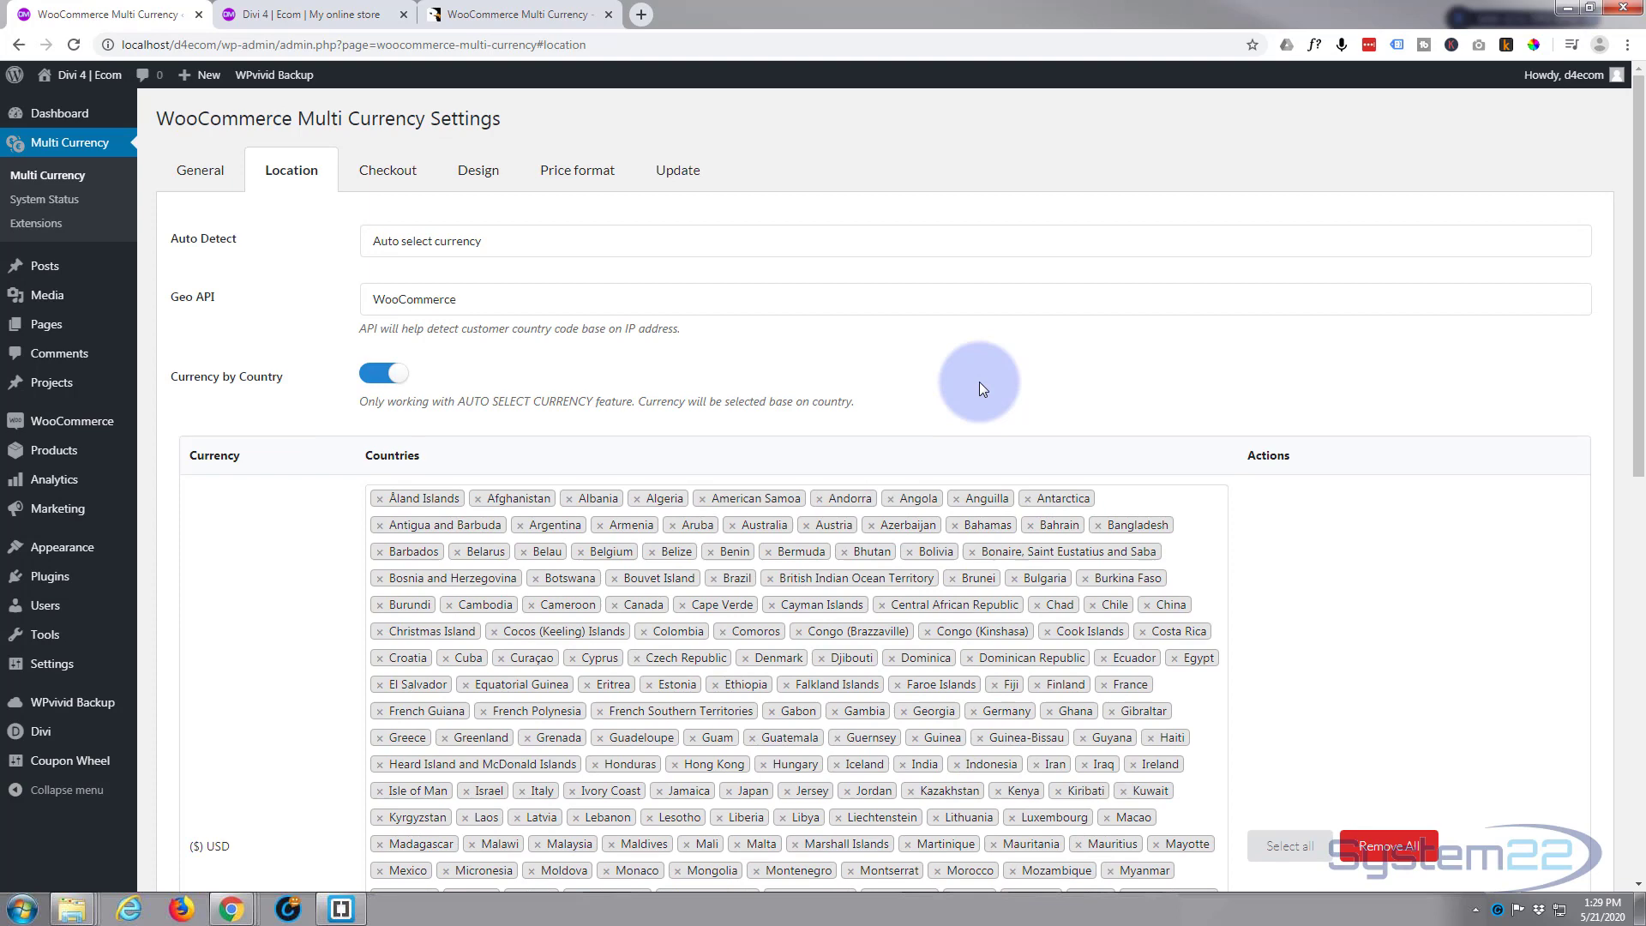
scroll("down", 3)
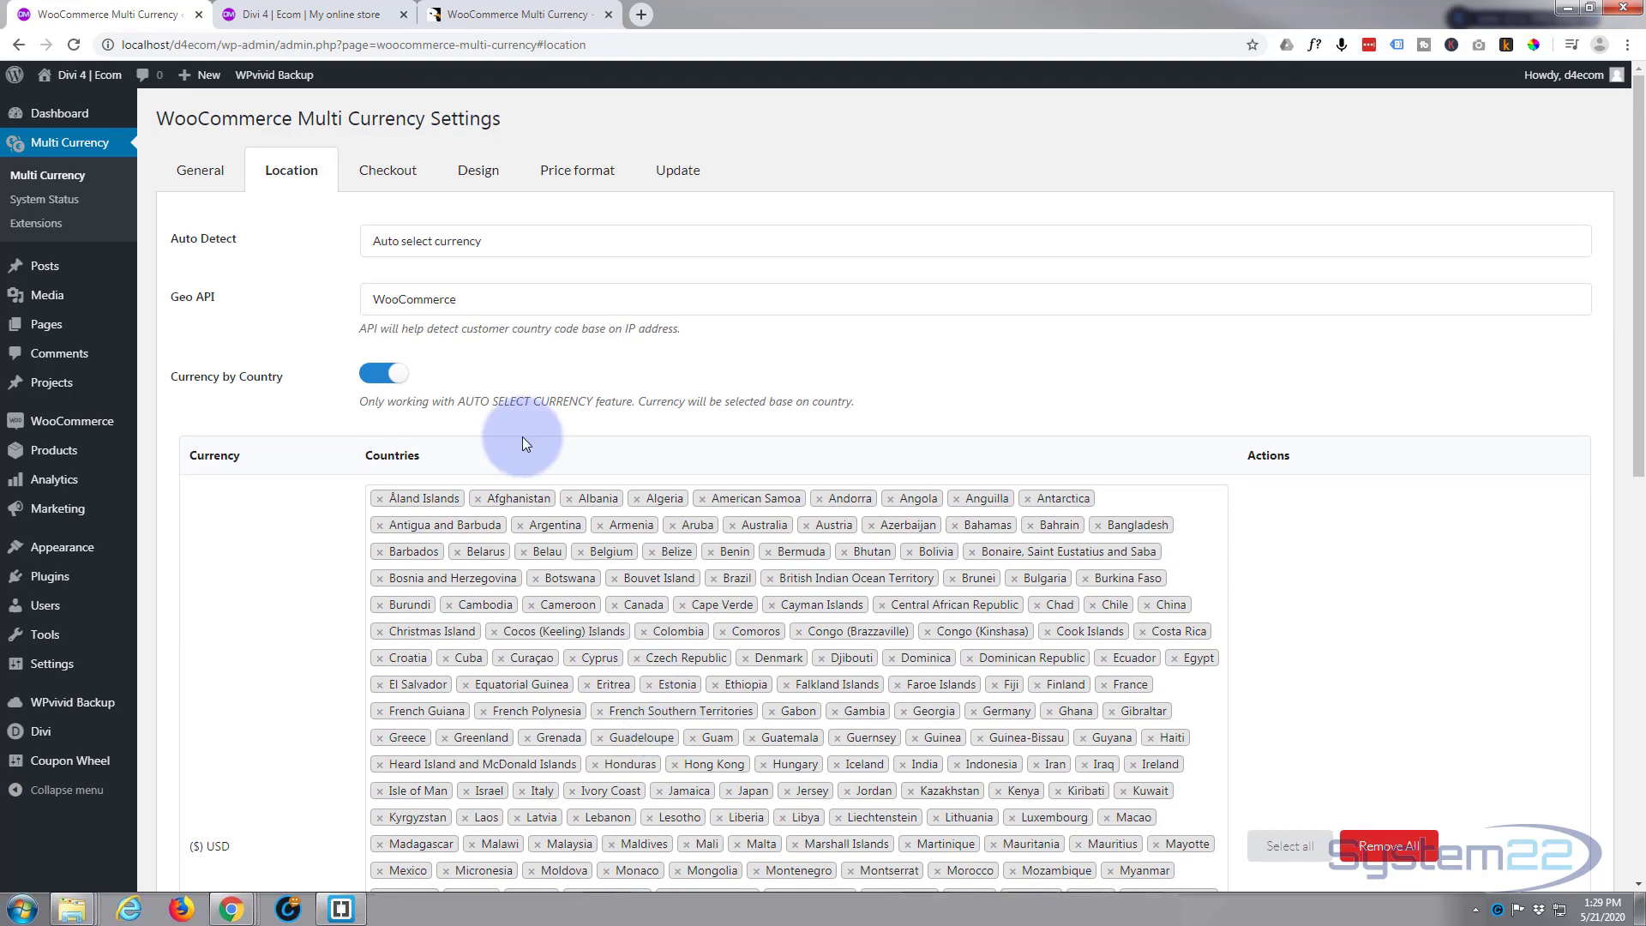
left_click(387, 170)
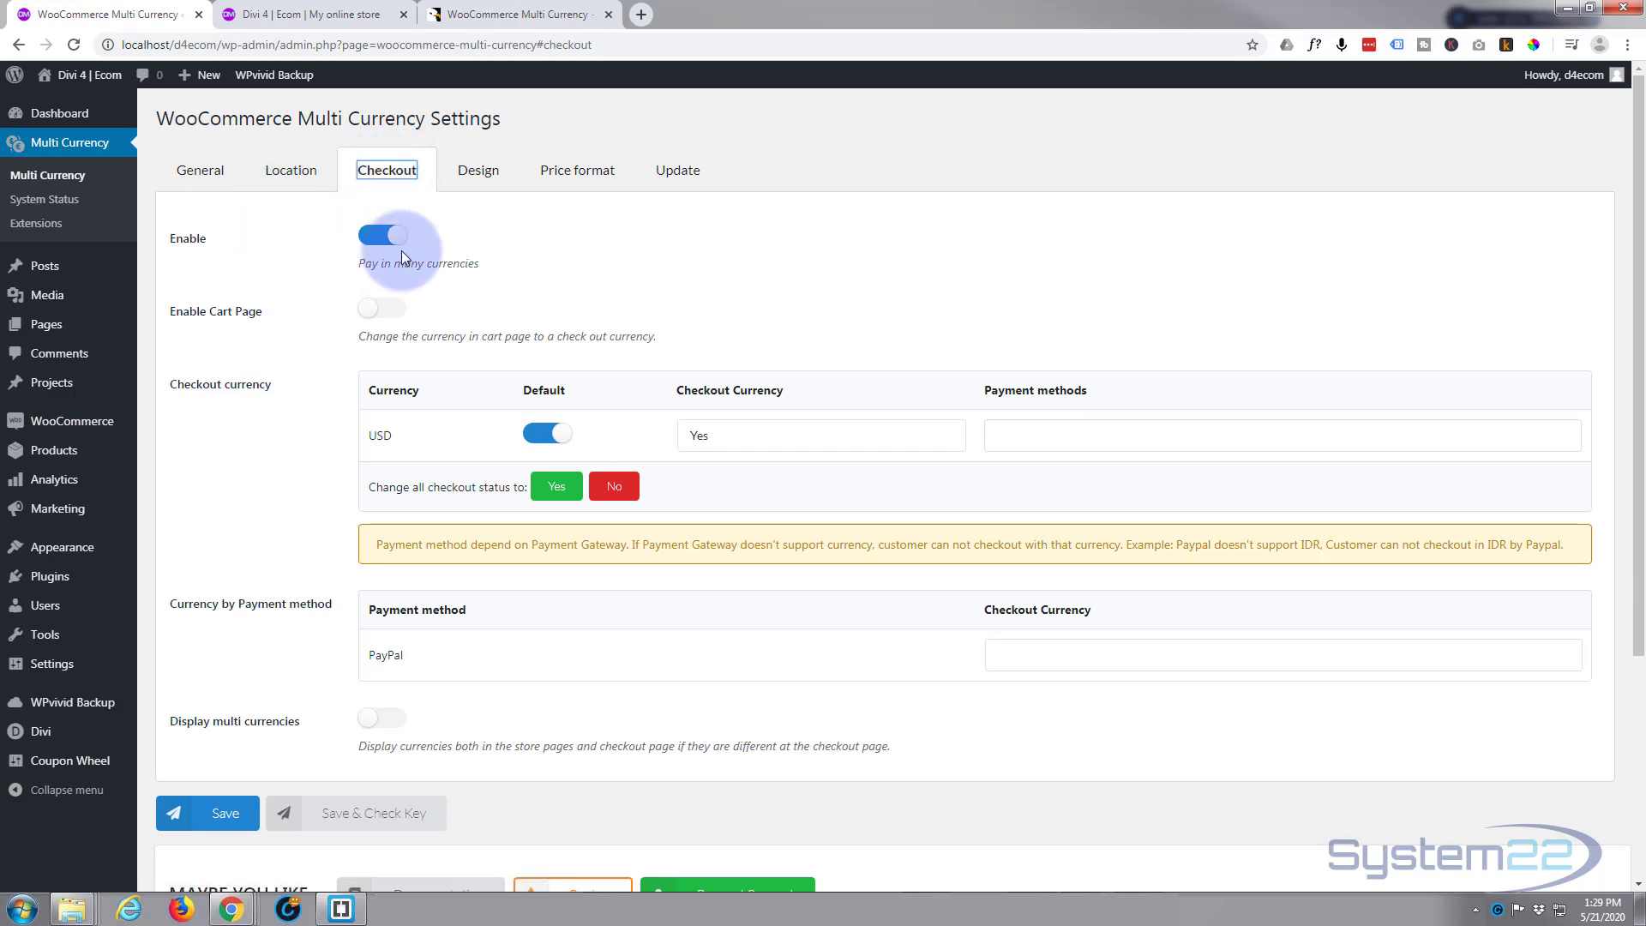
mouse_move(452, 244)
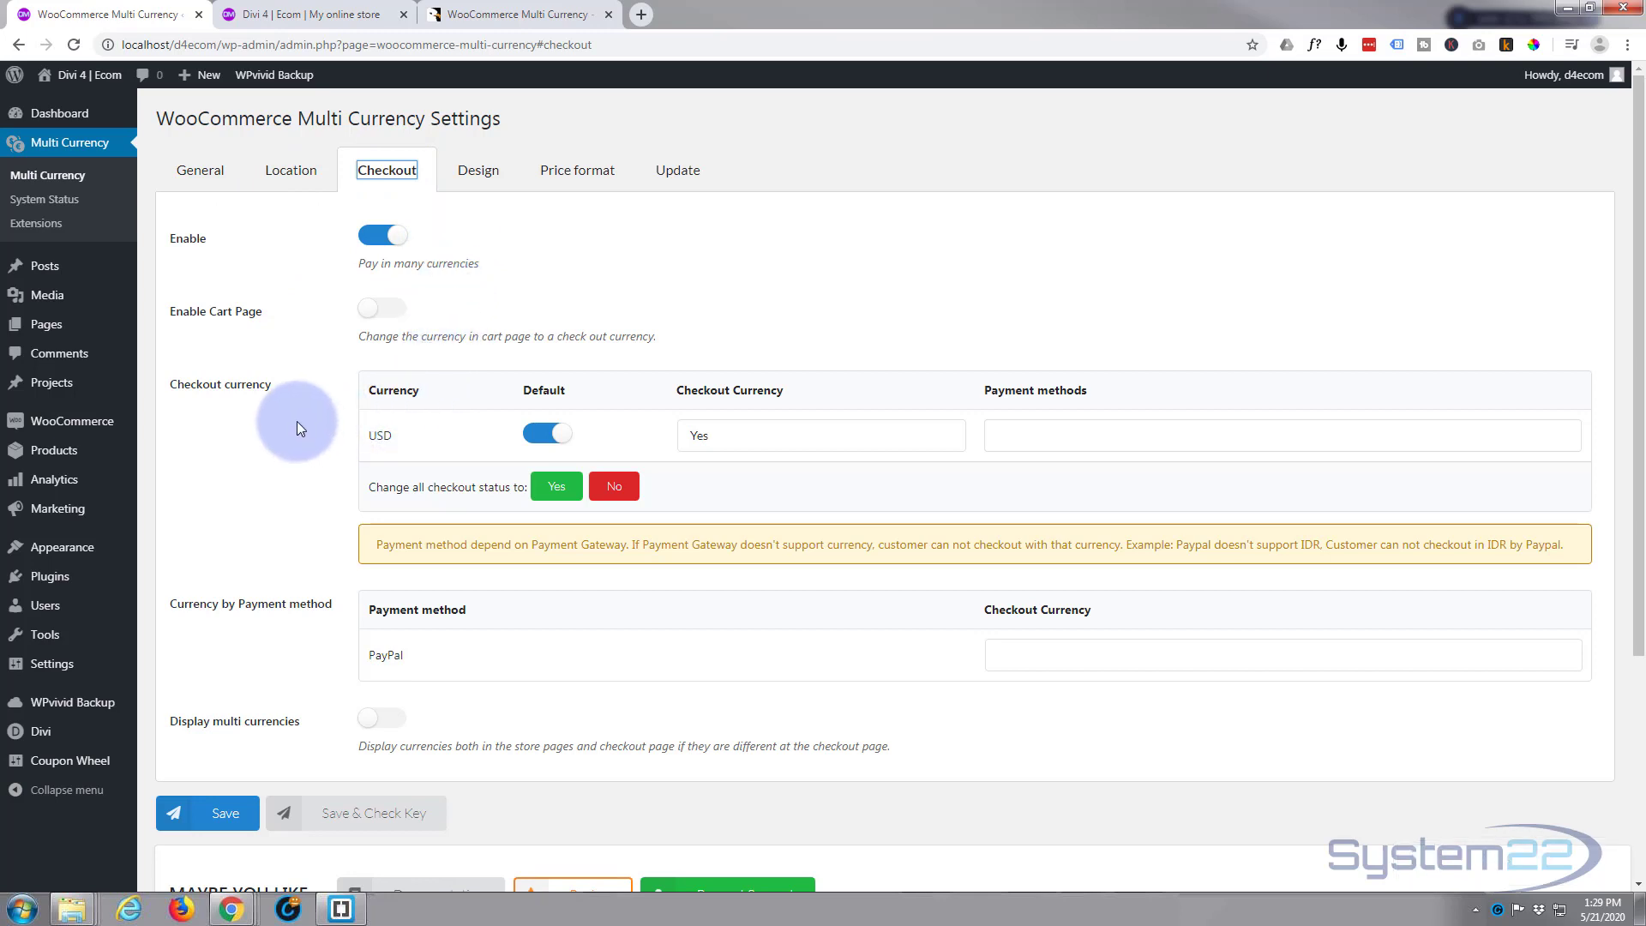
scroll("down", 3)
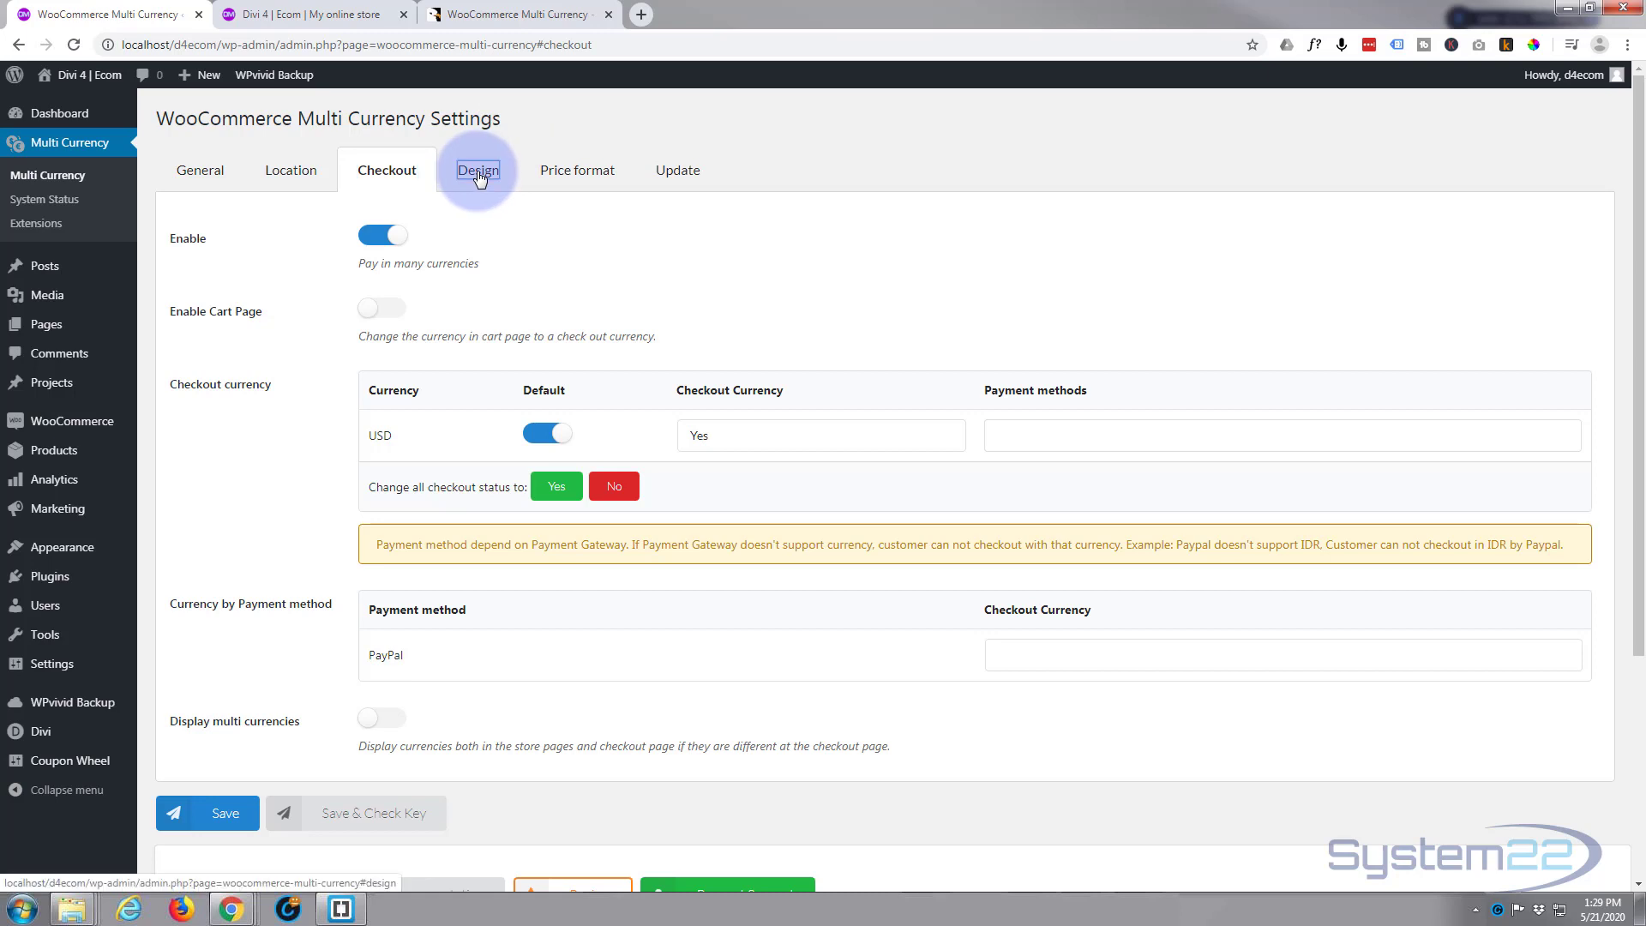
On the Design tab, toggle the Currencies Bar off and back on.
left_click(477, 170)
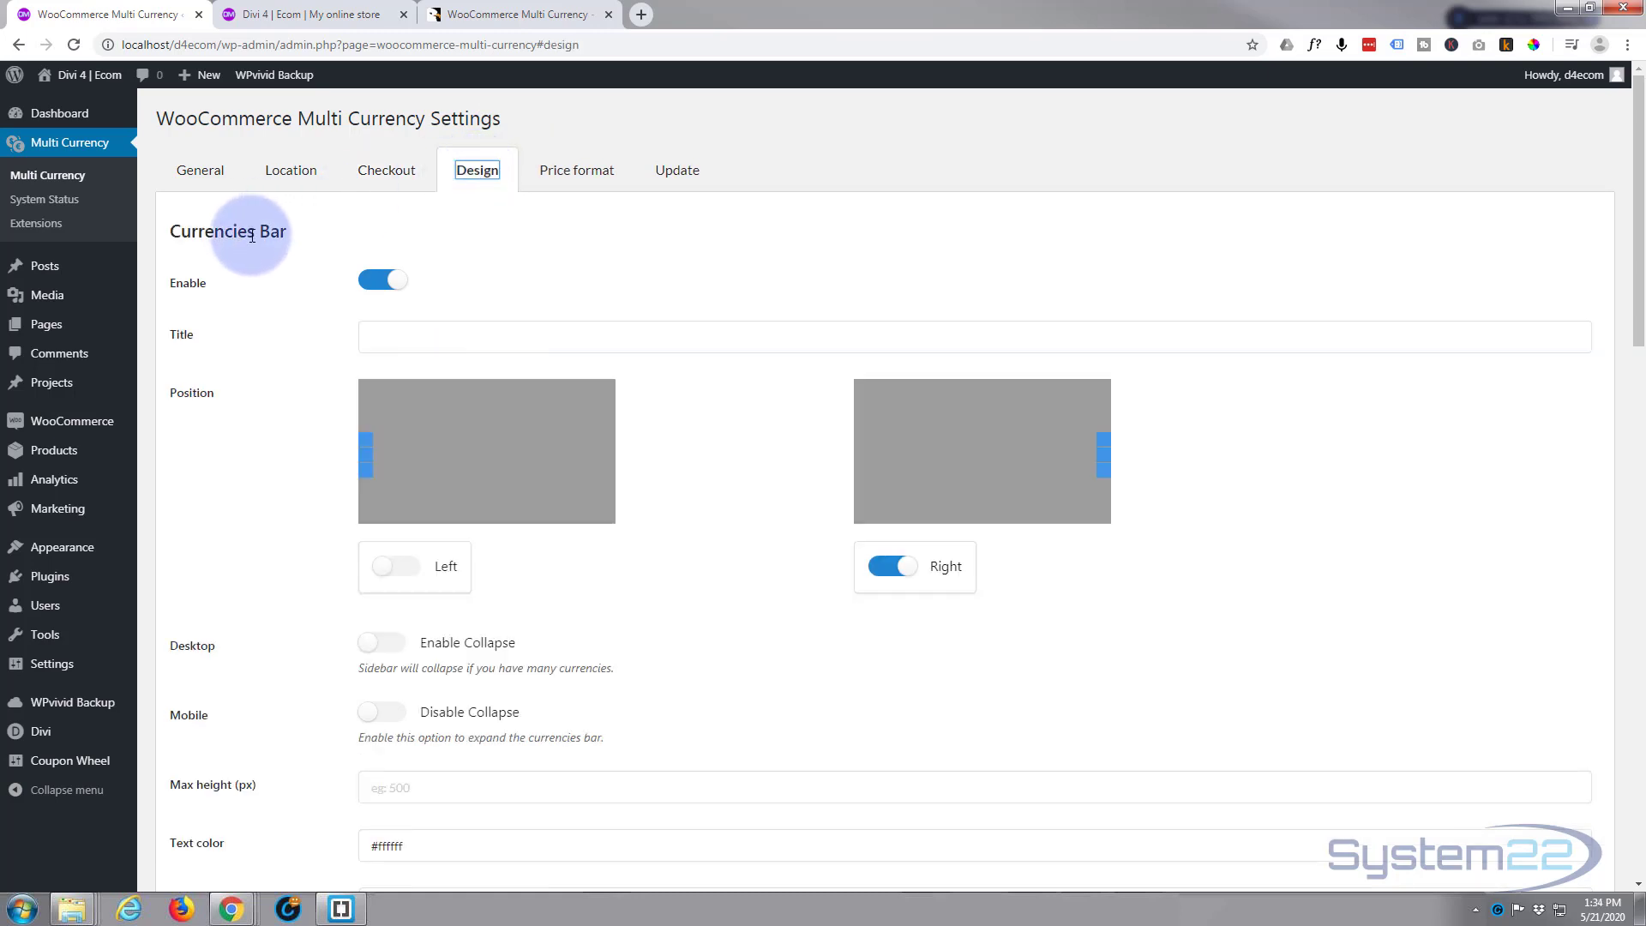
left_click(382, 280)
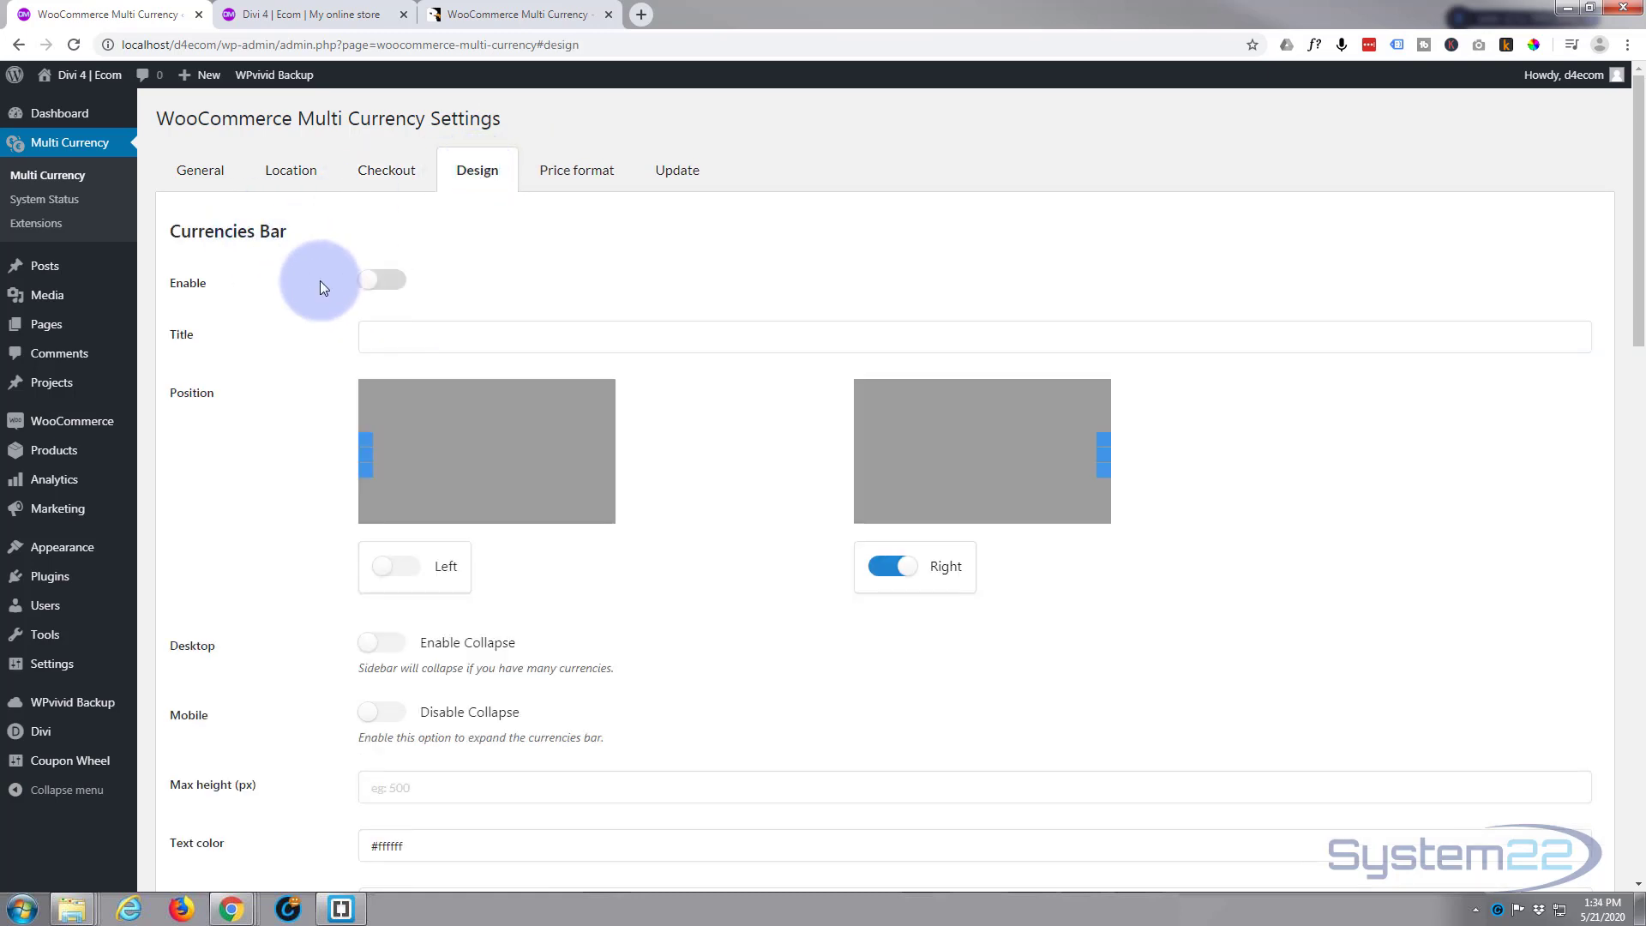
mouse_move(268, 283)
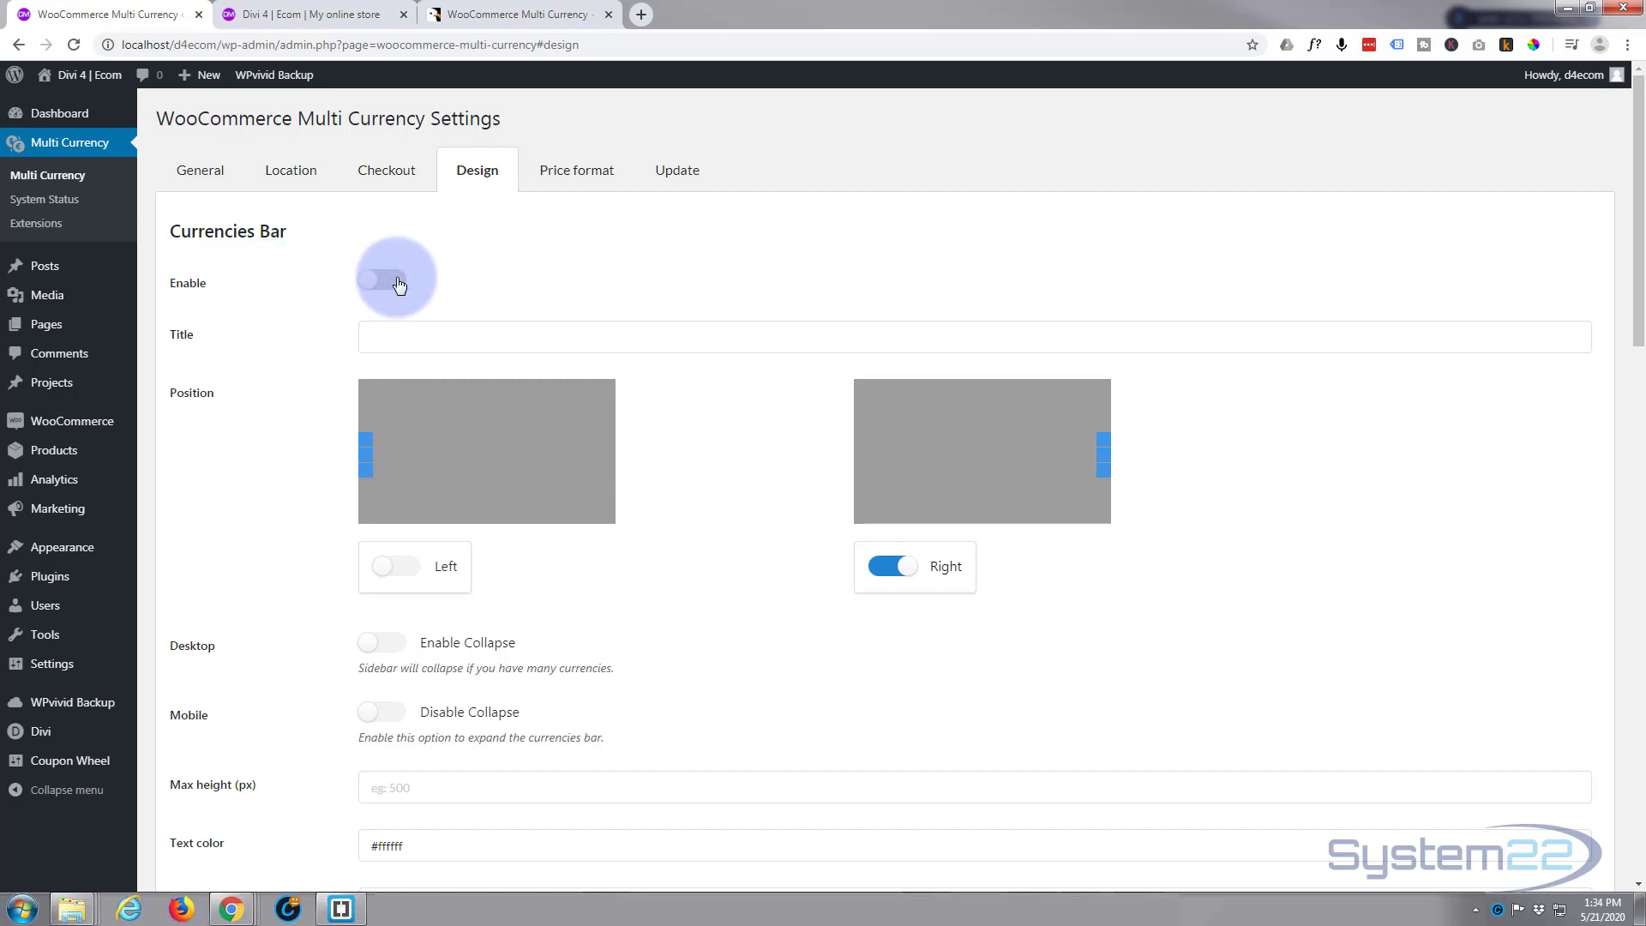
left_click(380, 280)
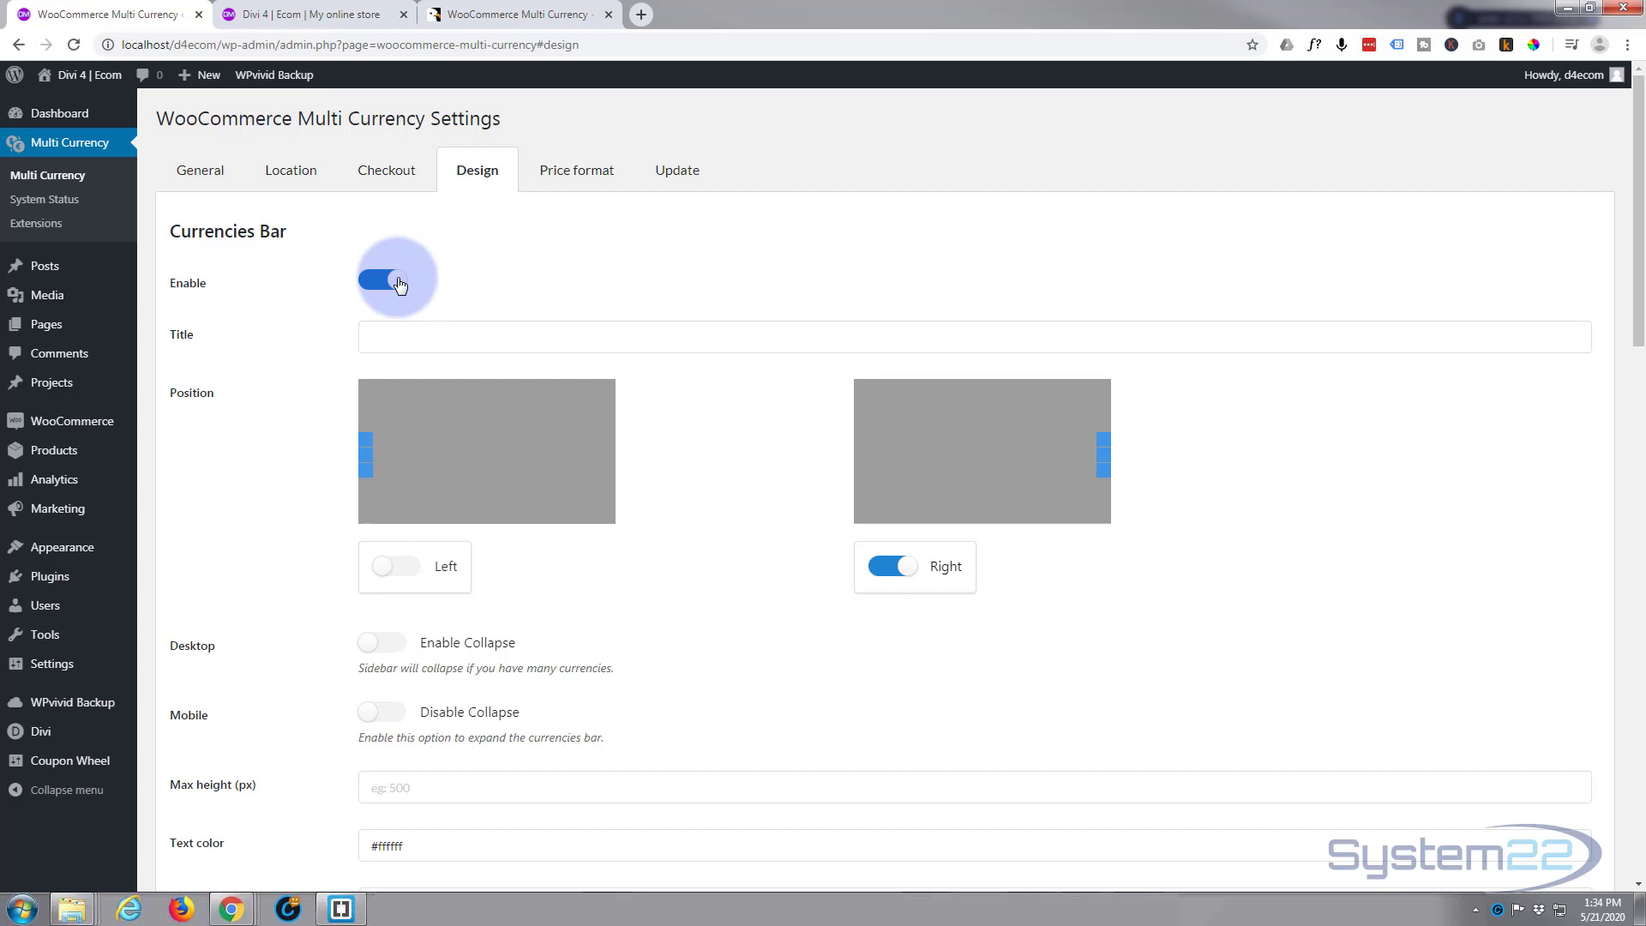
mouse_move(399, 471)
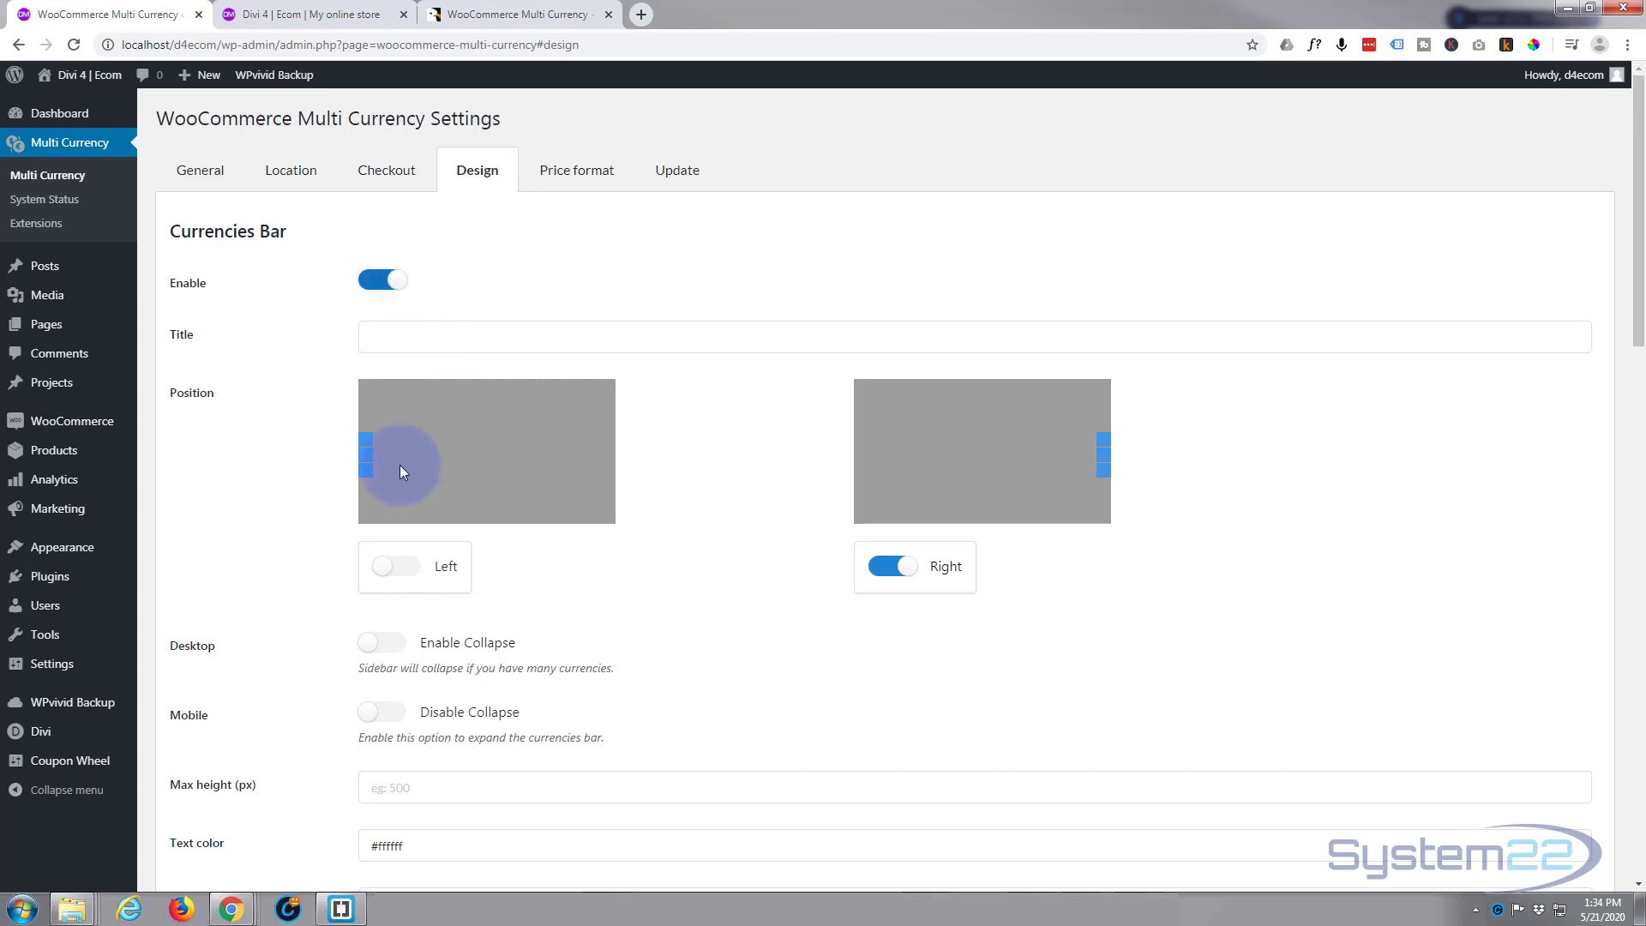
mouse_move(1099, 452)
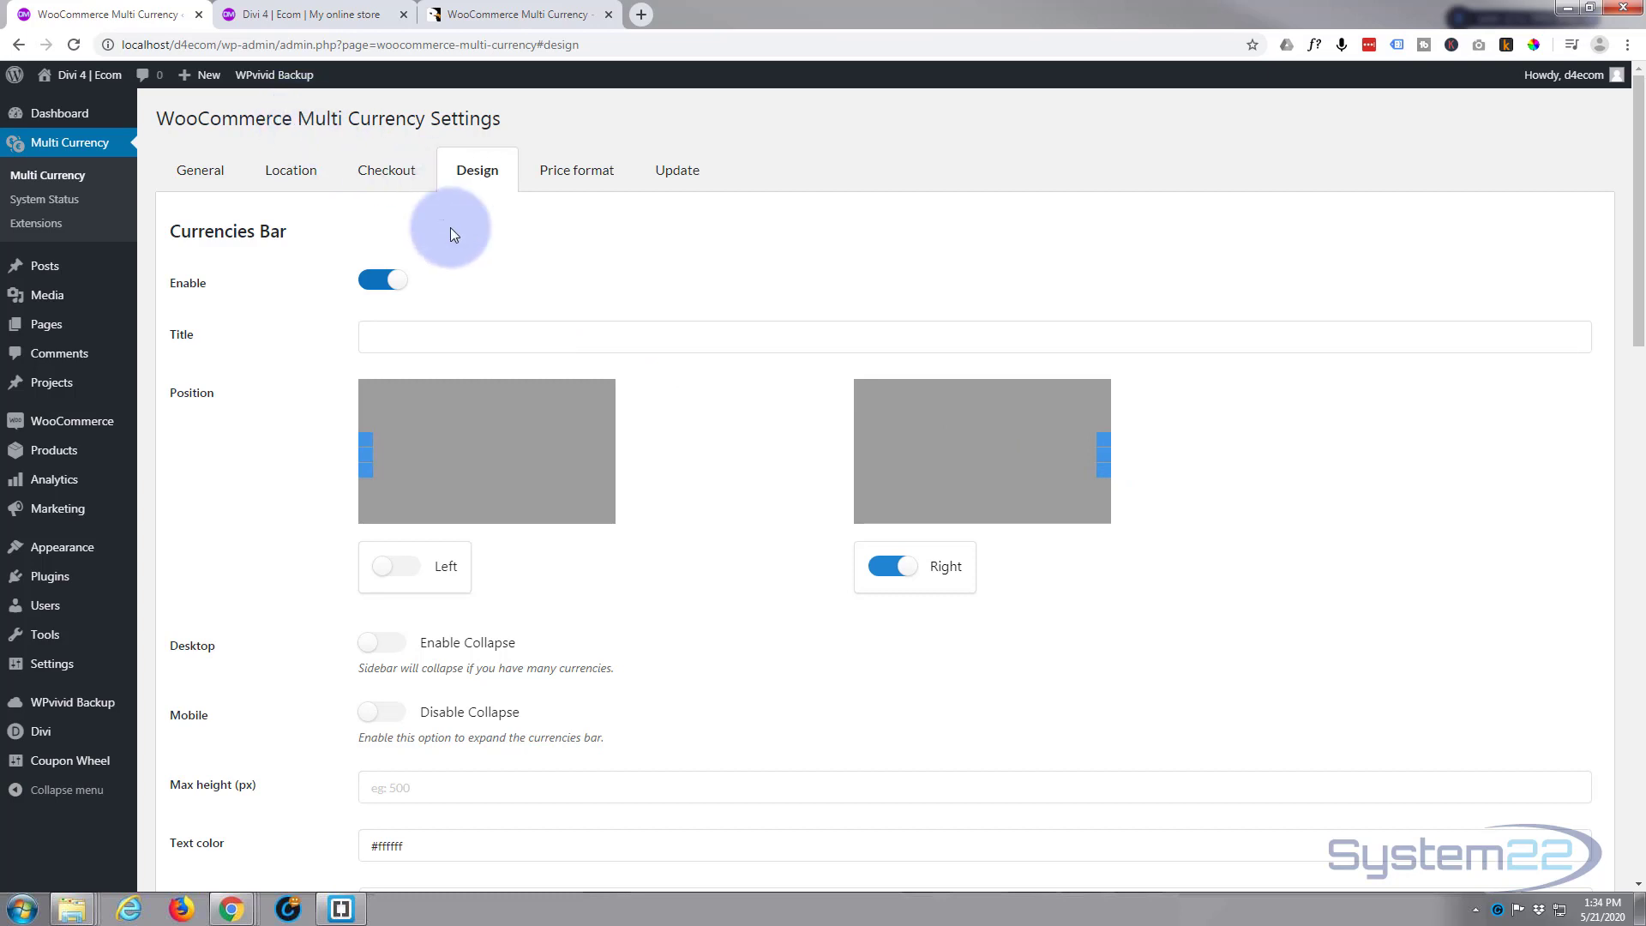
mouse_move(210, 313)
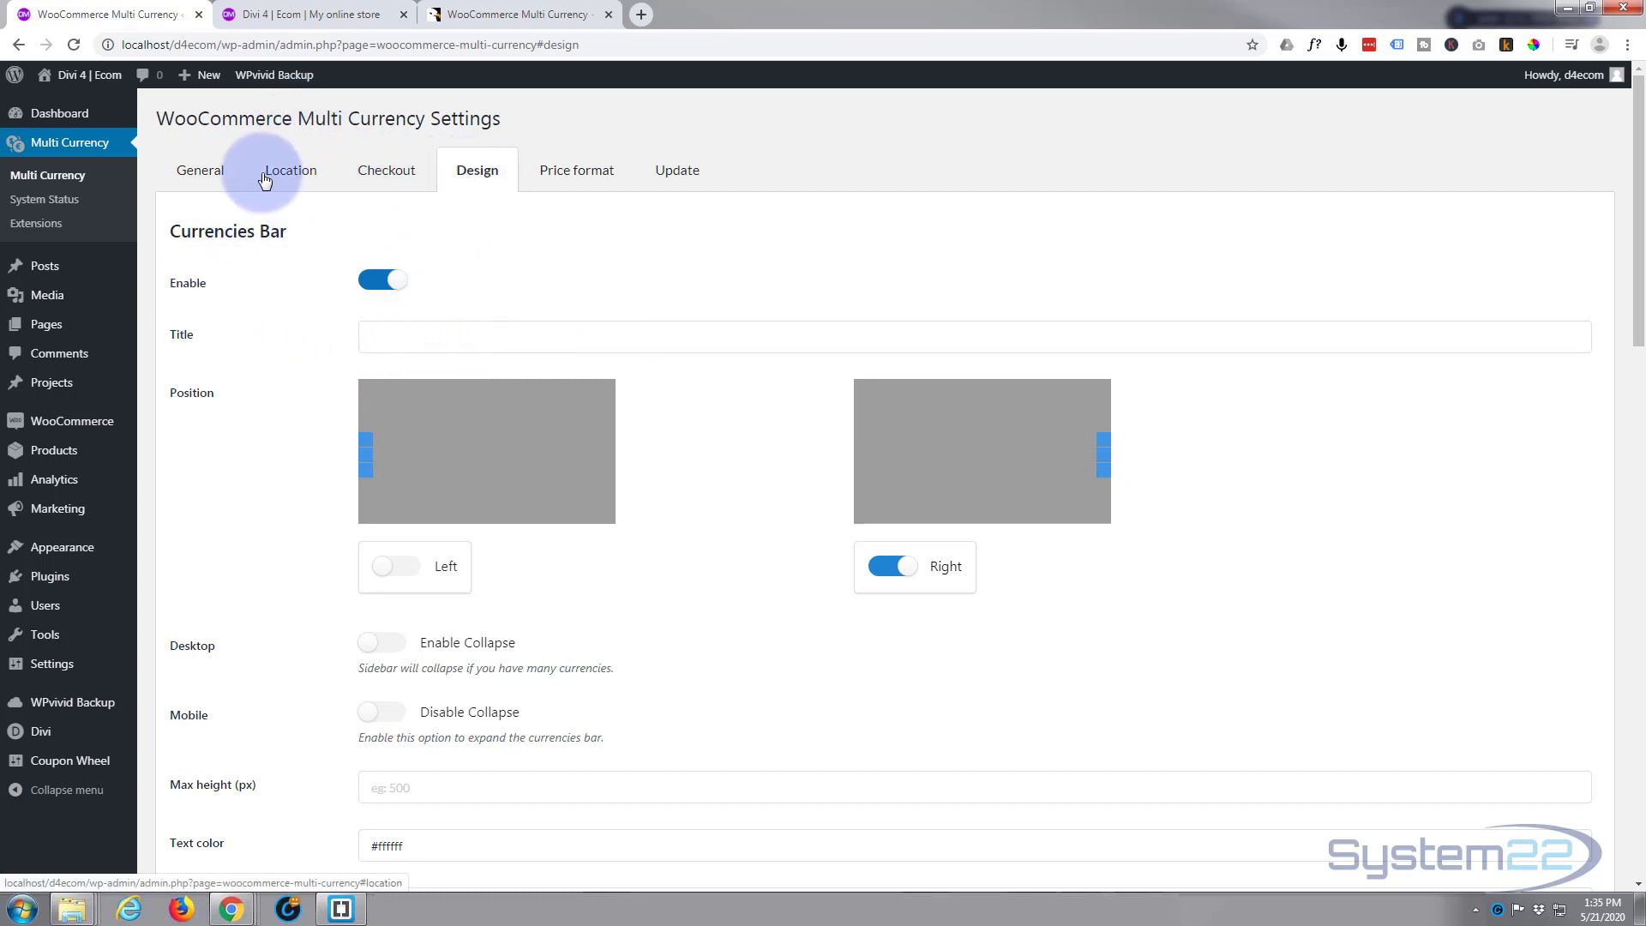
Add GBP-Pound sterling and EUR-Euro currency rows beside US dollar on the General tab.
left_click(200, 169)
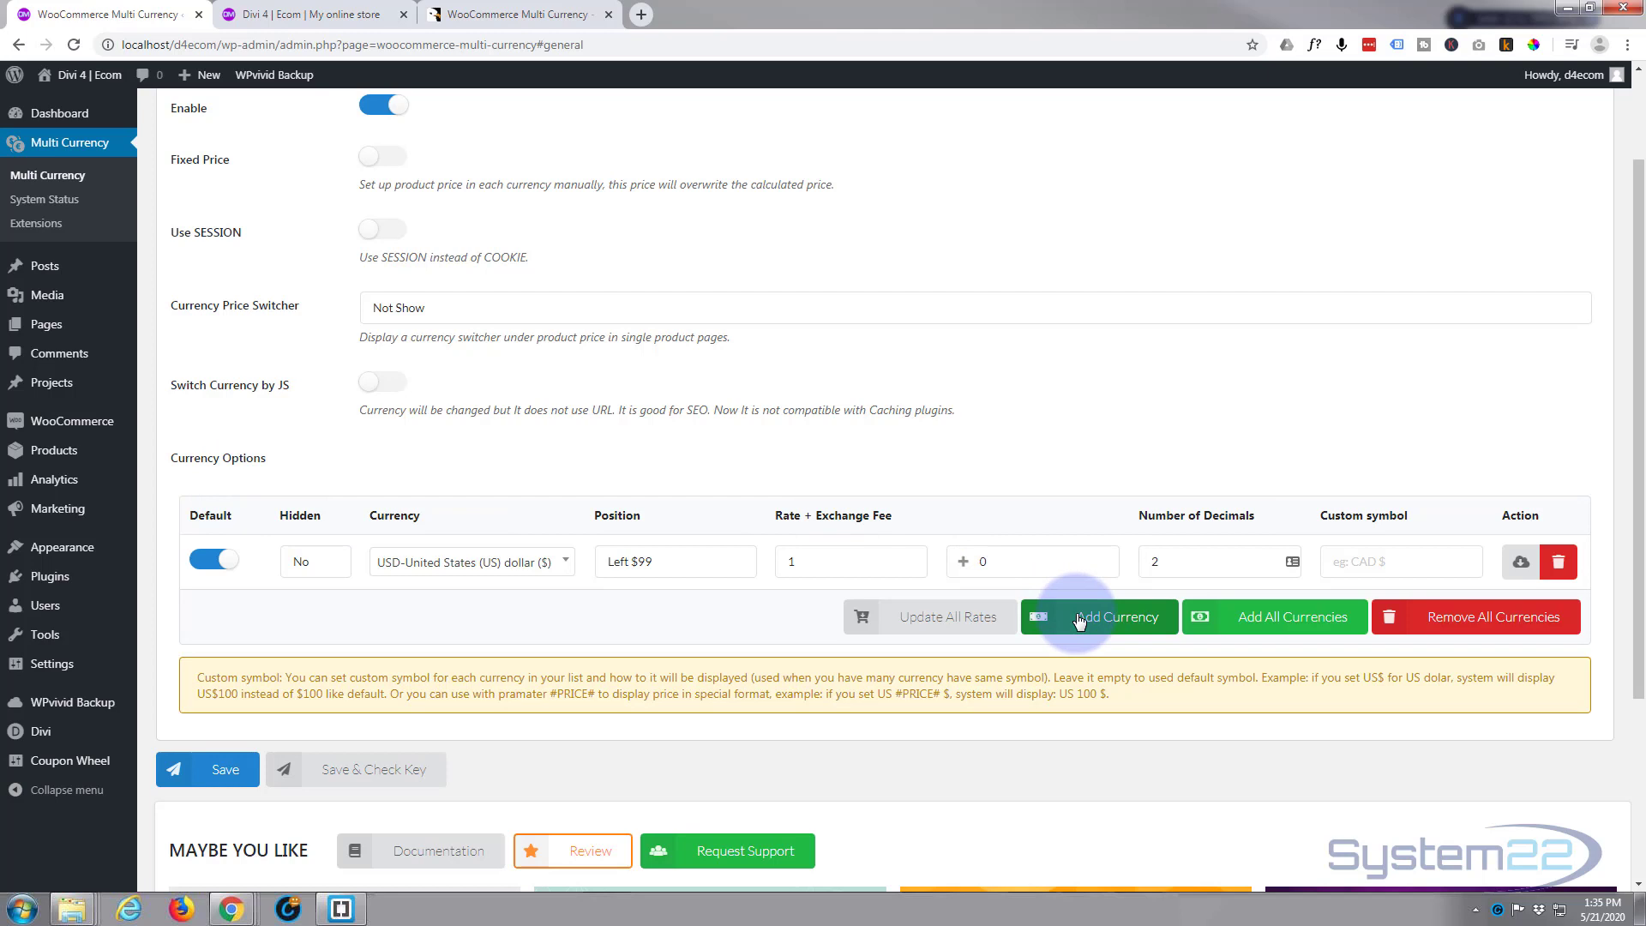
left_click(1098, 616)
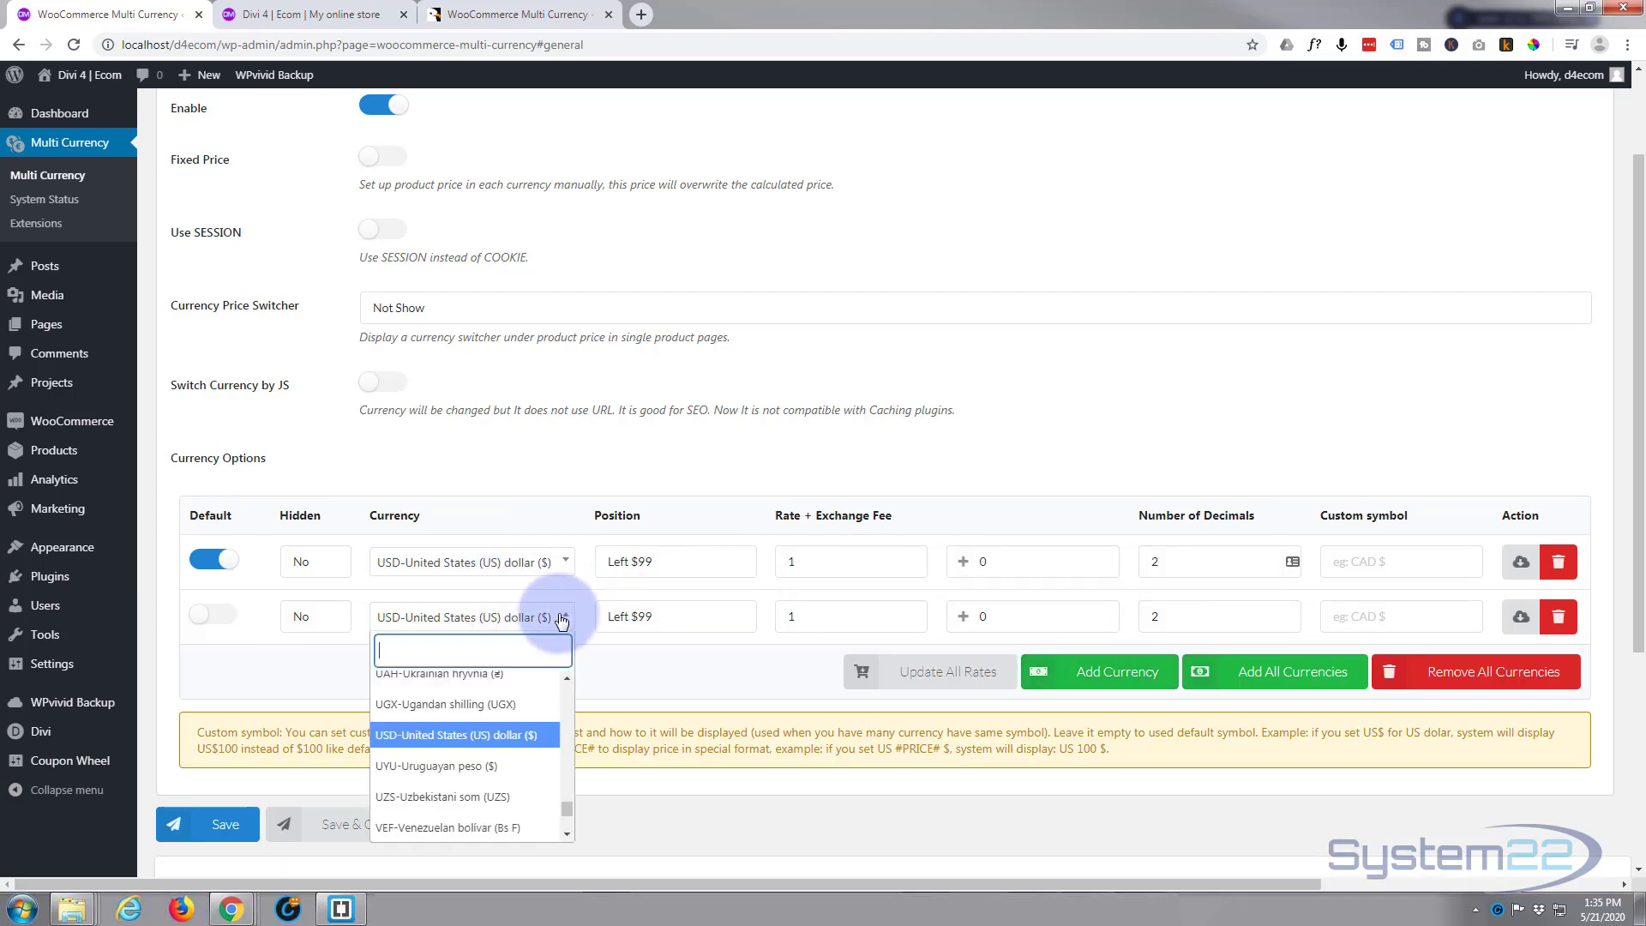
type("gb")
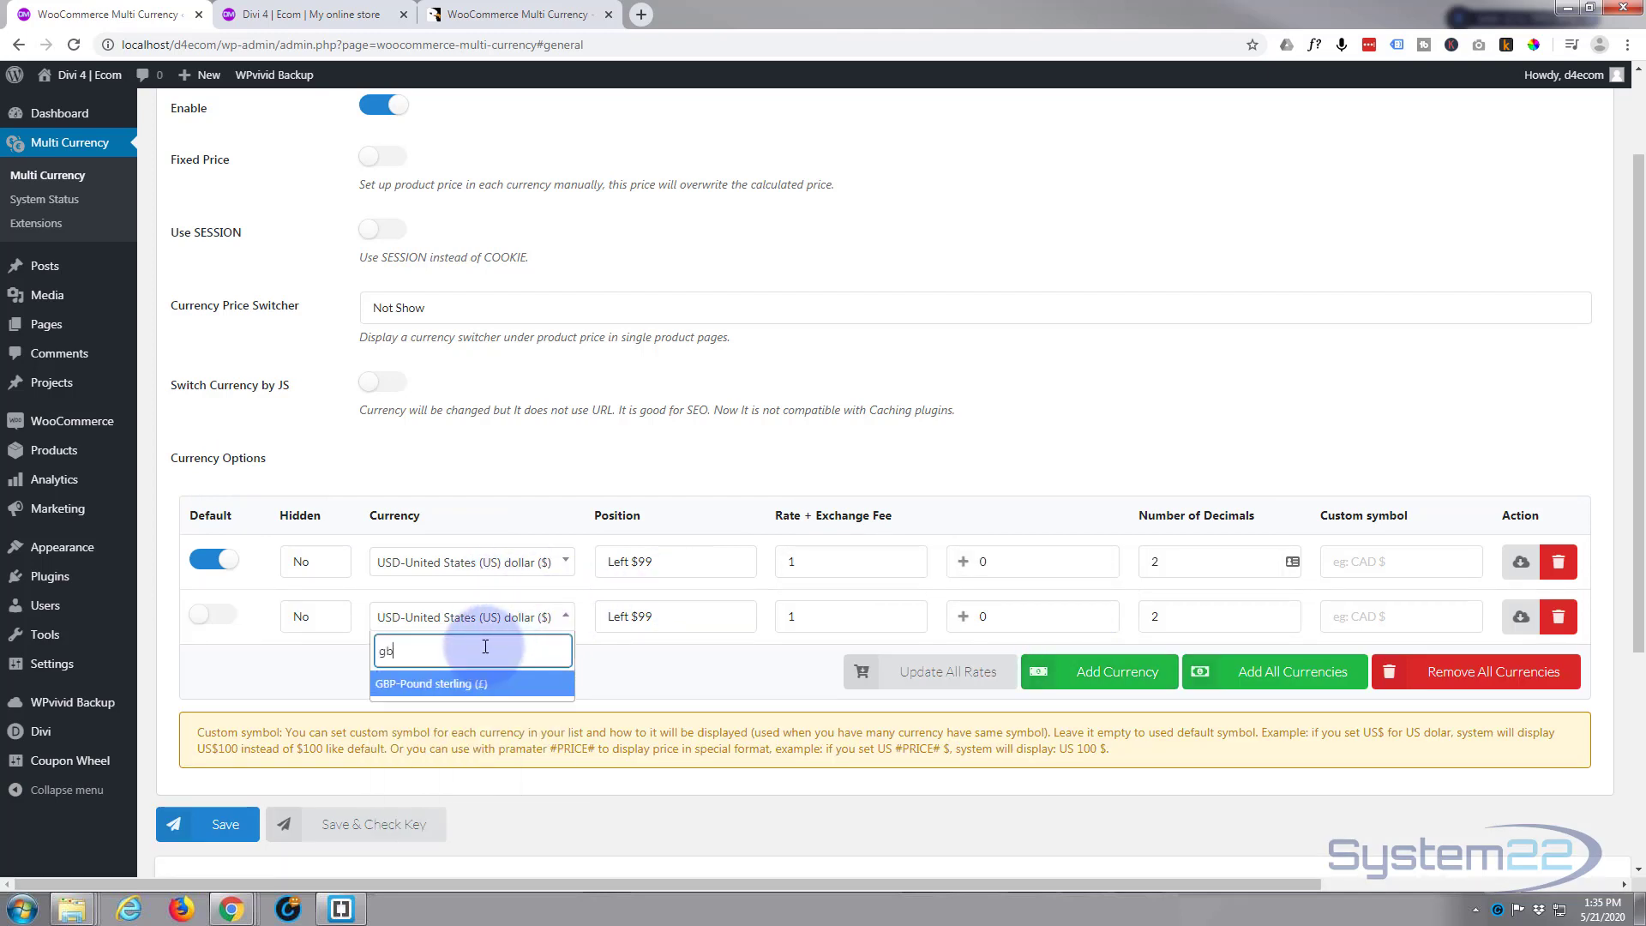
left_click(429, 683)
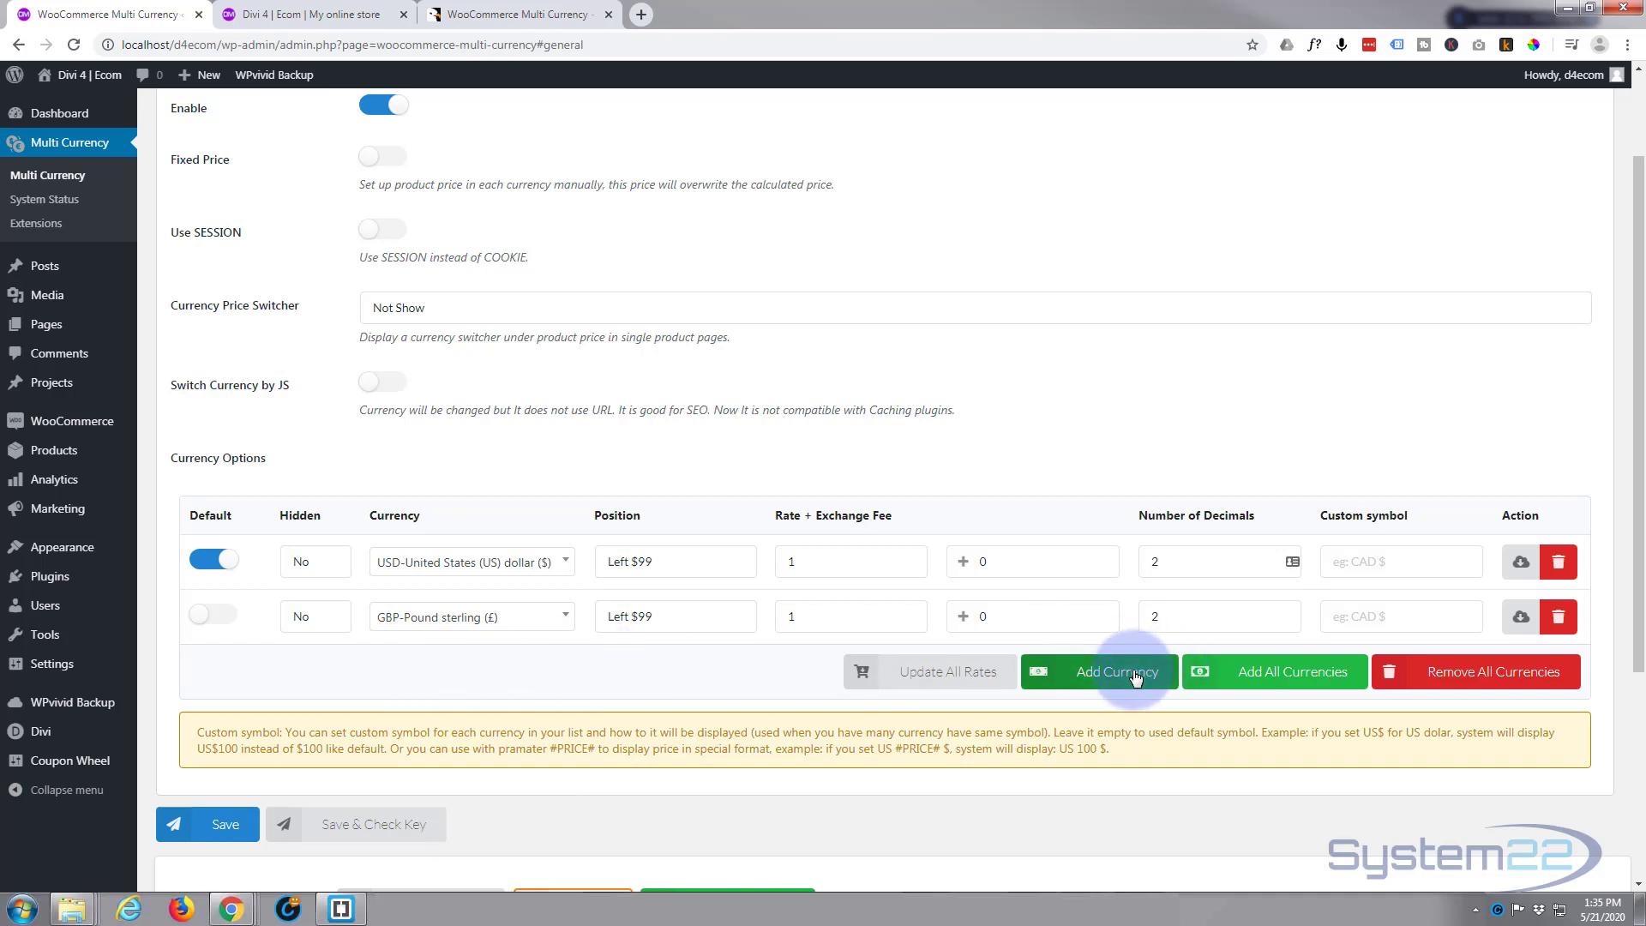
left_click(1112, 670)
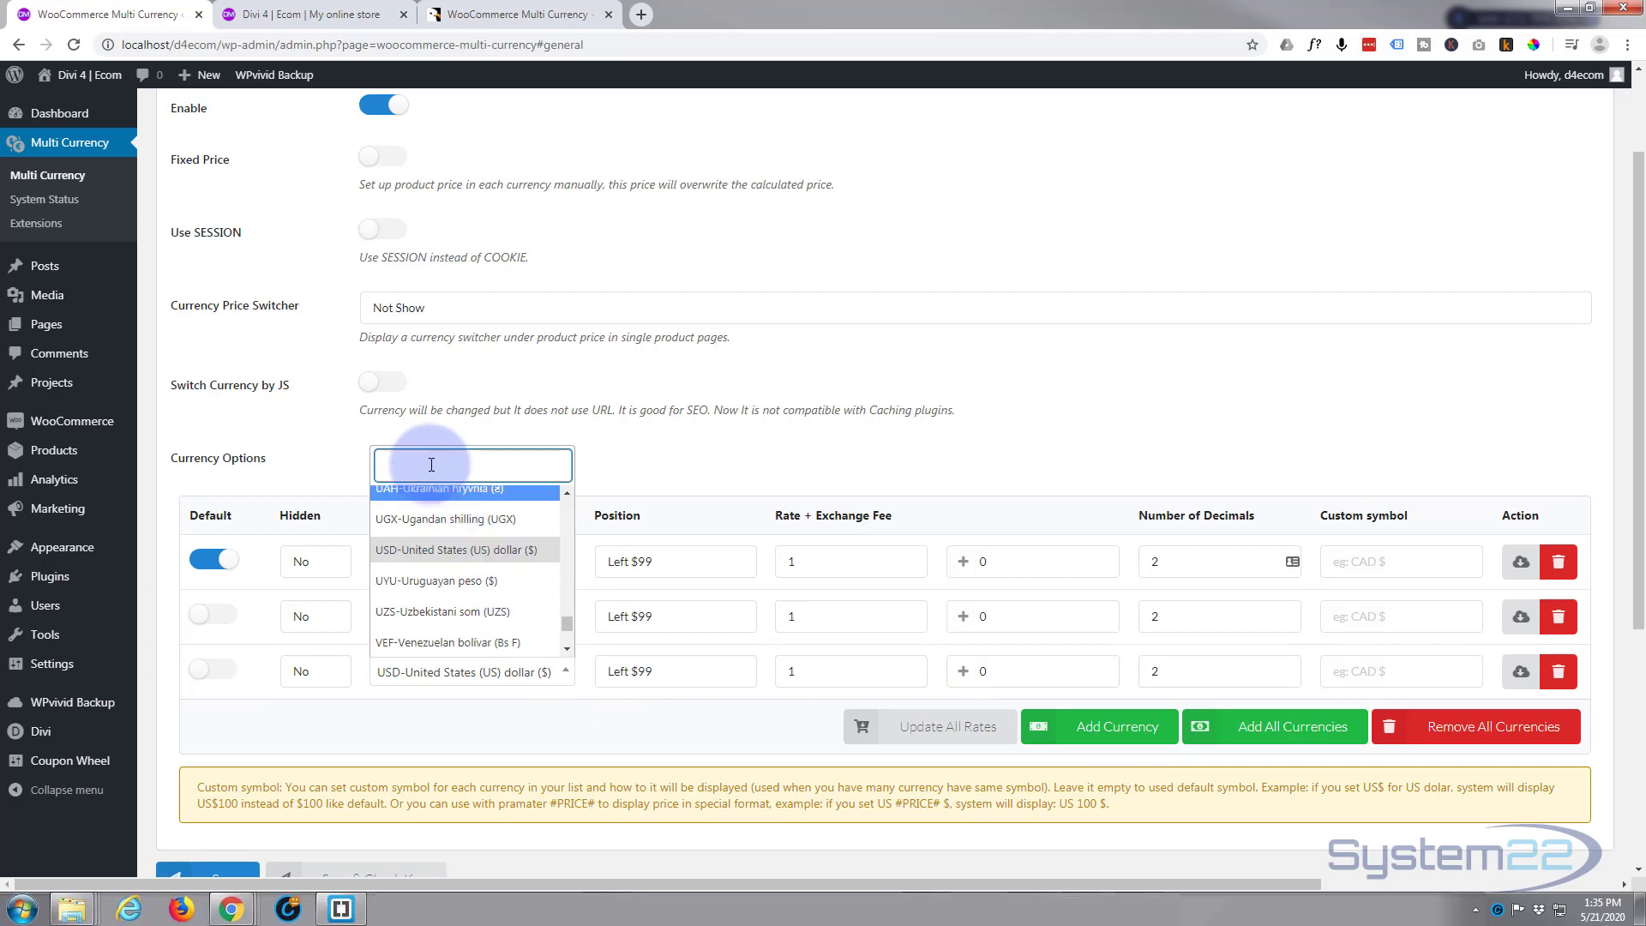
left_click(453, 548)
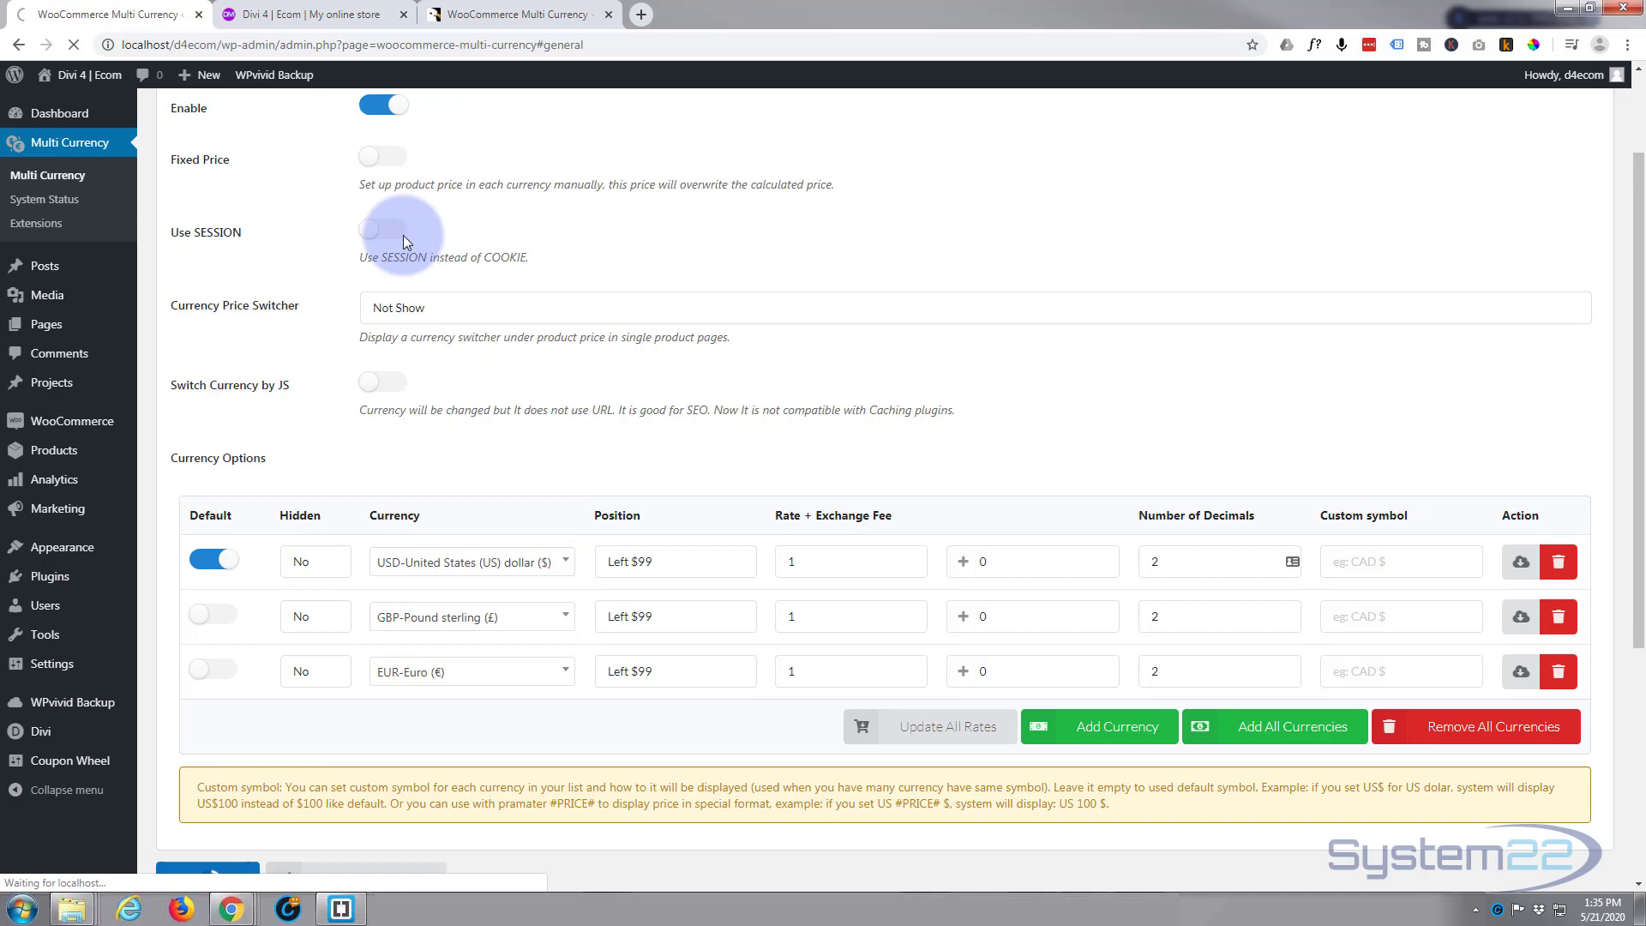
left_click(476, 170)
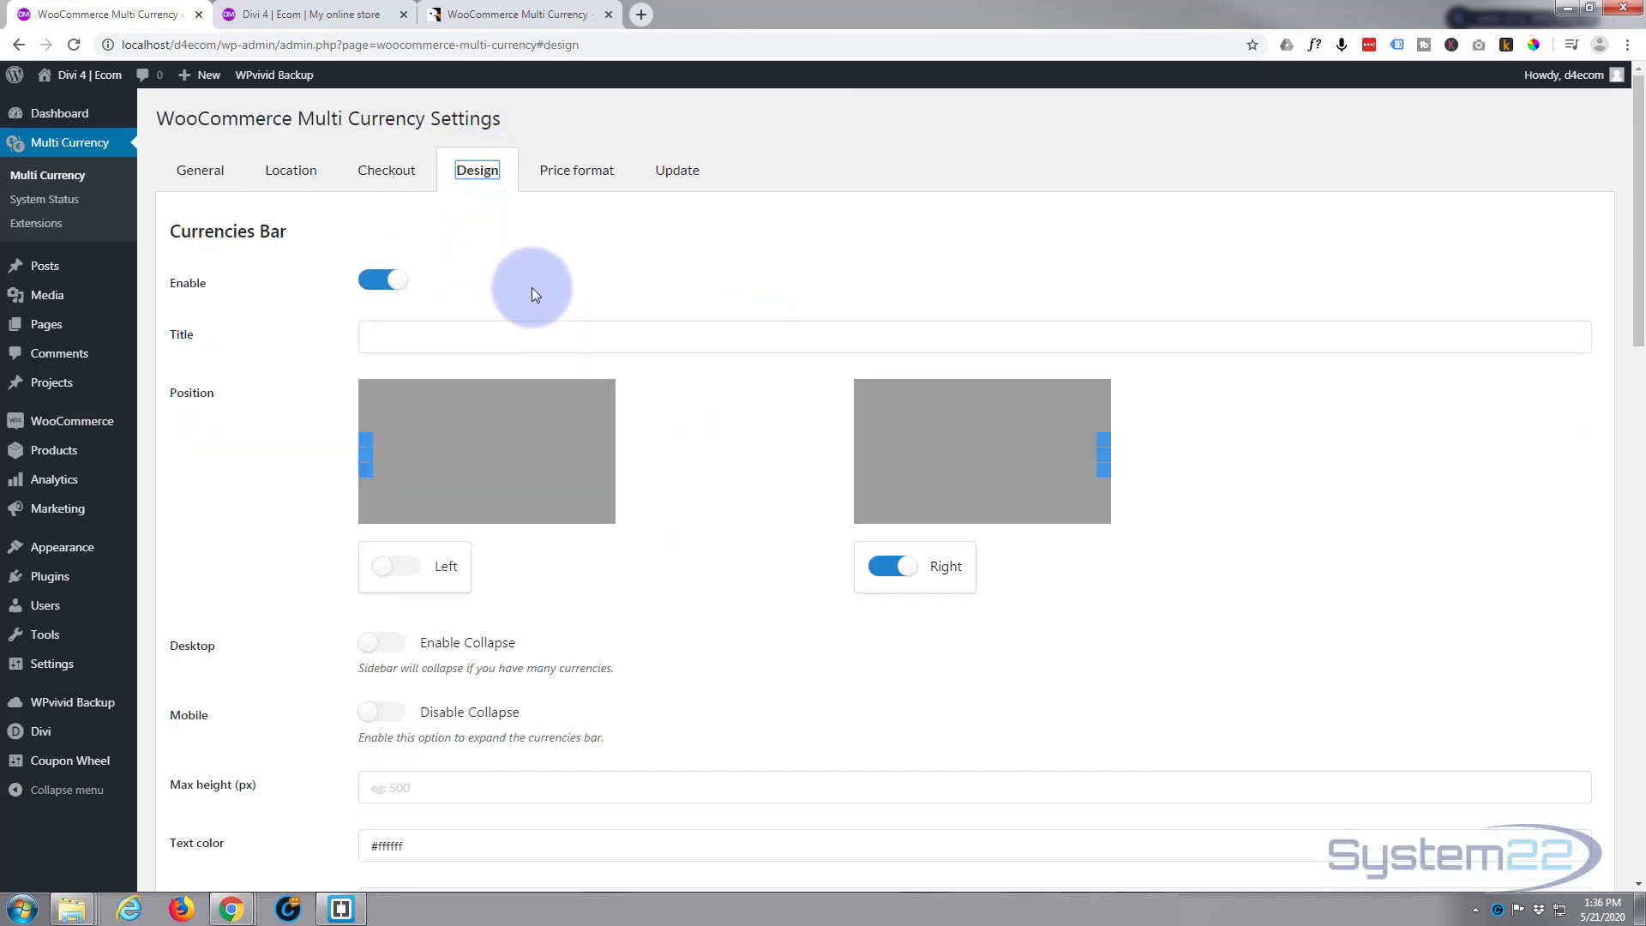
Check the currencies bar Main color, save the Design settings, and view the store.
scroll("down", 3)
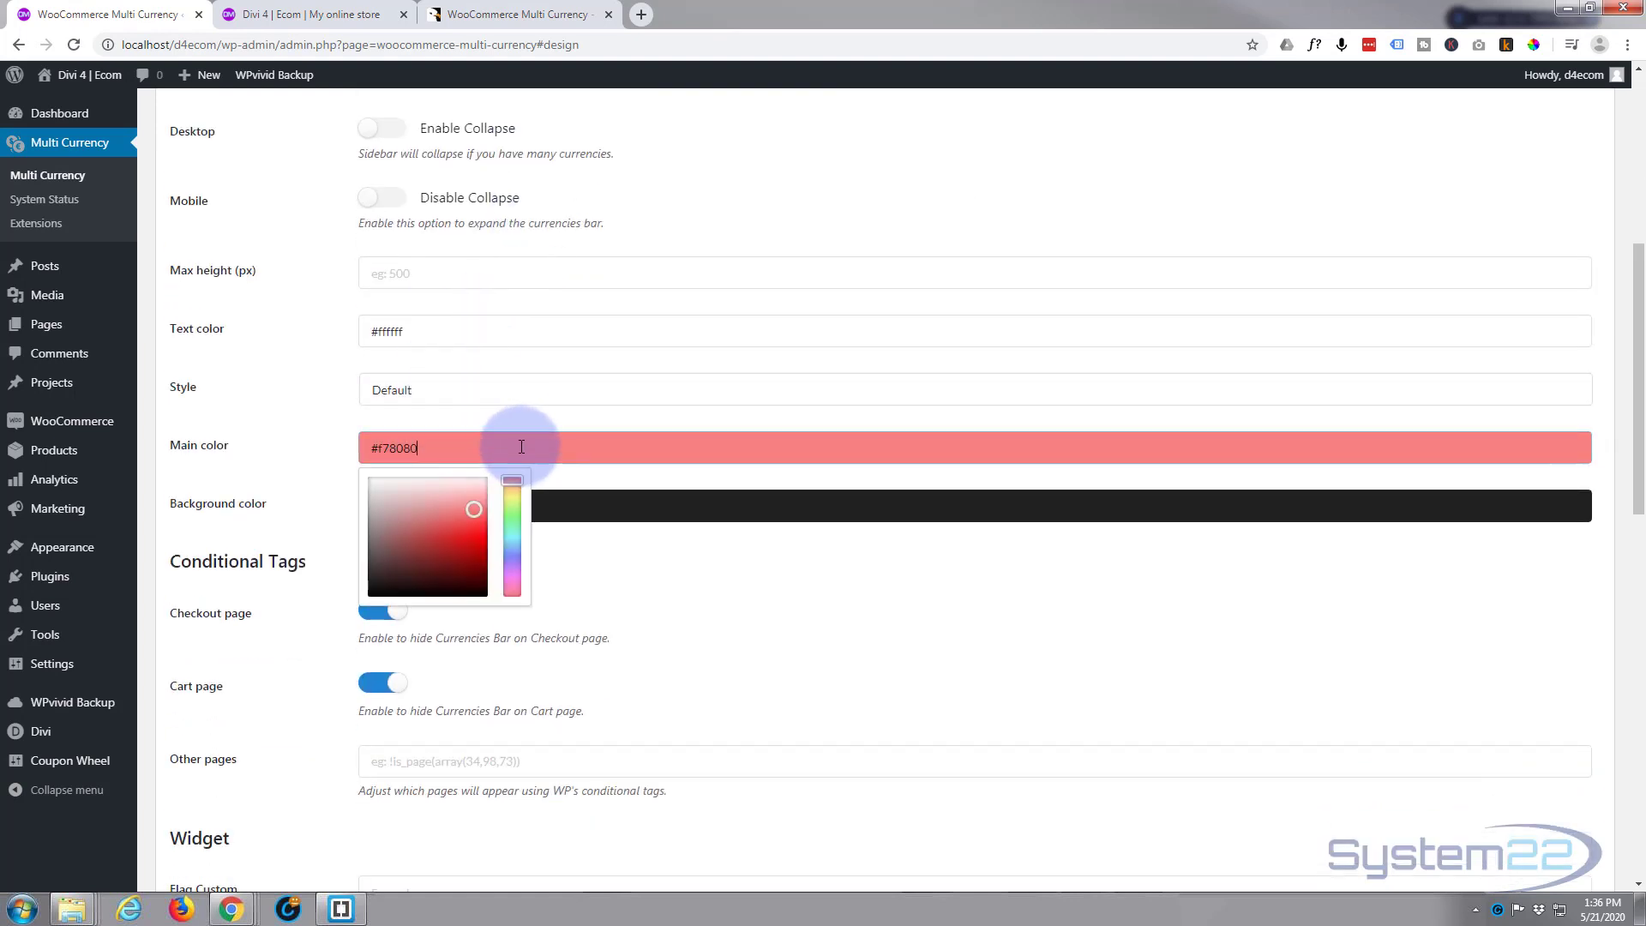
left_click(469, 570)
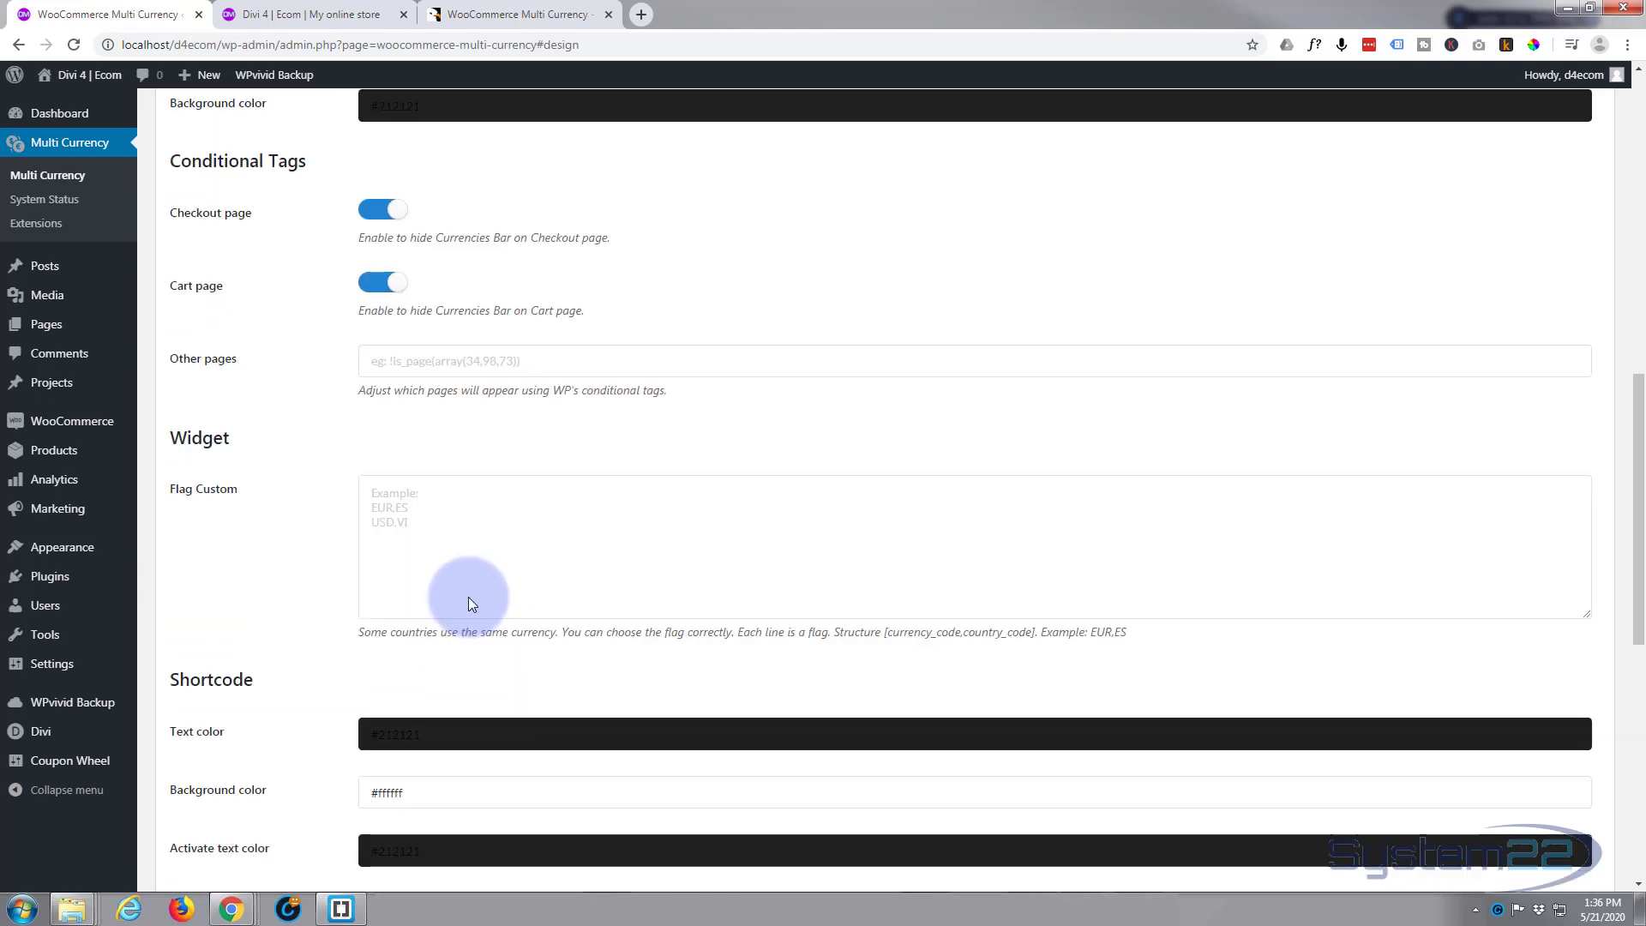
scroll("down", 3)
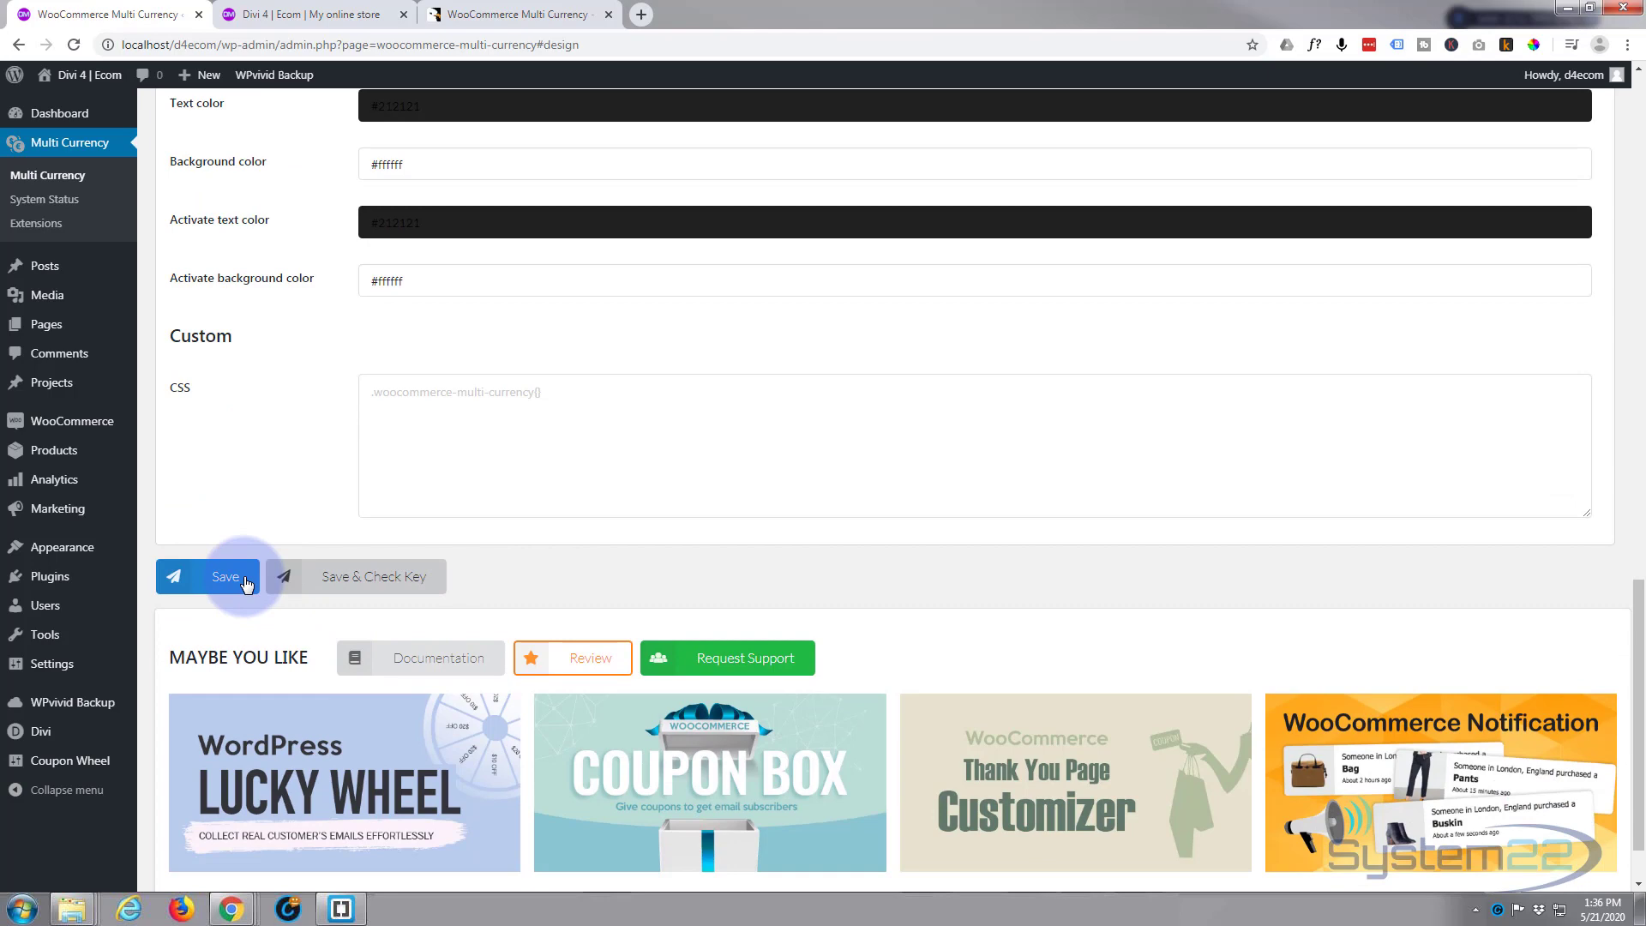
left_click(207, 576)
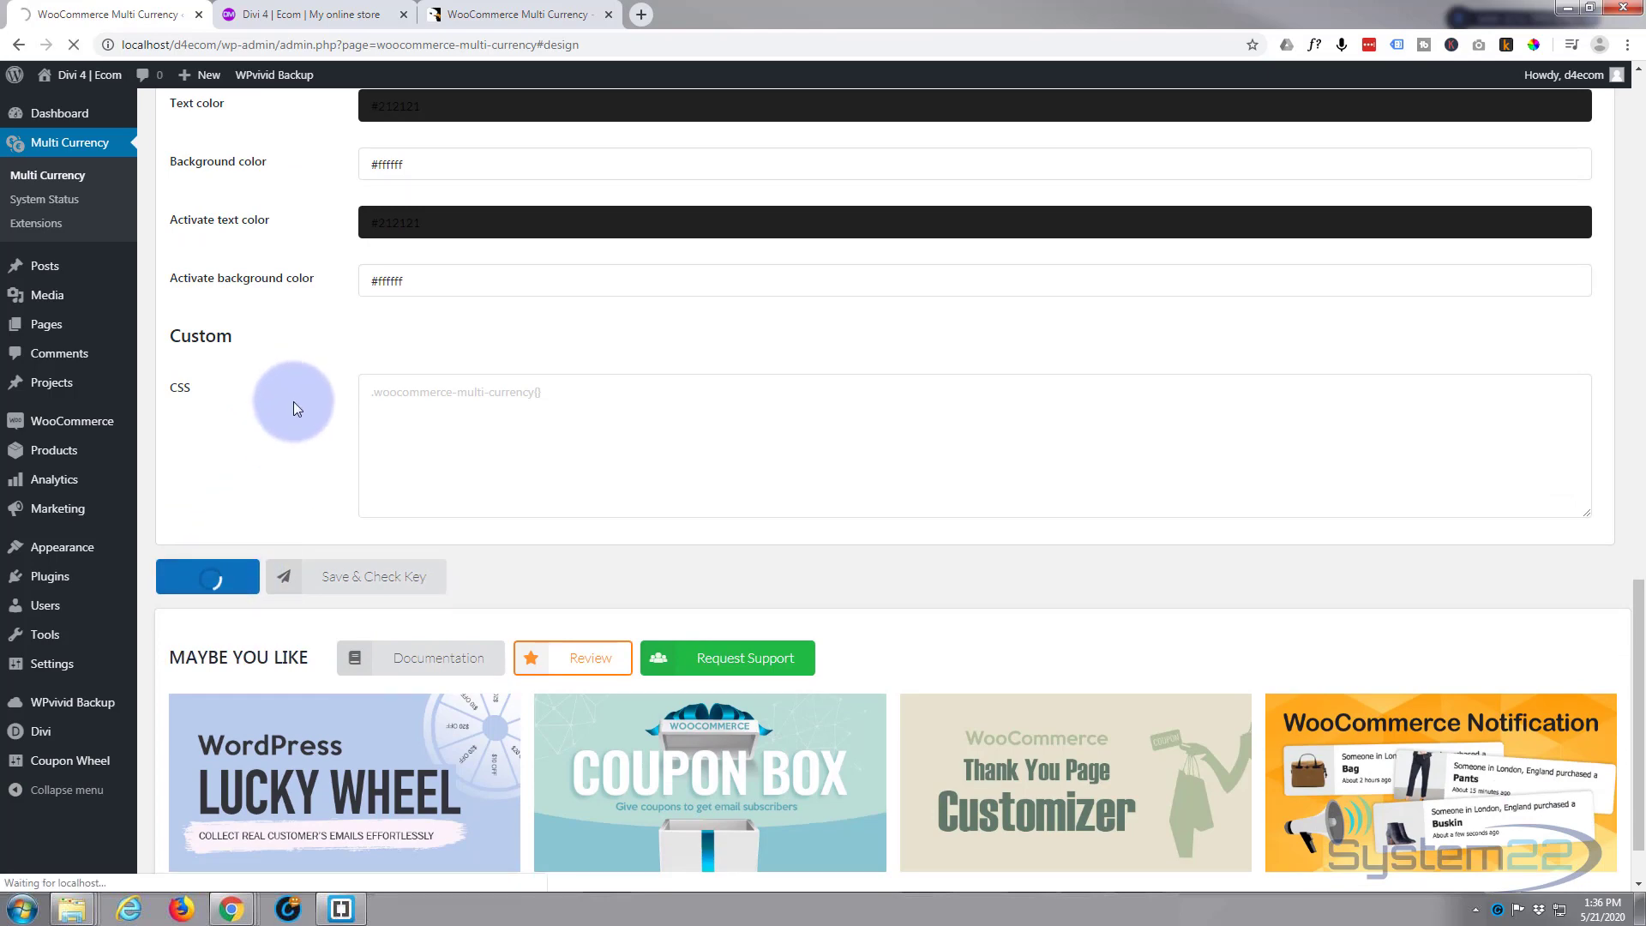
left_click(206, 575)
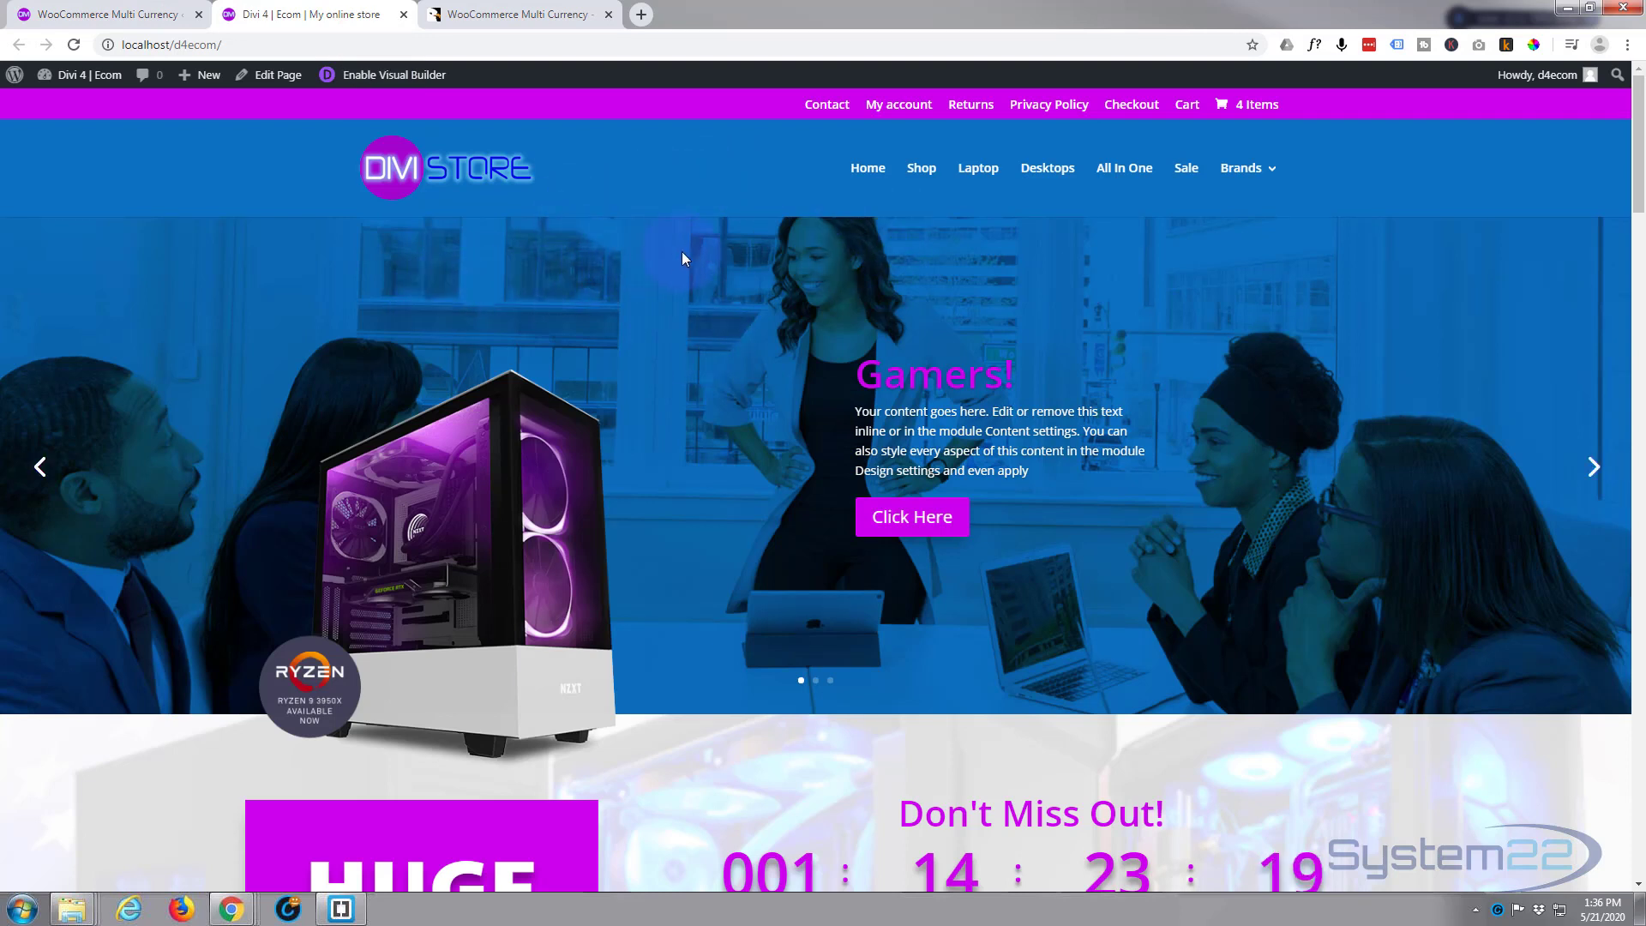
mouse_move(634, 238)
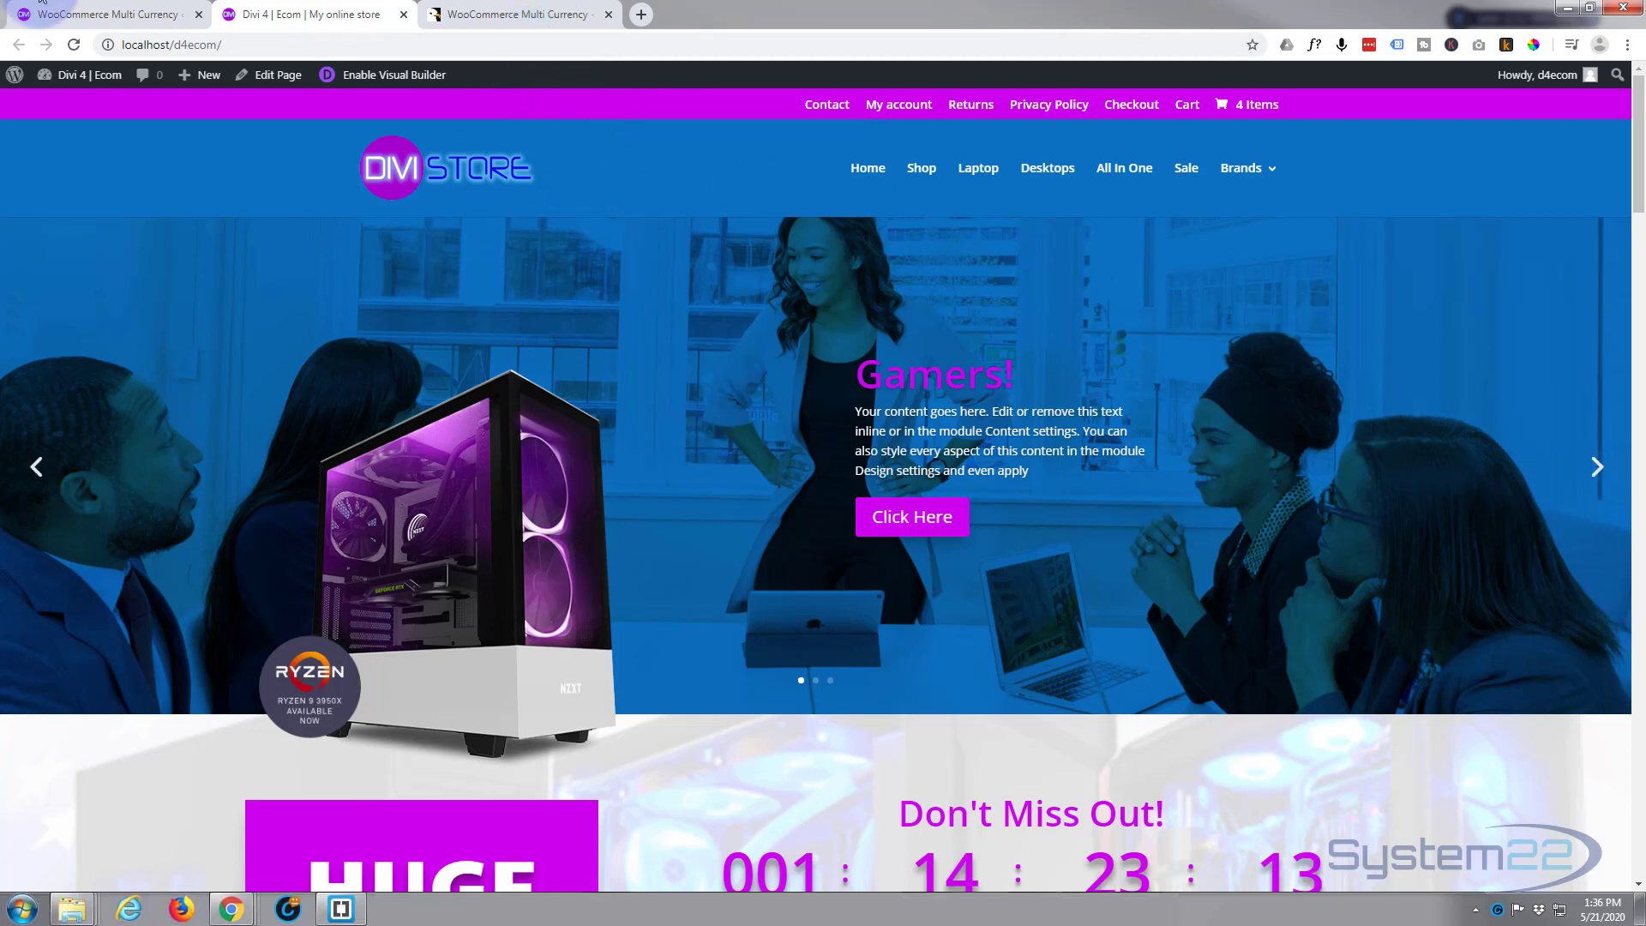
Reload the store and switch product prices to EUR from the currencies bar.
left_click(72, 44)
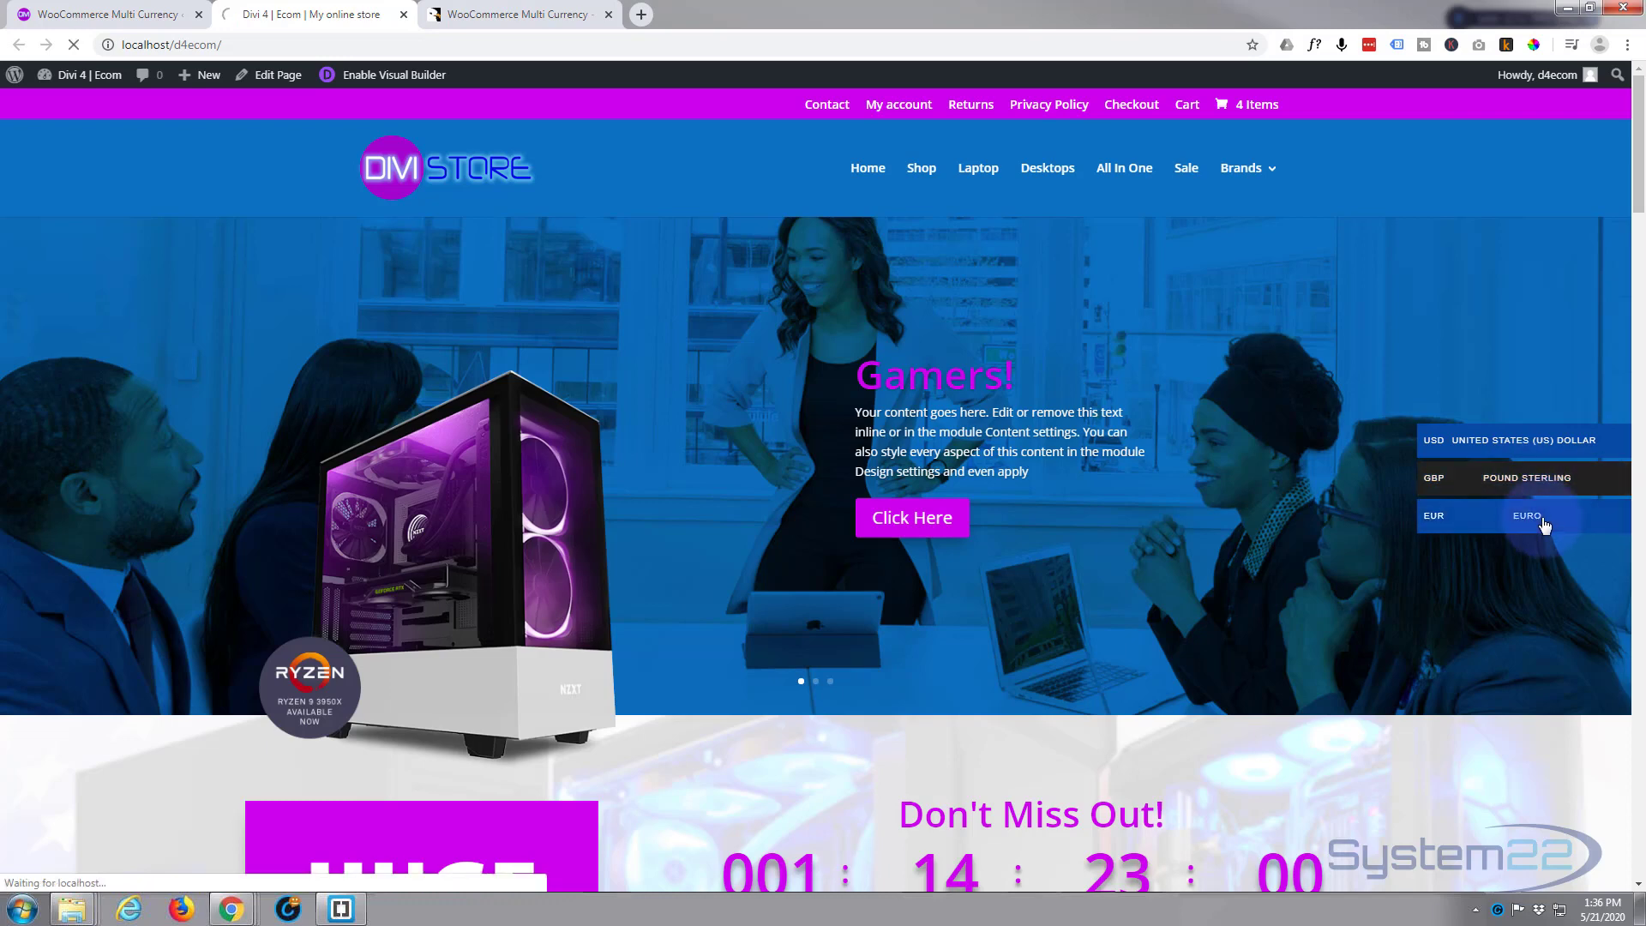
left_click(1522, 515)
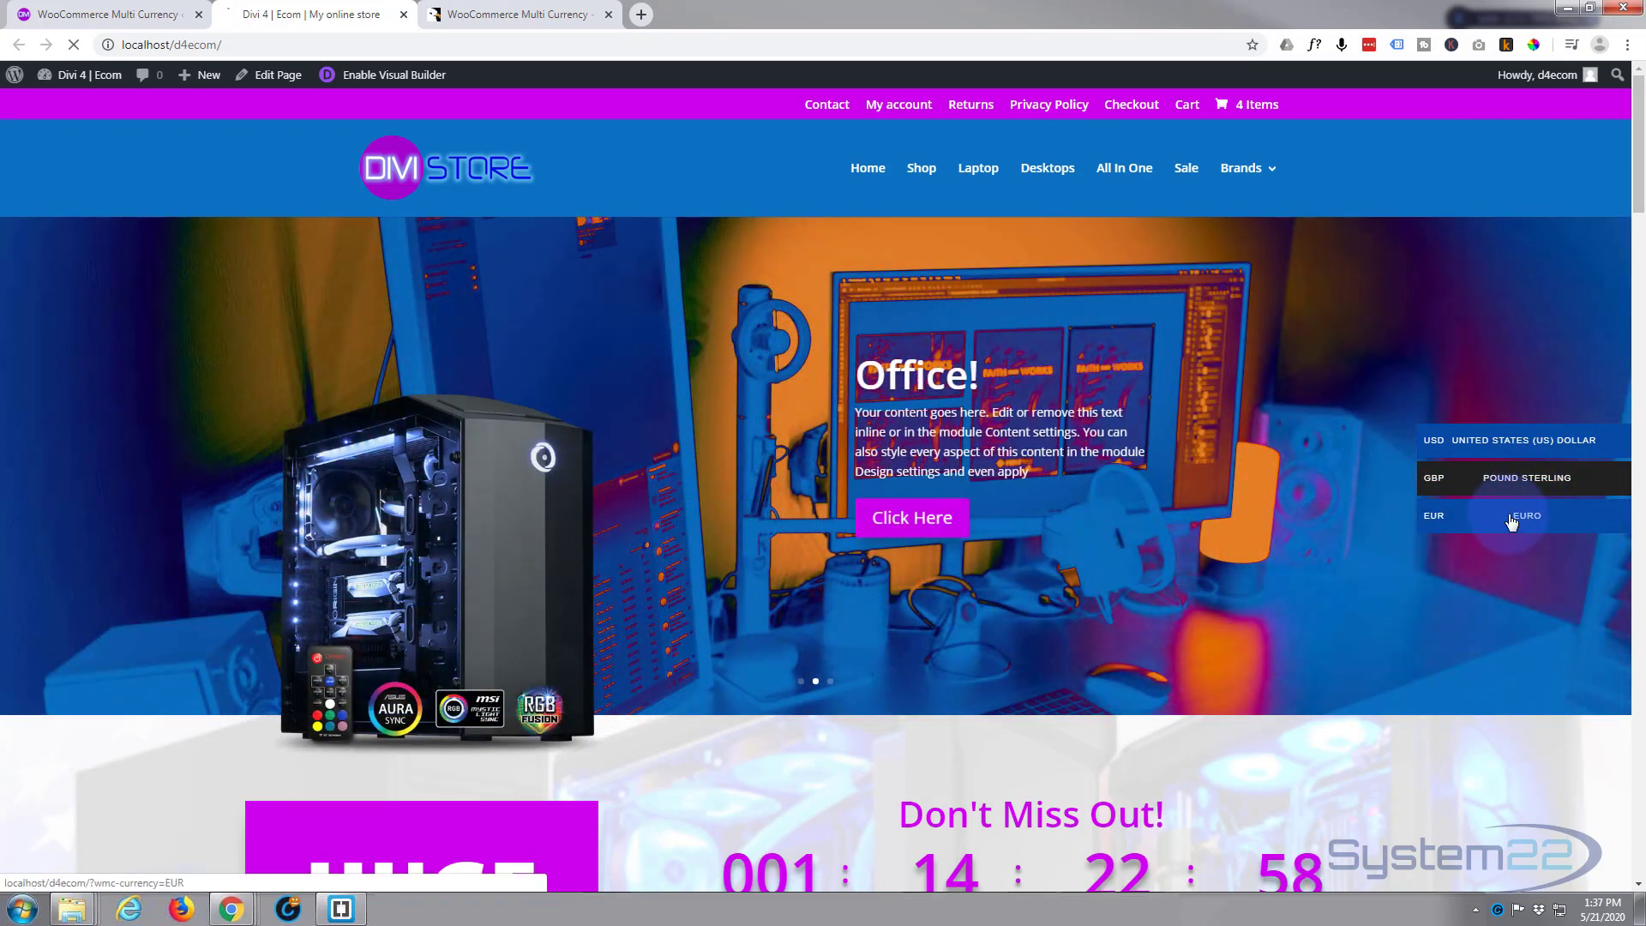
left_click(1523, 515)
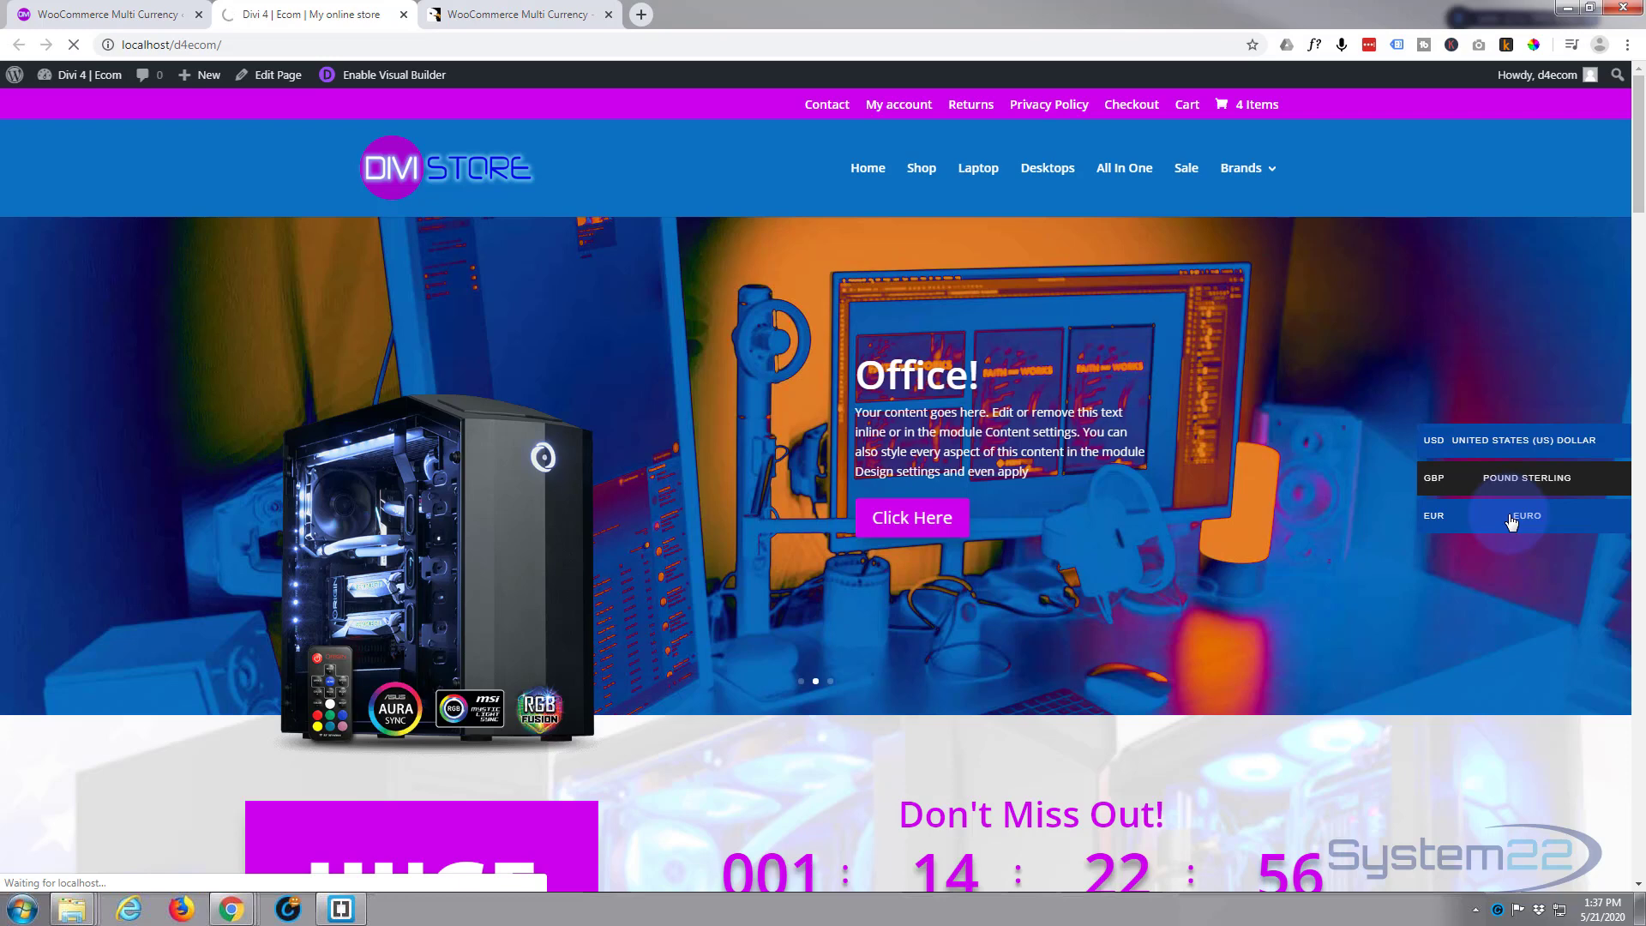
left_click(1522, 514)
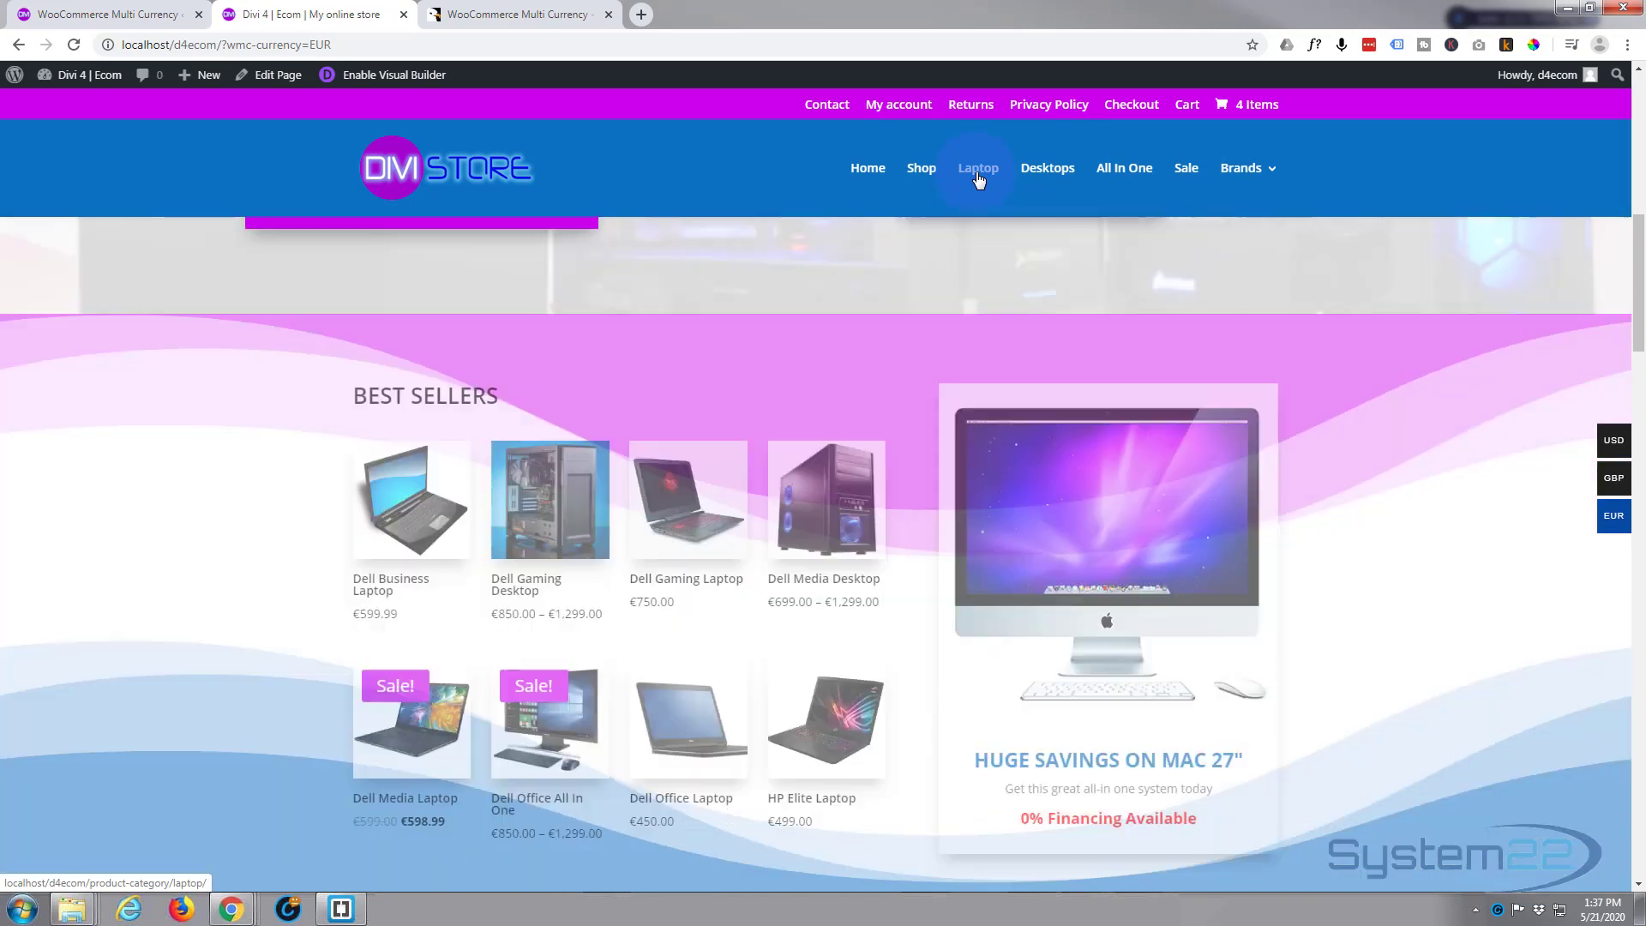
scroll("down", 3)
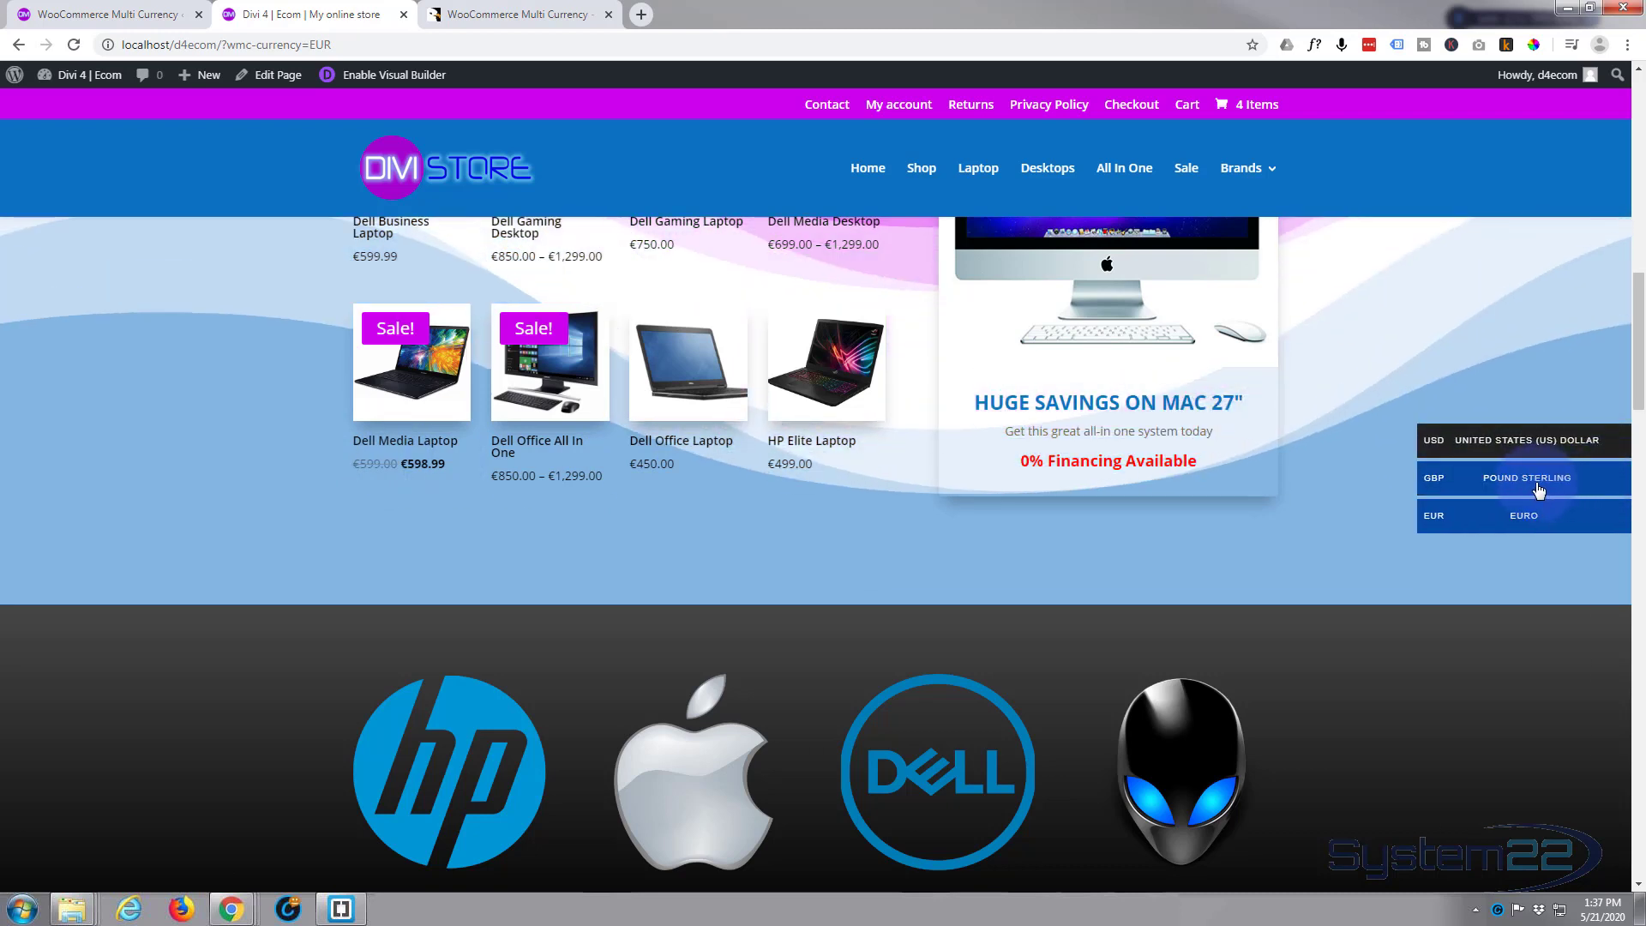
Switch the store prices to GBP / Pound Sterling and scroll the products.
left_click(1524, 478)
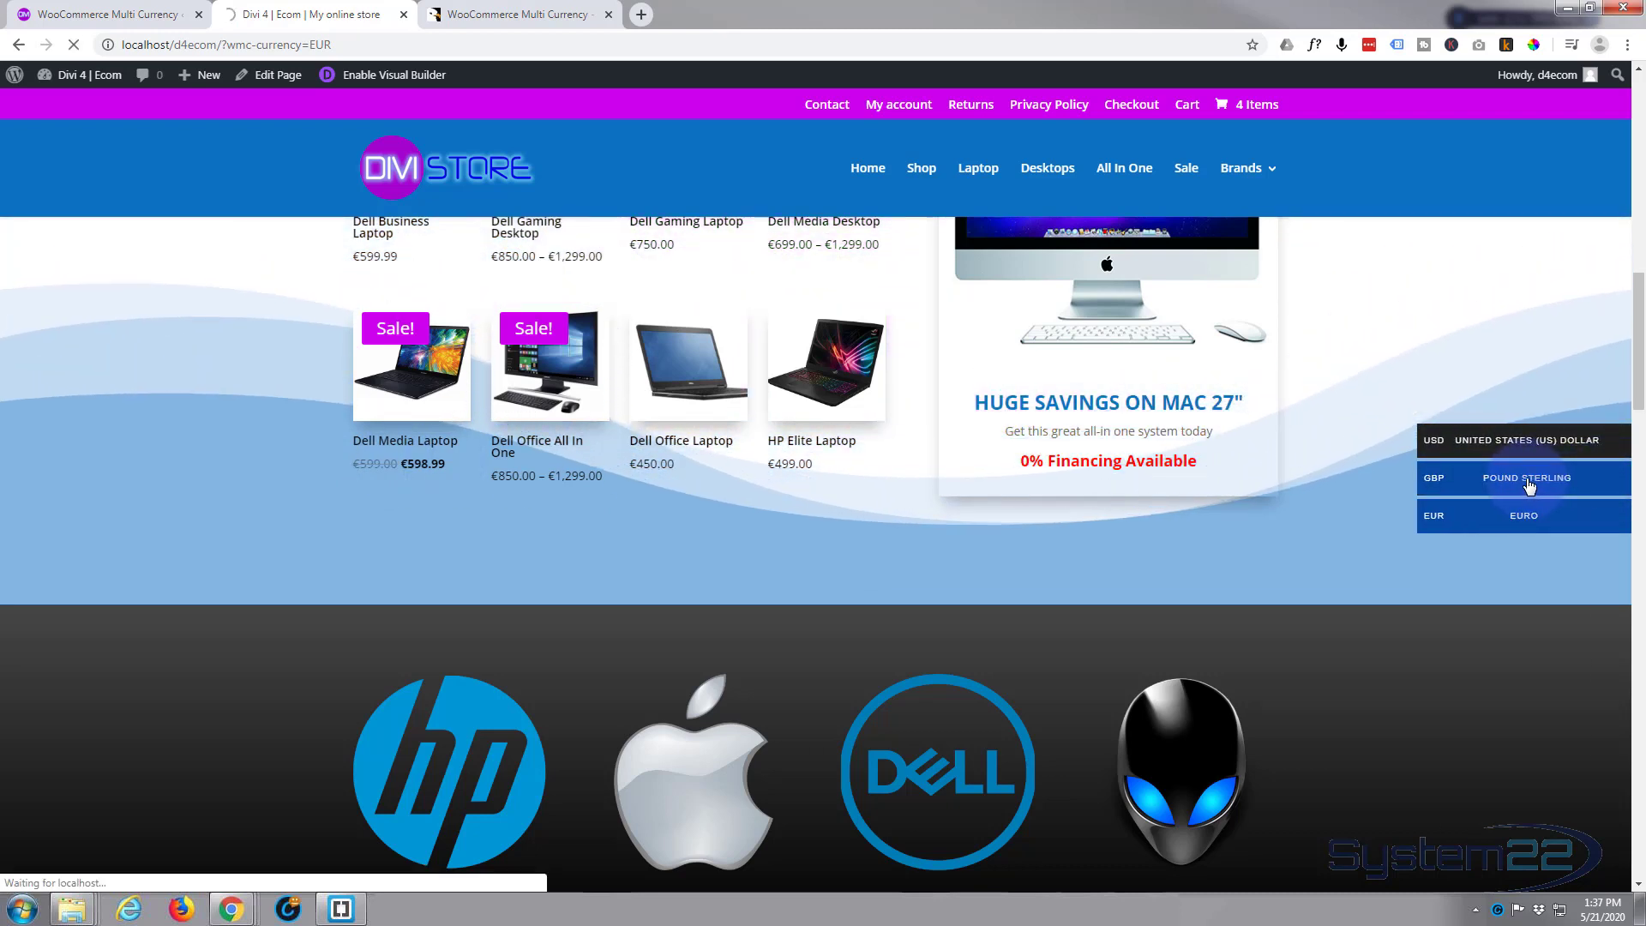
left_click(1523, 478)
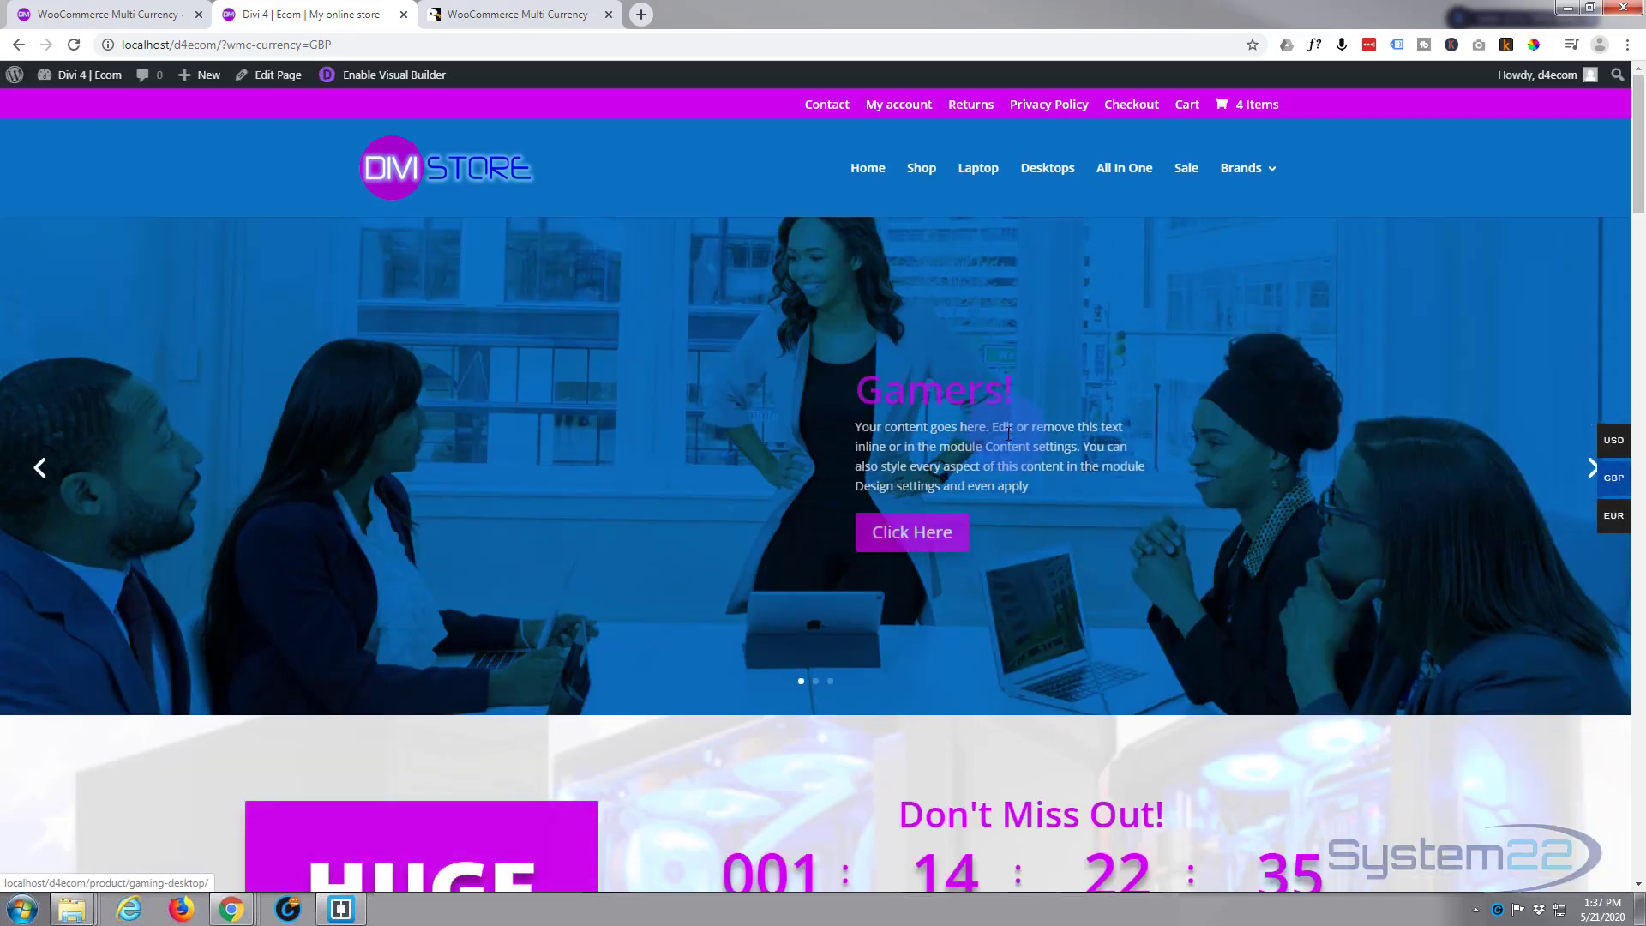
scroll("down", 3)
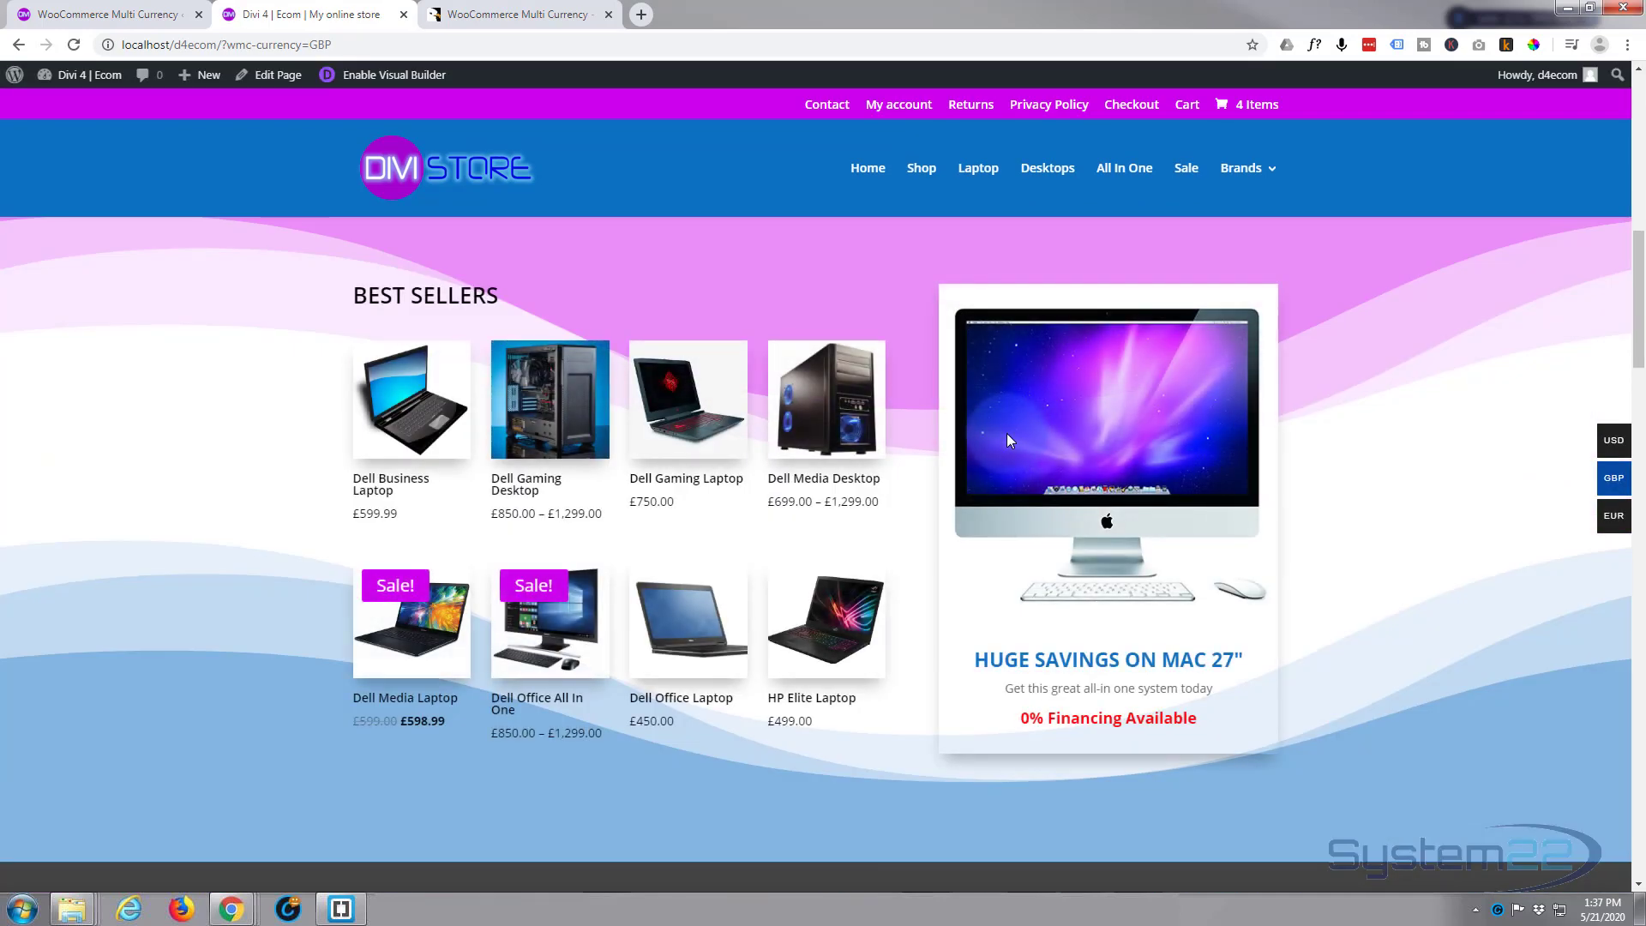
scroll("down", 3)
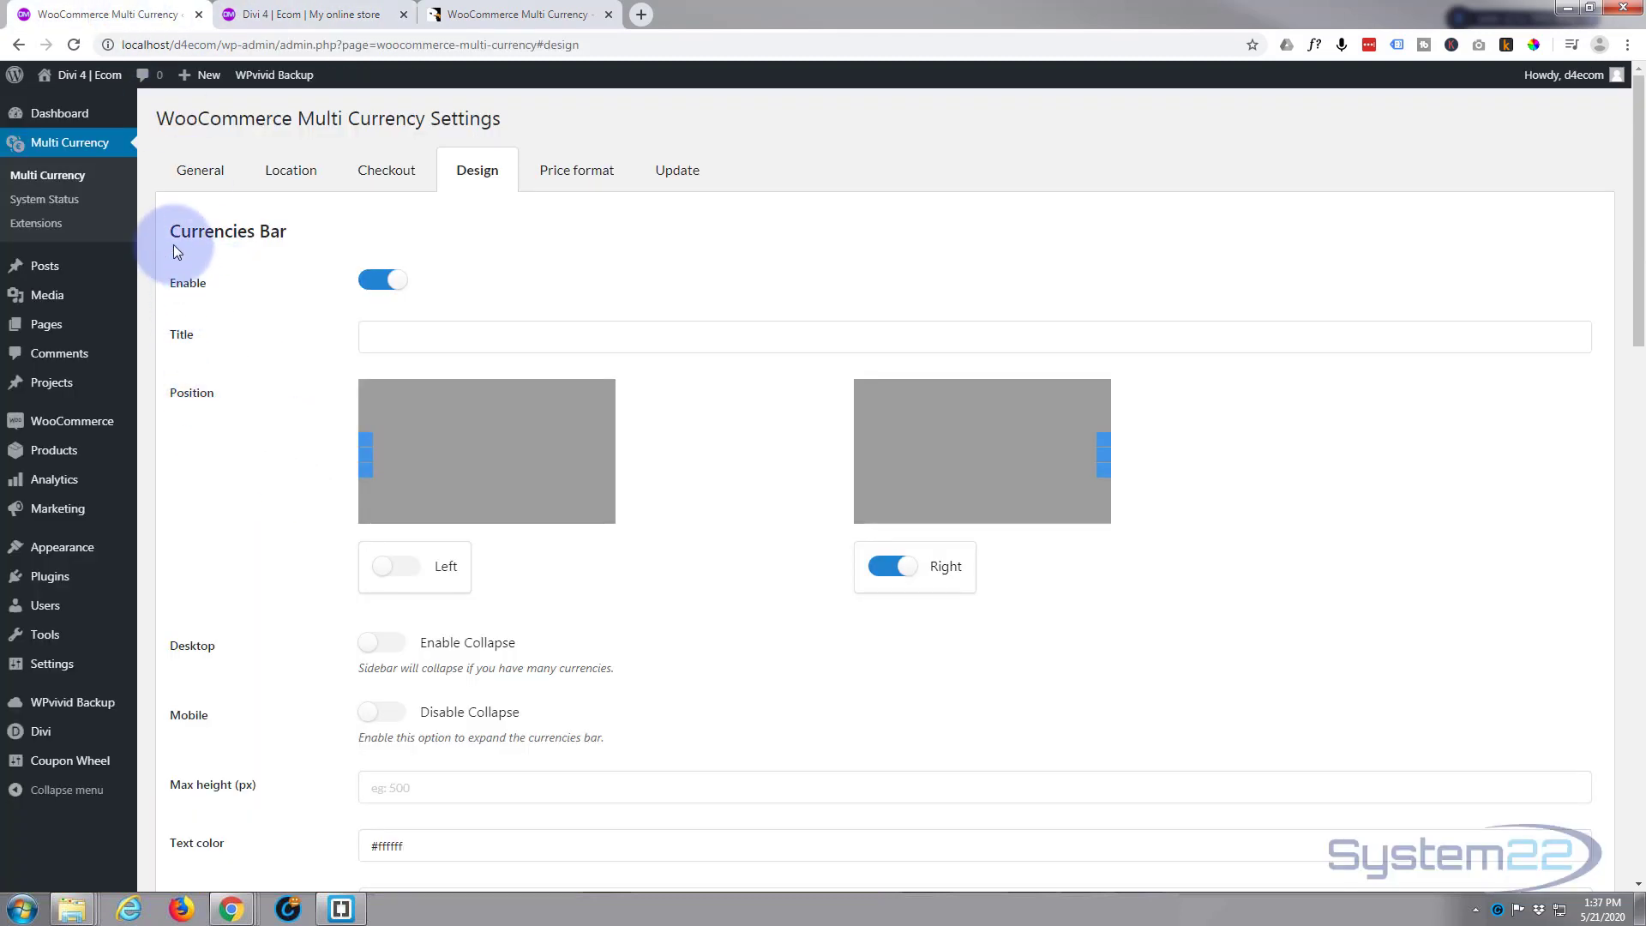
Return to the General tab, where USD, GBP and EUR rates all show 1.
left_click(200, 170)
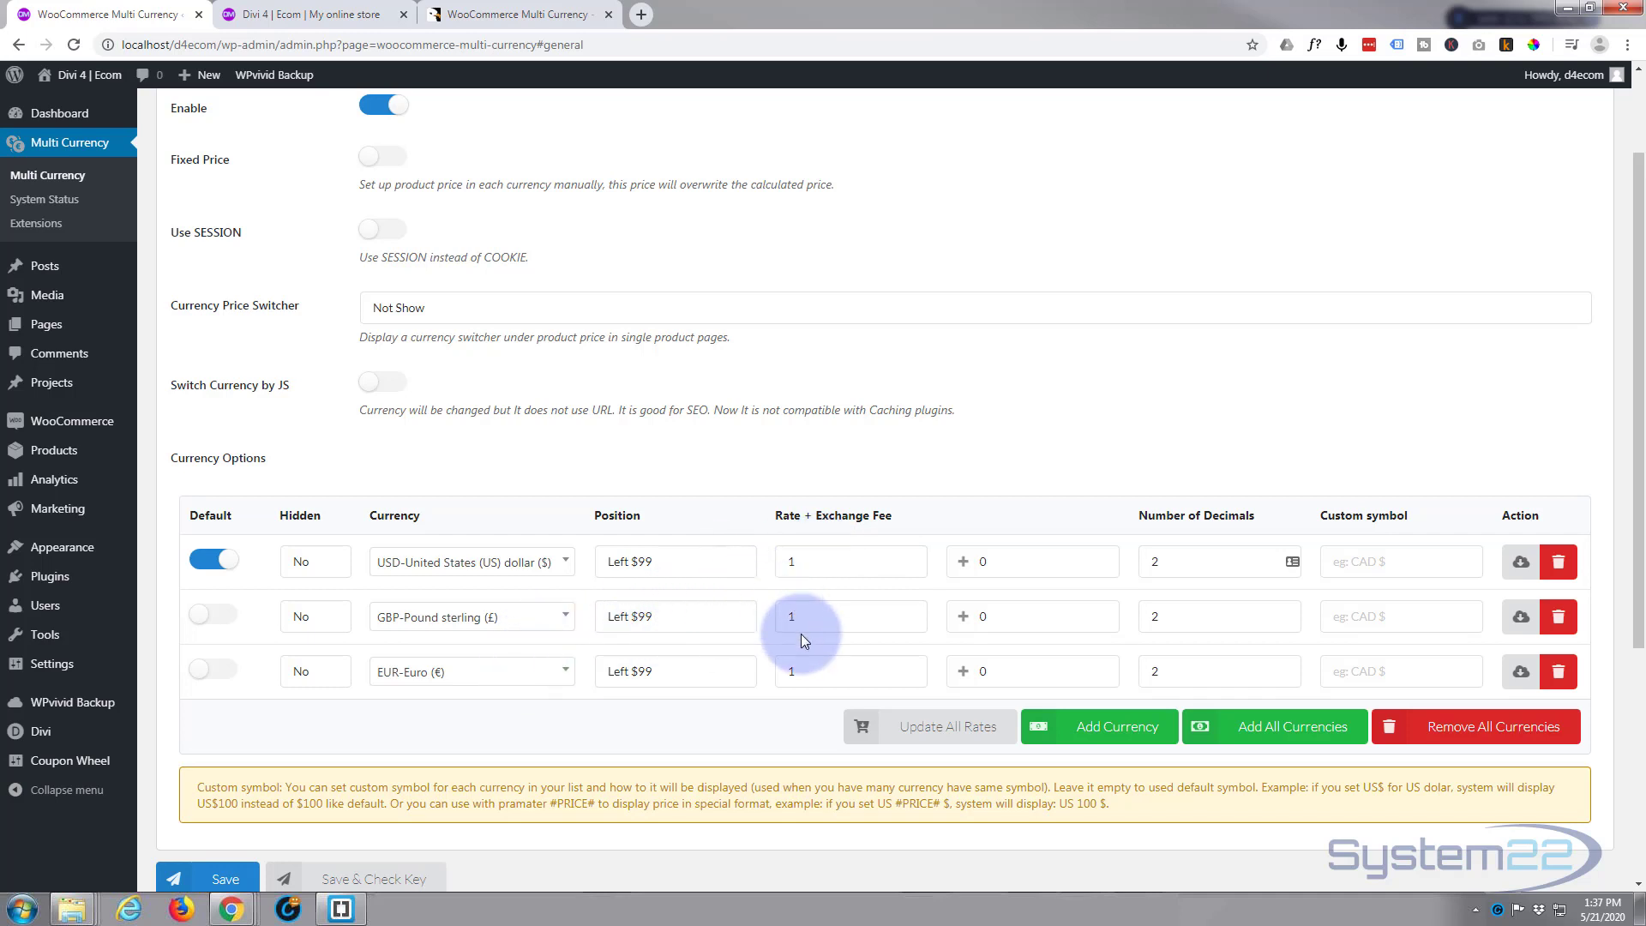
left_click(843, 13)
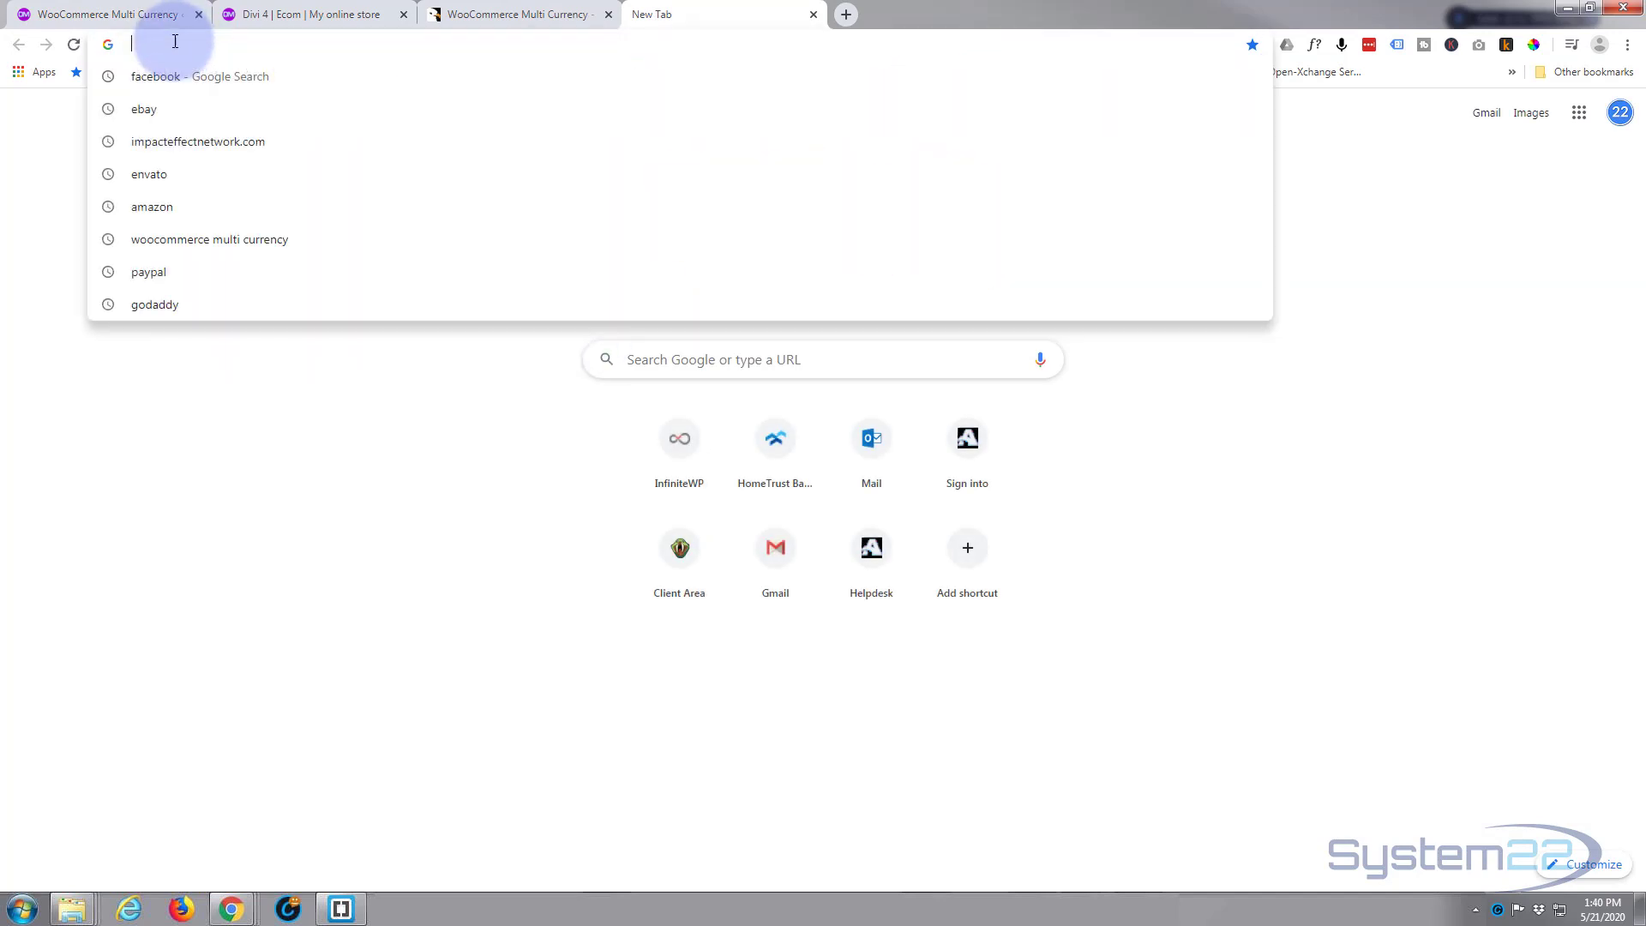
Search Google for 'usd to gbp' and select the 0.82 pound rate.
type("usd")
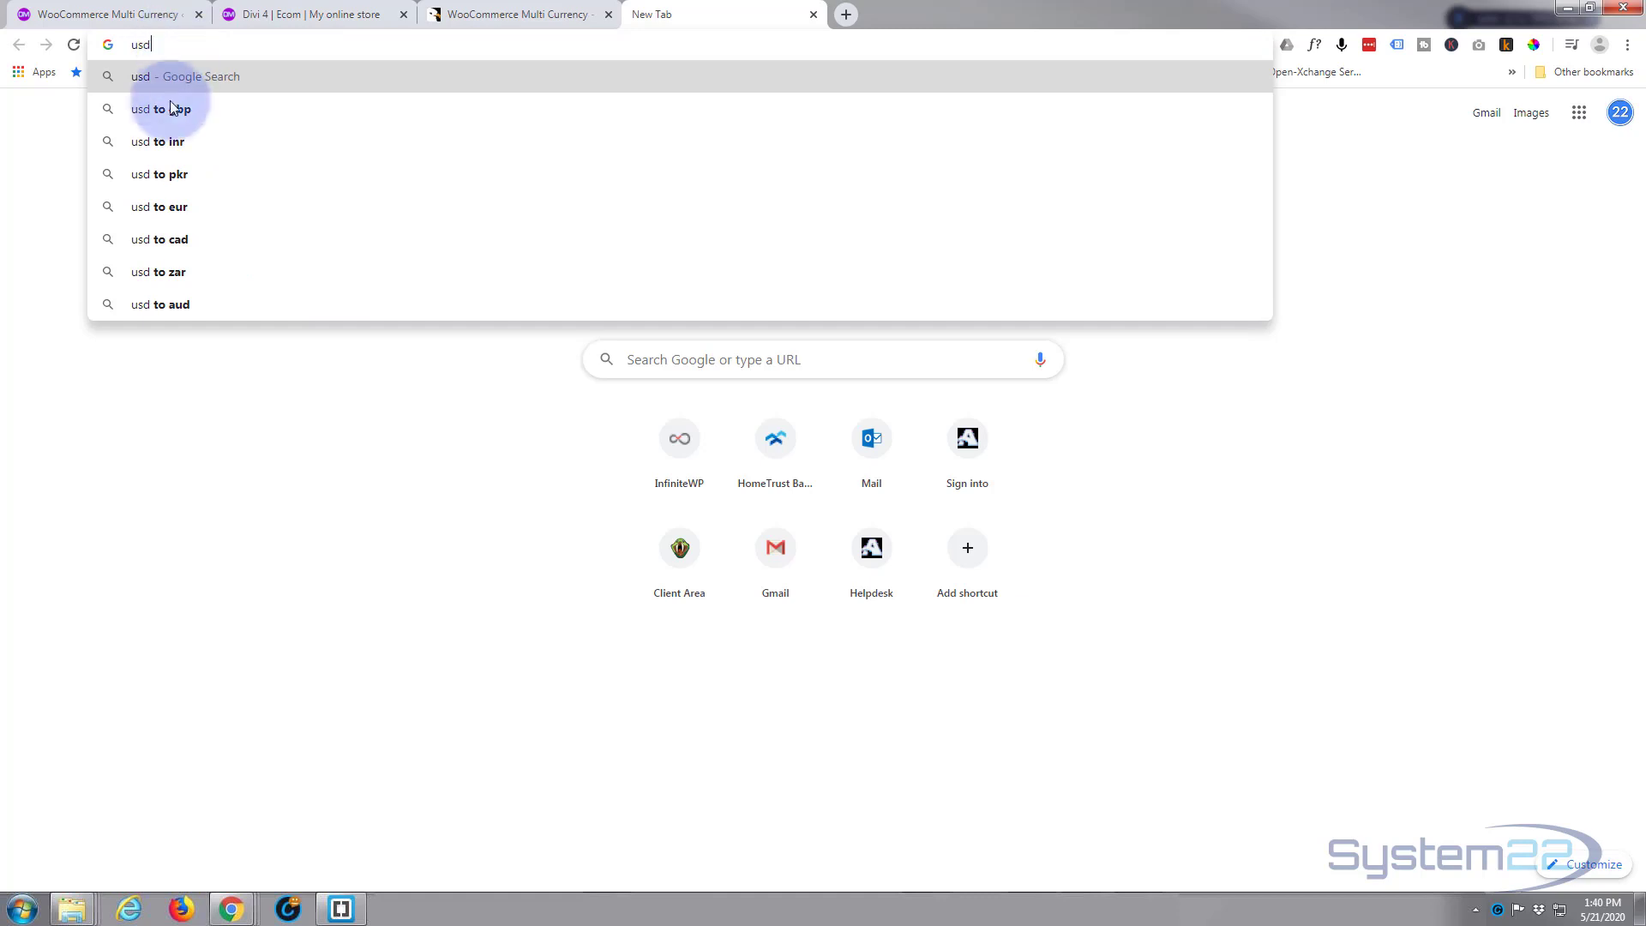
left_click(160, 108)
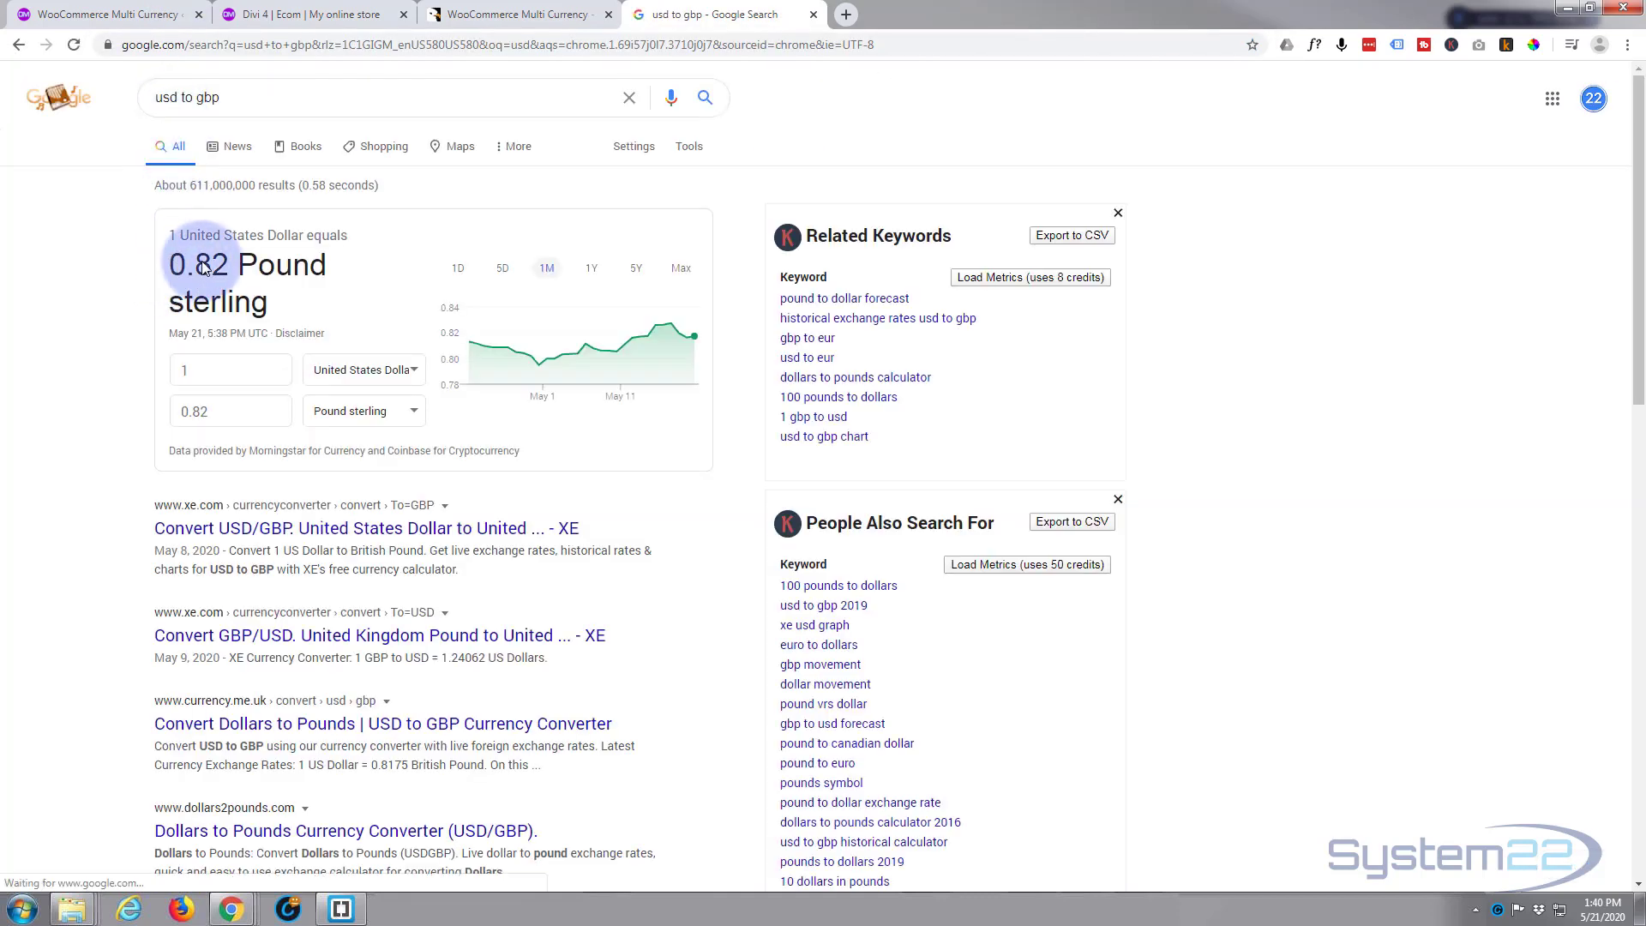
double_click(197, 265)
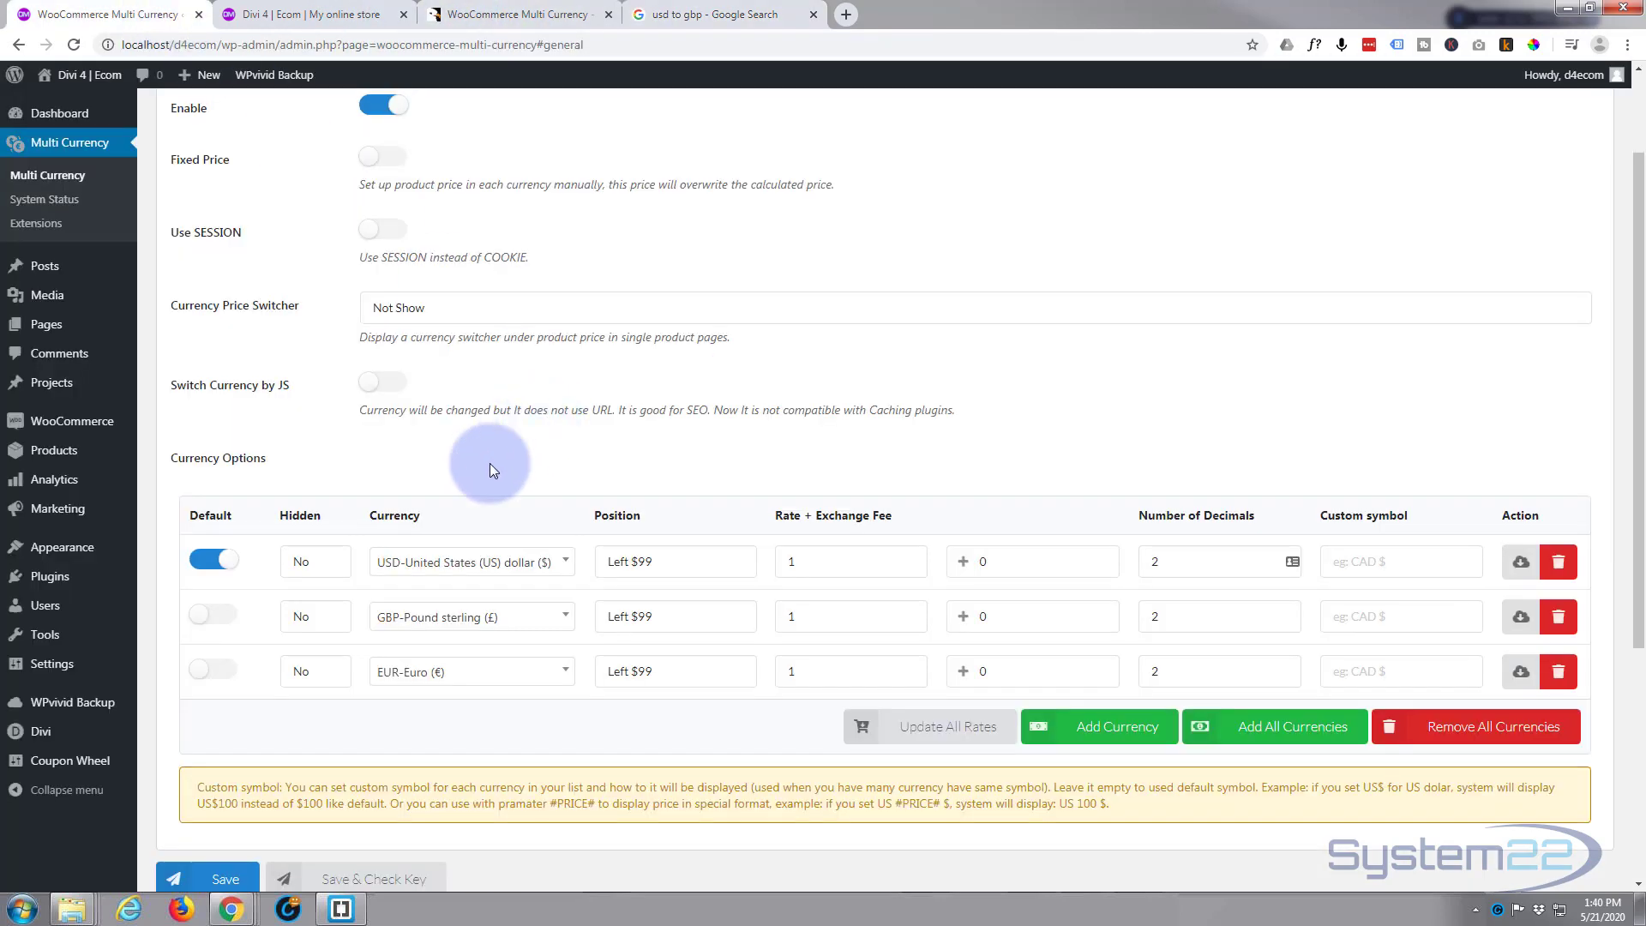
Enter 0.82 as the GBP exchange rate in Currency Options.
left_click(848, 616)
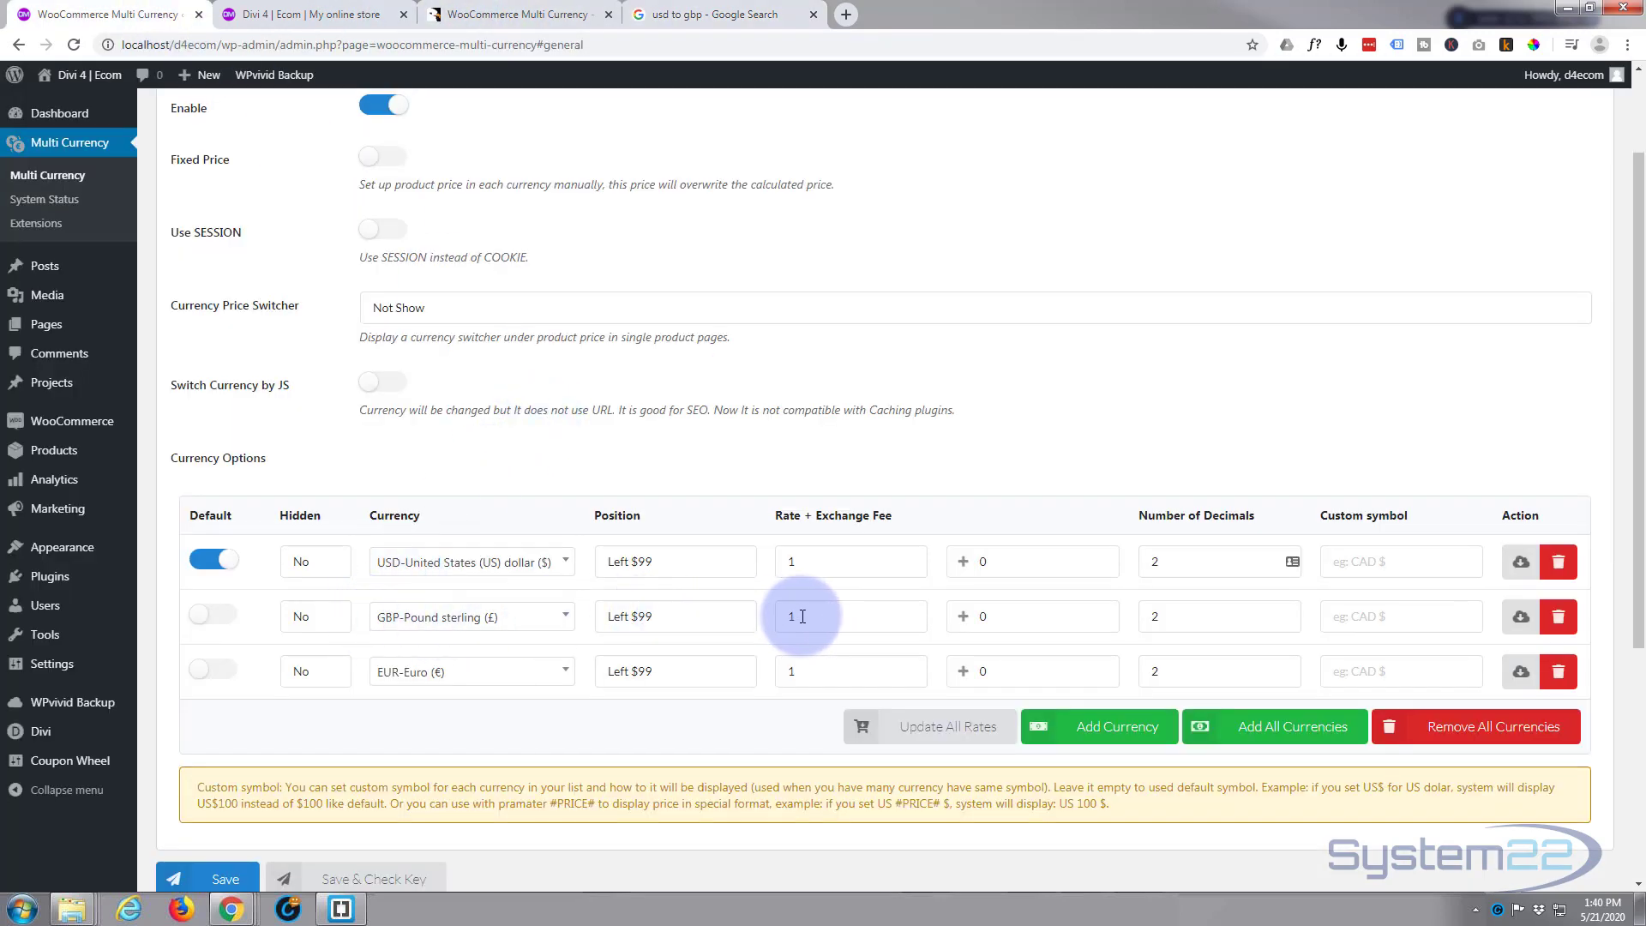
type("0.82")
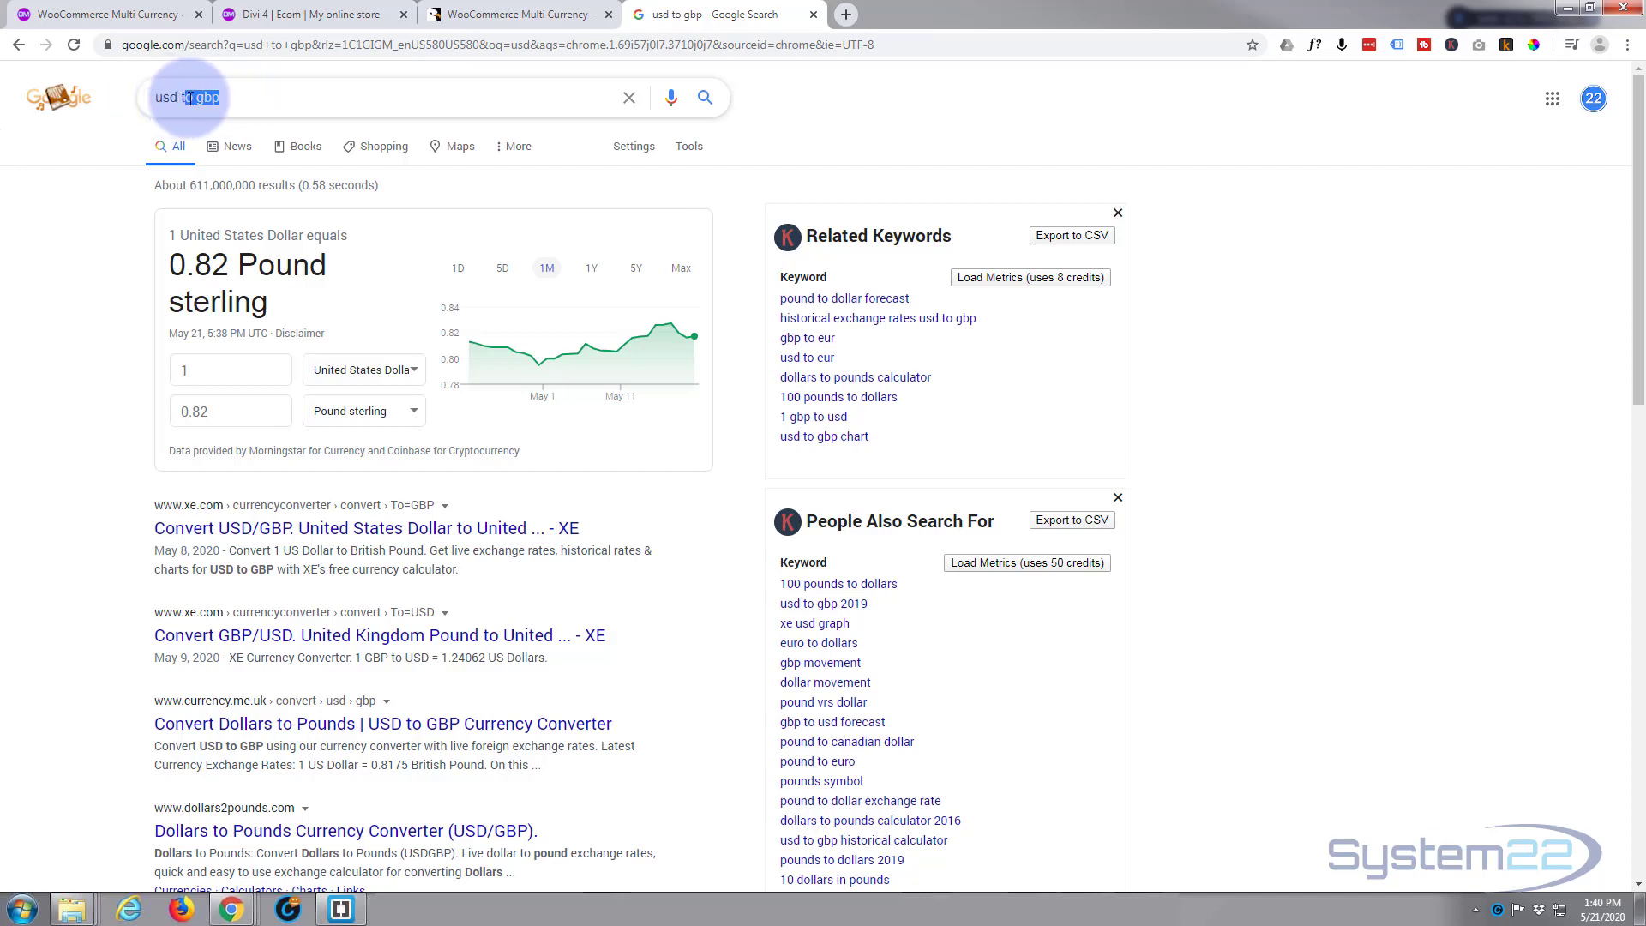
Search Google for 'usd to euro' and select the 0.91 euro rate.
left_click(205, 96)
type("euro")
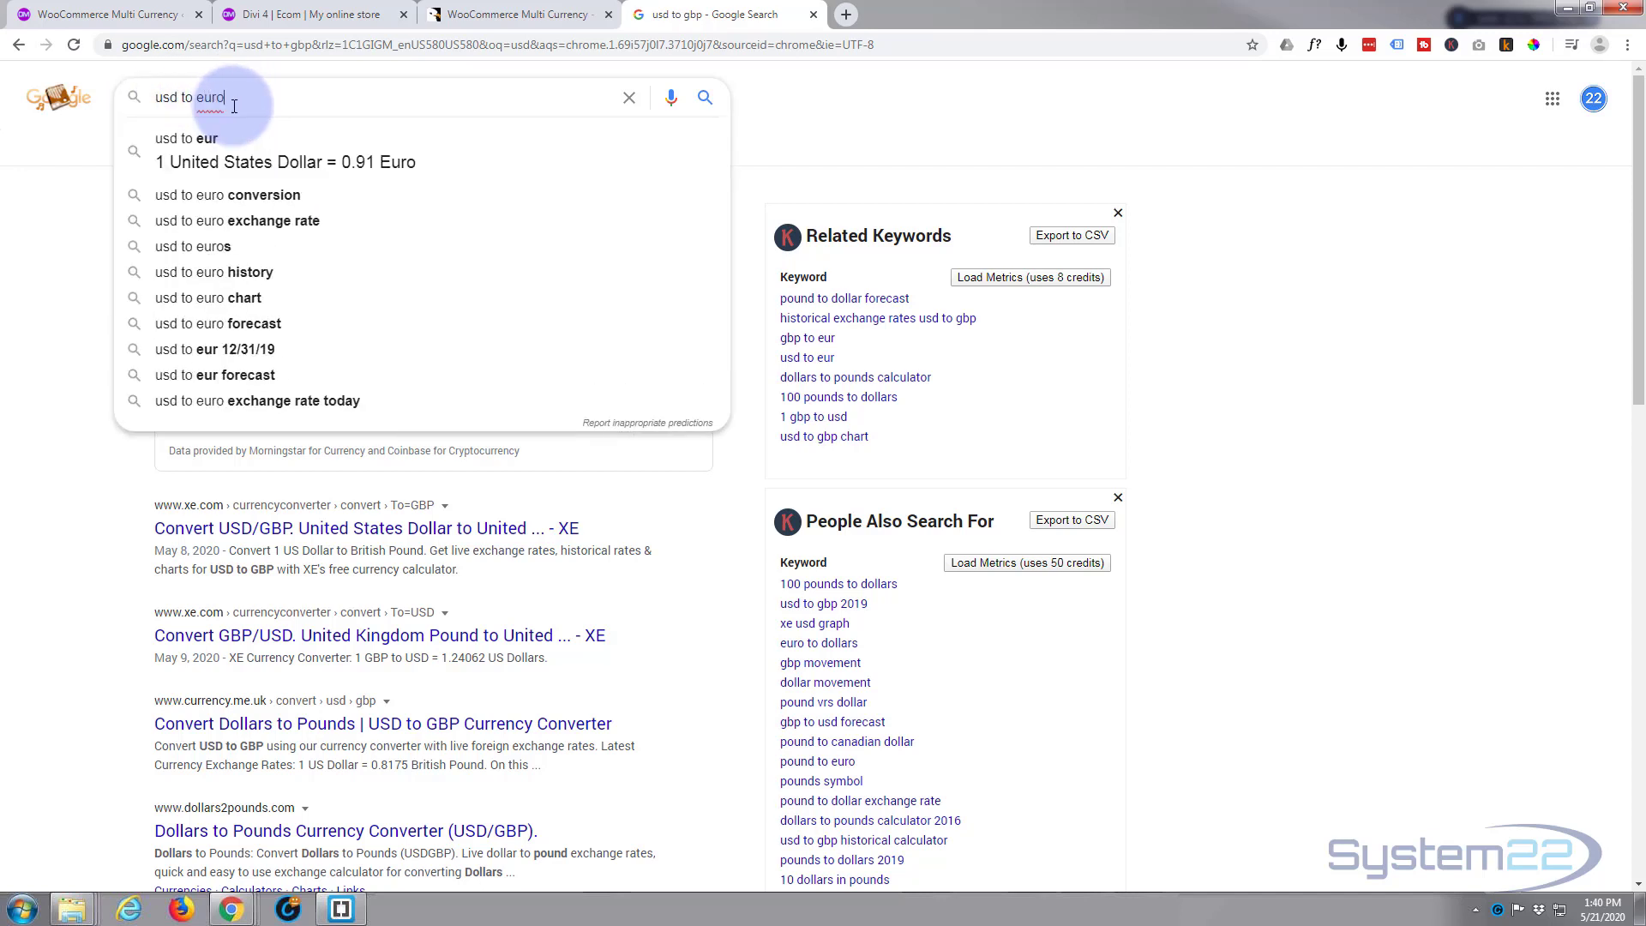
mouse_move(256, 99)
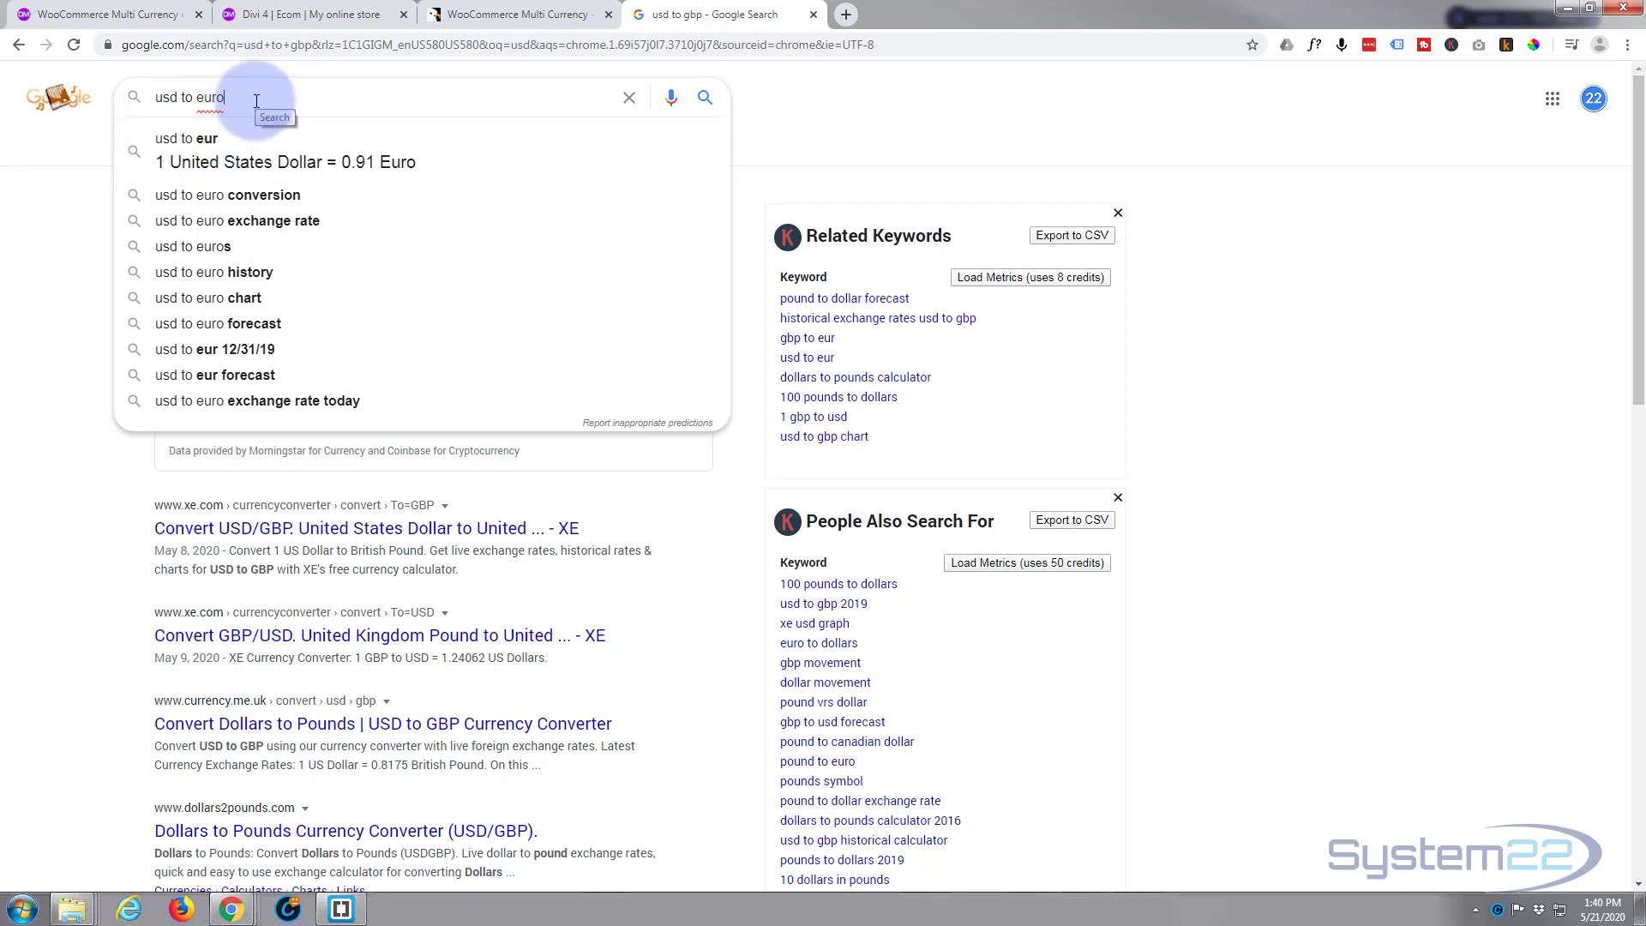
key("Enter")
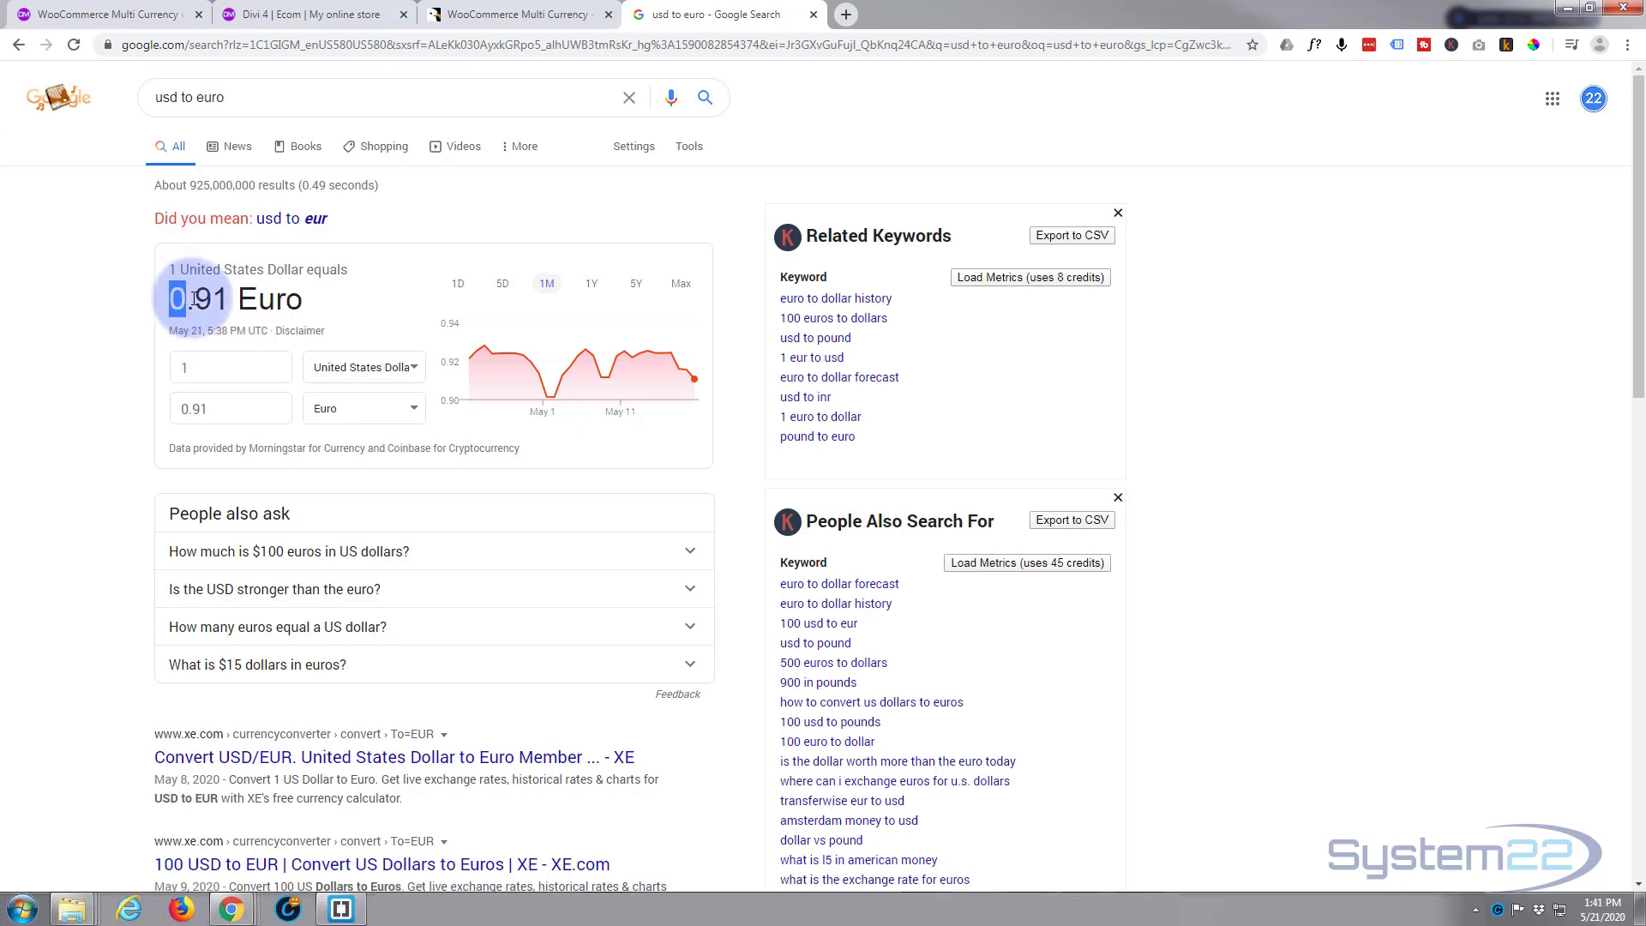
left_click(100, 14)
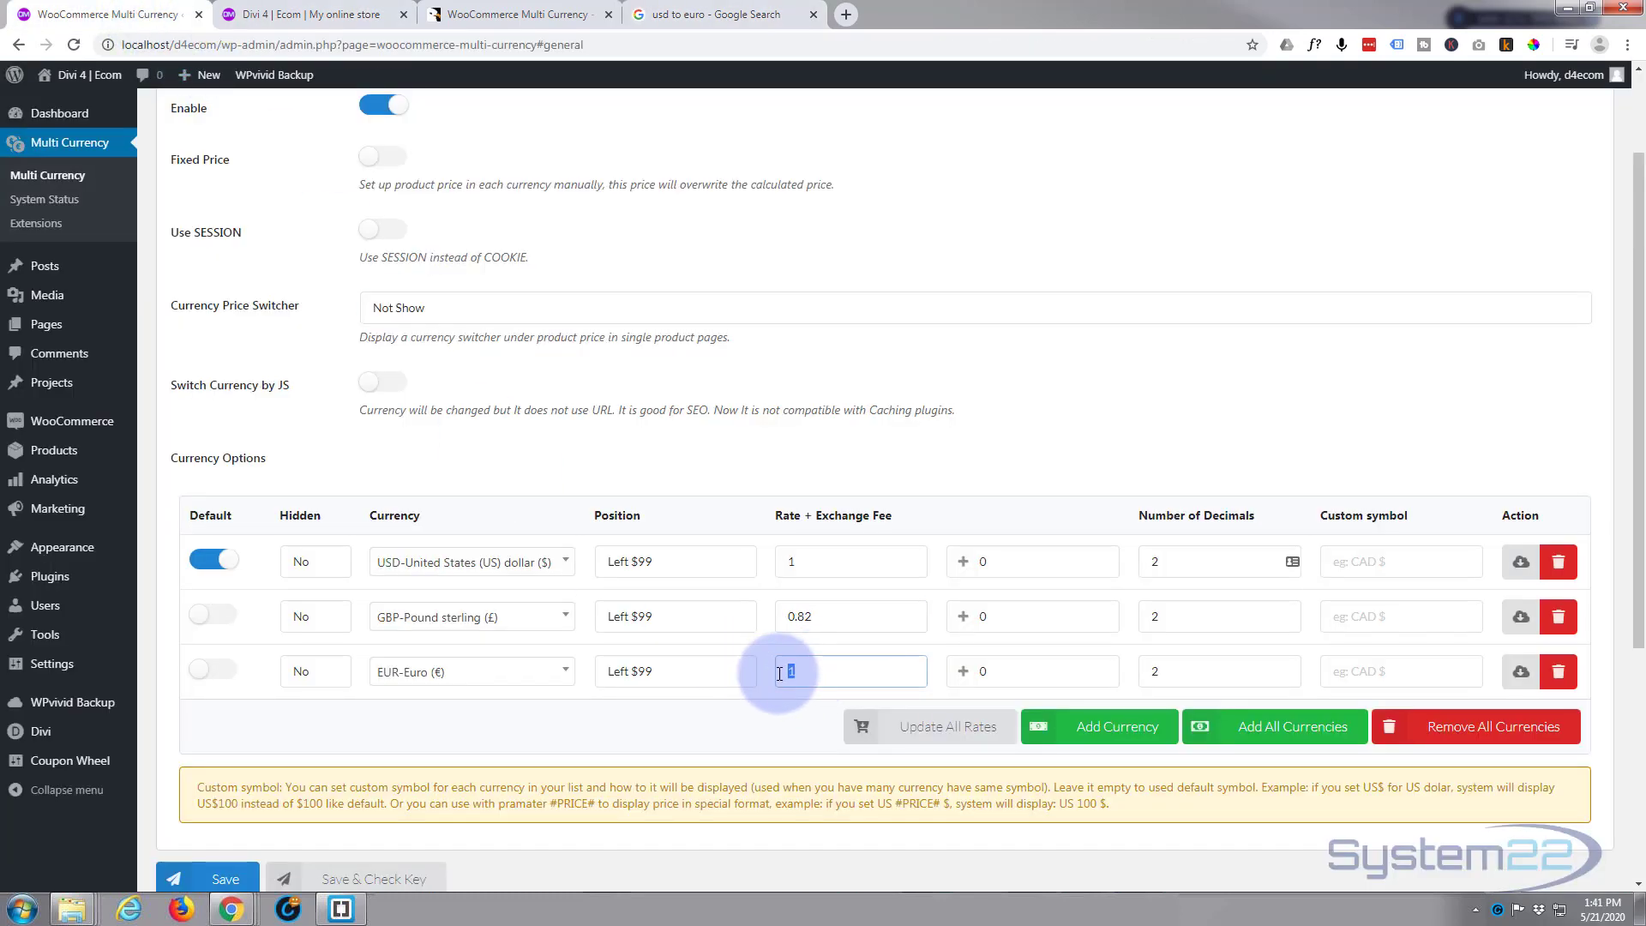
Enter 0.91 as the EUR rate and save the multi-currency settings.
type("0.91")
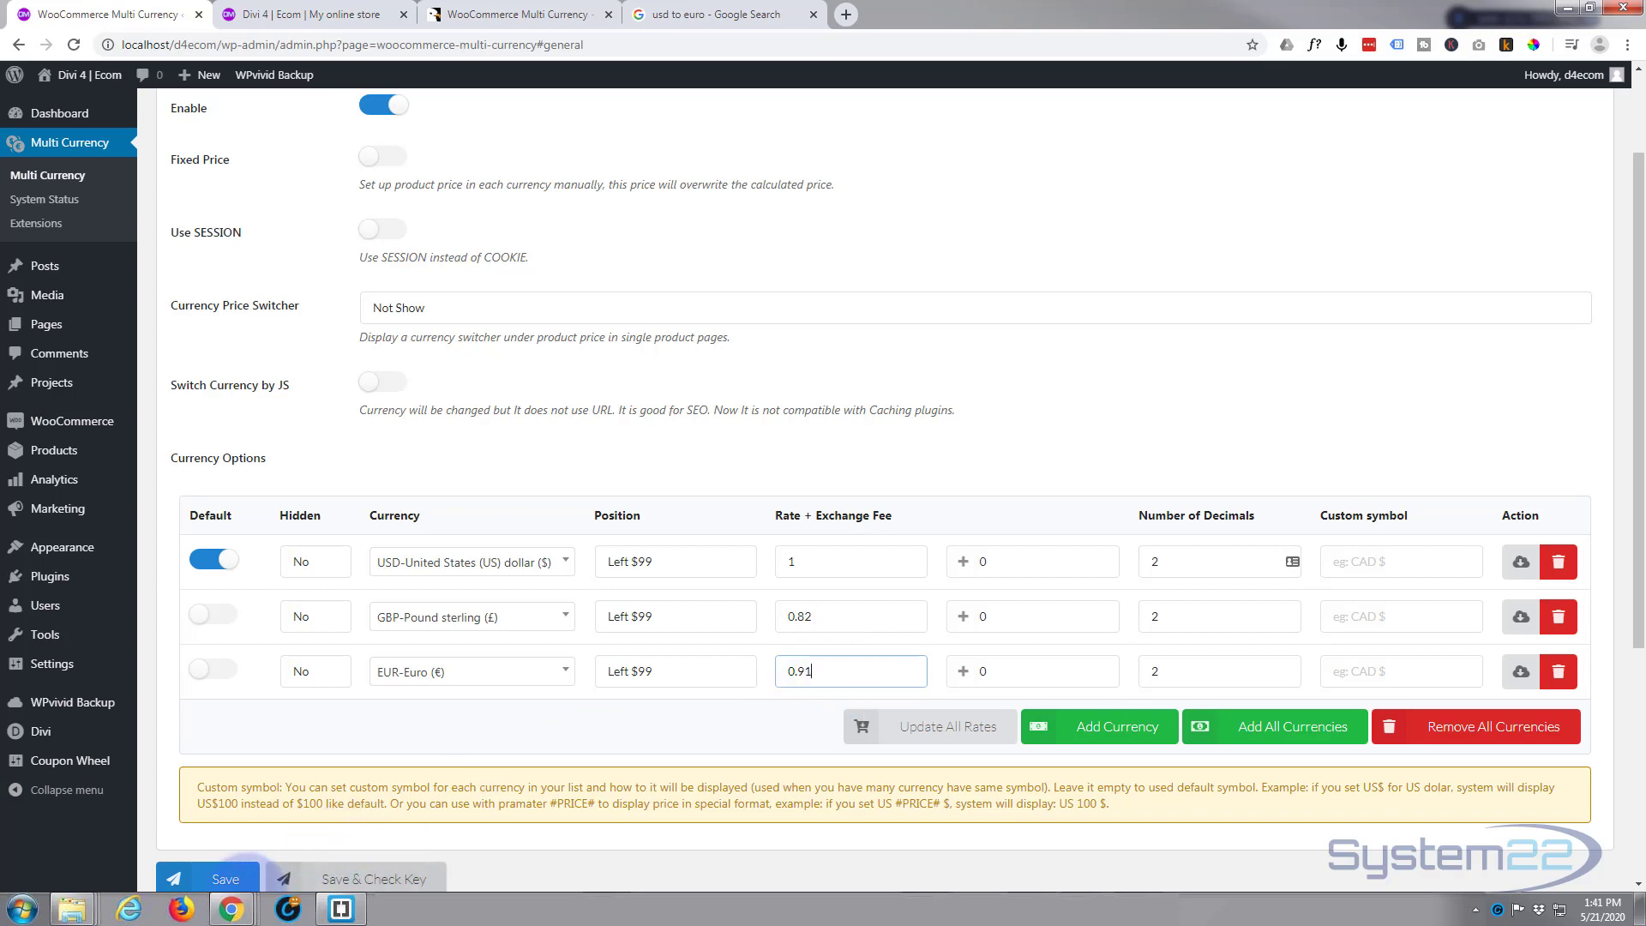
left_click(206, 878)
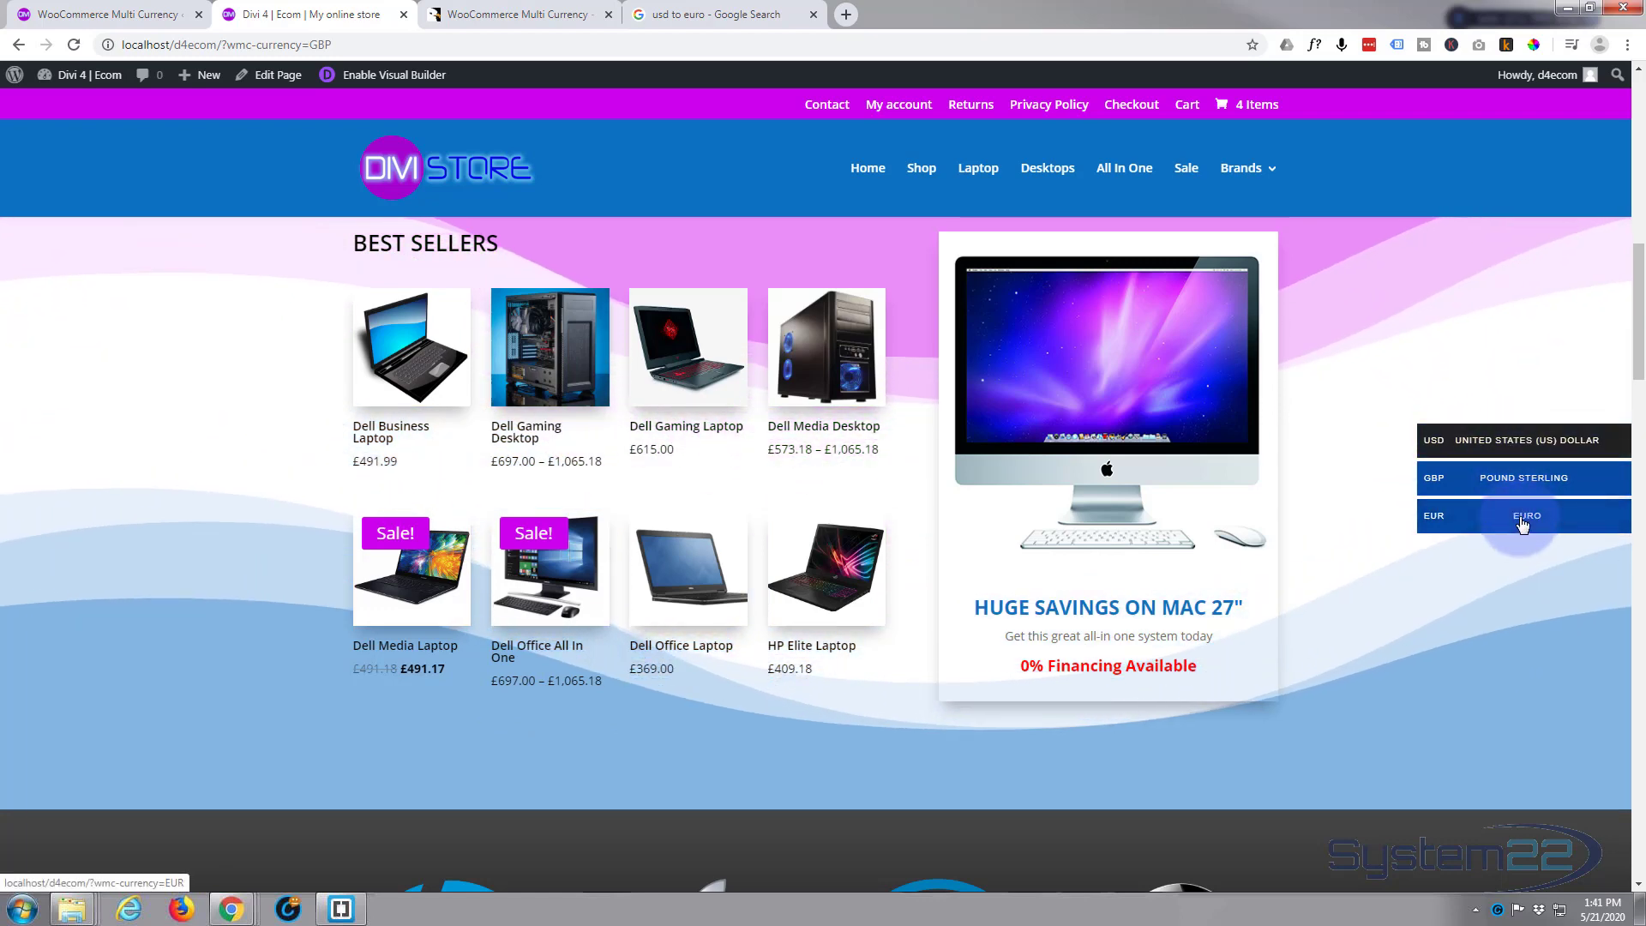
Switch the storefront to EUR via the currencies bar and scroll through the euro prices.
left_click(1521, 515)
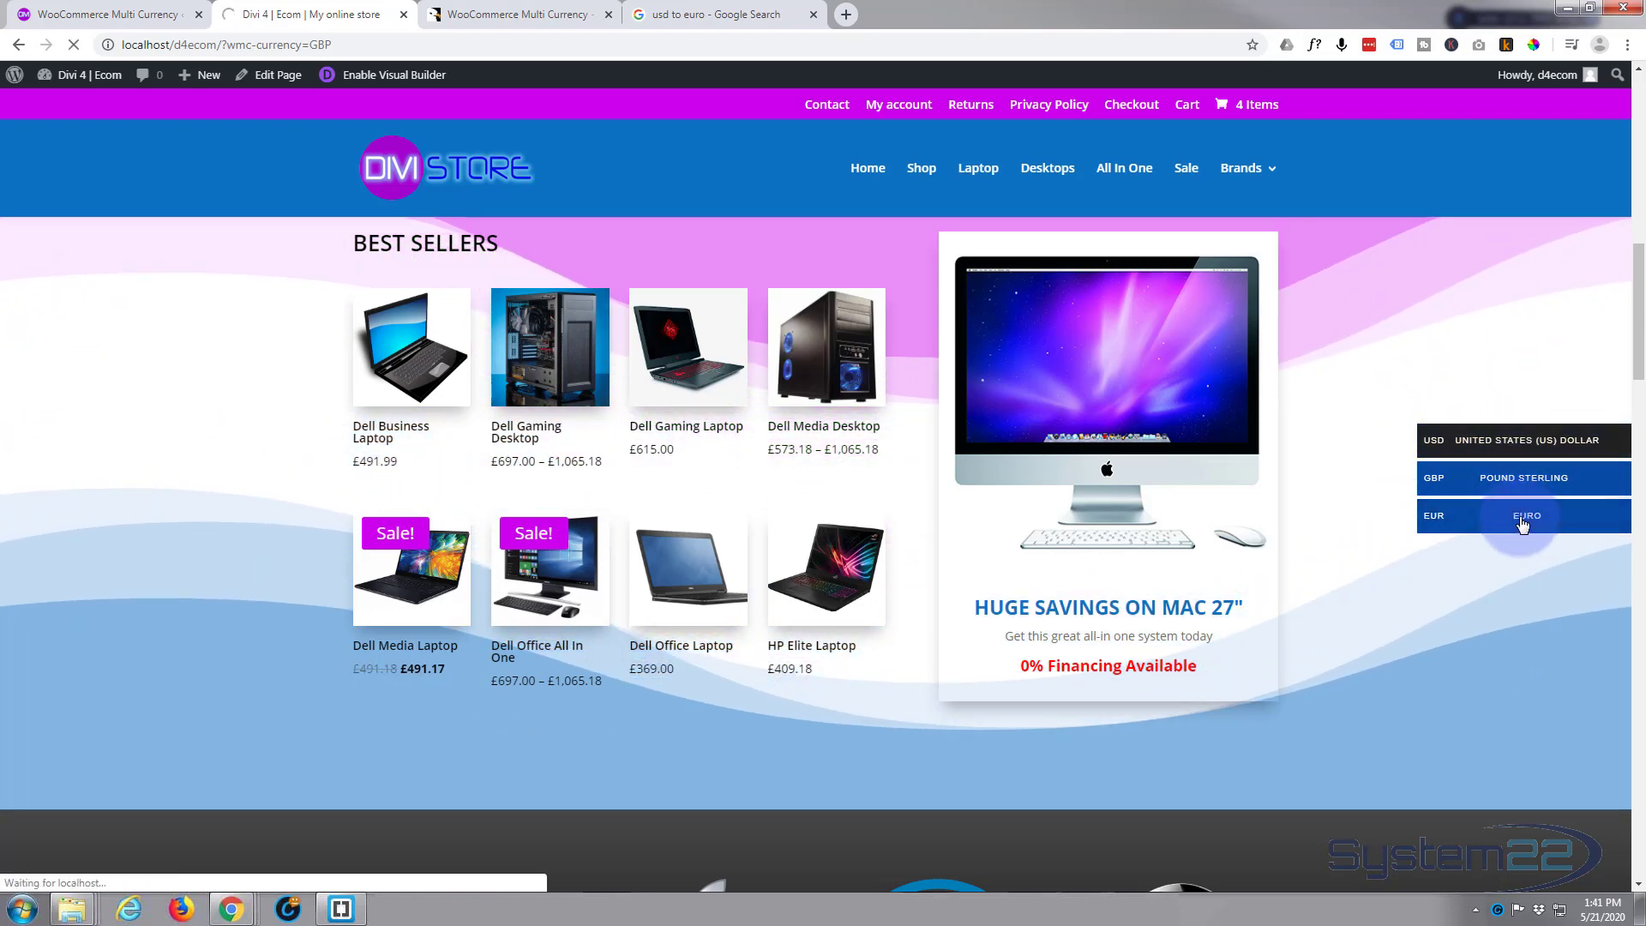
left_click(1523, 515)
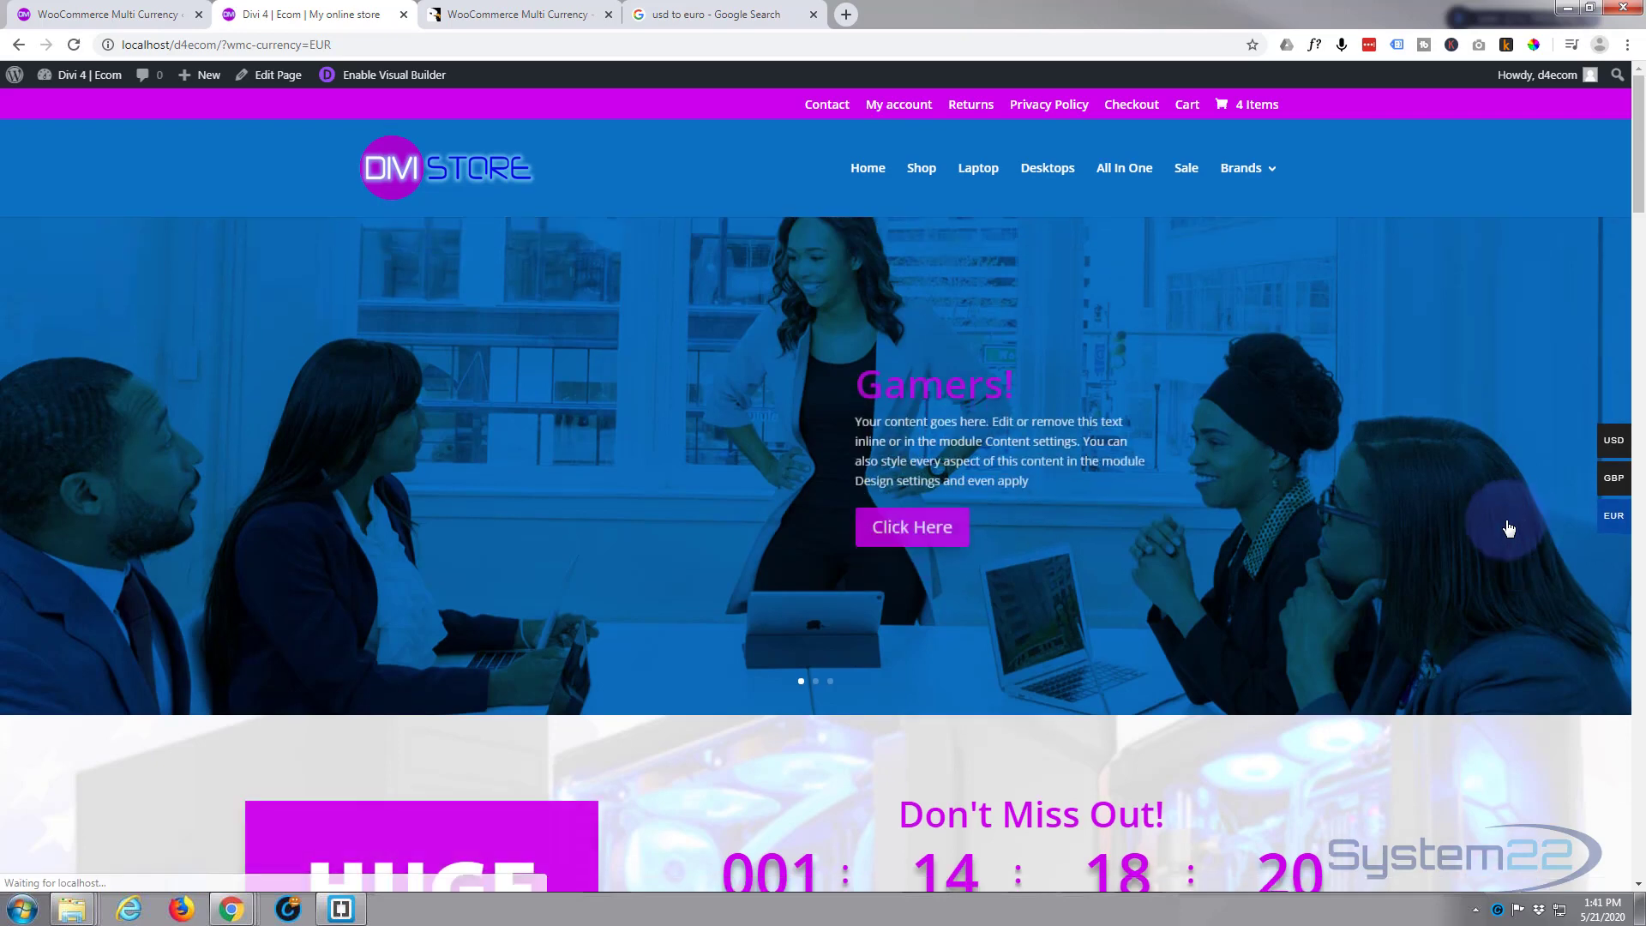
scroll("down", 3)
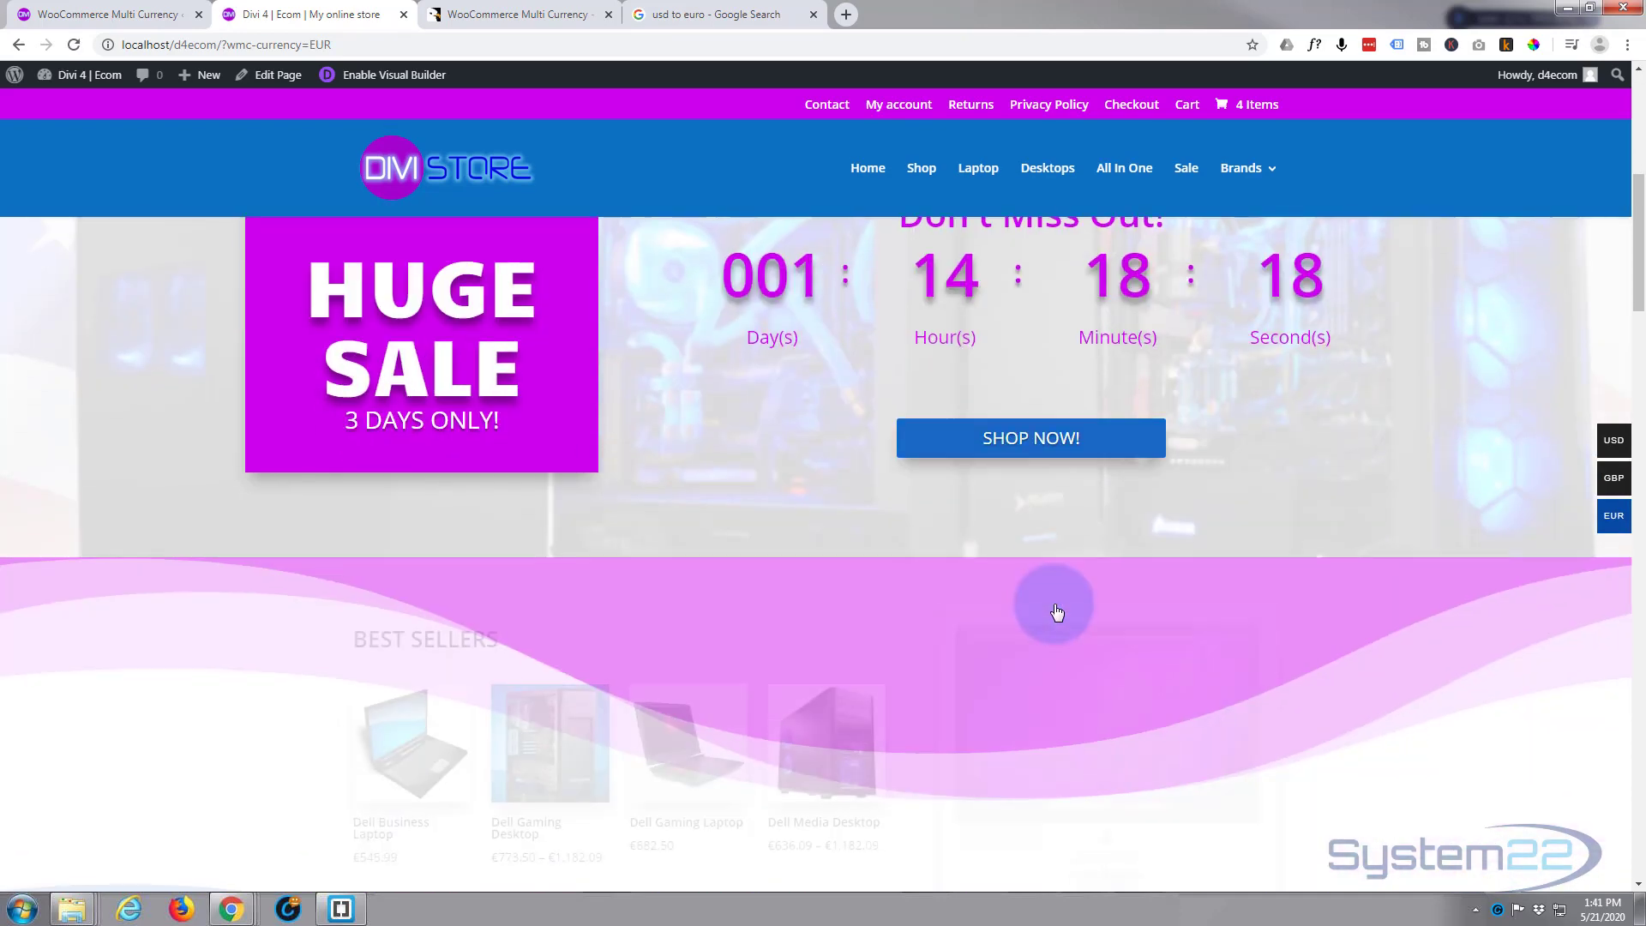
scroll("down", 3)
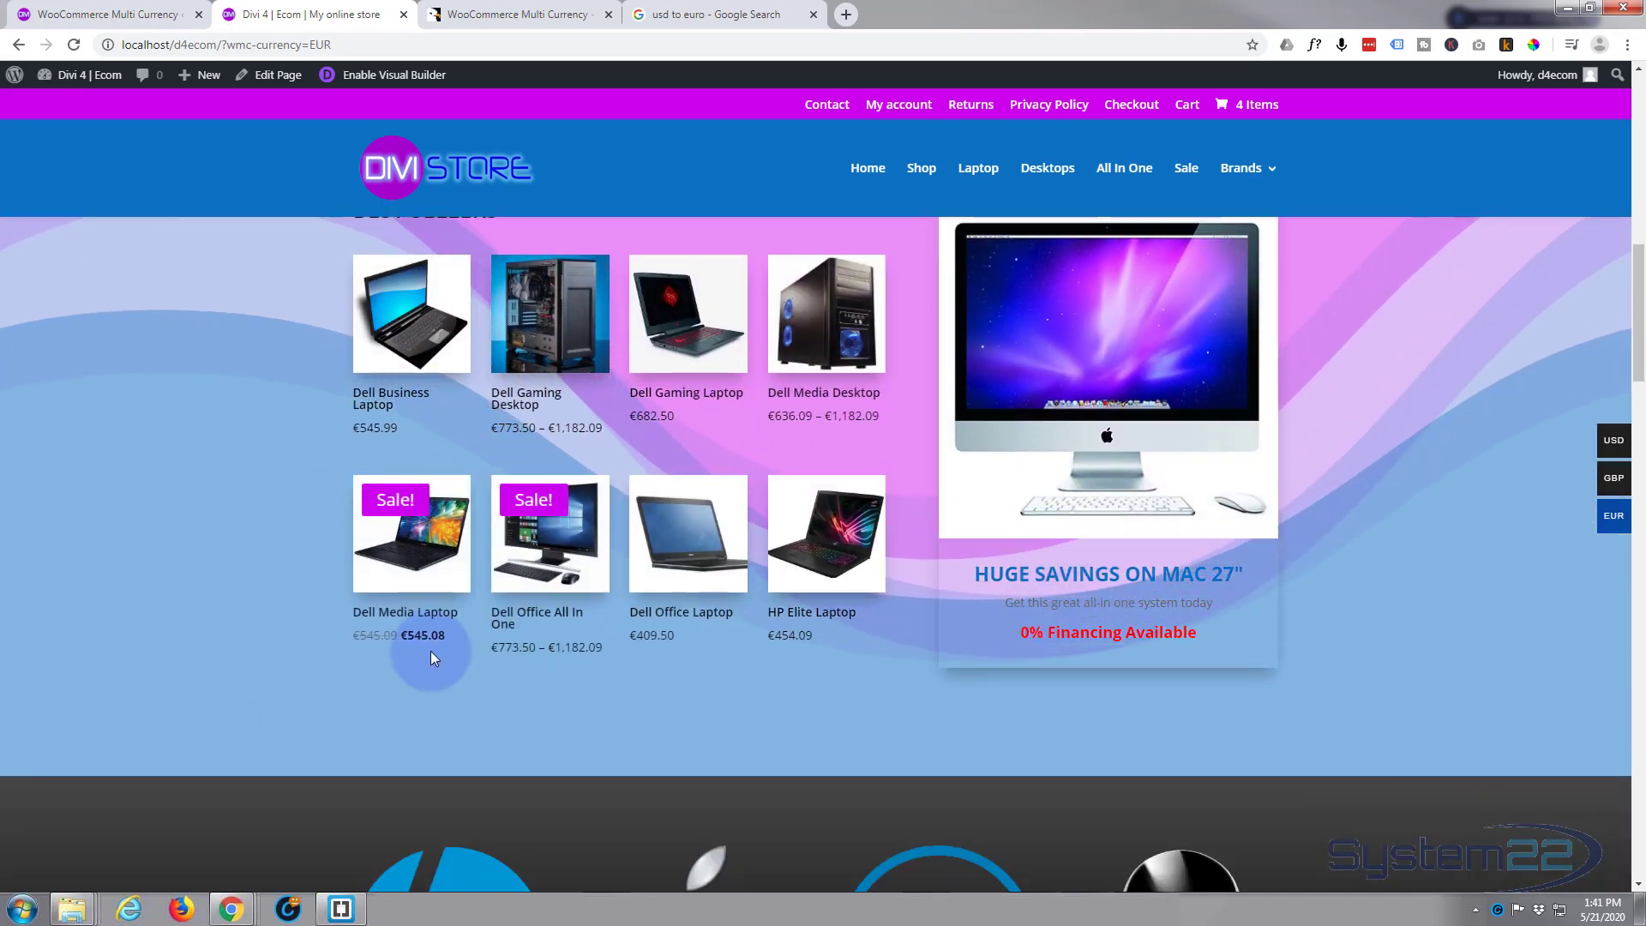
mouse_move(1346, 571)
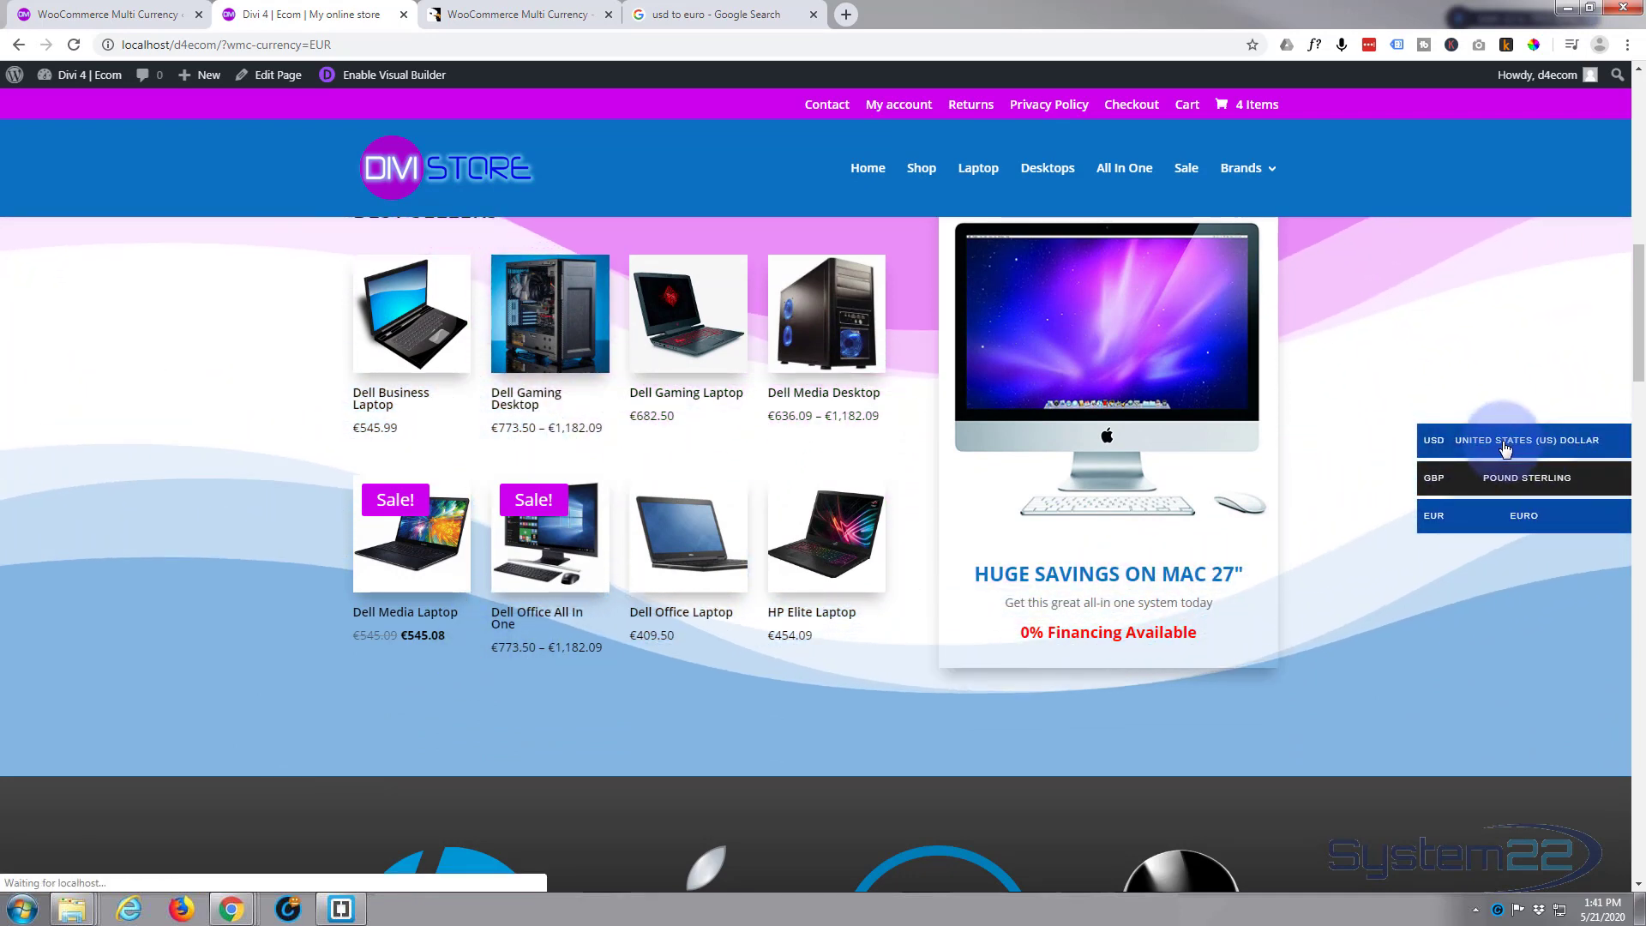
Switch the storefront back to USD and scroll to check the dollar prices.
left_click(1511, 440)
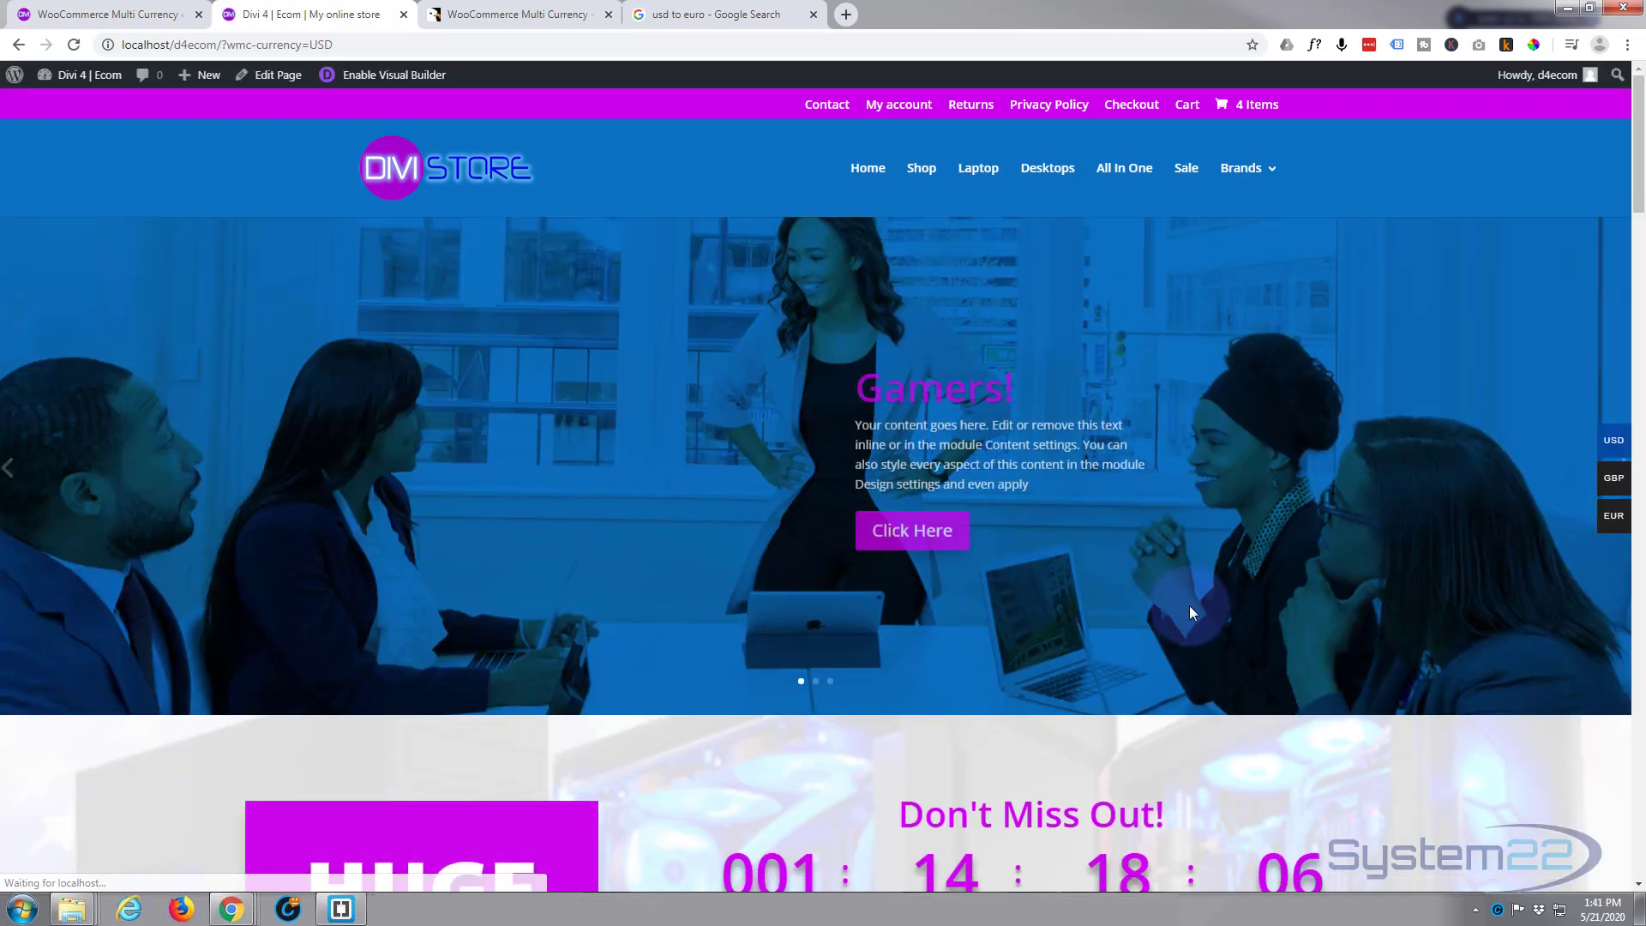
scroll("down", 3)
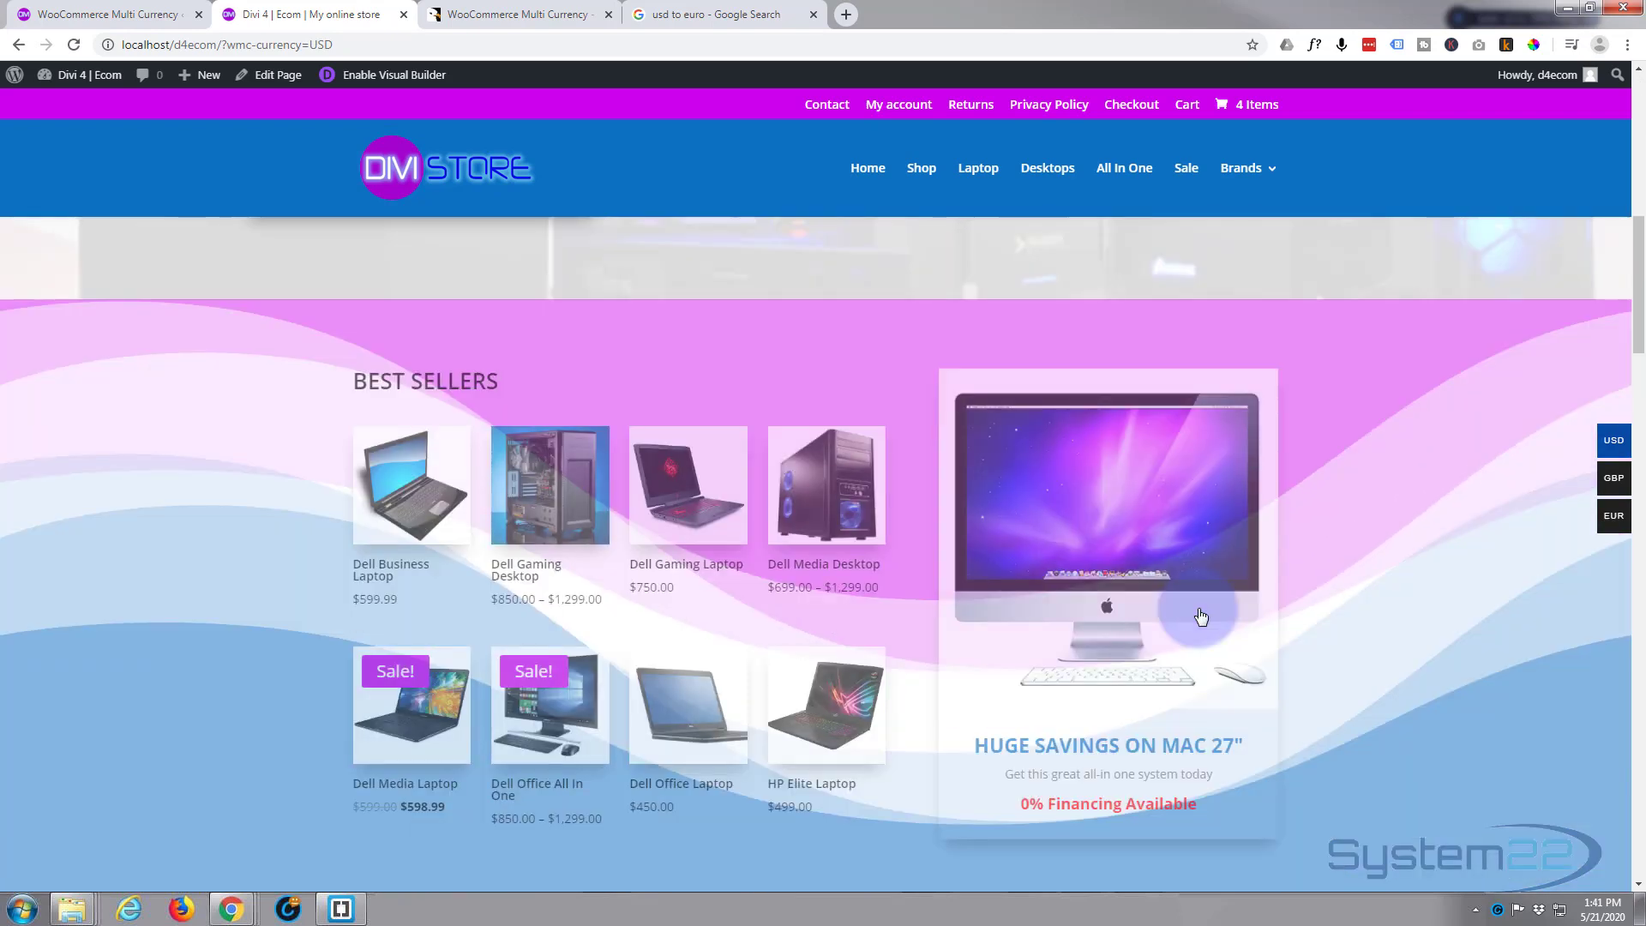
scroll("down", 3)
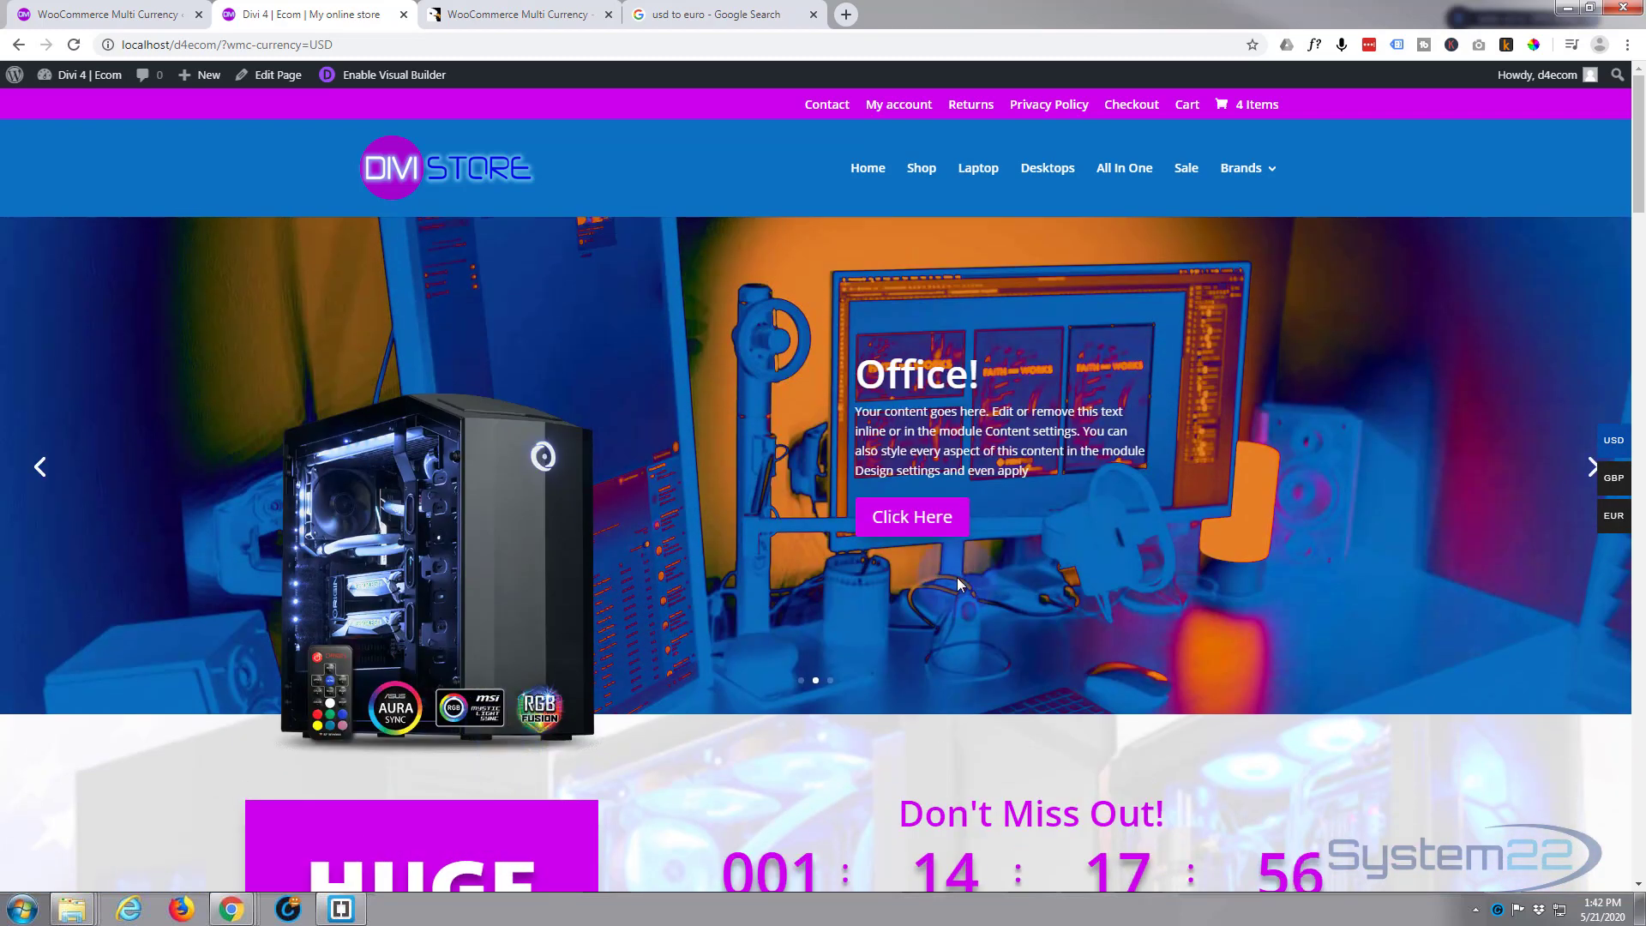
mouse_move(1522, 477)
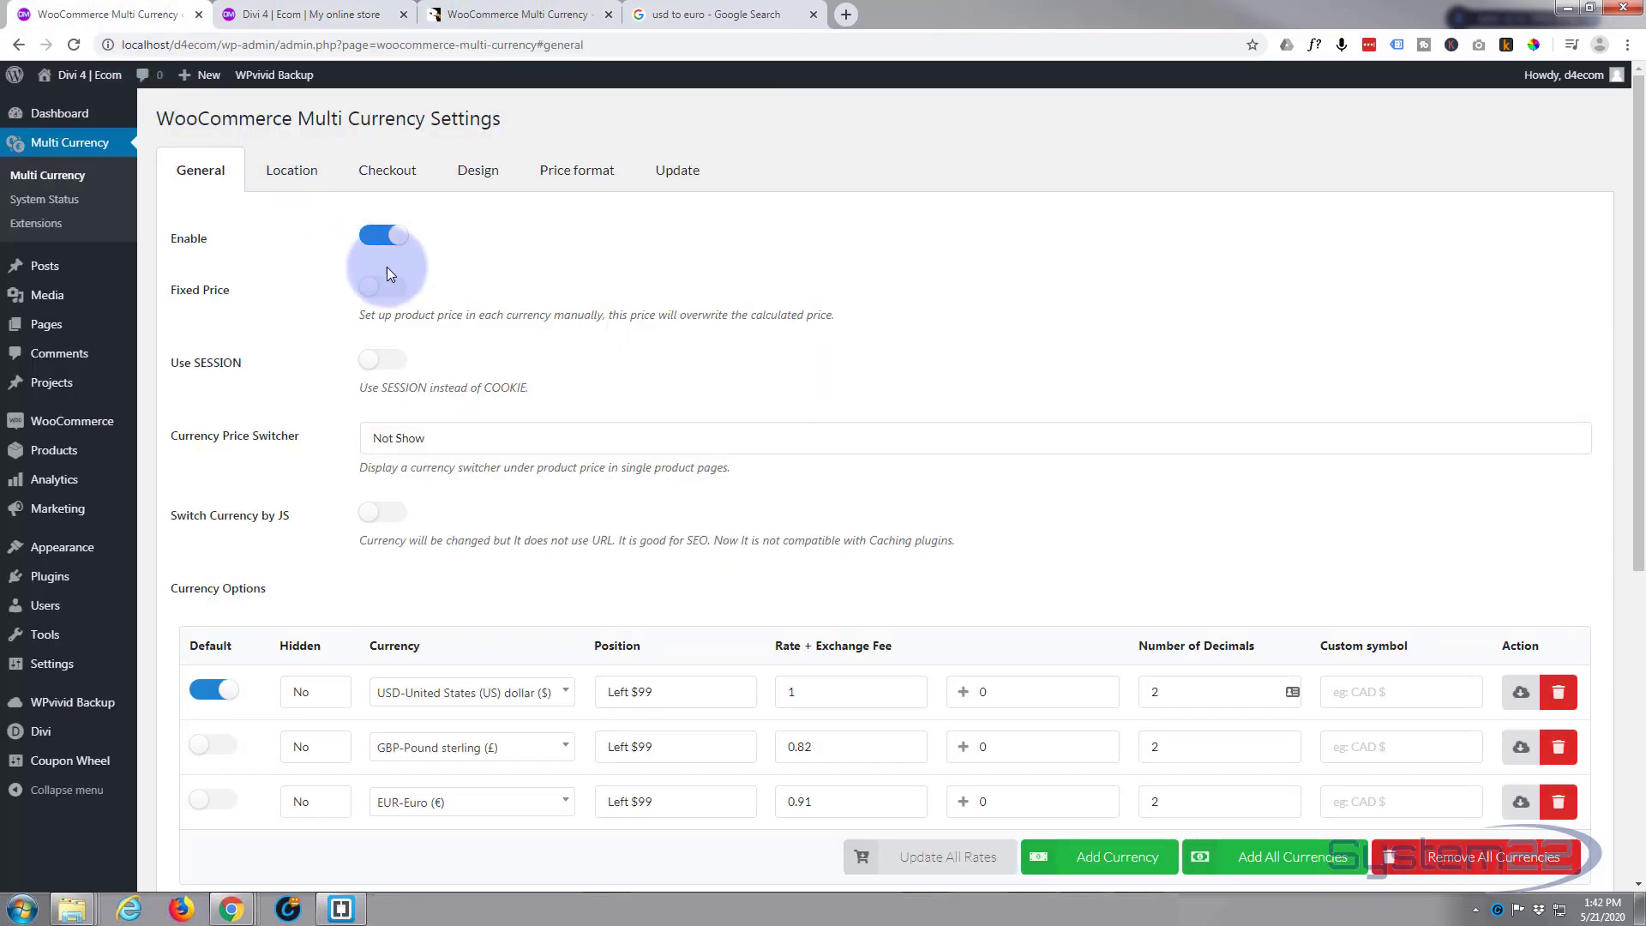
Title the currencies bar 'Currency Switch' in the Design tab and save.
left_click(476, 169)
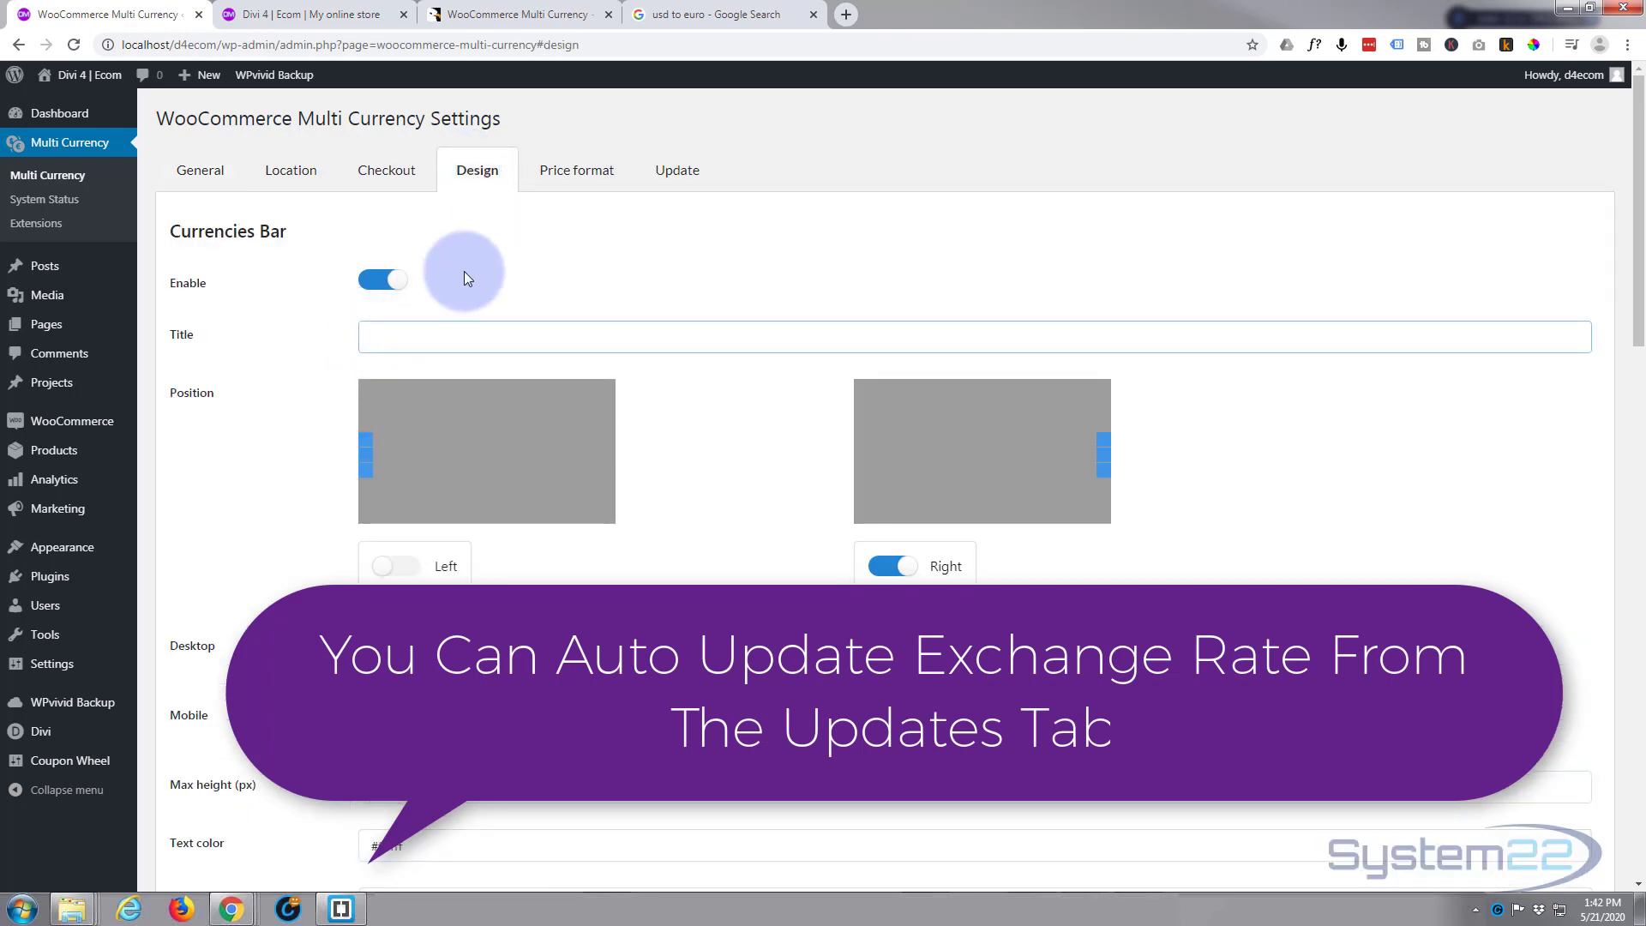
type("Currency S")
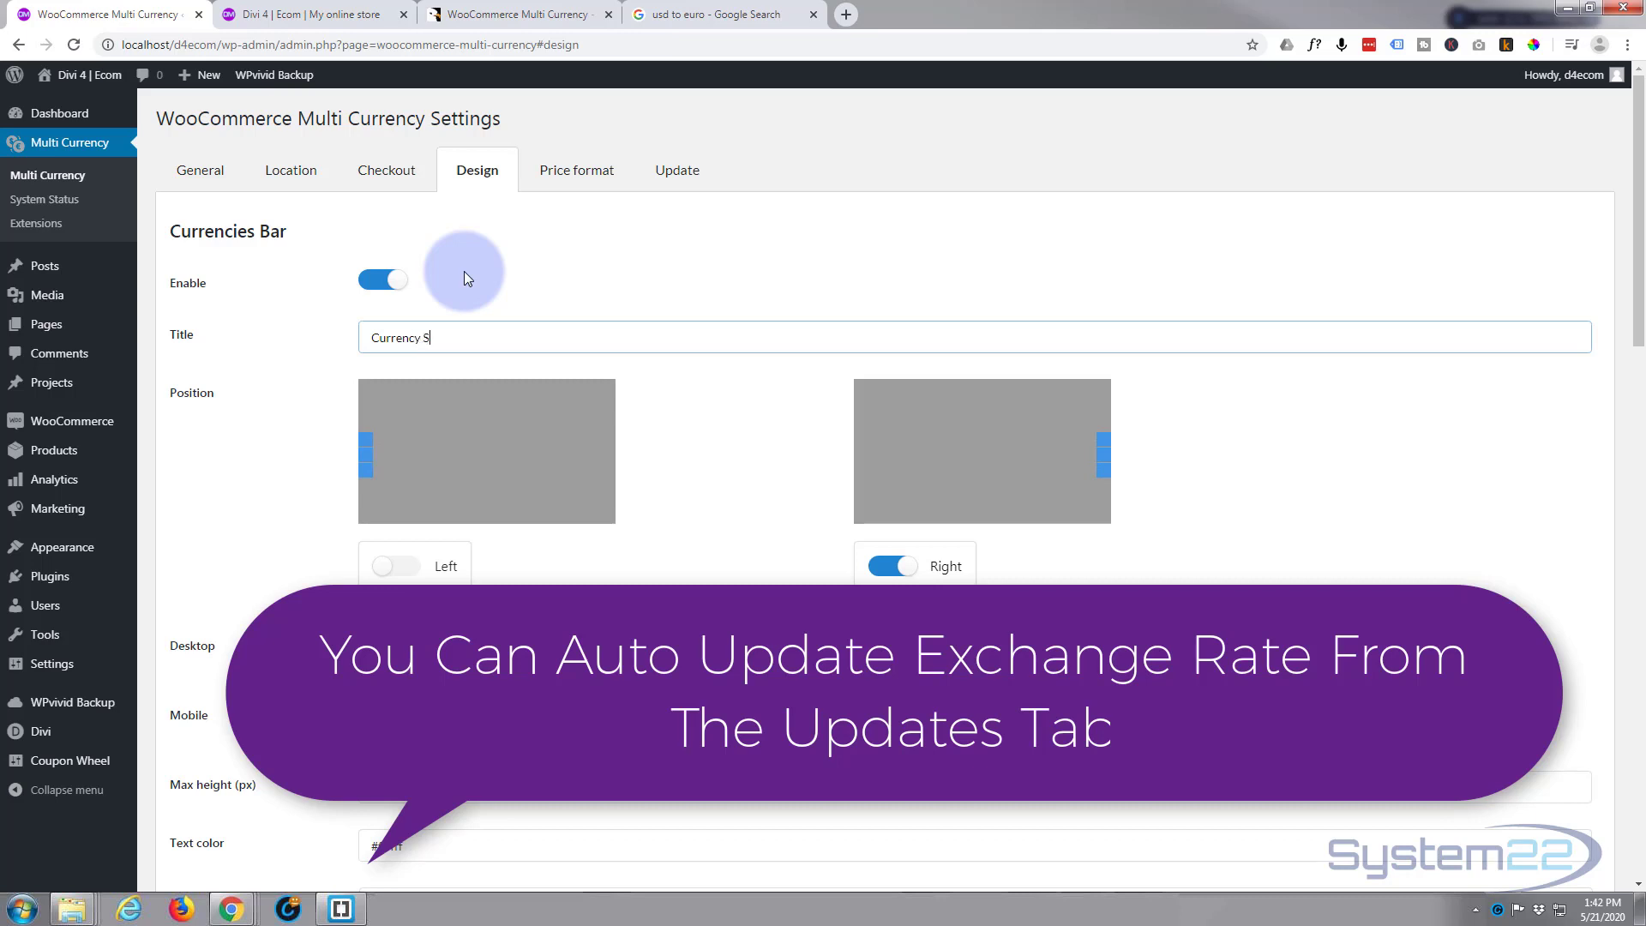
type("witch")
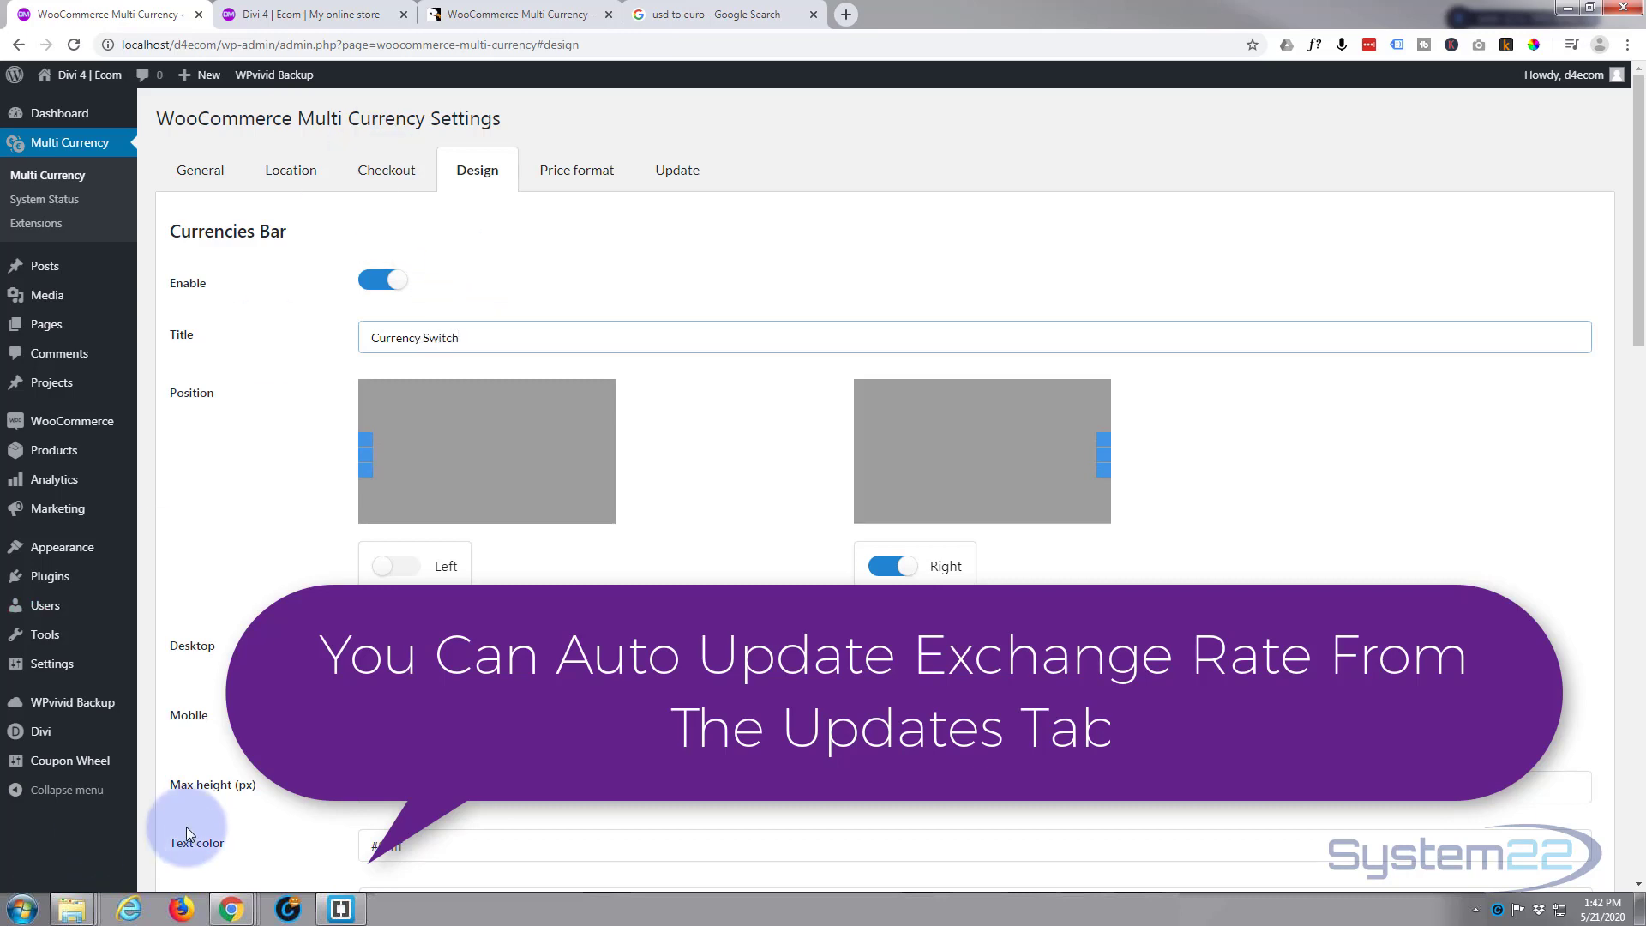
scroll("down", 3)
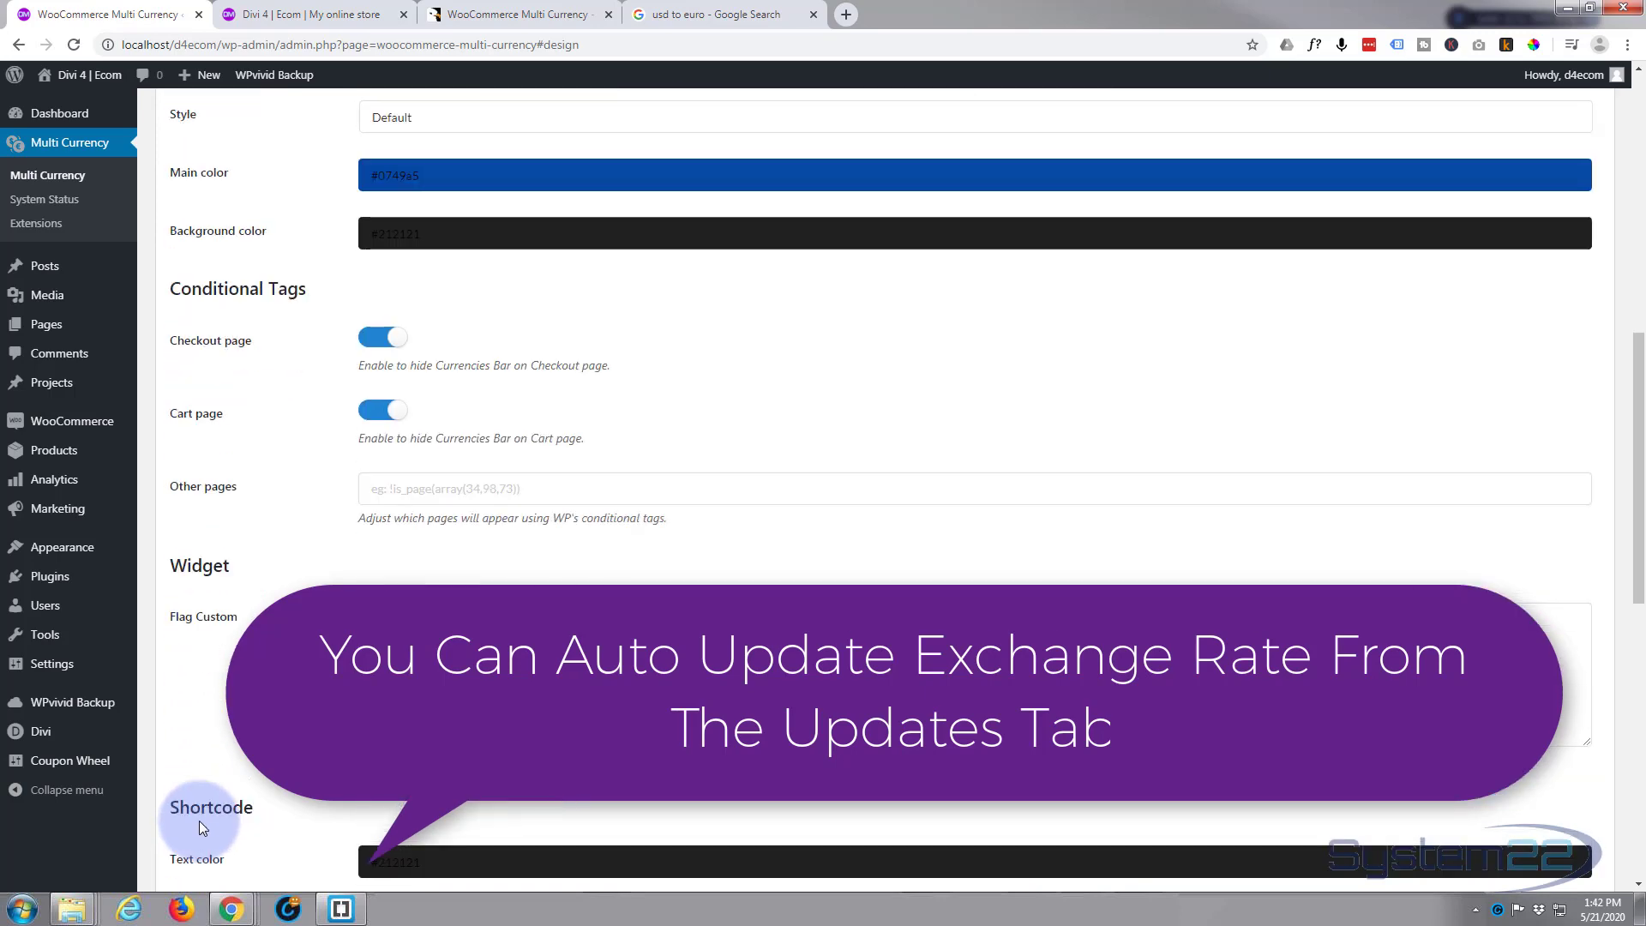
scroll("down", 3)
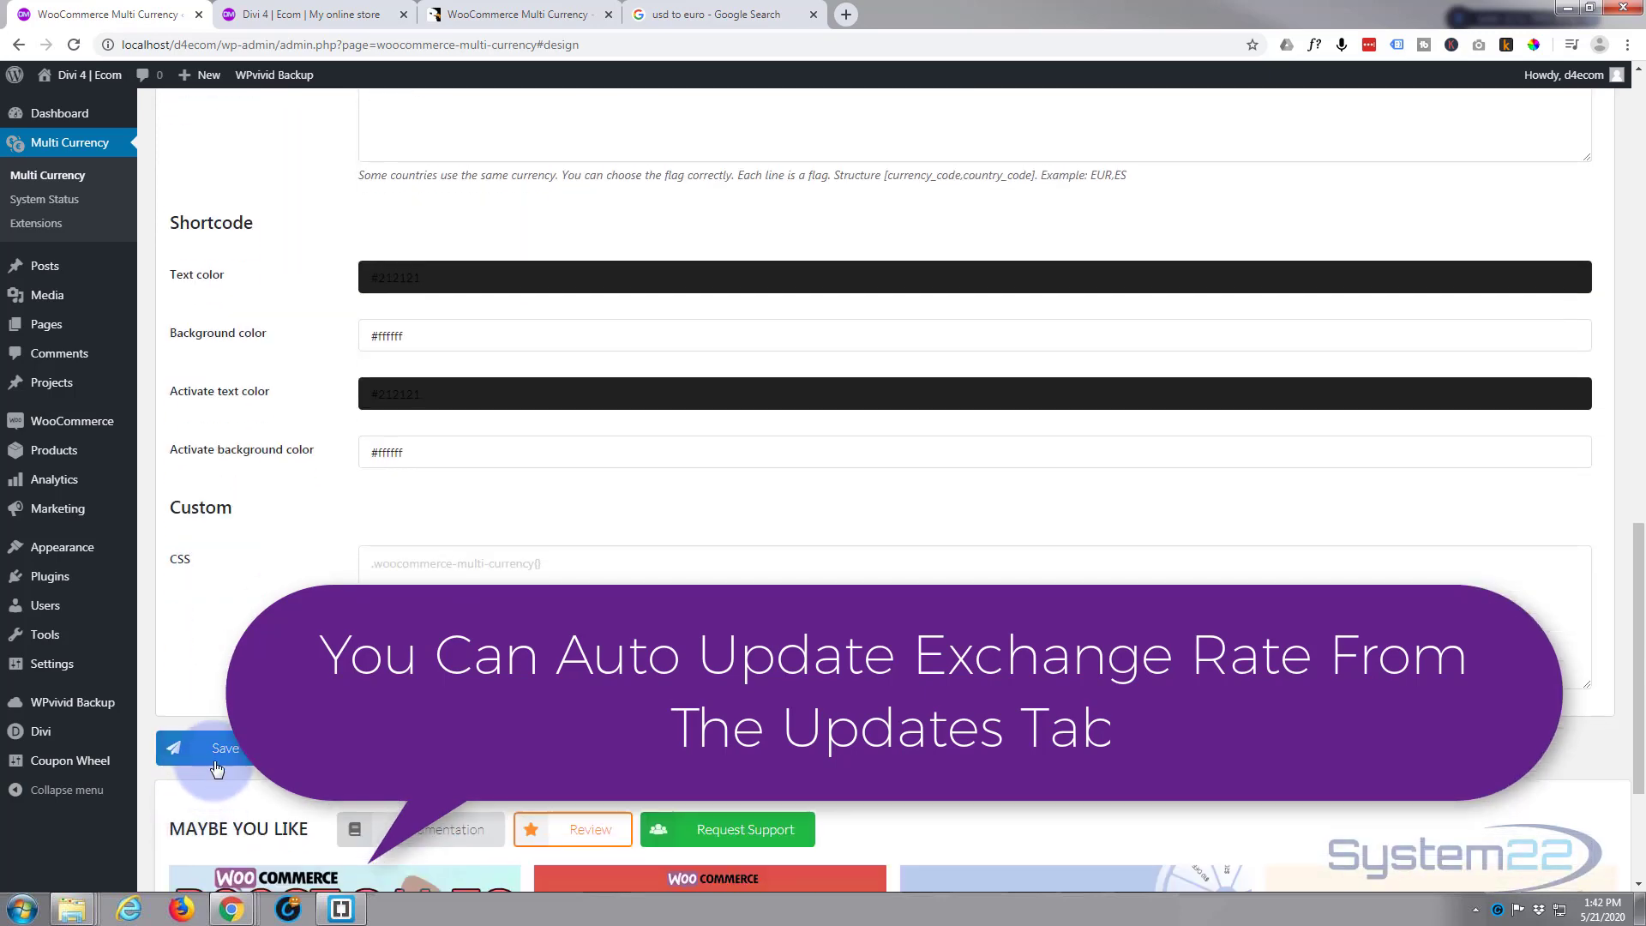
left_click(304, 14)
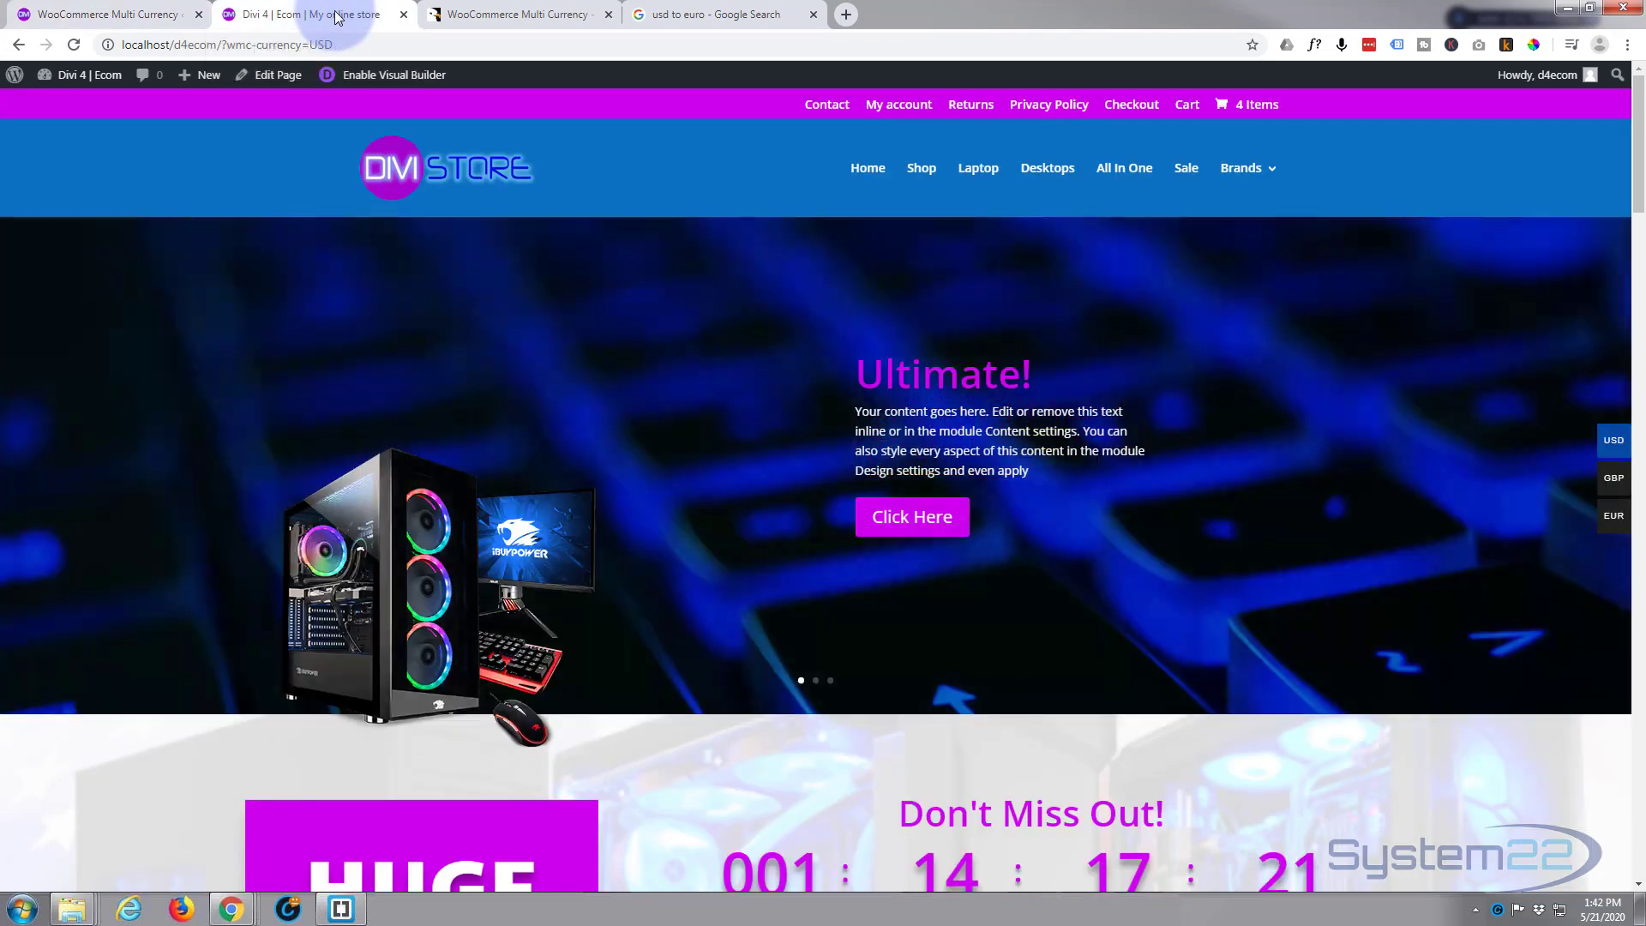